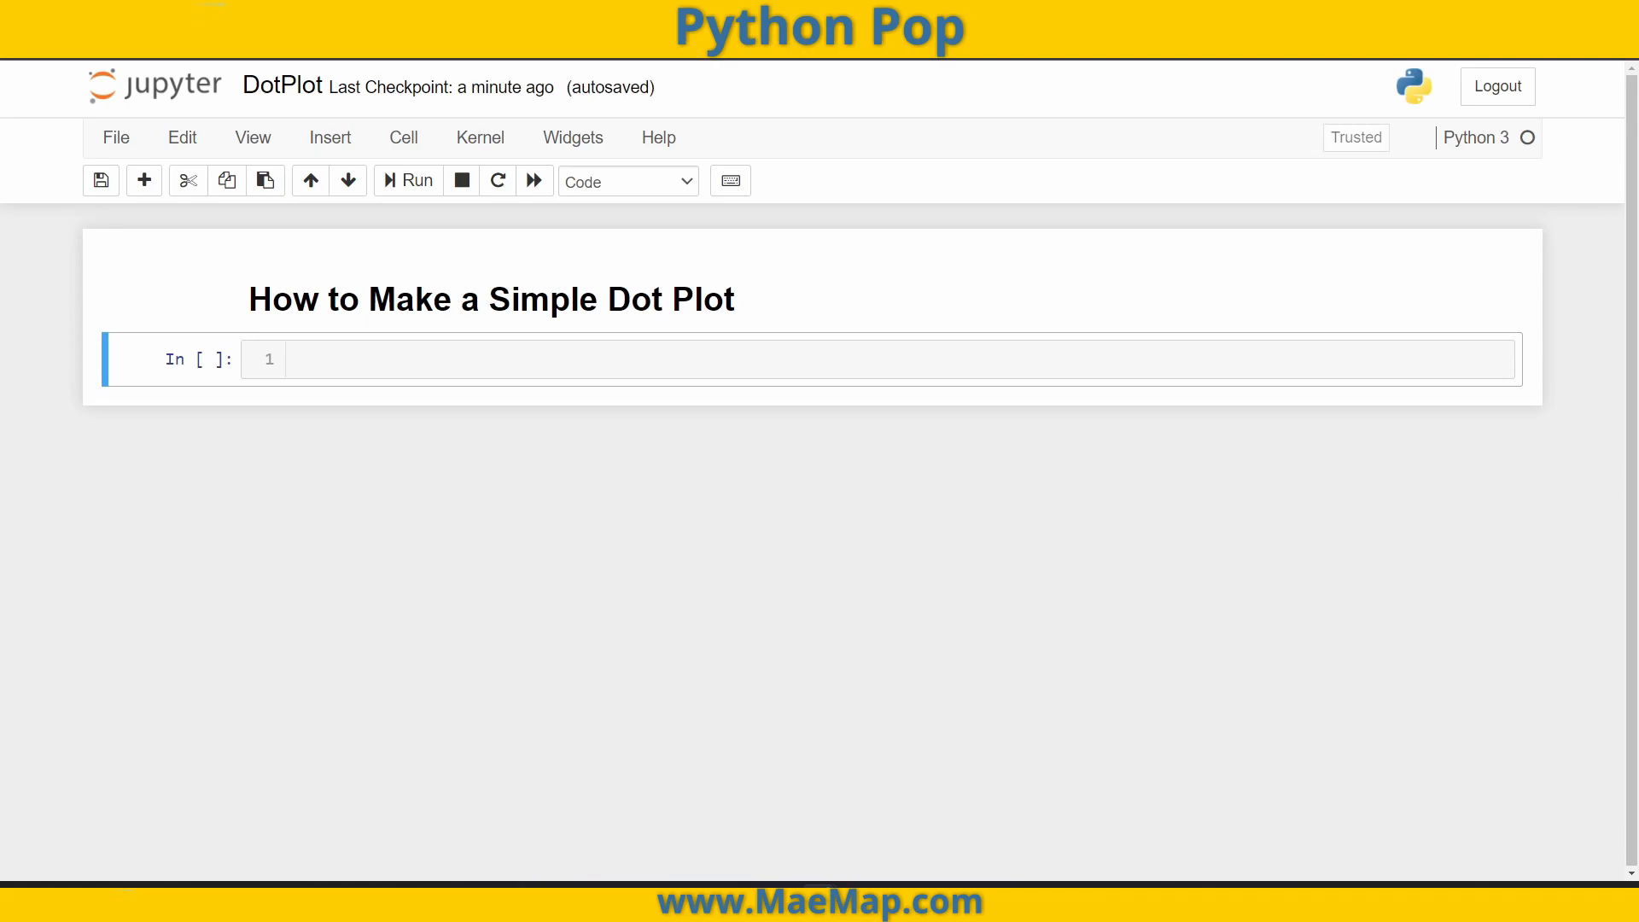
mouse_move(928, 369)
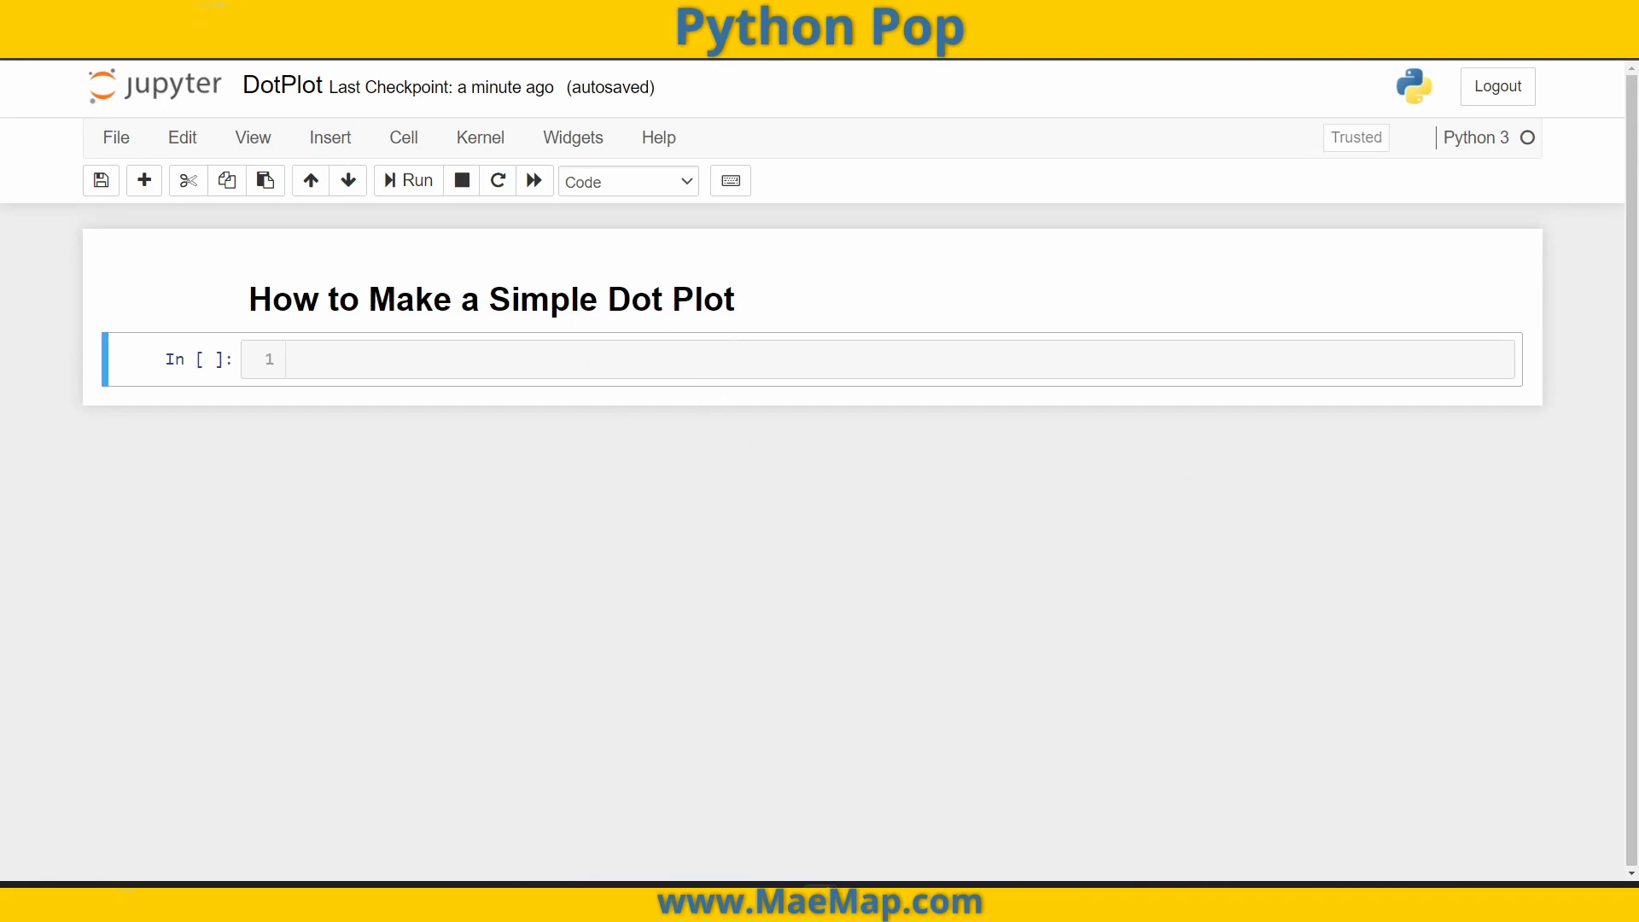
- Enter 'import matplotlib.pyplot as plt' and 'import random' in the first cell and run it
click(628, 359)
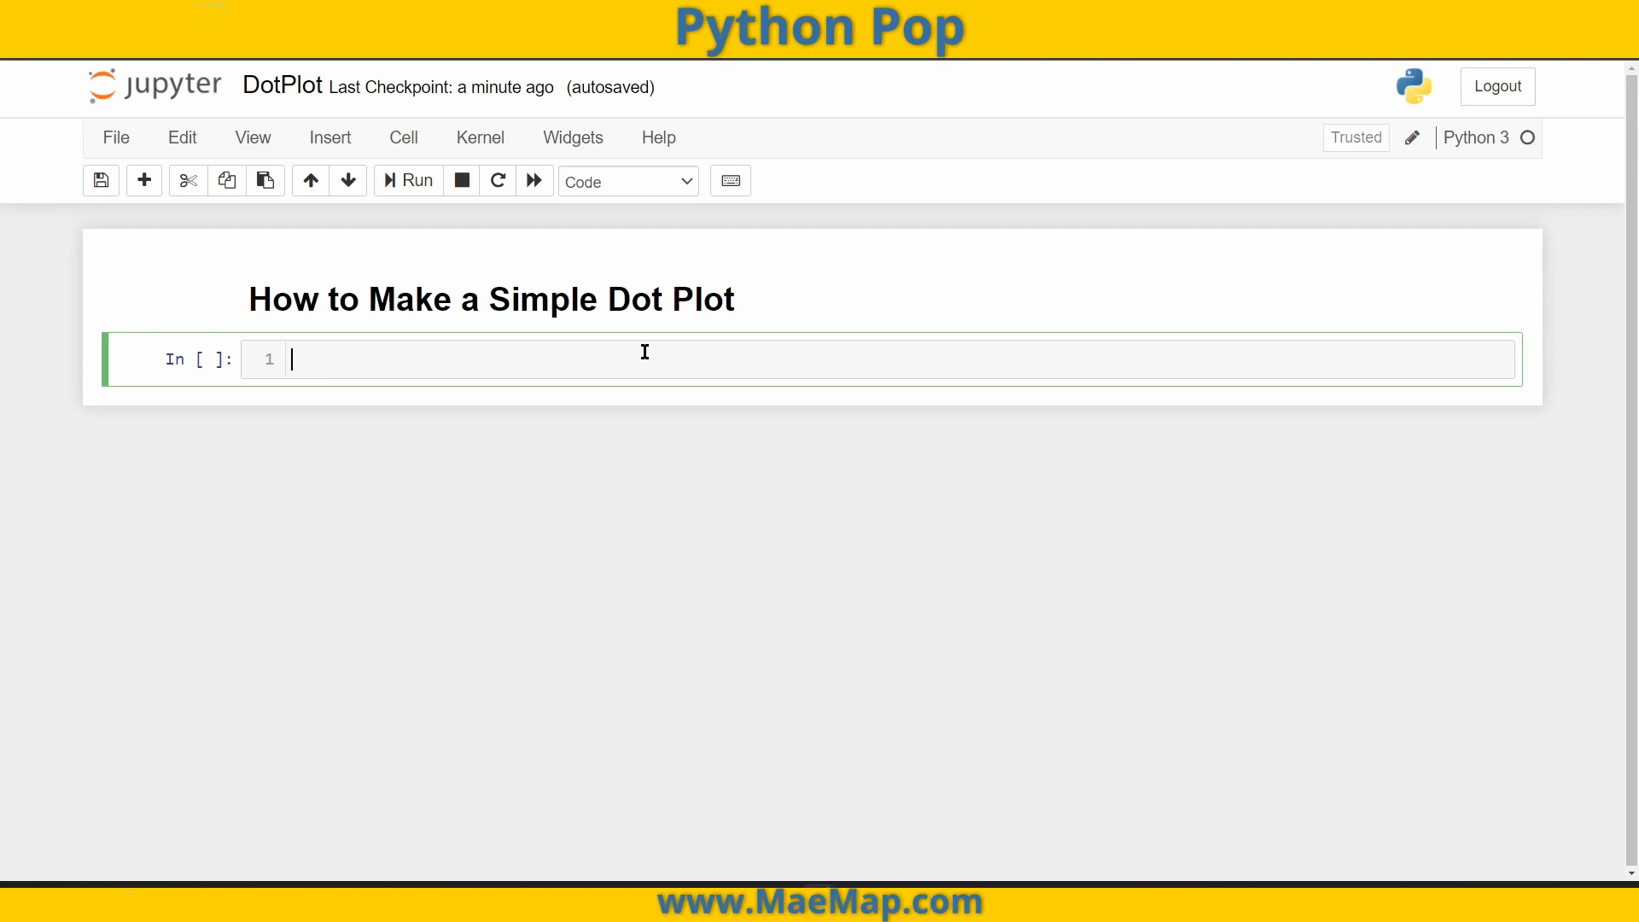
text(import matplotlib.pyplot as plt)
text(import random)
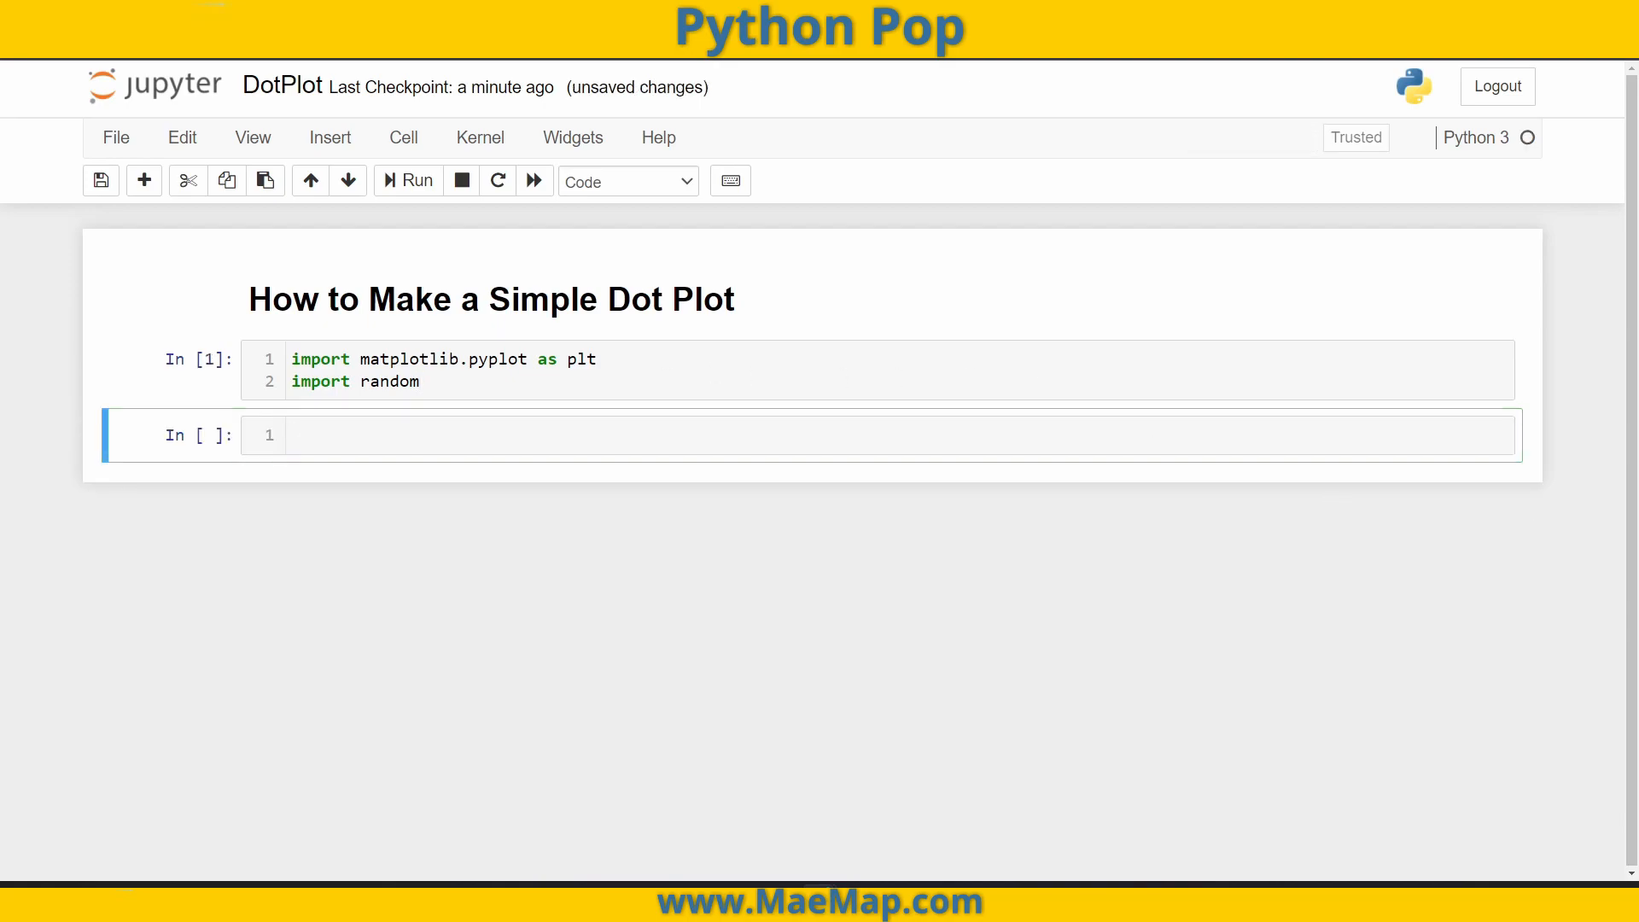
- Build favNum from 20 random.randint(0,9) values, print the list, and run the cell
click(586, 435)
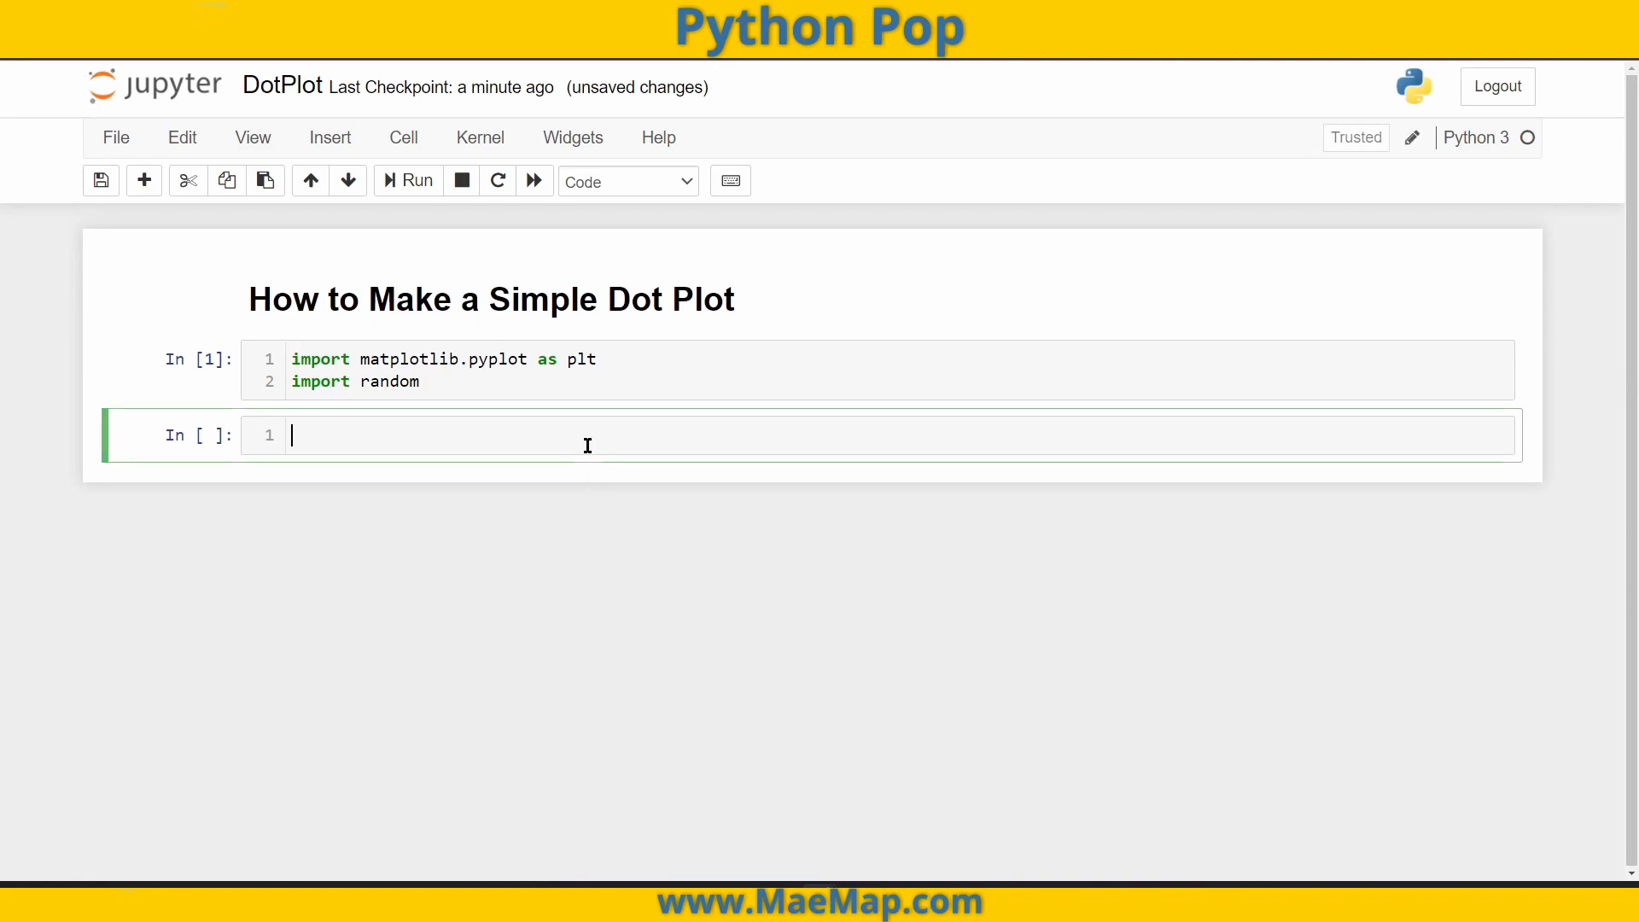
text(favNum = [])
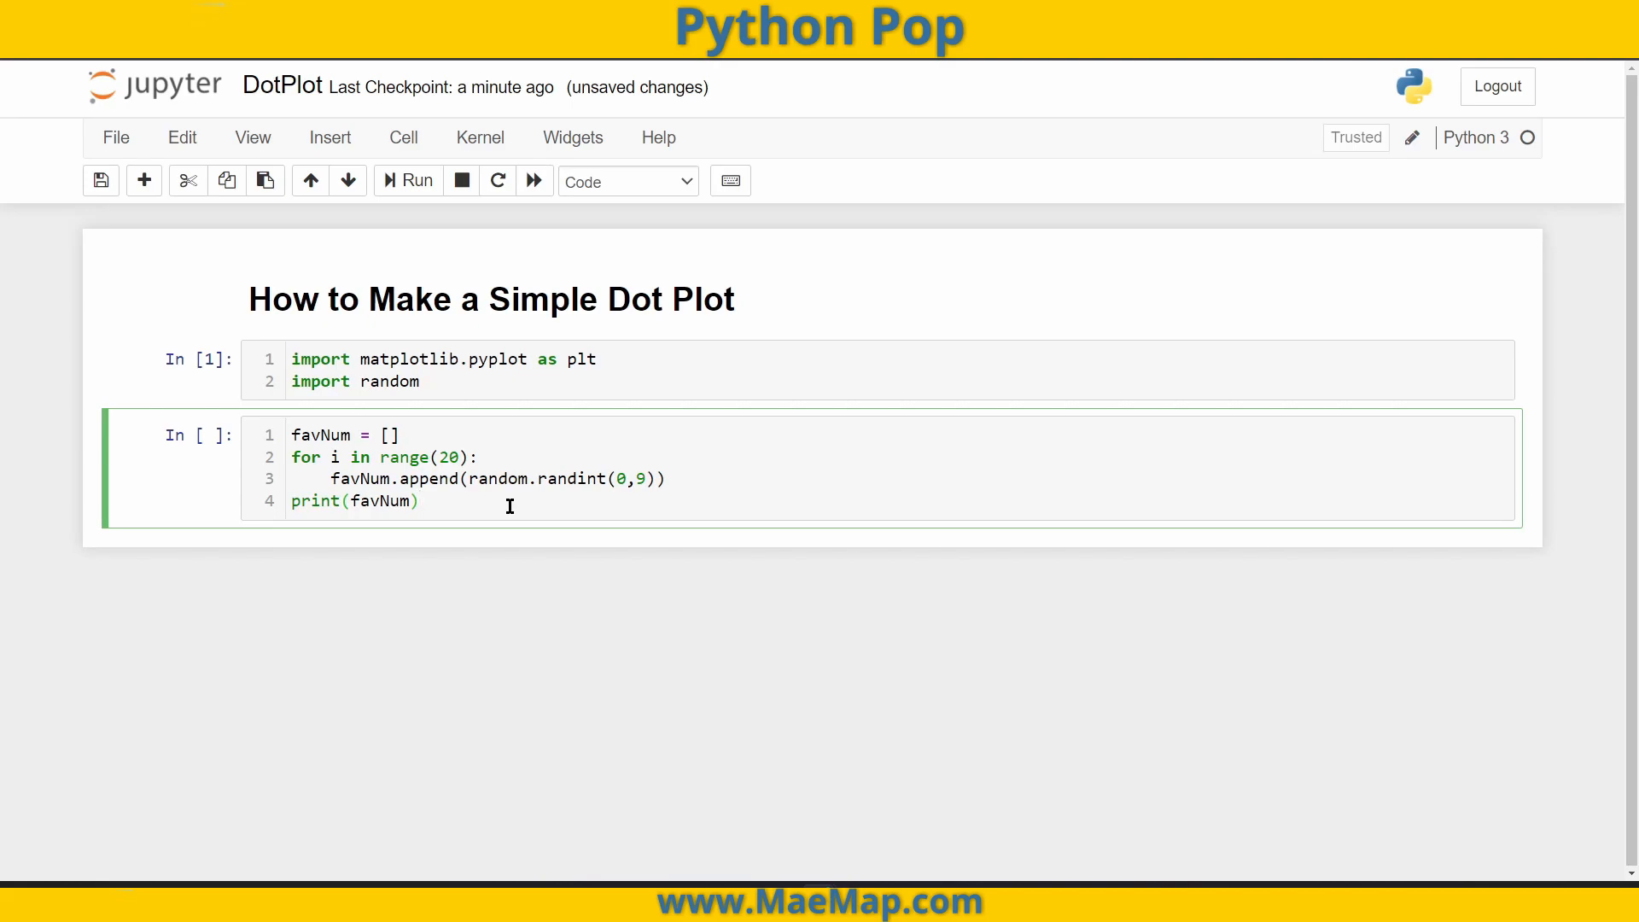
click(408, 180)
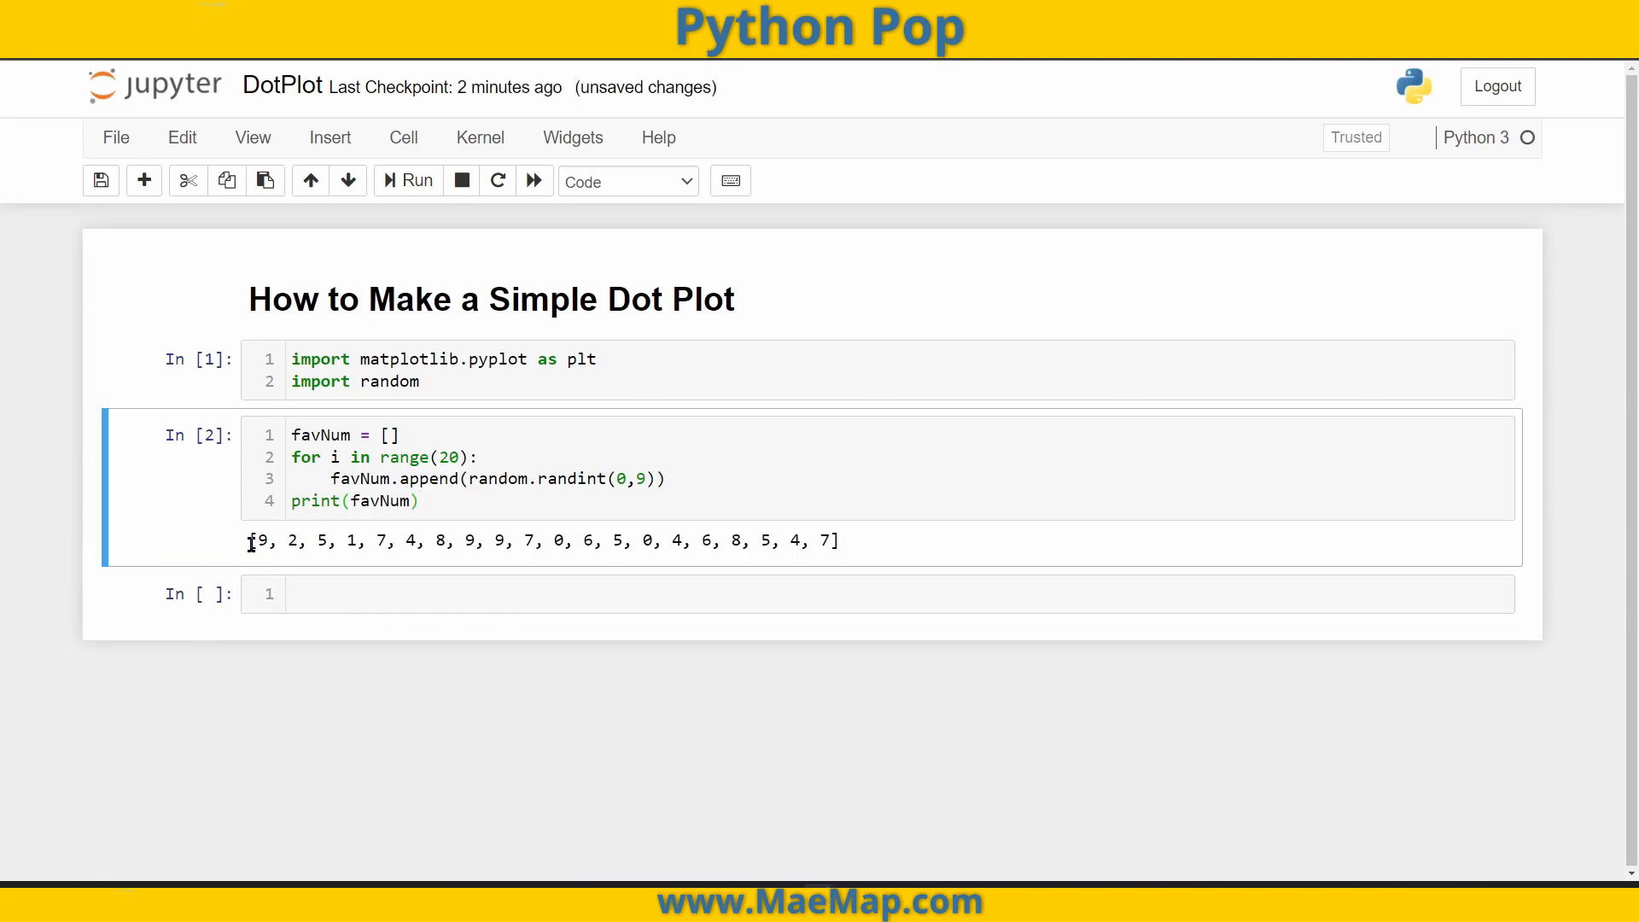
click(419, 501)
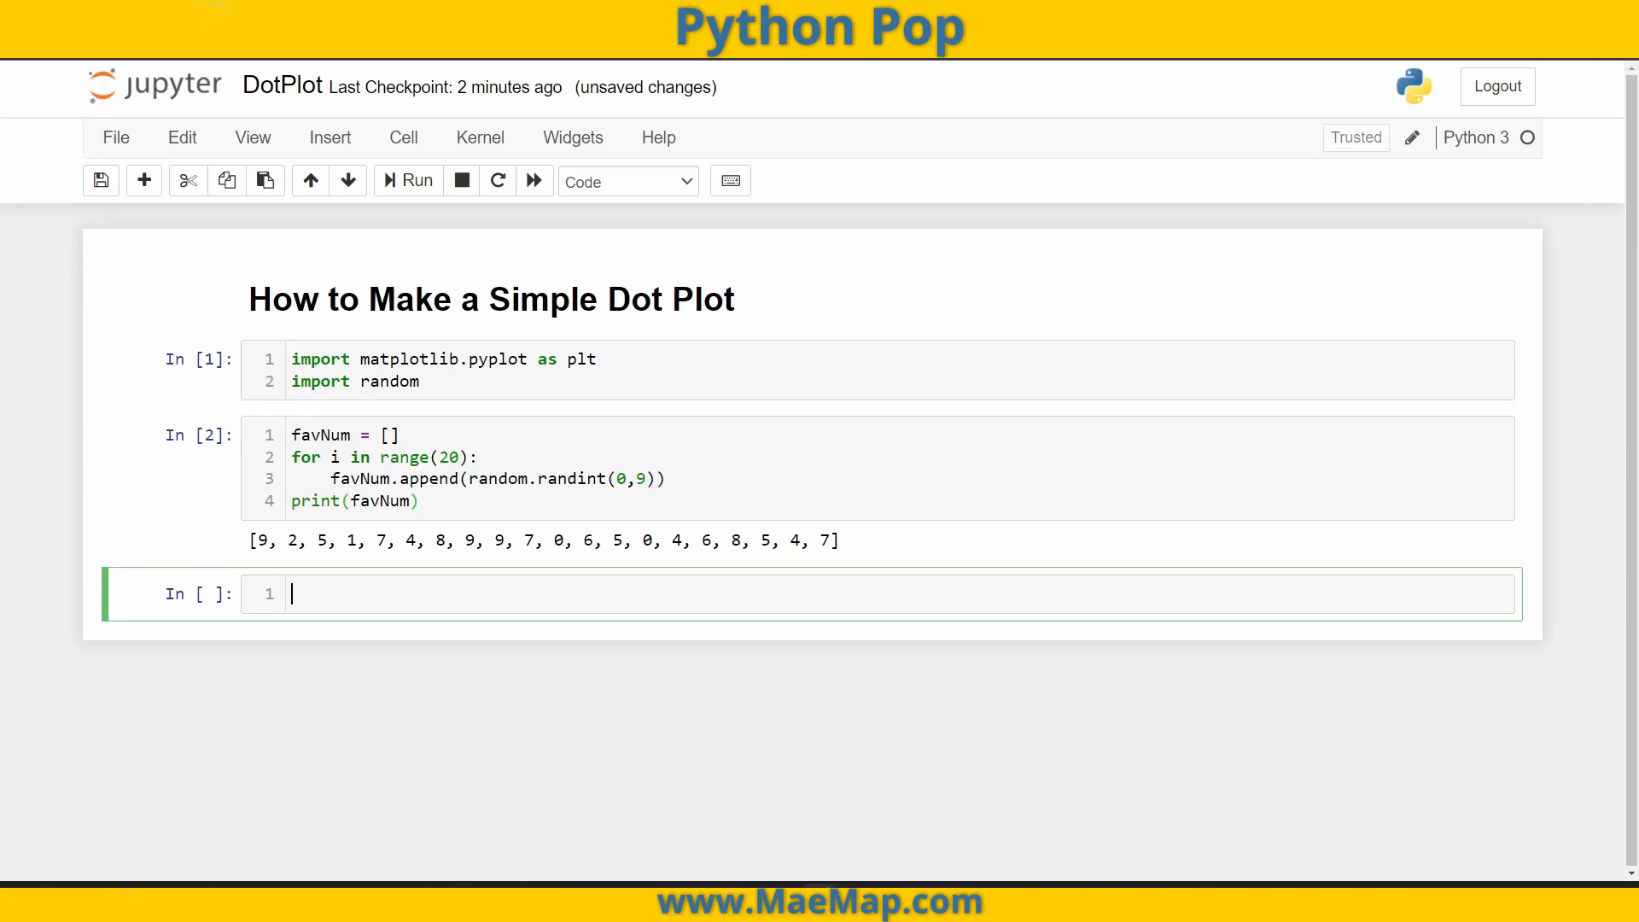
- Plot plt.hist(favNum) with bins 0–10, ec='black', align='left', then plt.show(), and run it
text(n, bins, patches = plt.hist(favNum,[0,1,2,3,4,5,6,7,8,9,10], ec = 'black', align = 'left'))
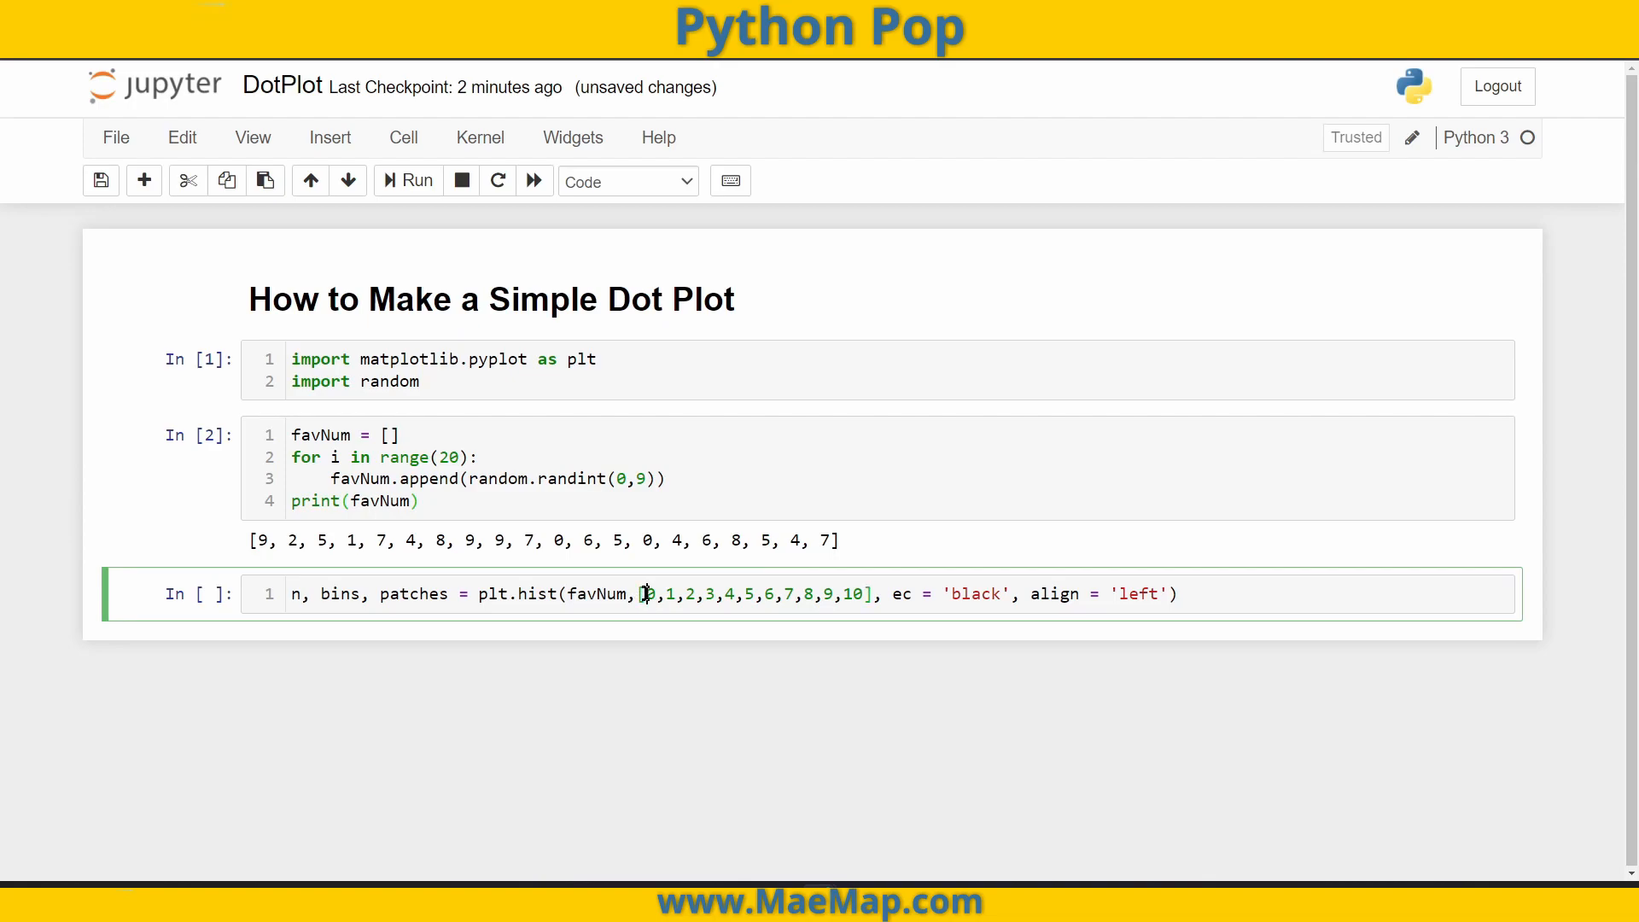
drag(648, 594, 862, 594)
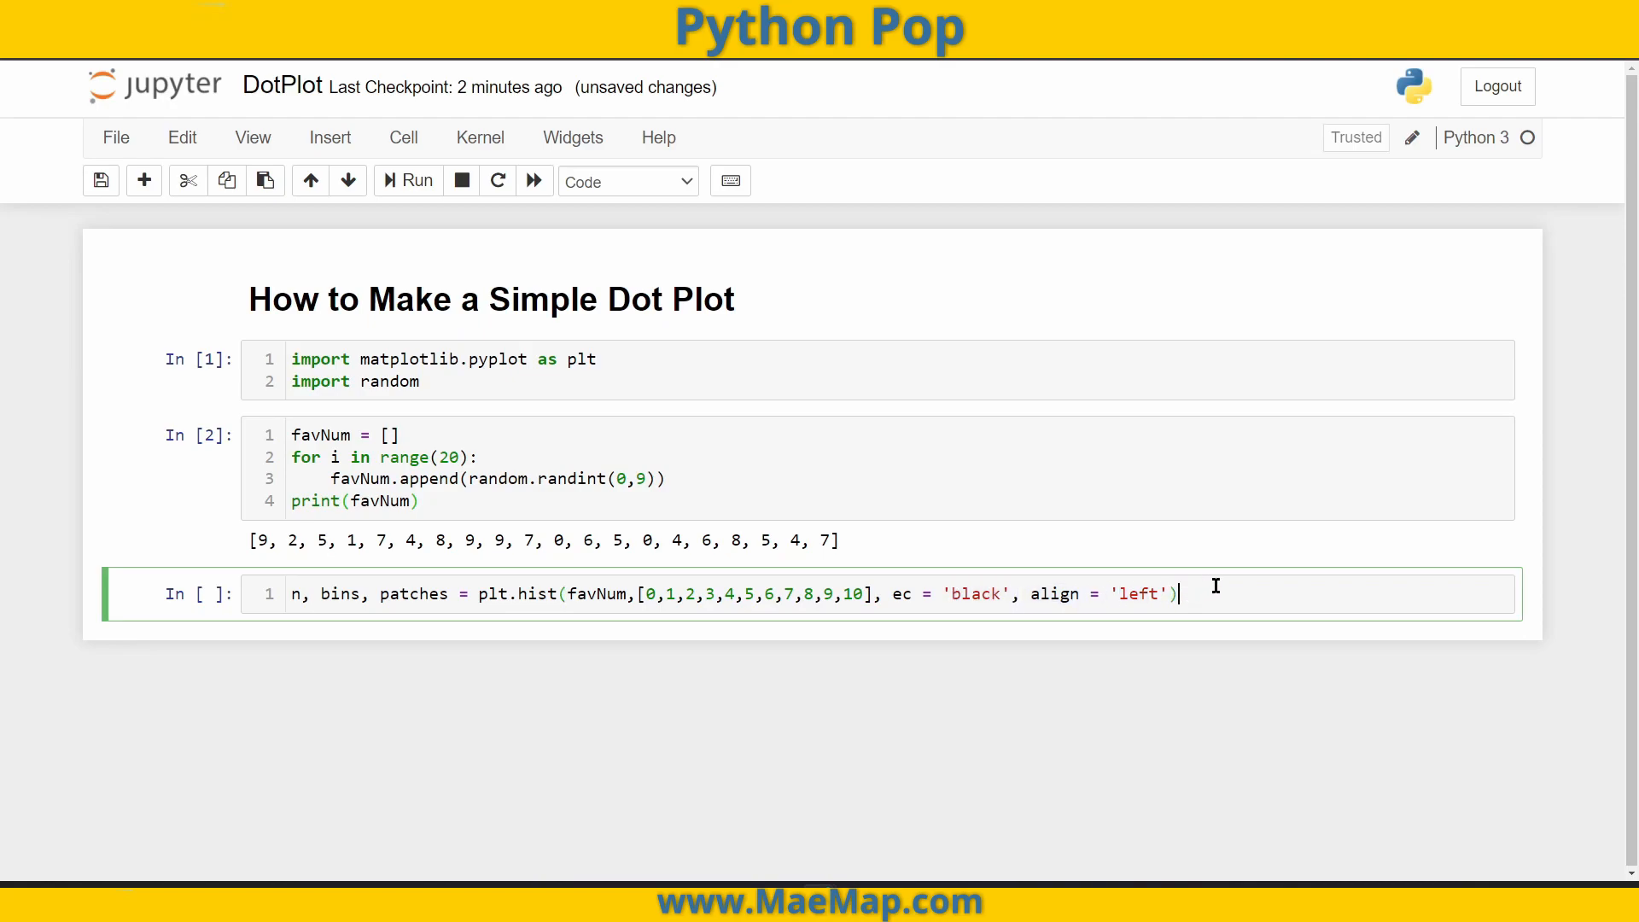
text(plt.show()
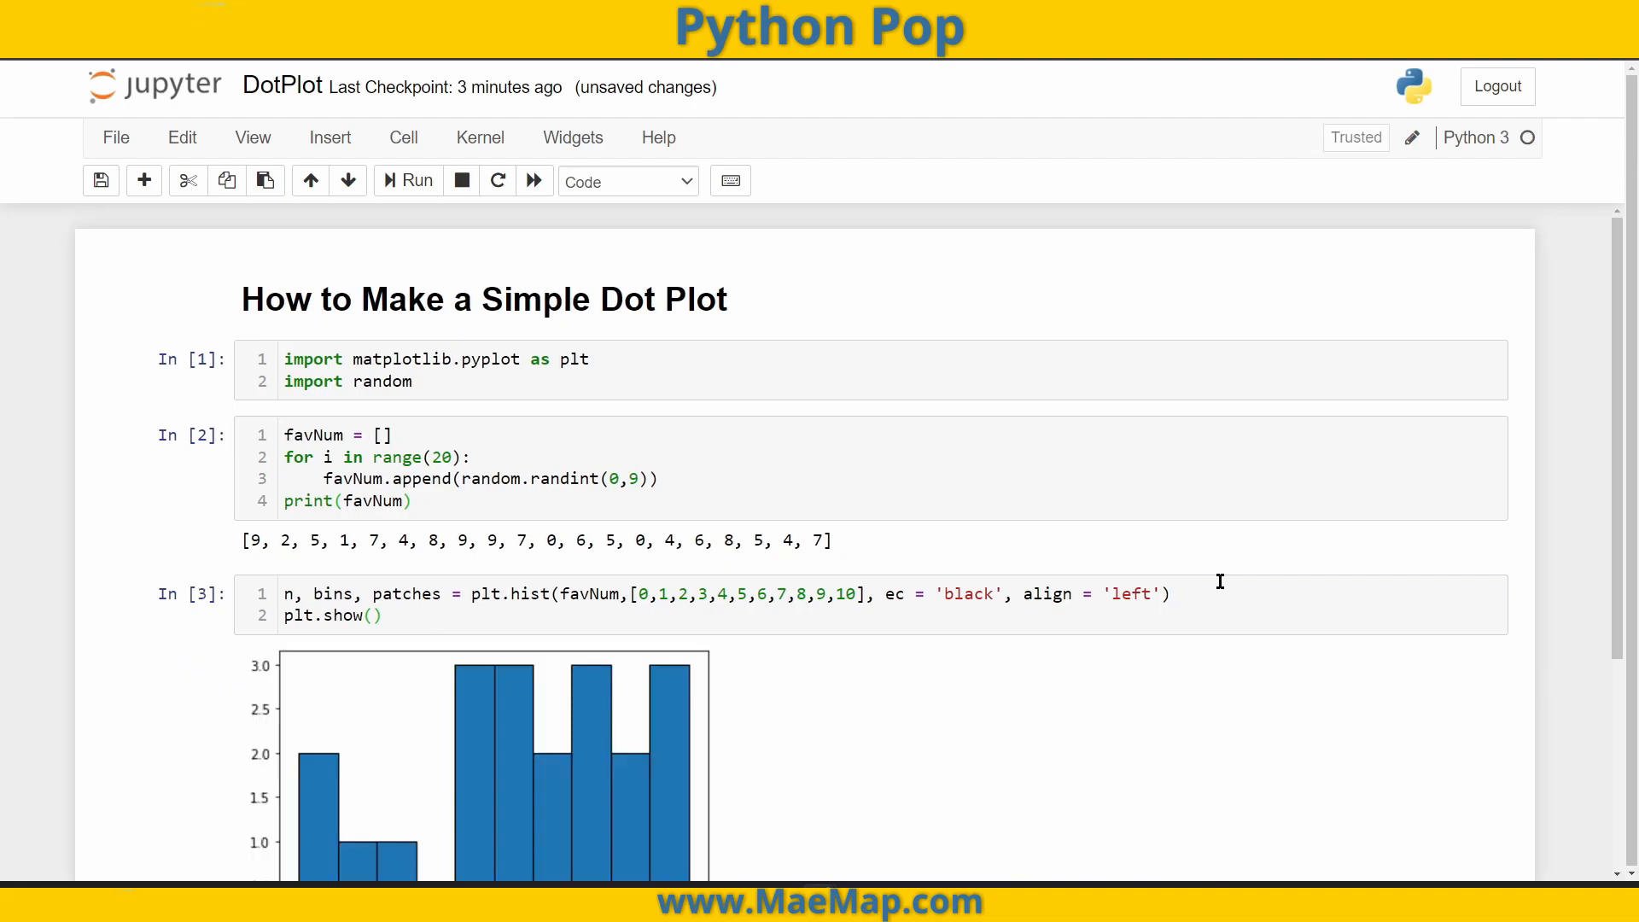
scroll(down, 3)
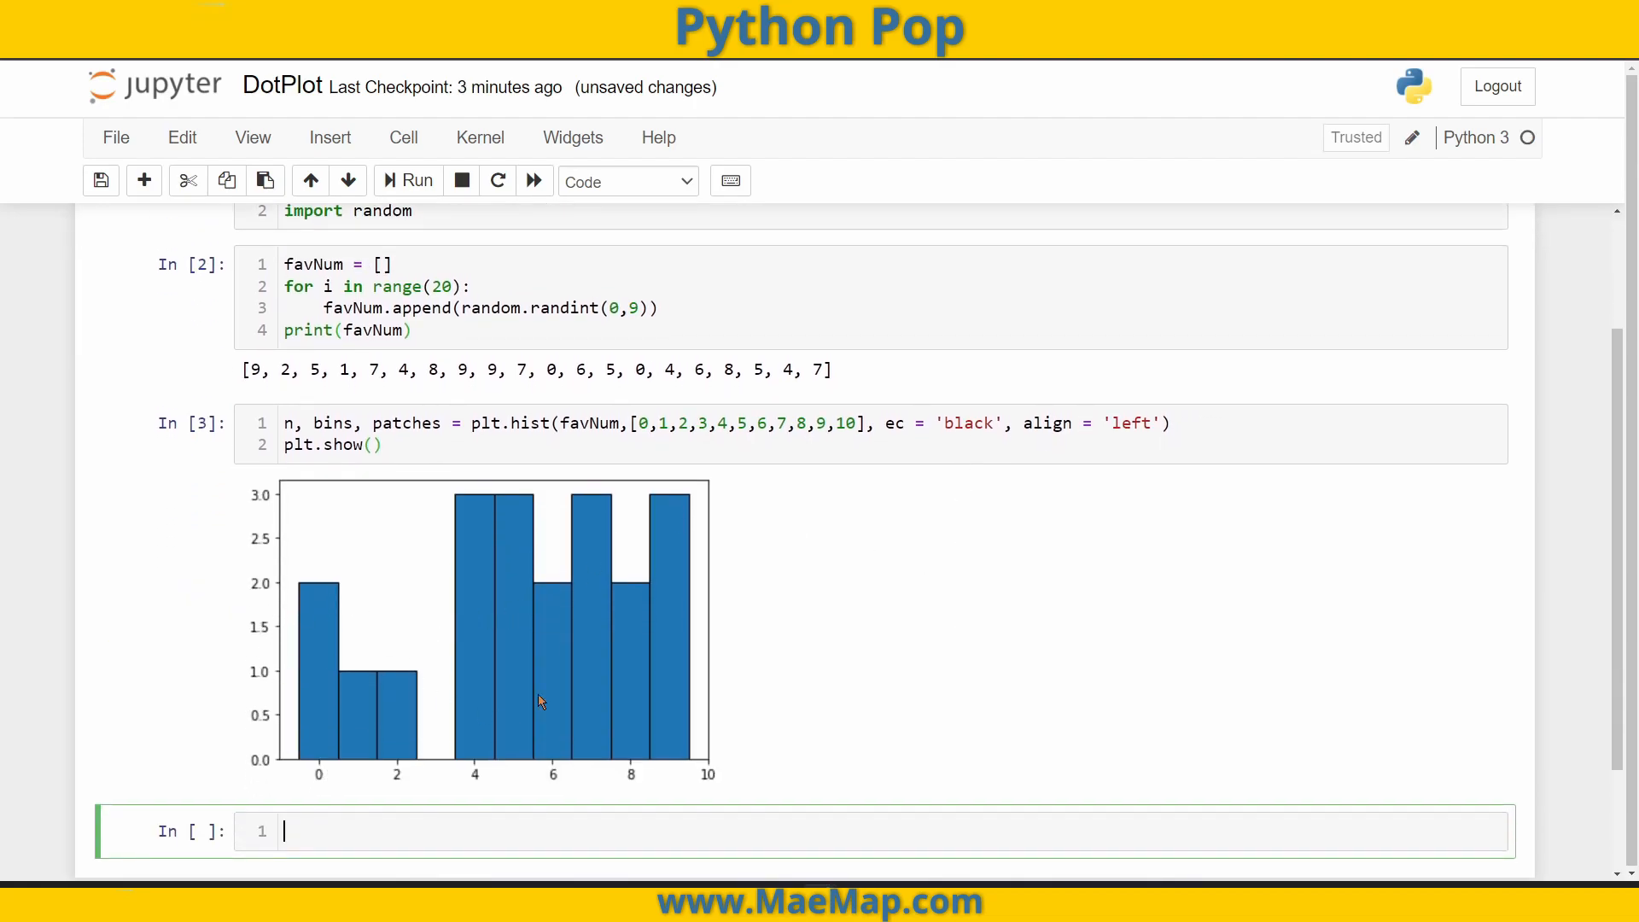
mouse_move(443, 539)
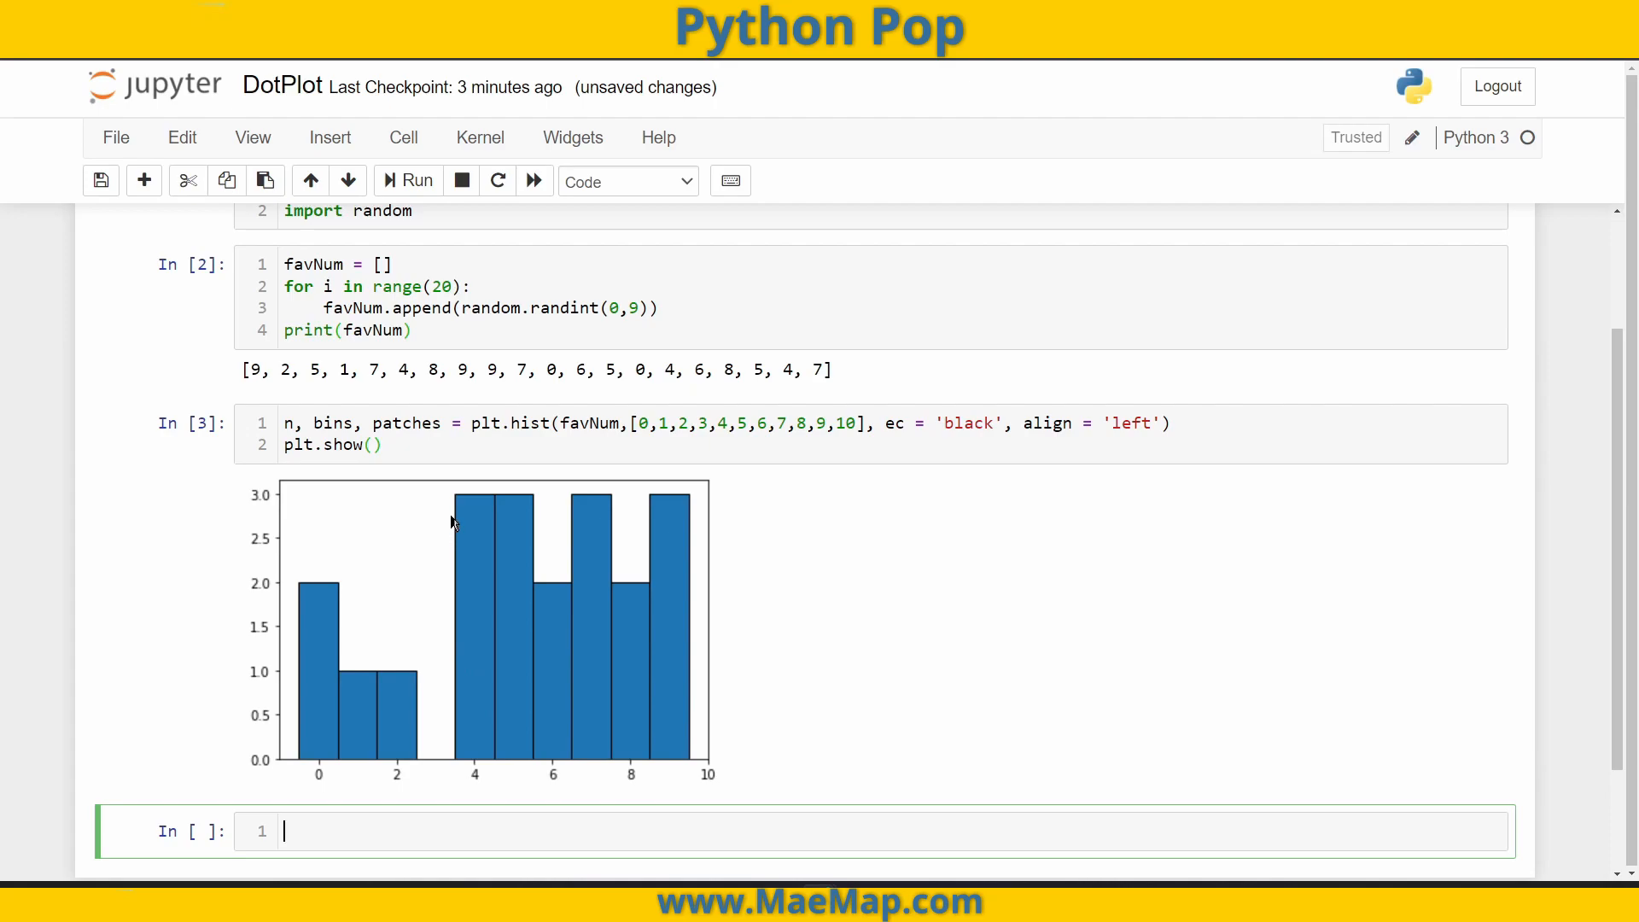
mouse_move(474, 474)
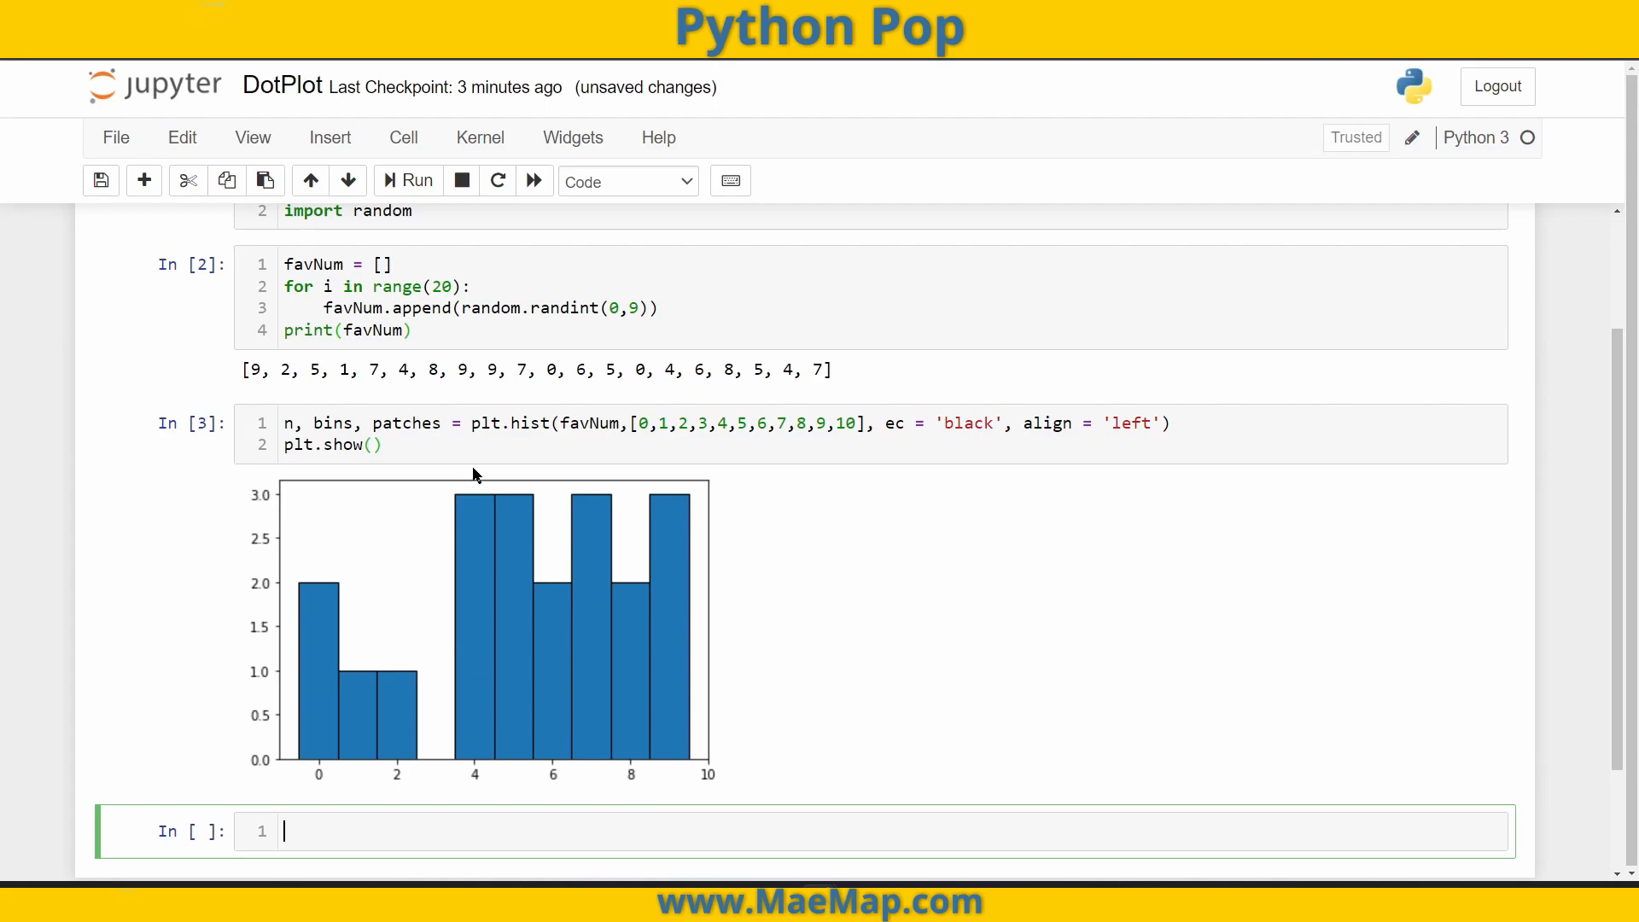
- Print bins and n below the histogram and inspect the printed edges 0–10 and counts
text(prn)
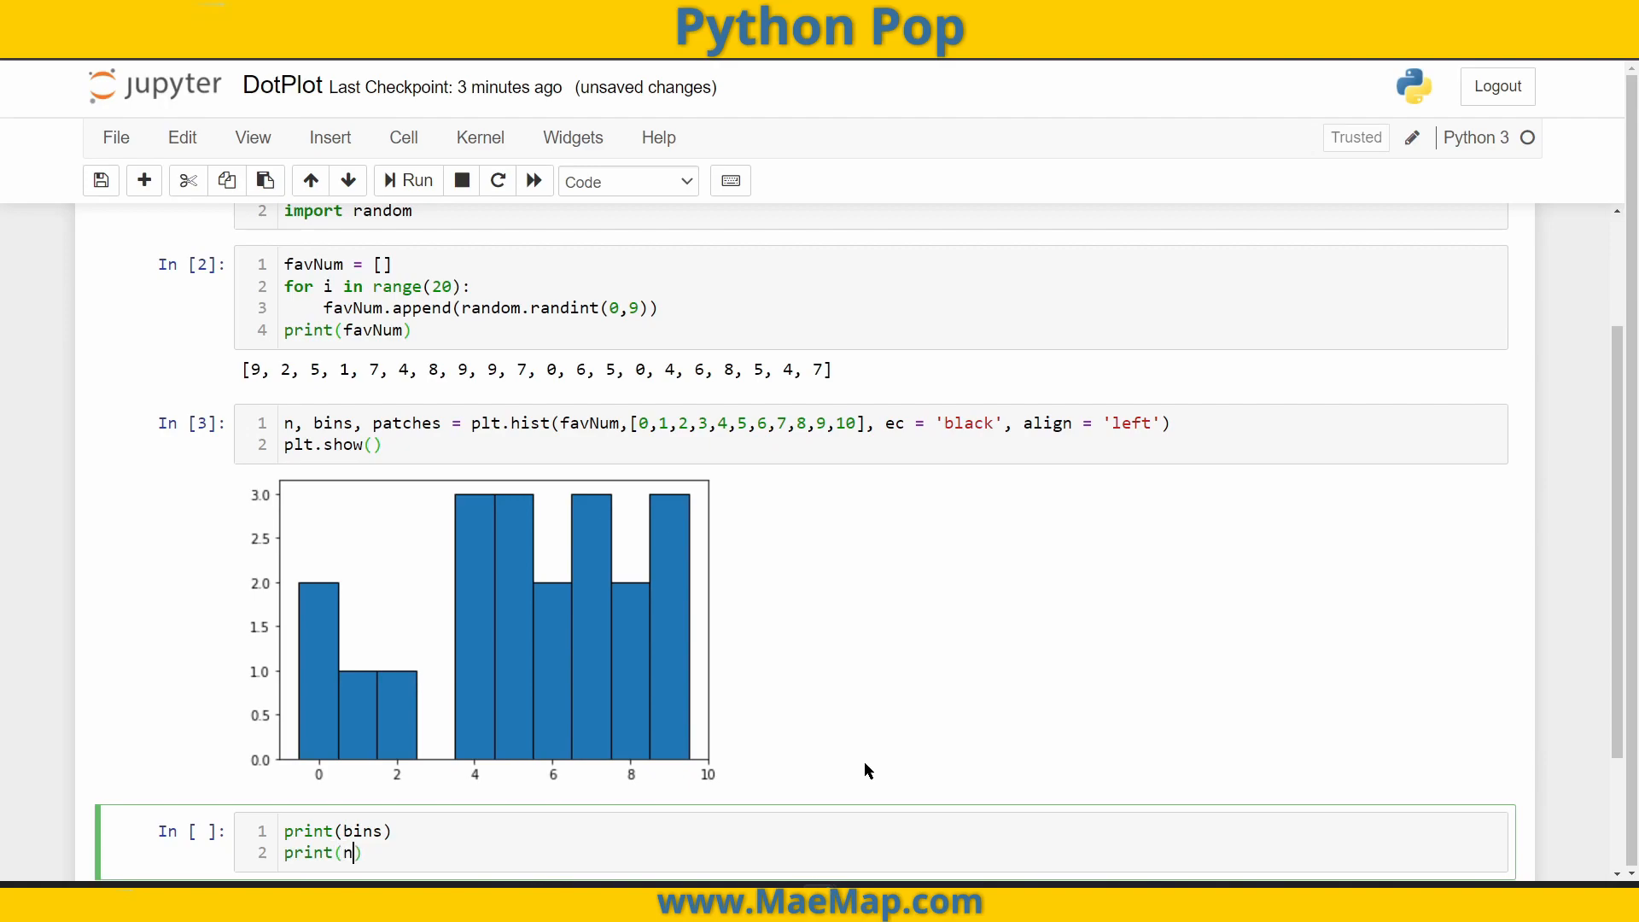
scroll(down, 3)
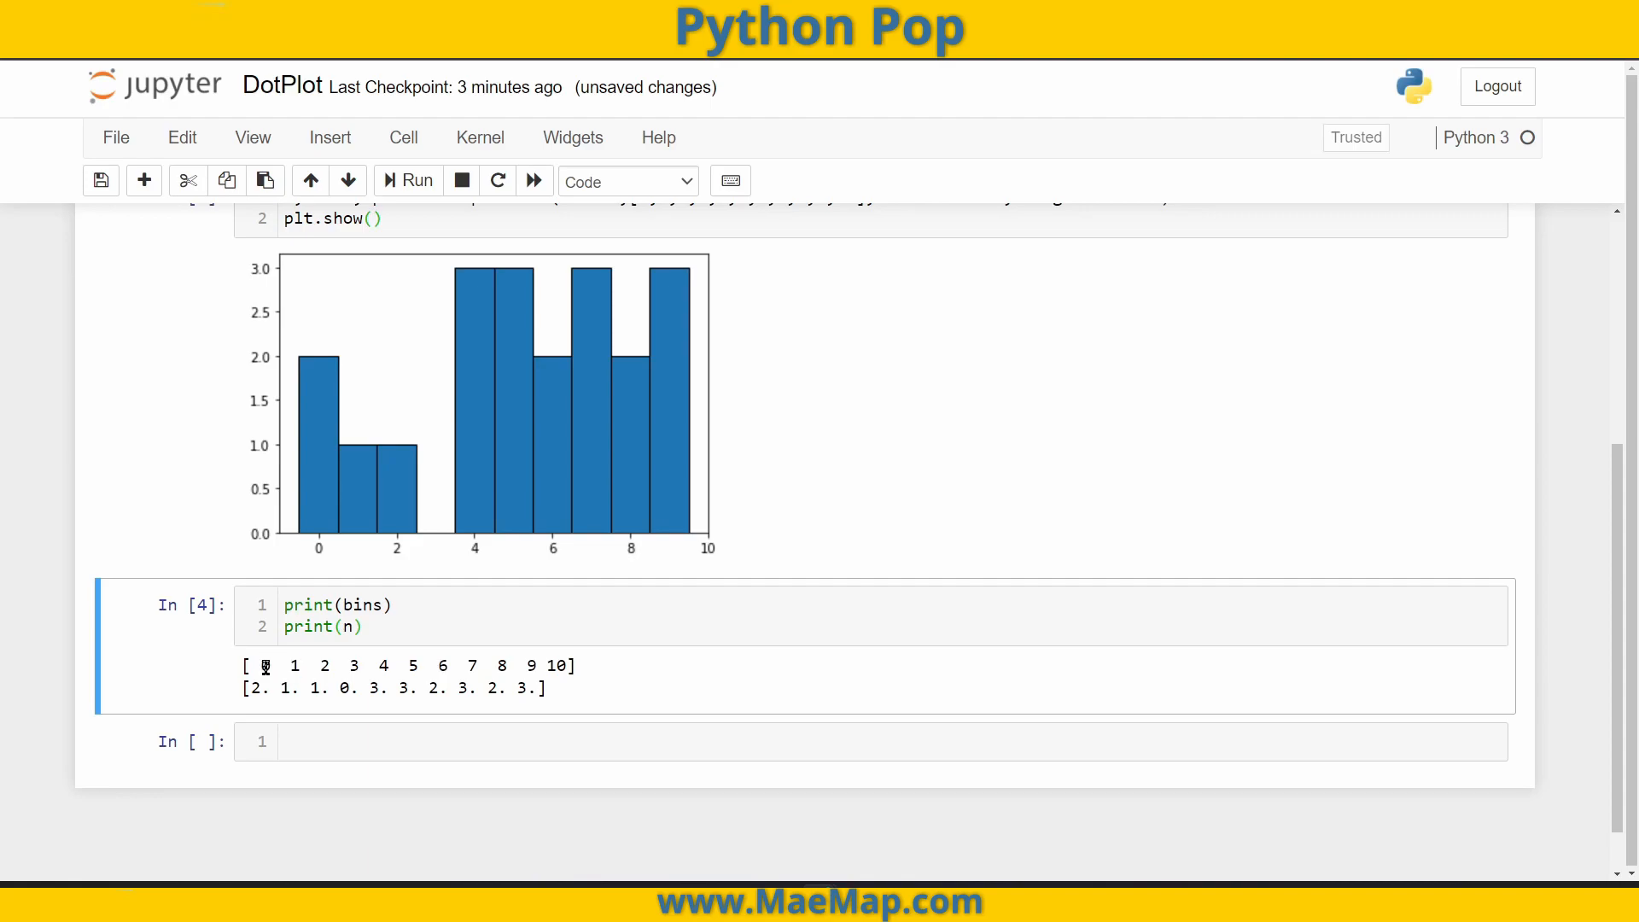
mouse_move(292, 666)
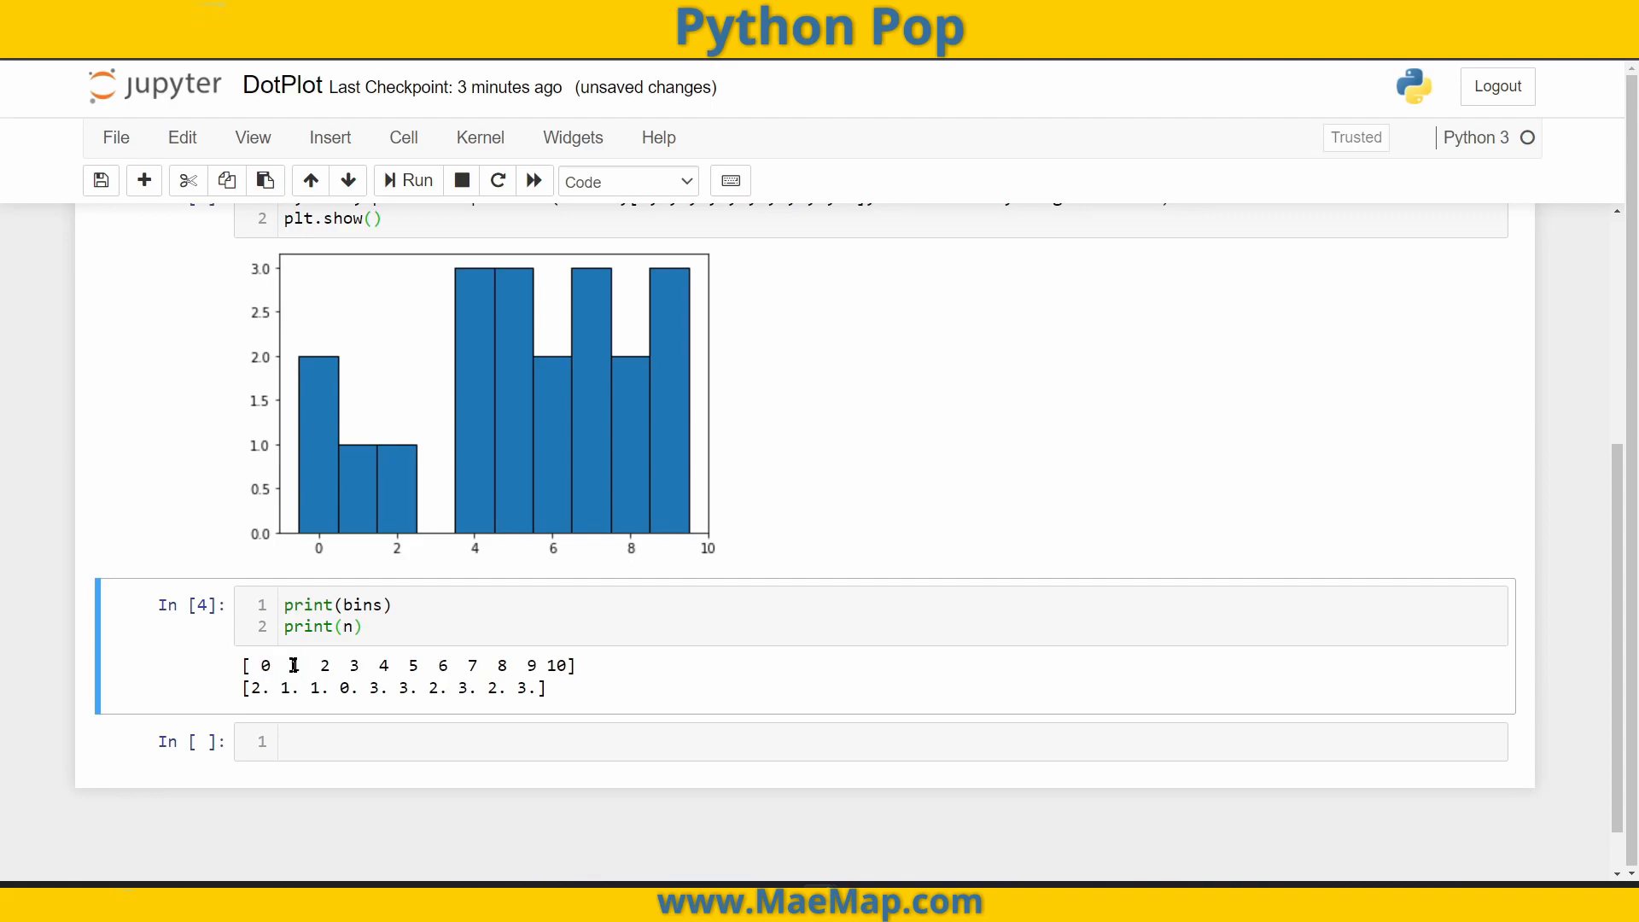
double_click(265, 665)
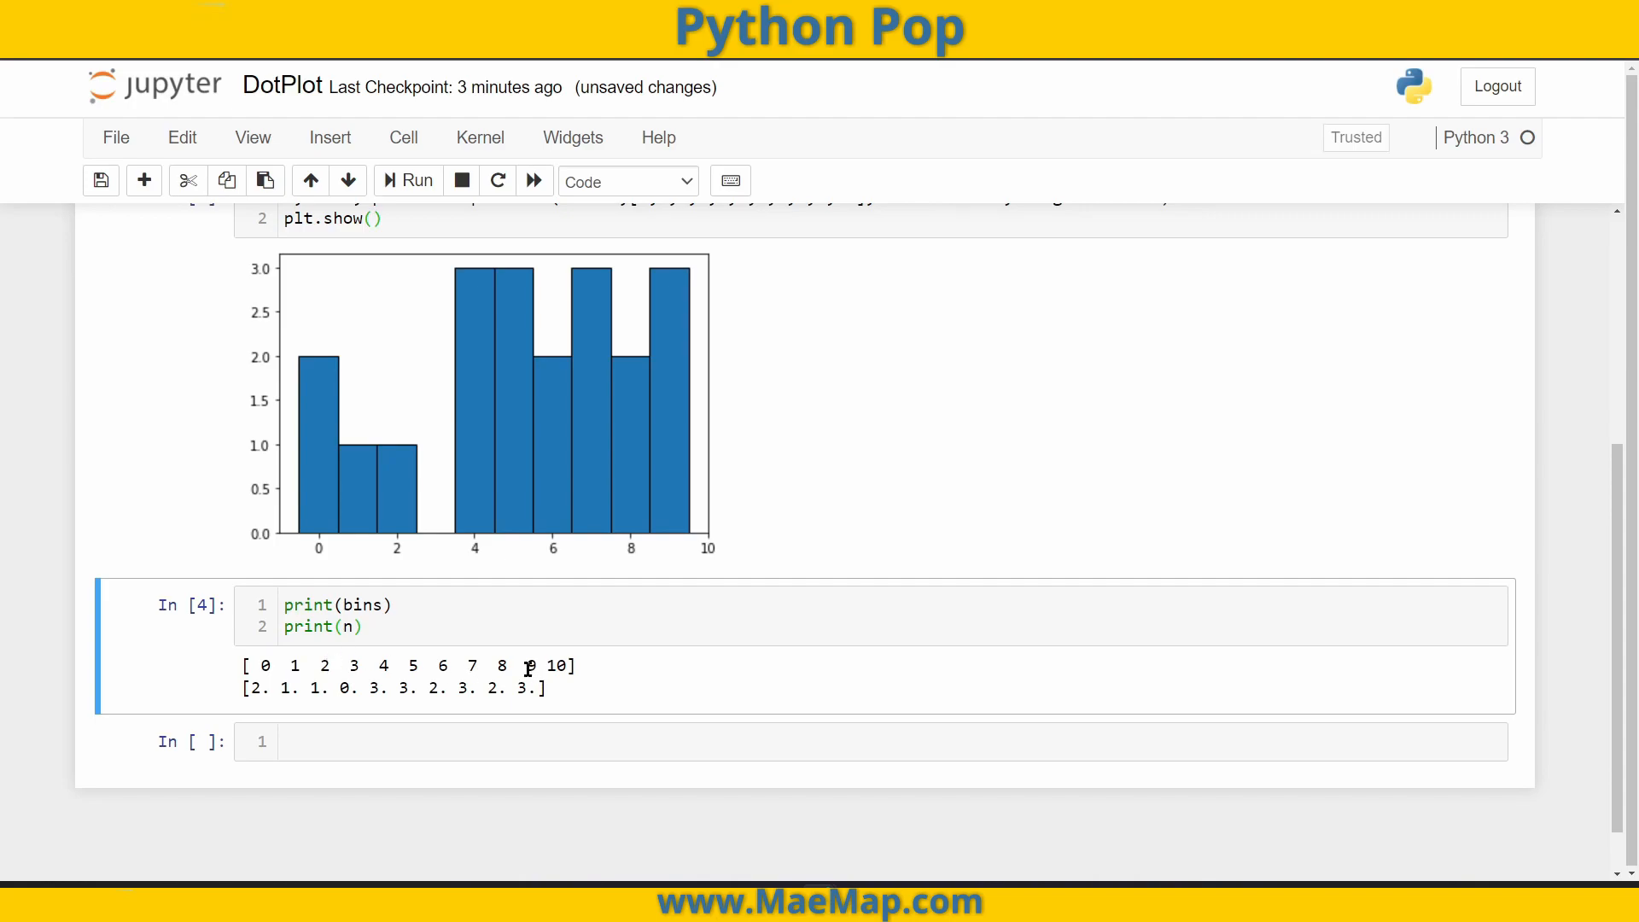
double_click(531, 664)
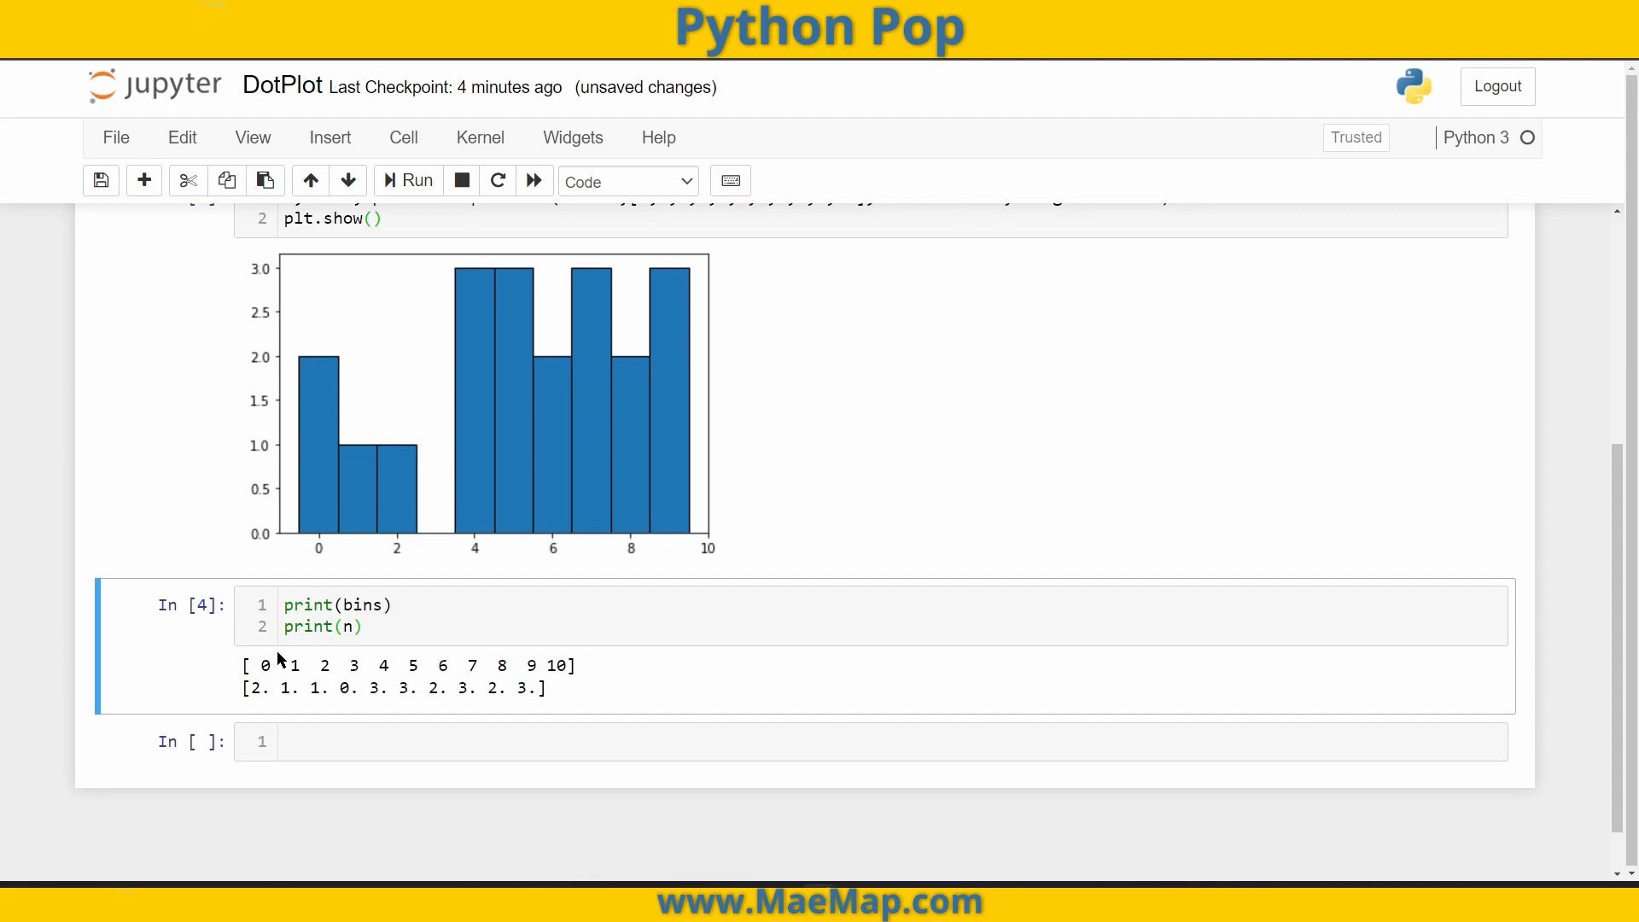
drag(265, 665, 569, 665)
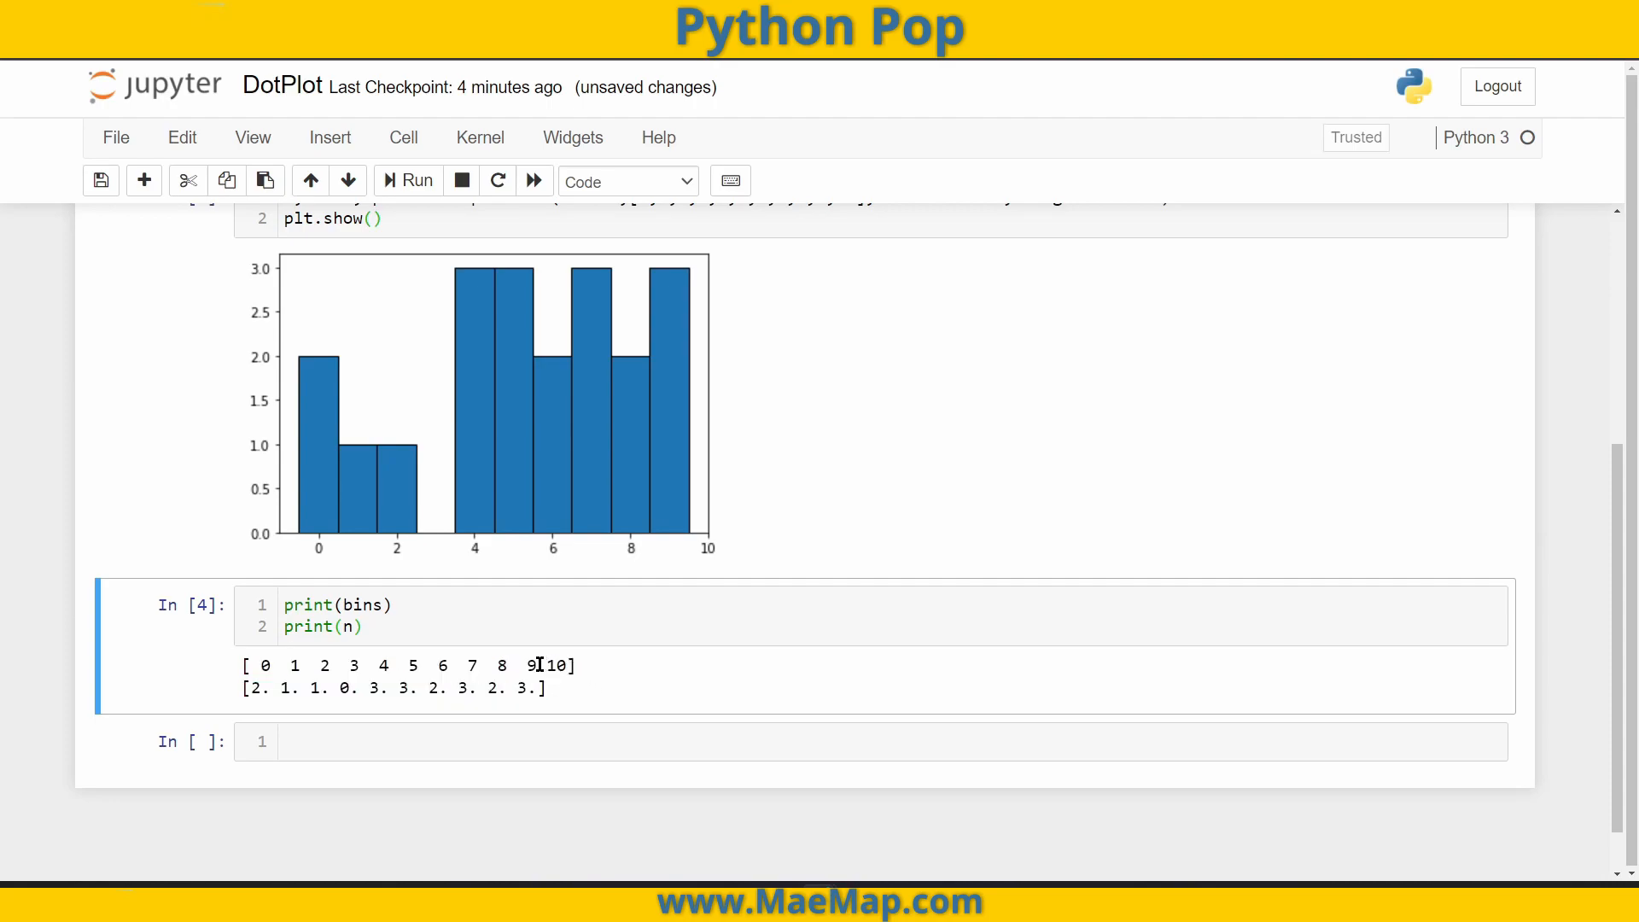
double_click(532, 665)
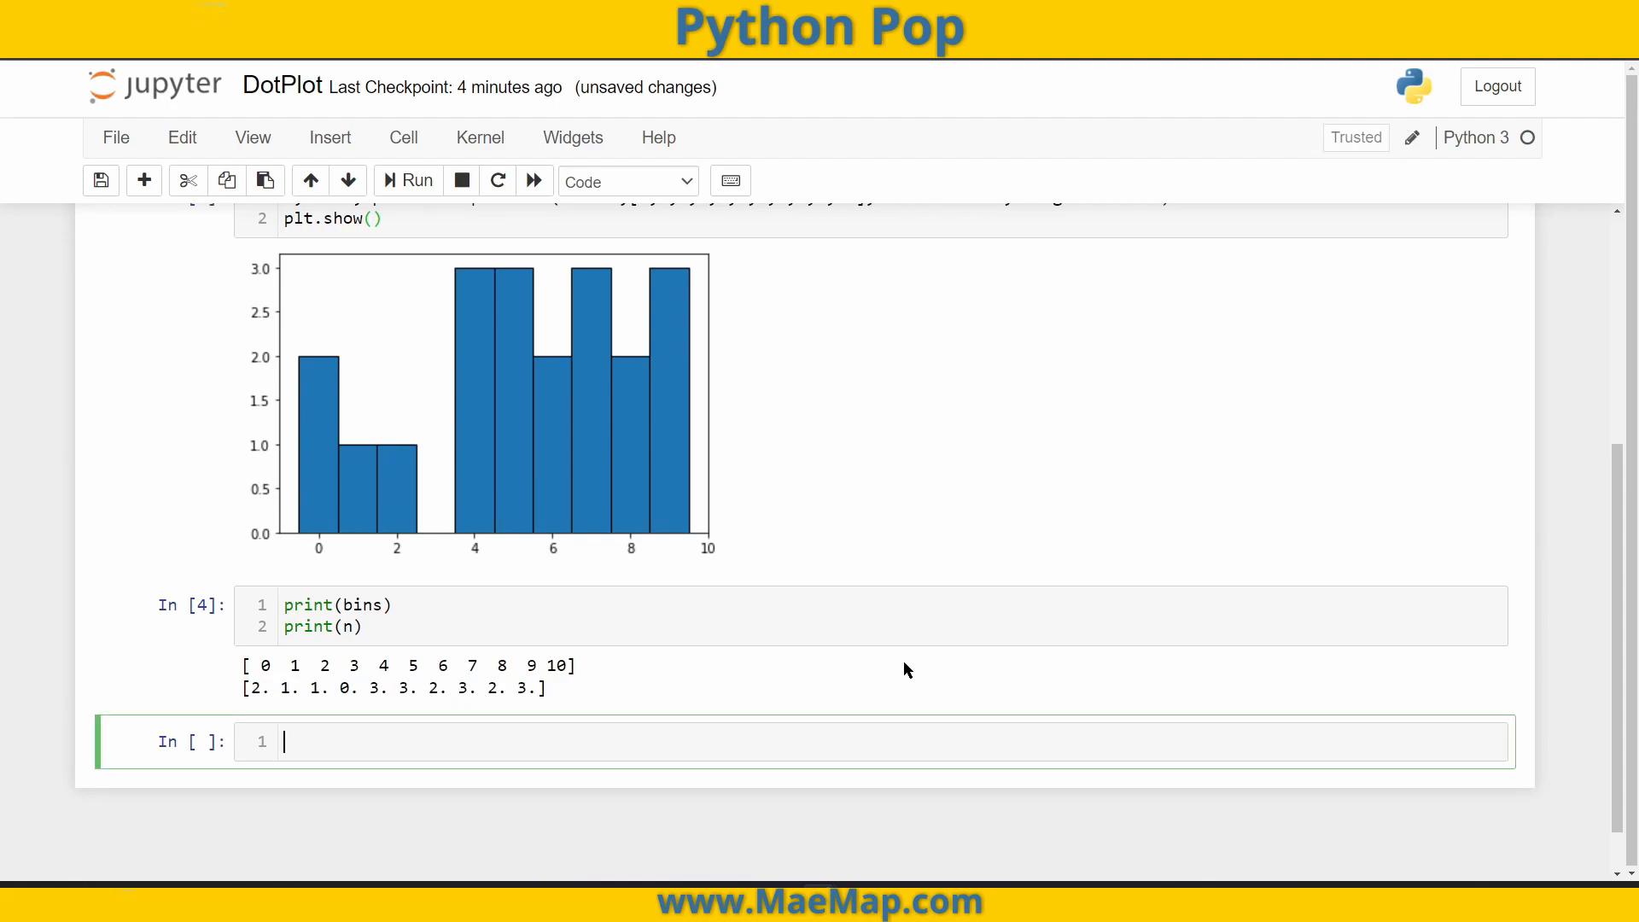
- Write plt.plot(bins,n) in a new cell and review the printed bins output above it
text(plt)
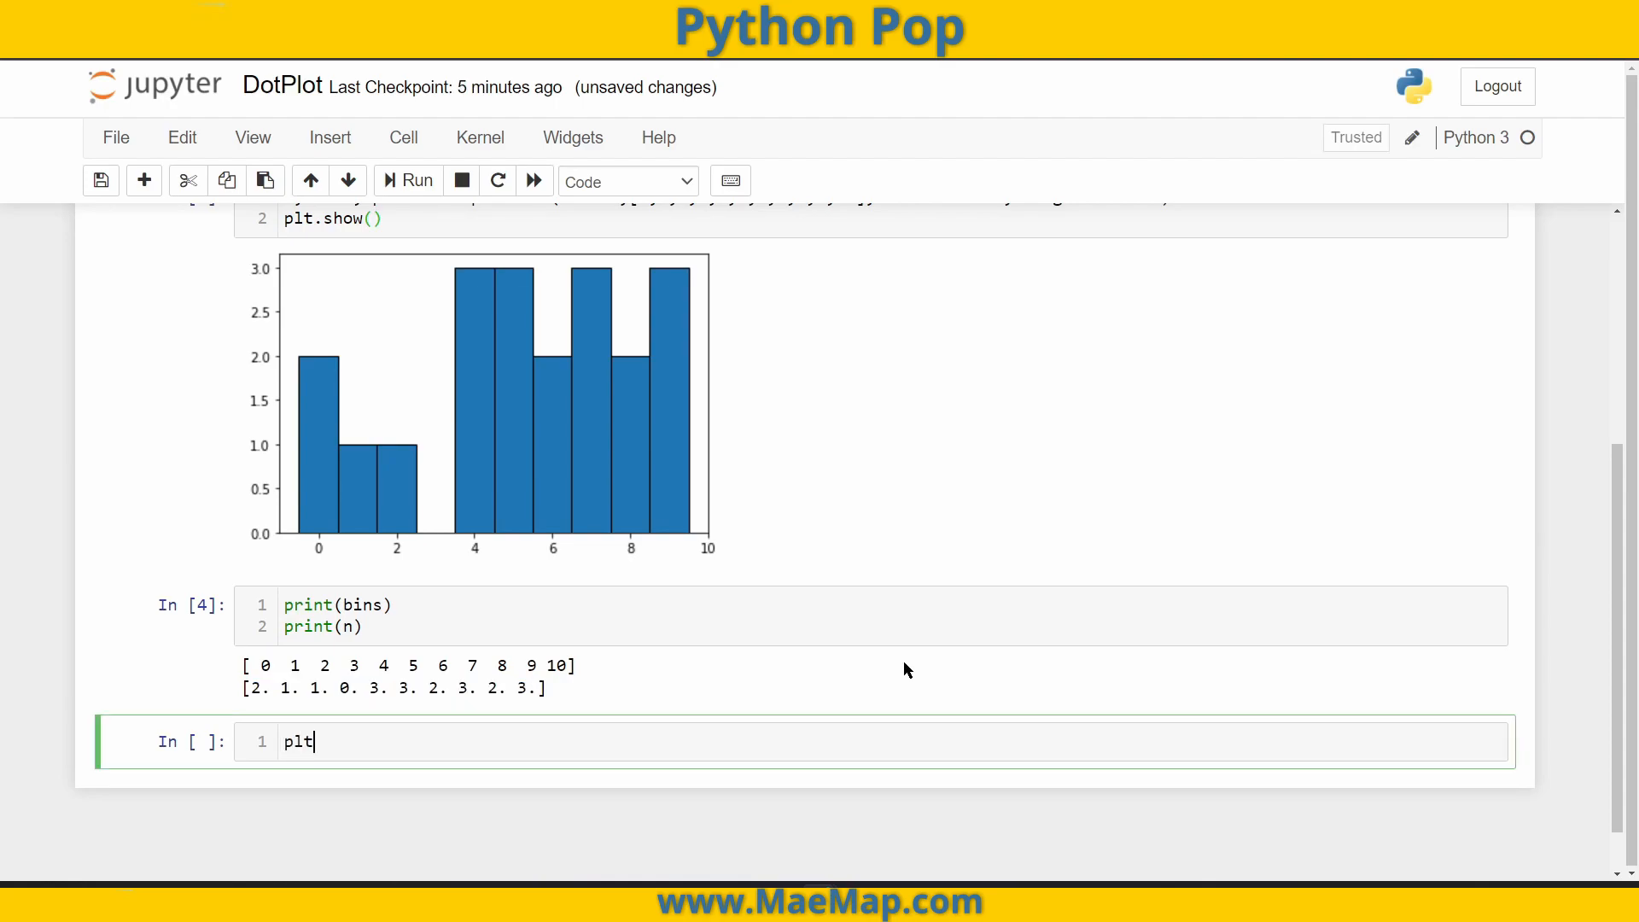
text(.plot)
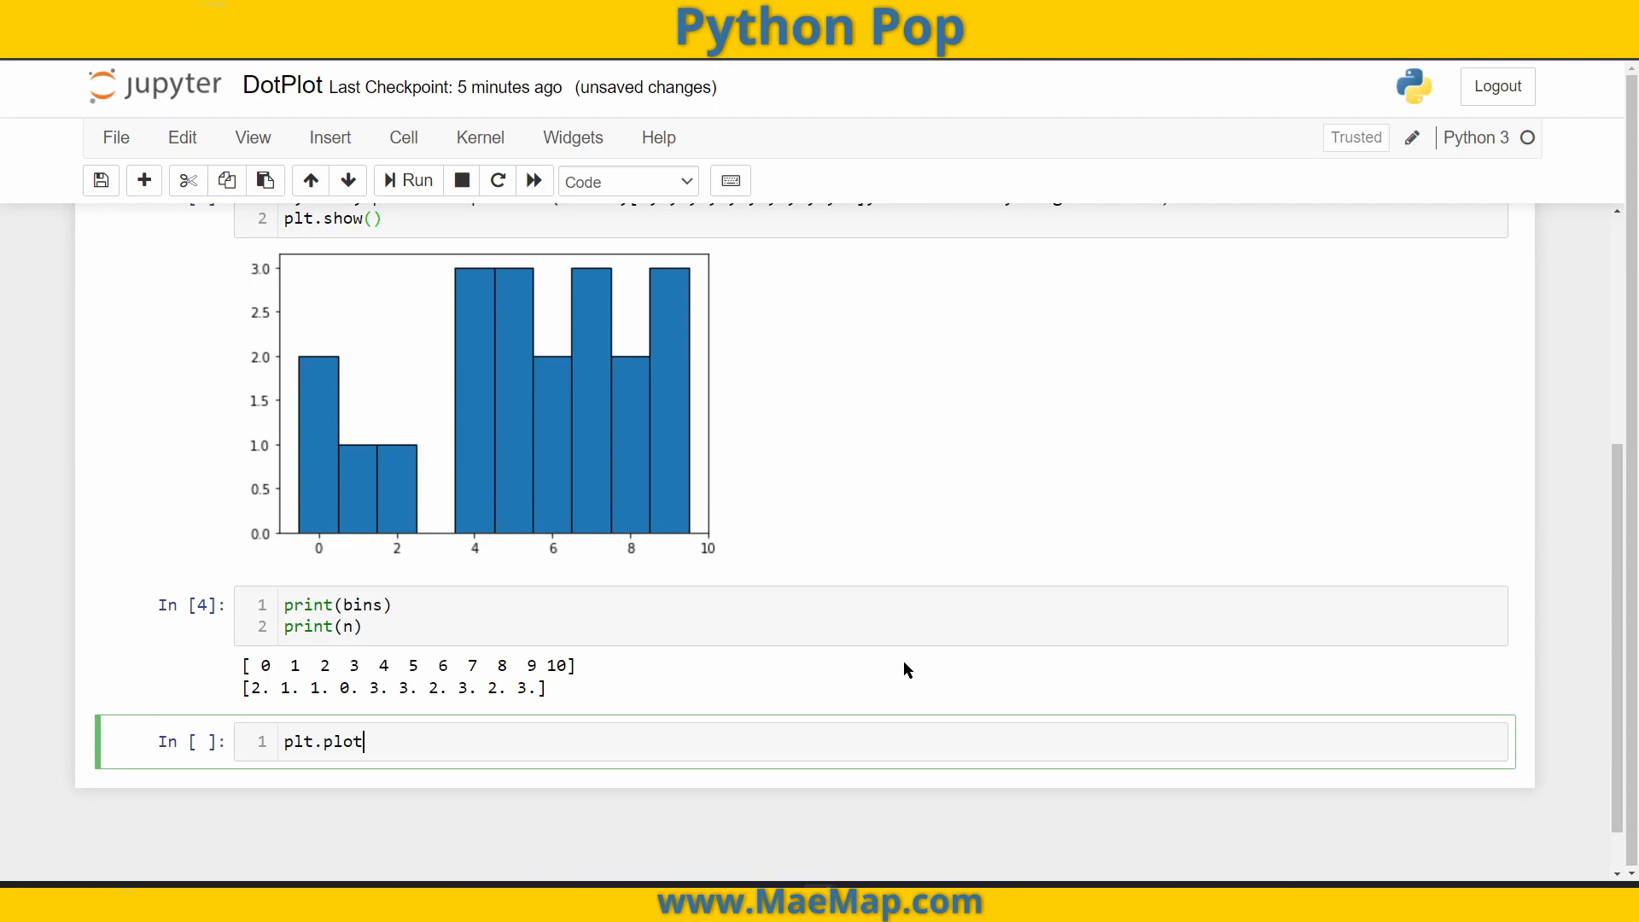
text((bin)
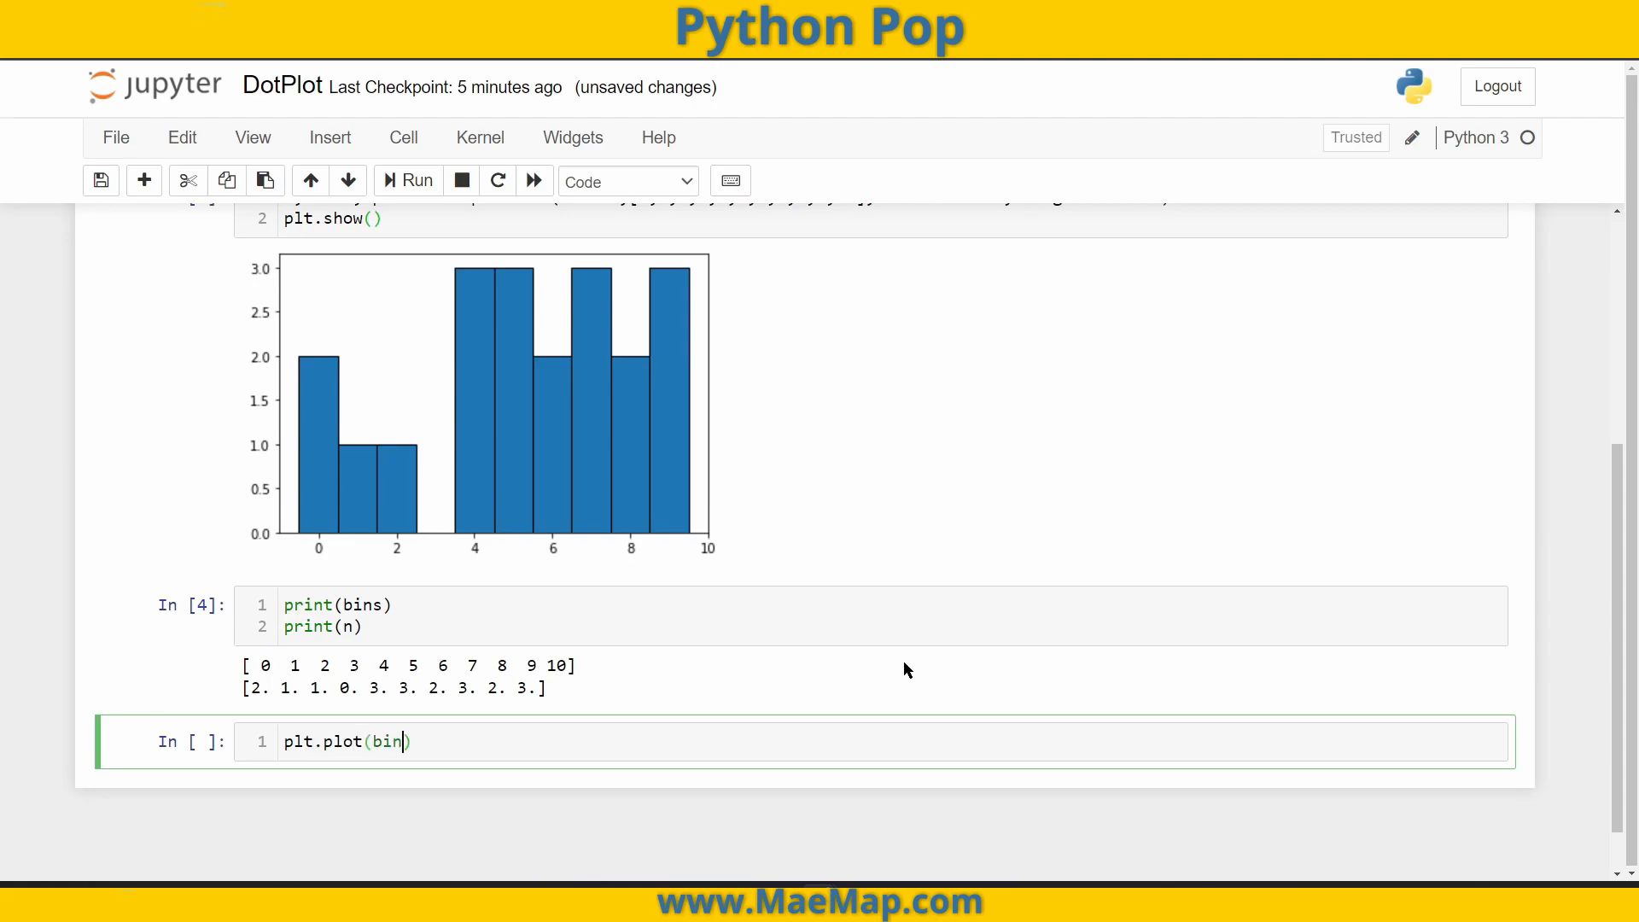
text(s,)
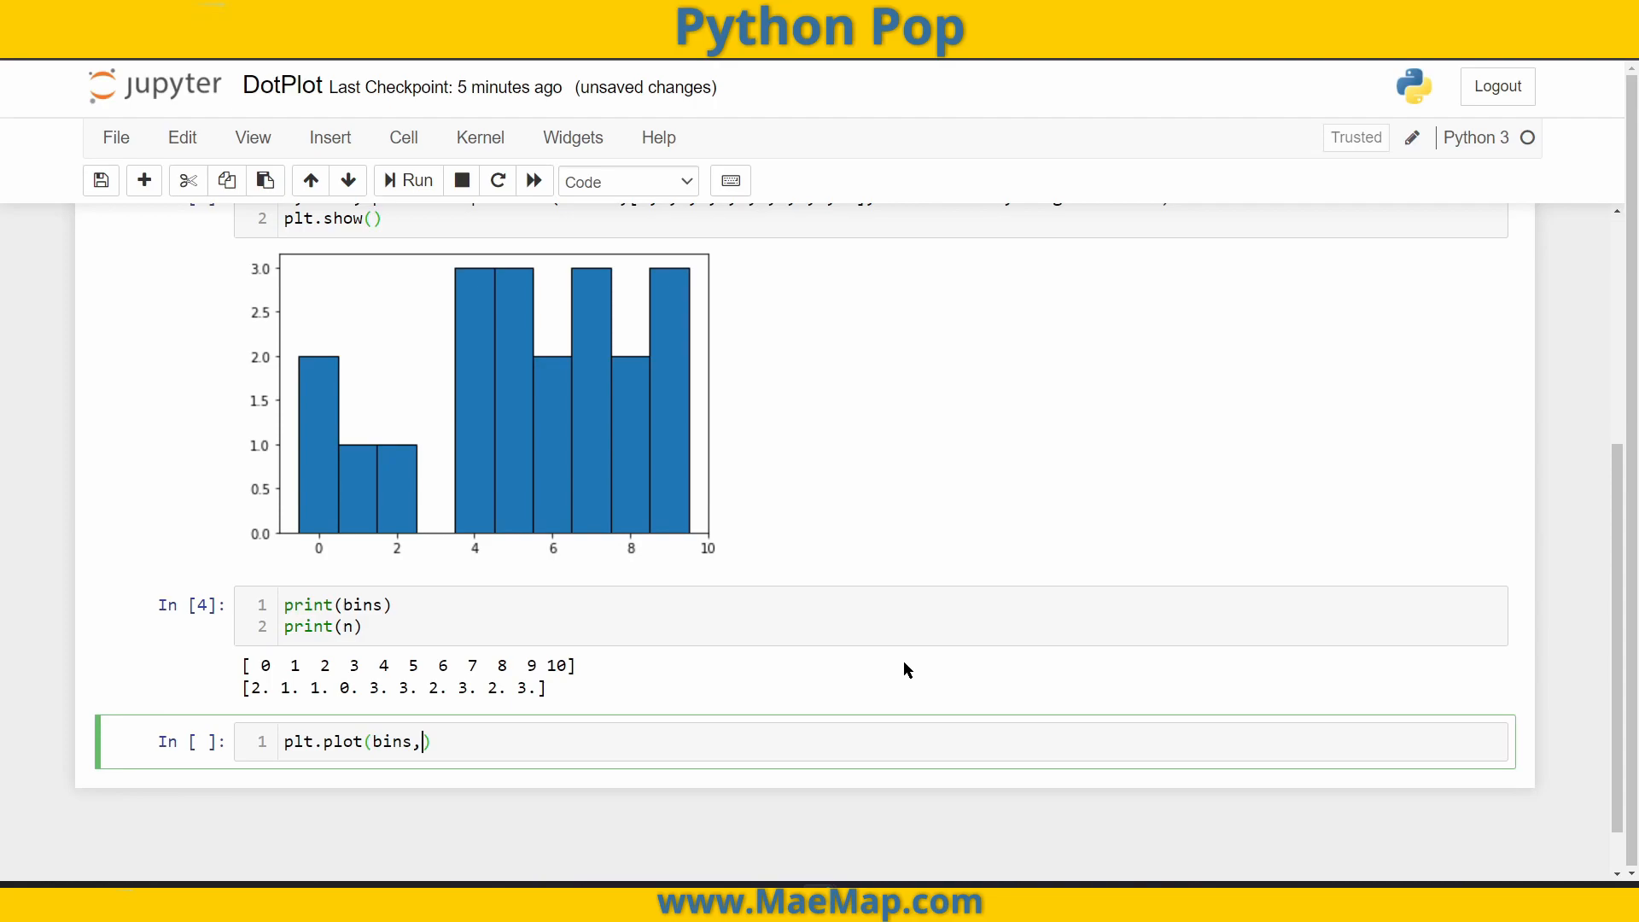
text(n))
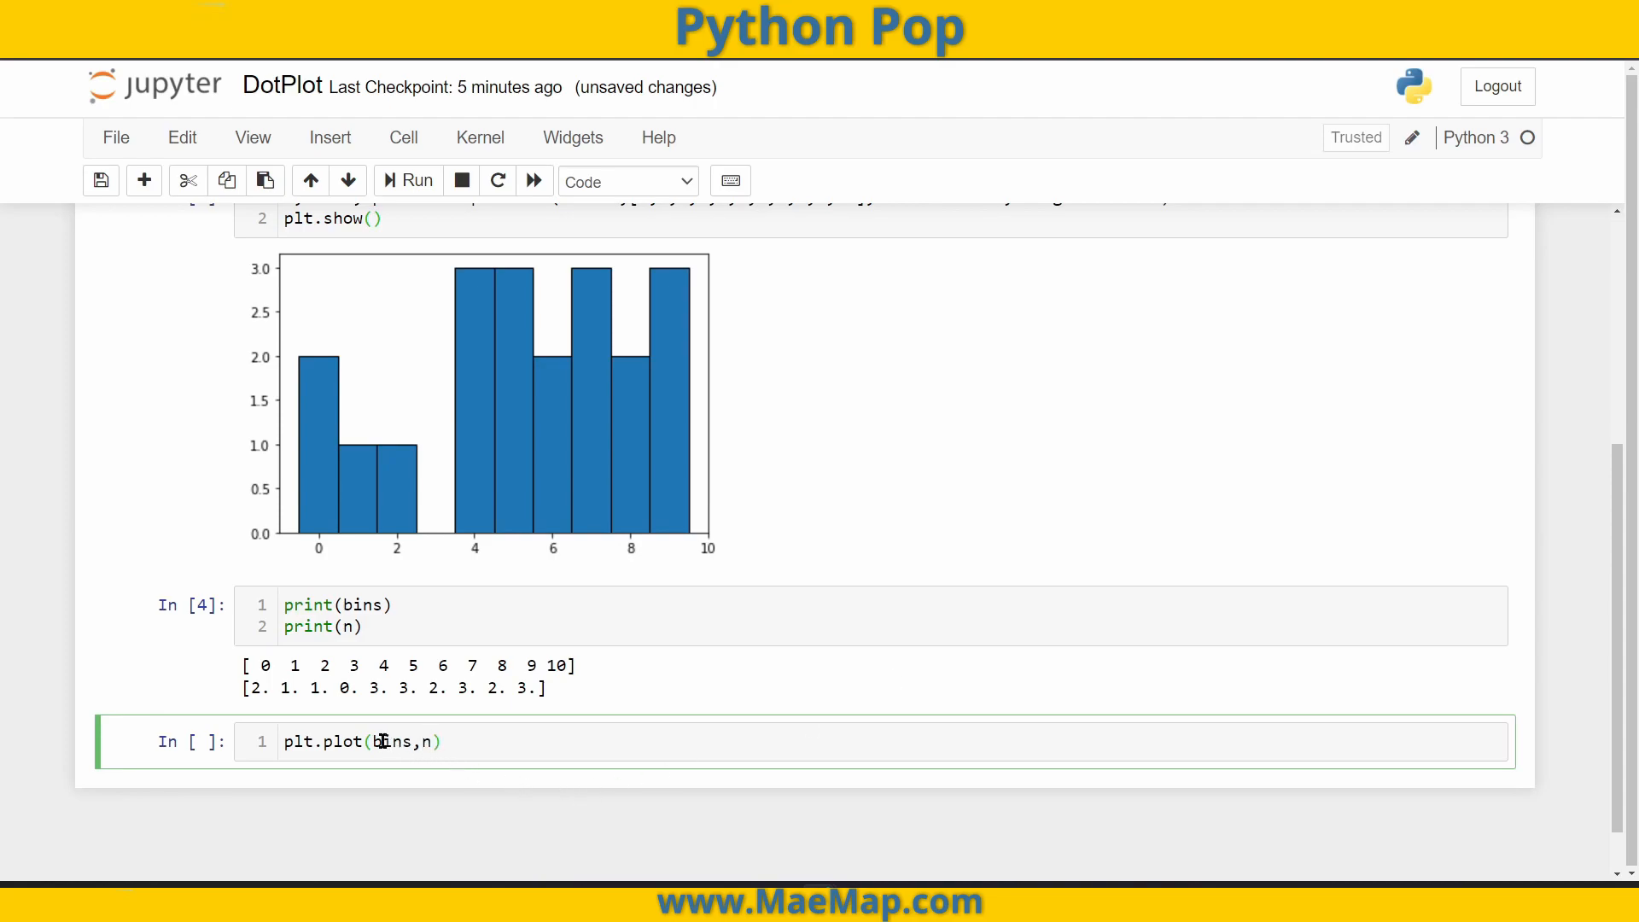
double_click(391, 740)
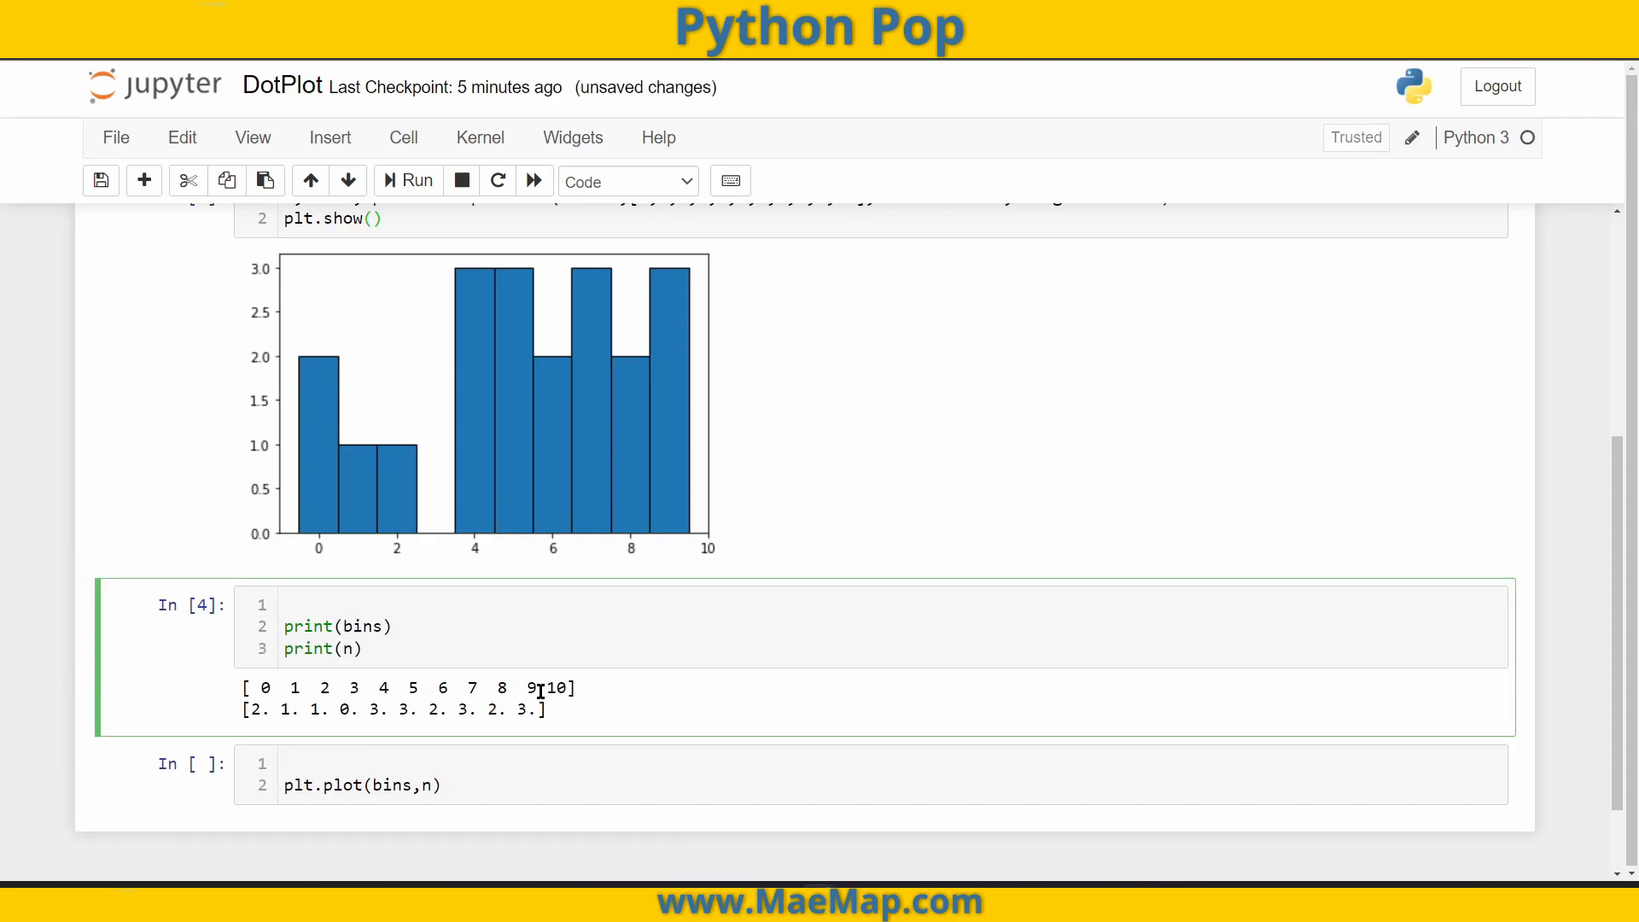
double_click(556, 688)
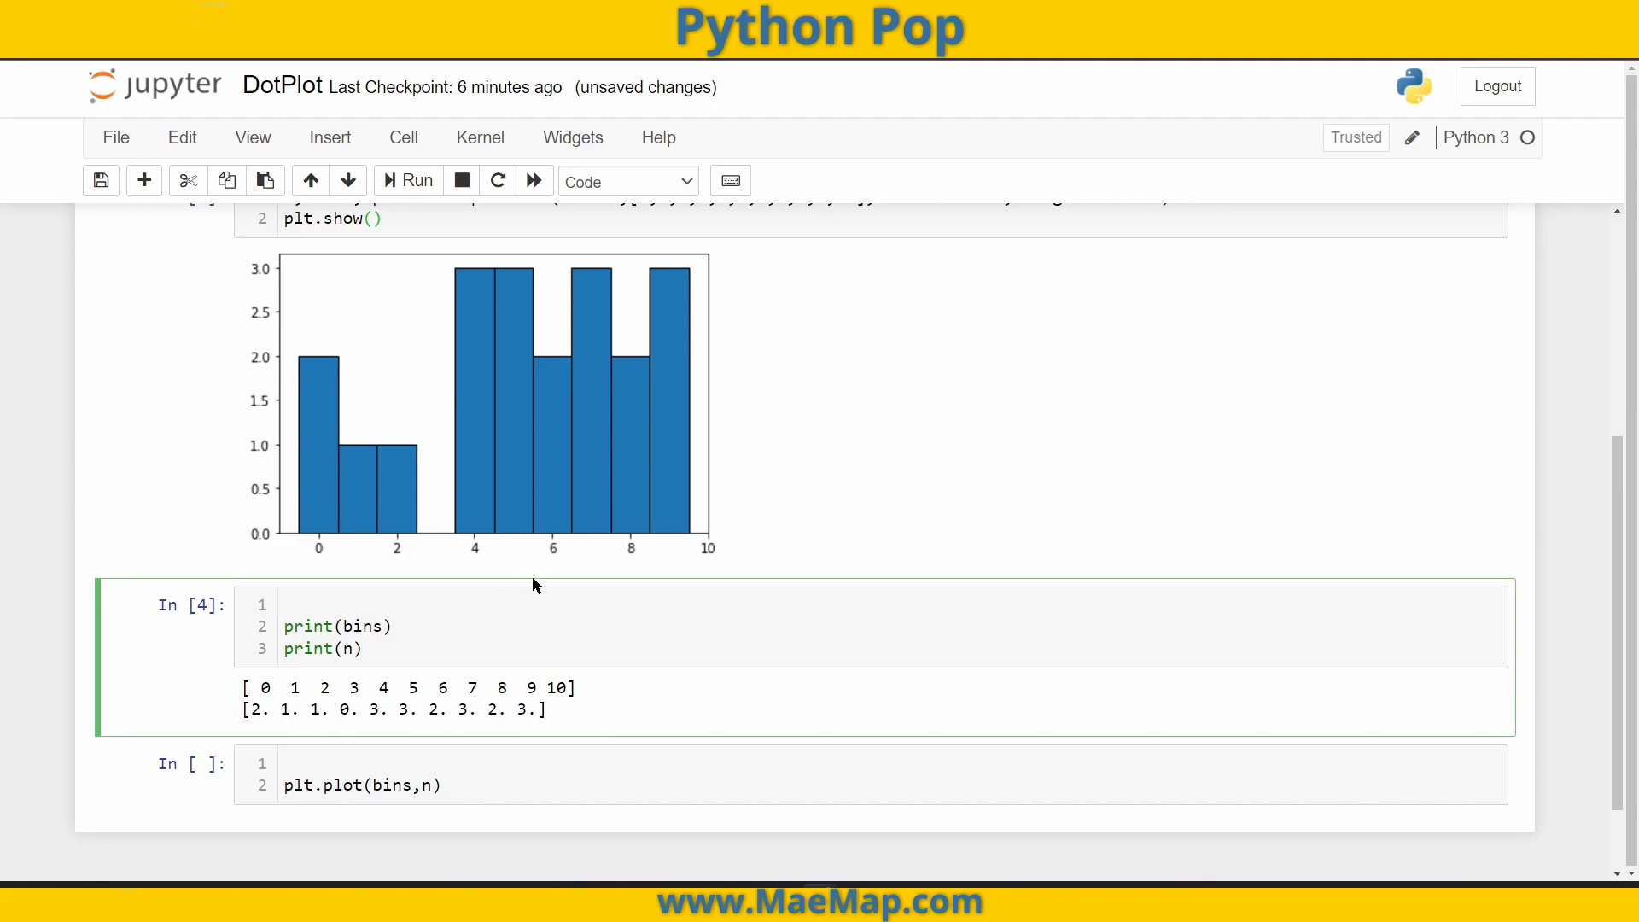
- Add bins = bins[:-1] to the print cell and rerun it so bins shows edges 0–9
text(bin)
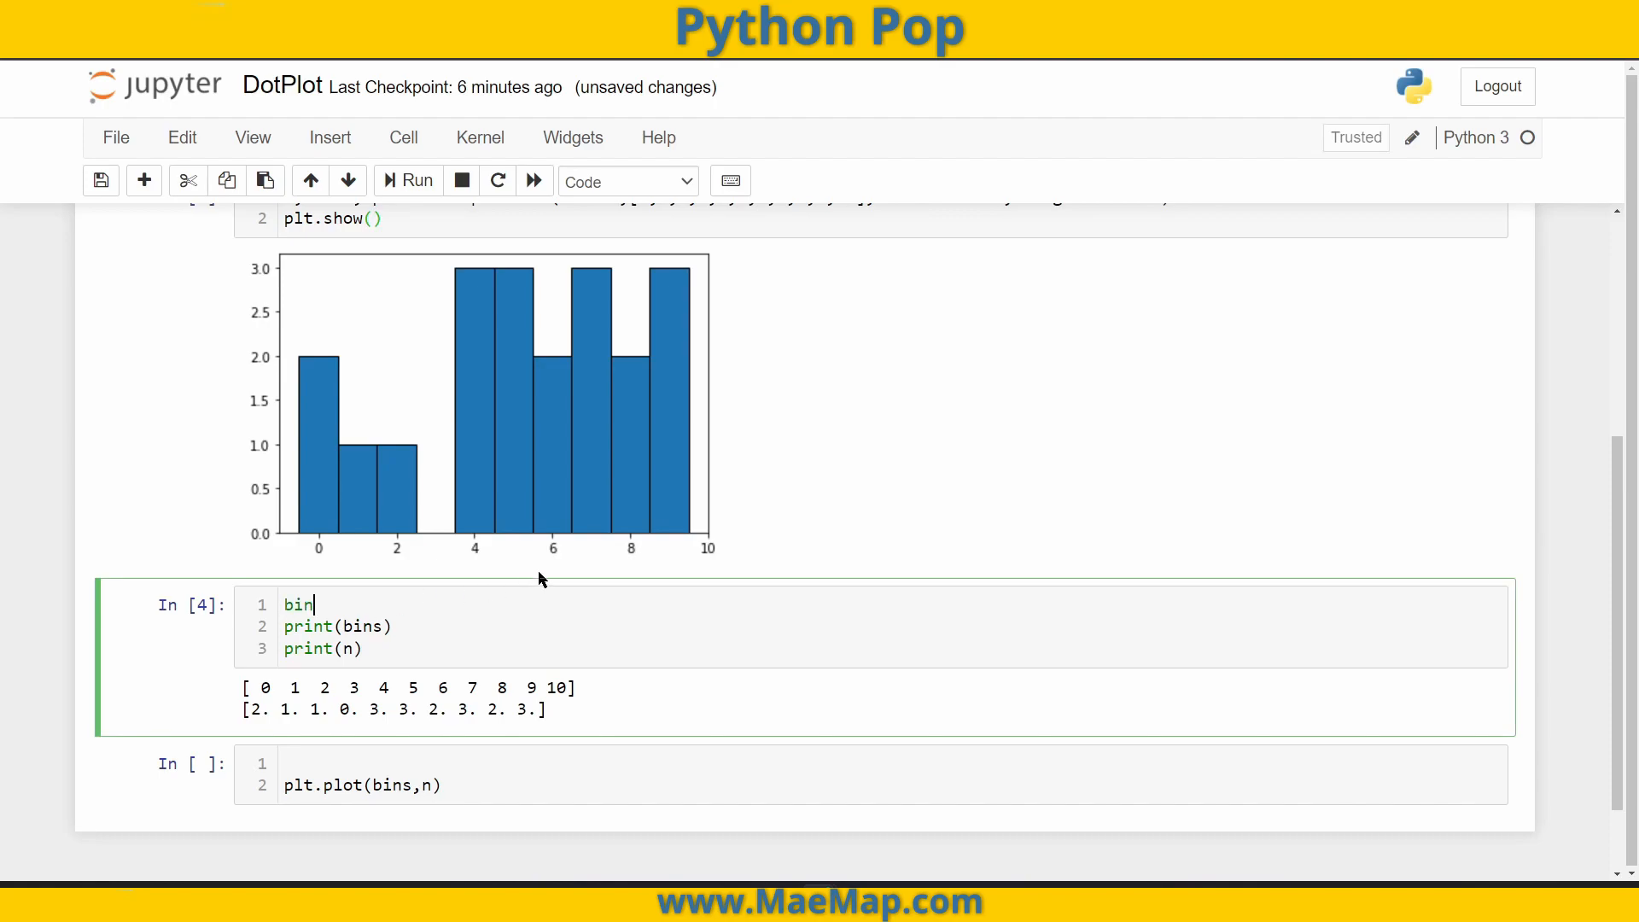
text(s =)
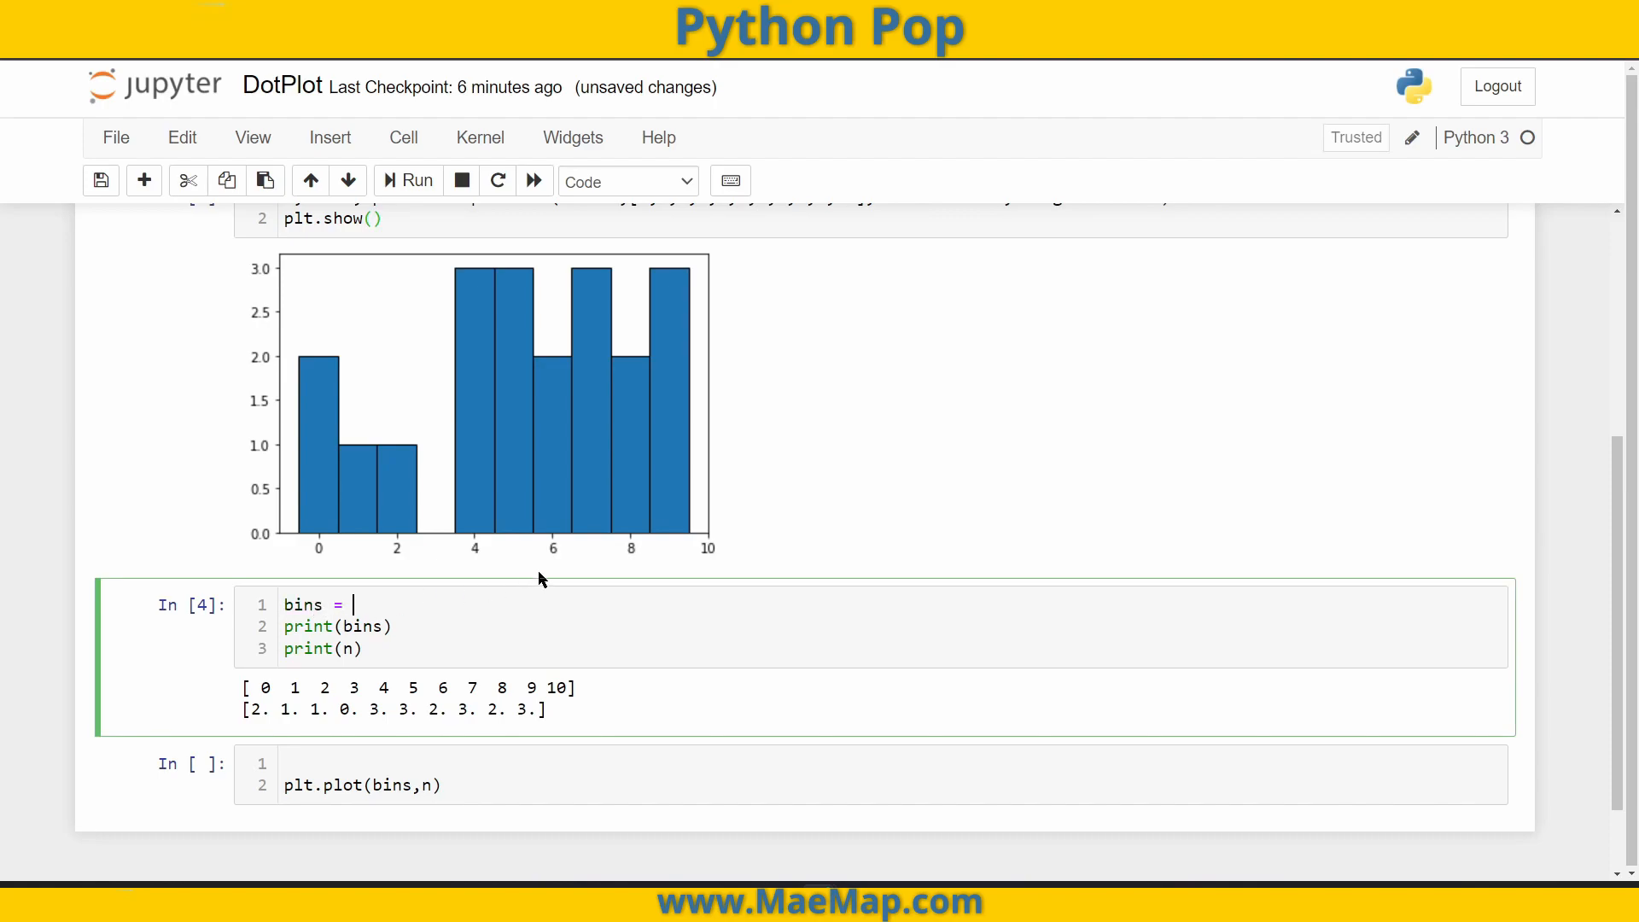
text(bins[])
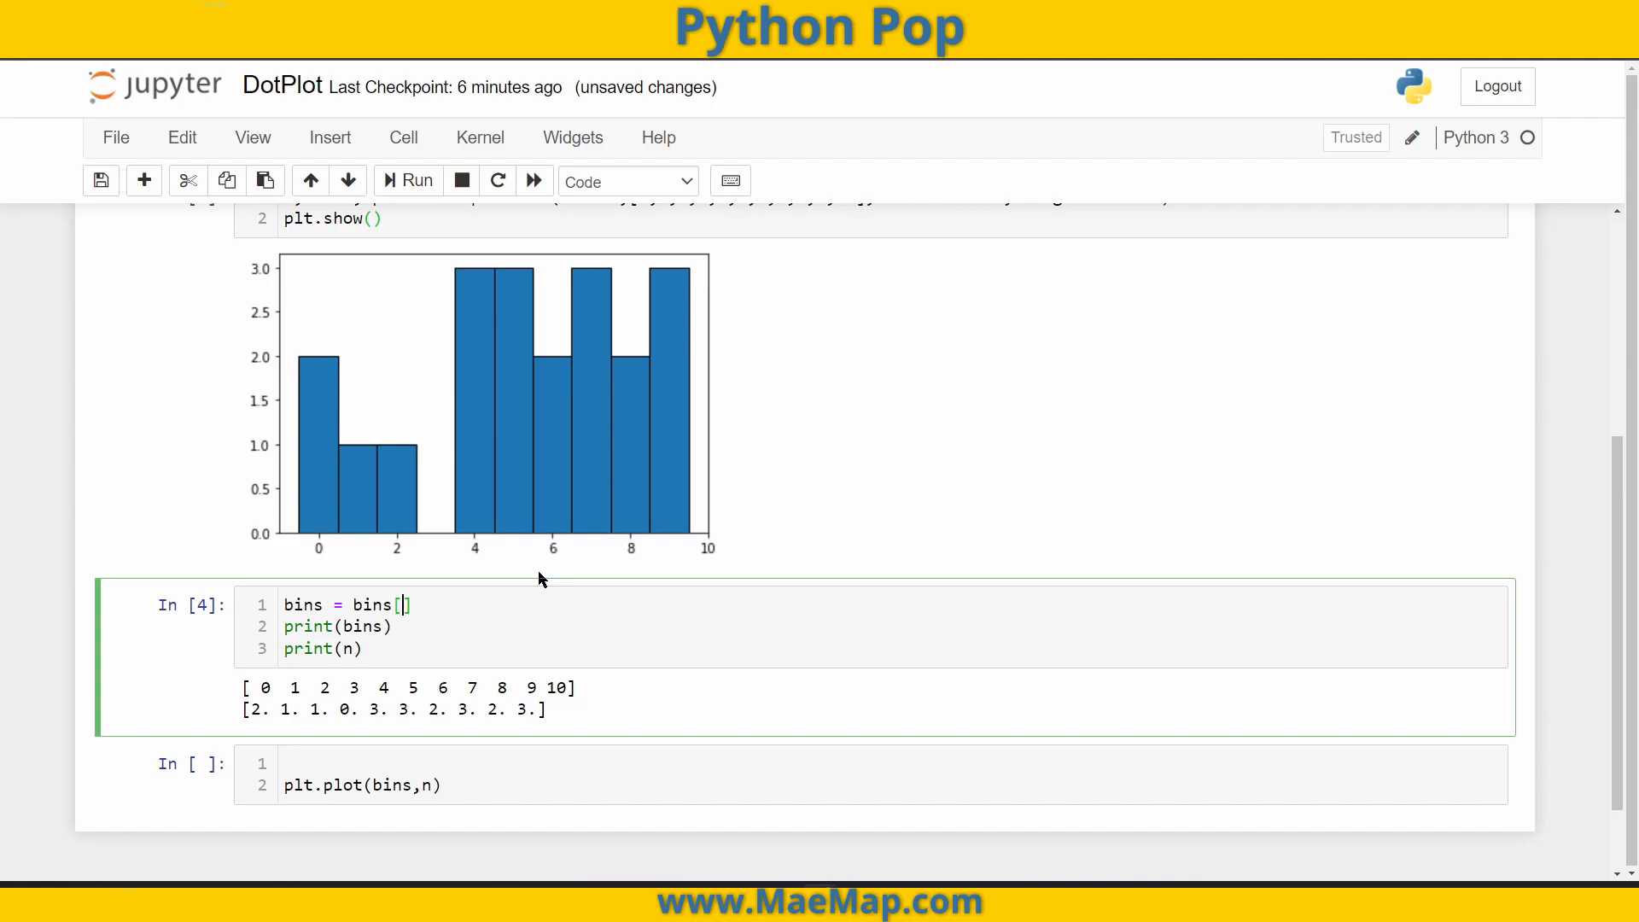
text(:)
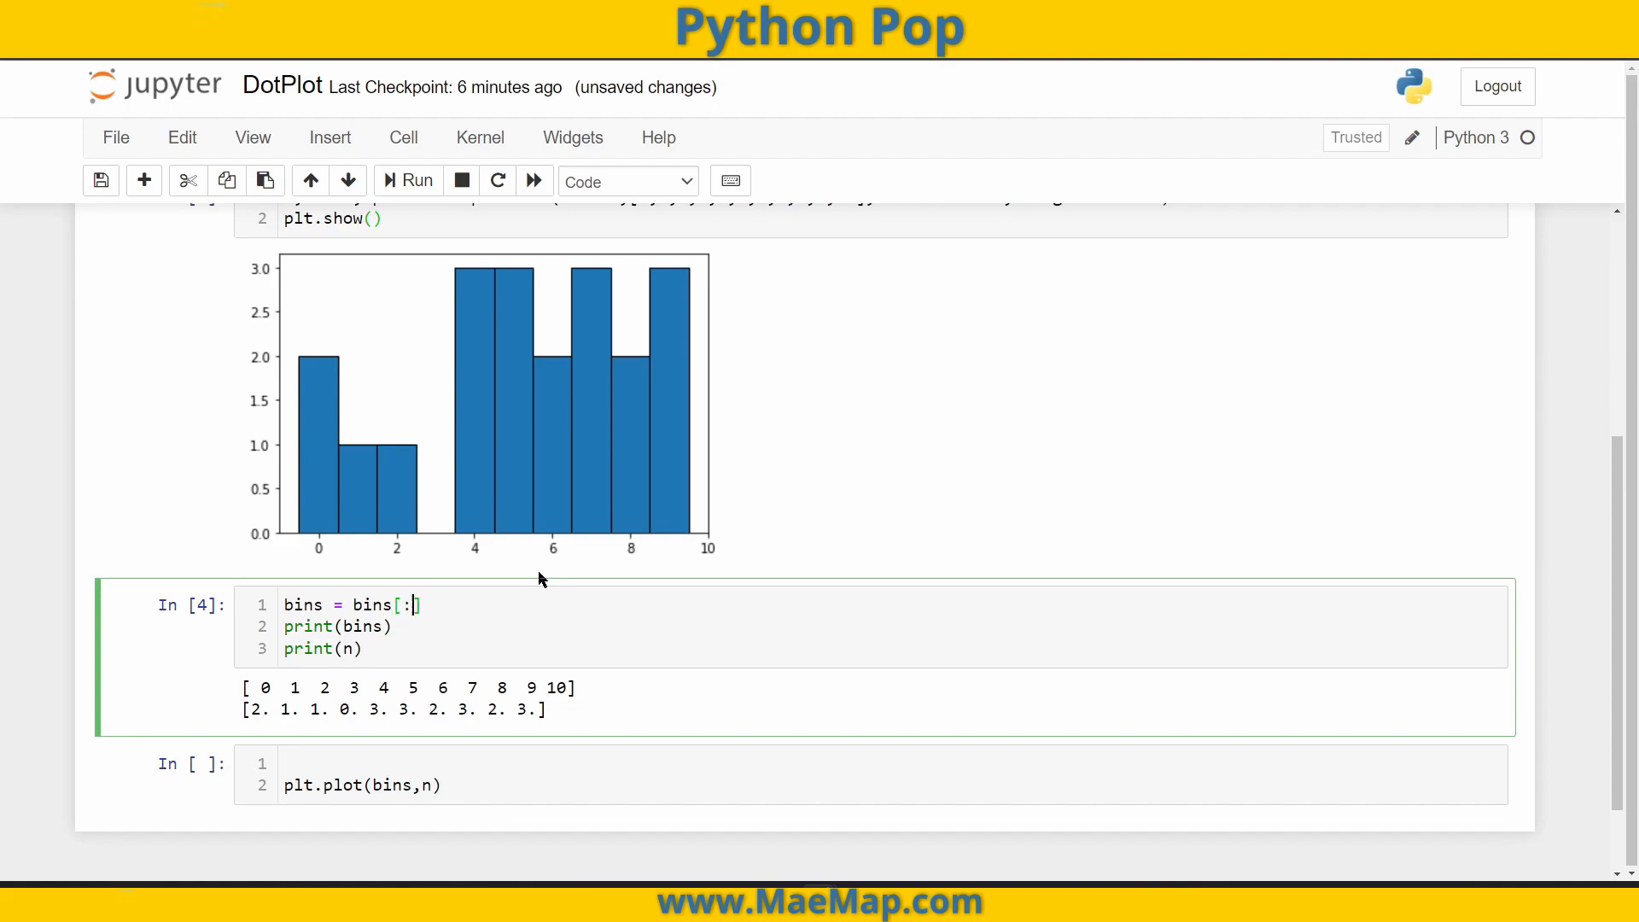
text(-1)
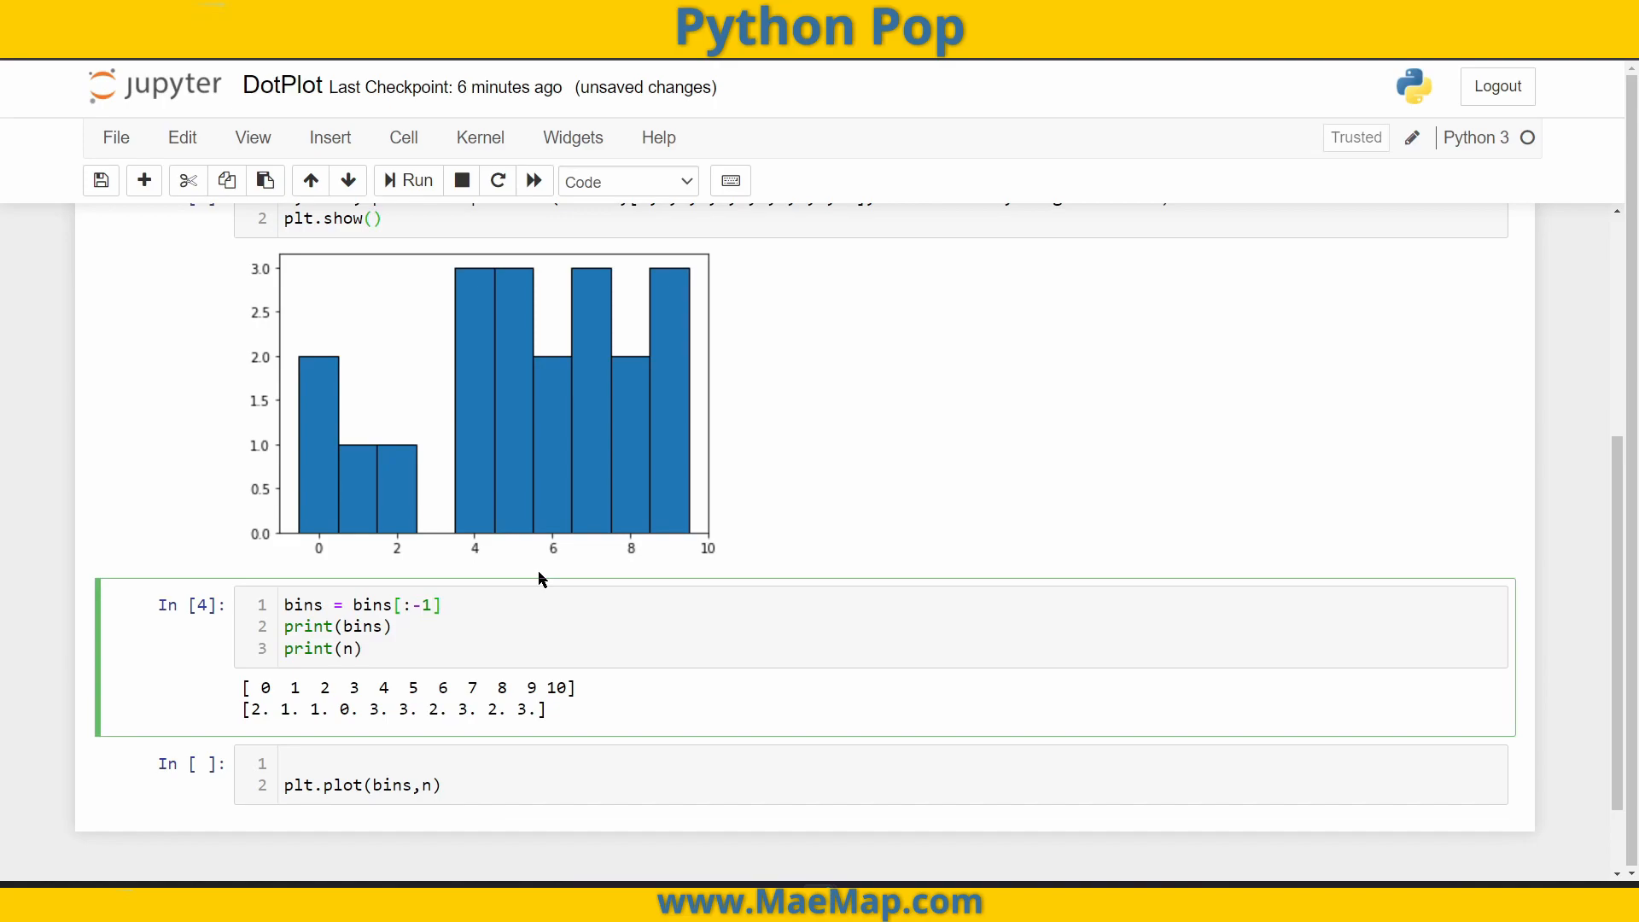
double_click(556, 686)
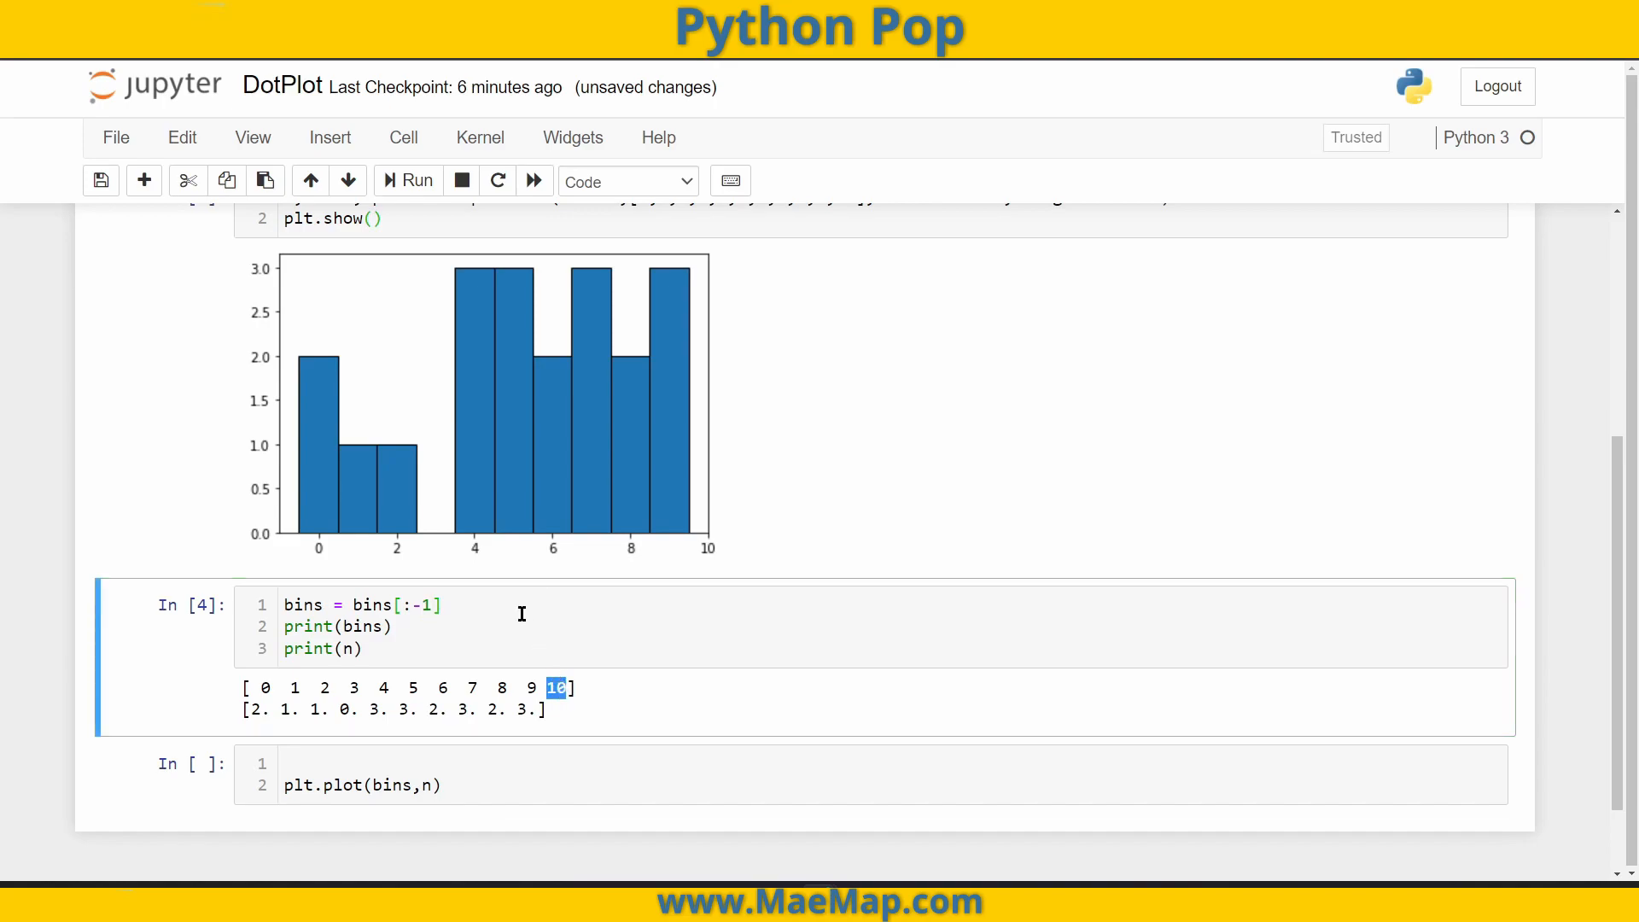
click(415, 180)
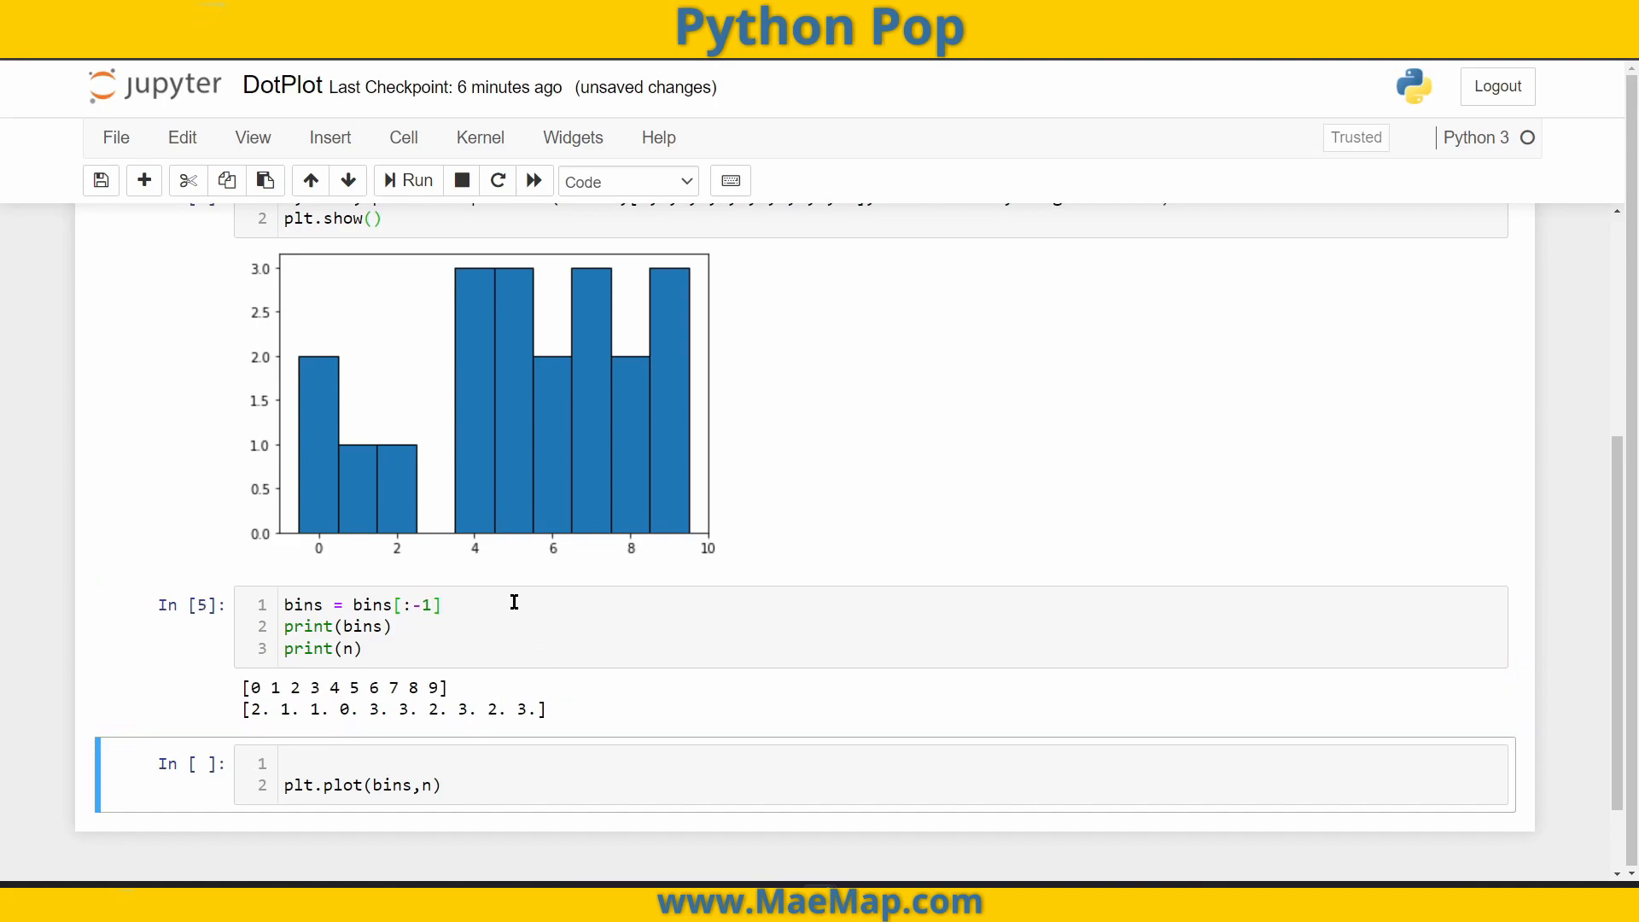
drag(249, 686, 443, 686)
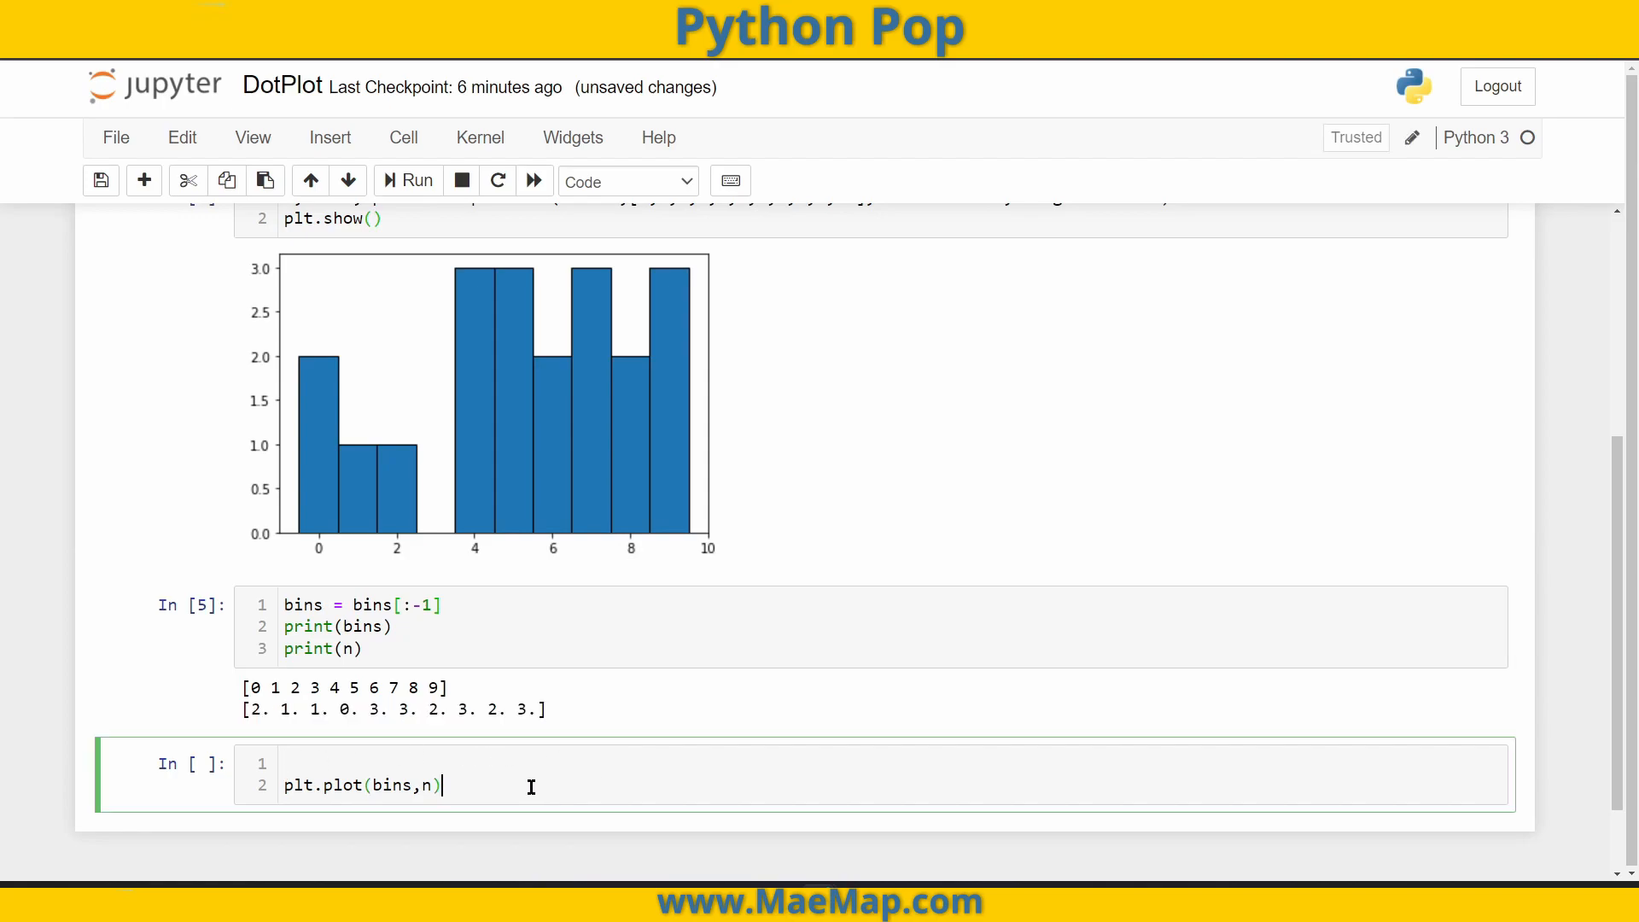
- Extend the plot cell to plt.plot(bins,n,'bo') followed by plt.show()
text(plt.)
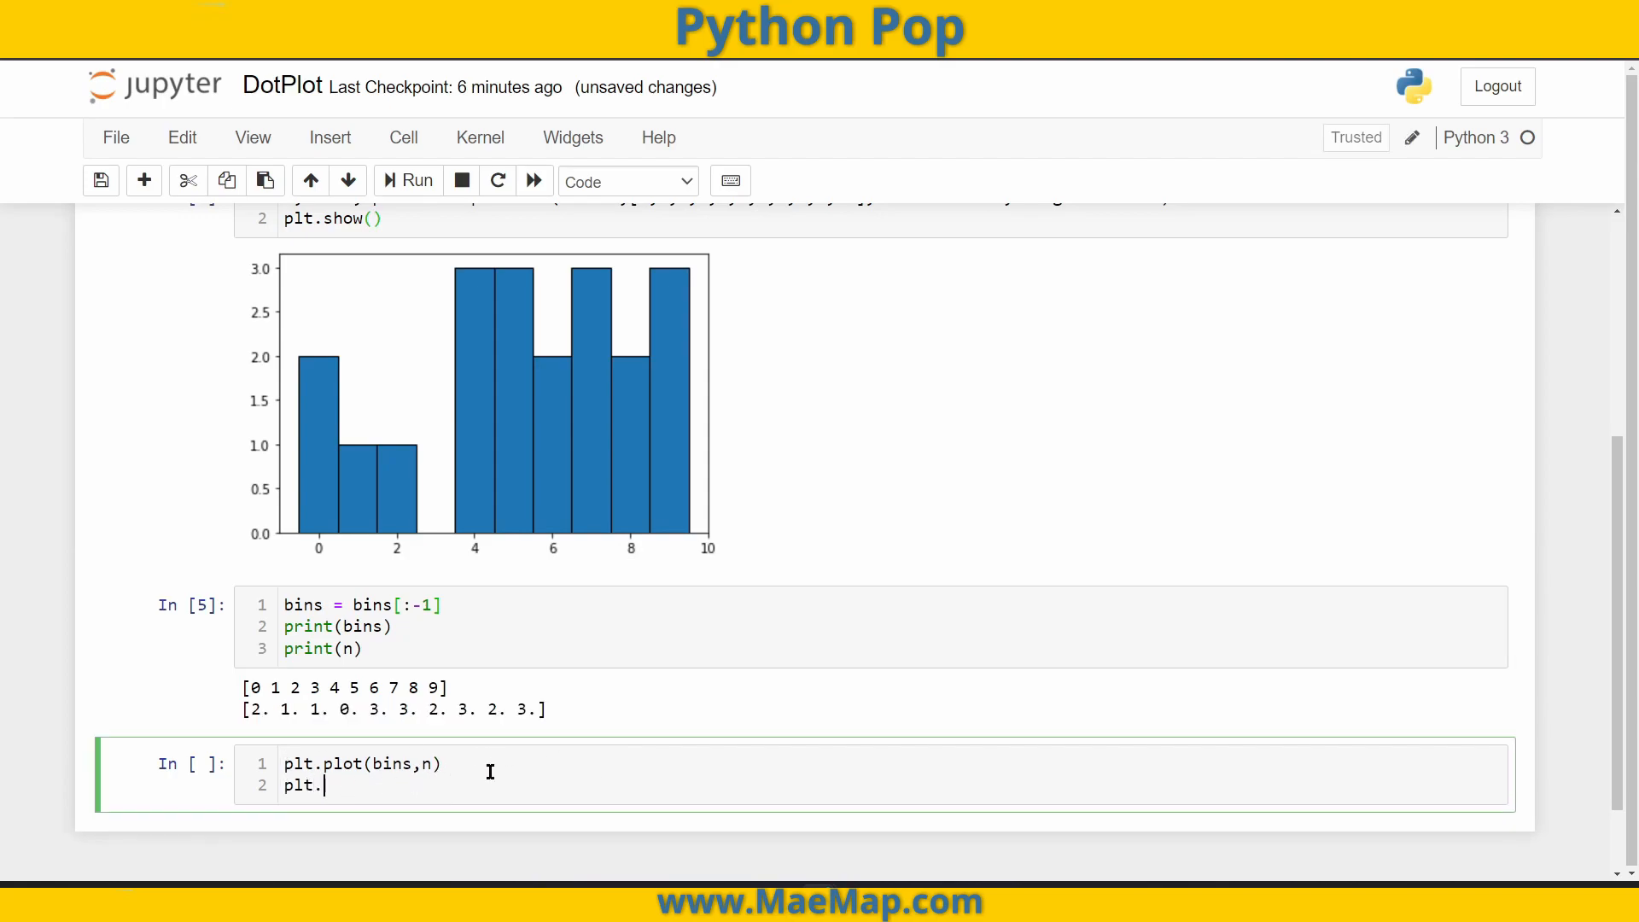
text(show())
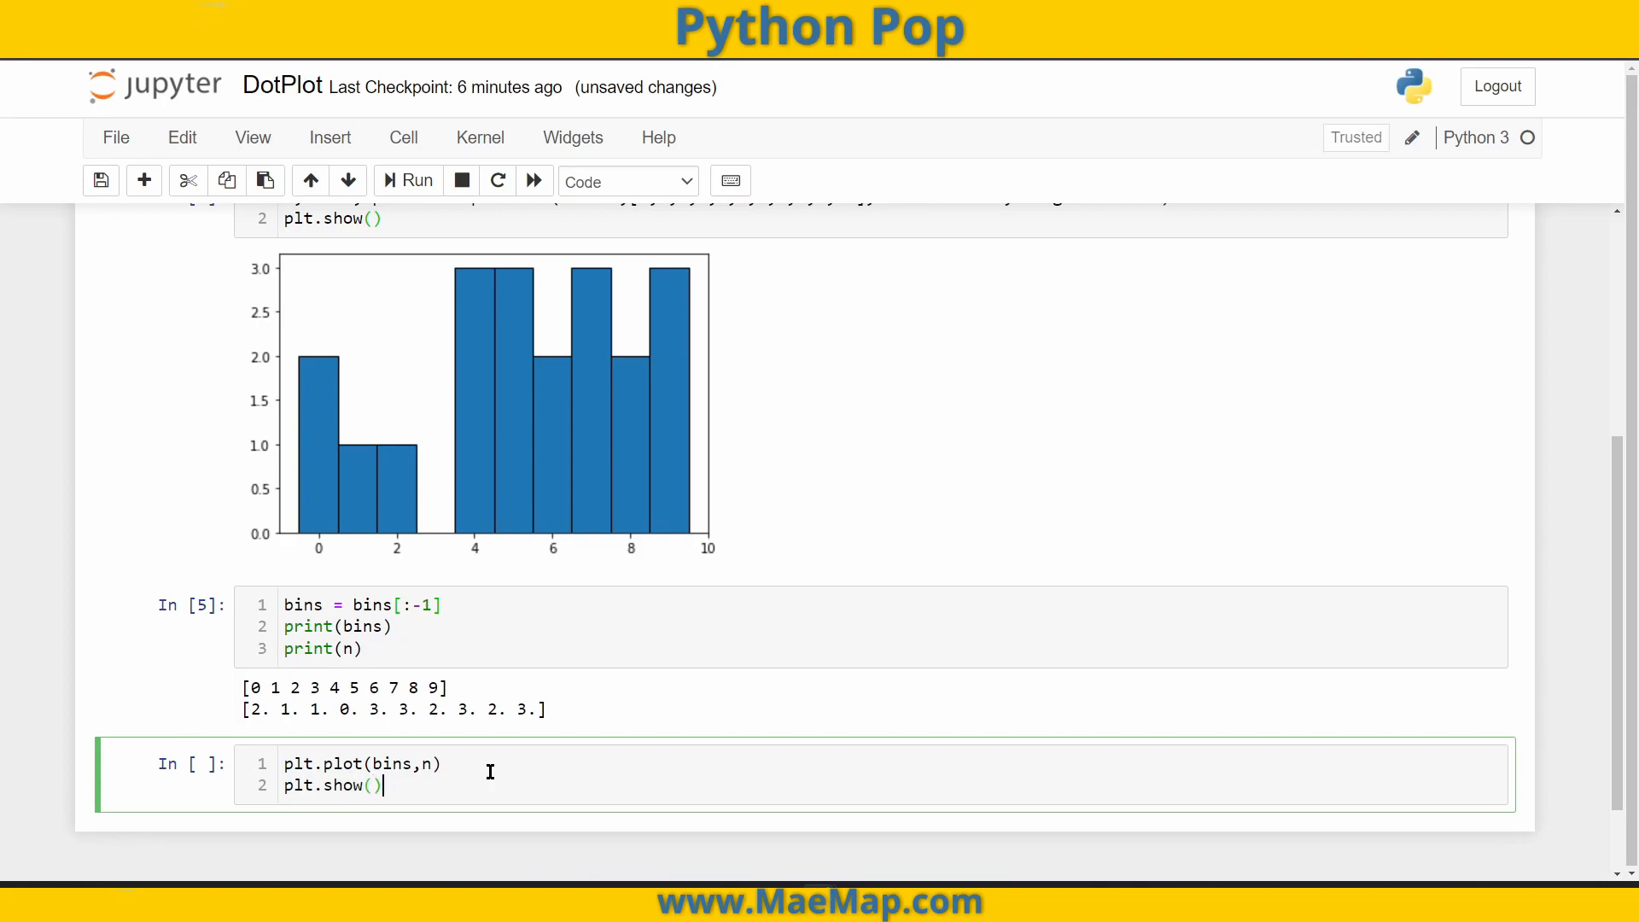
mouse_move(425, 796)
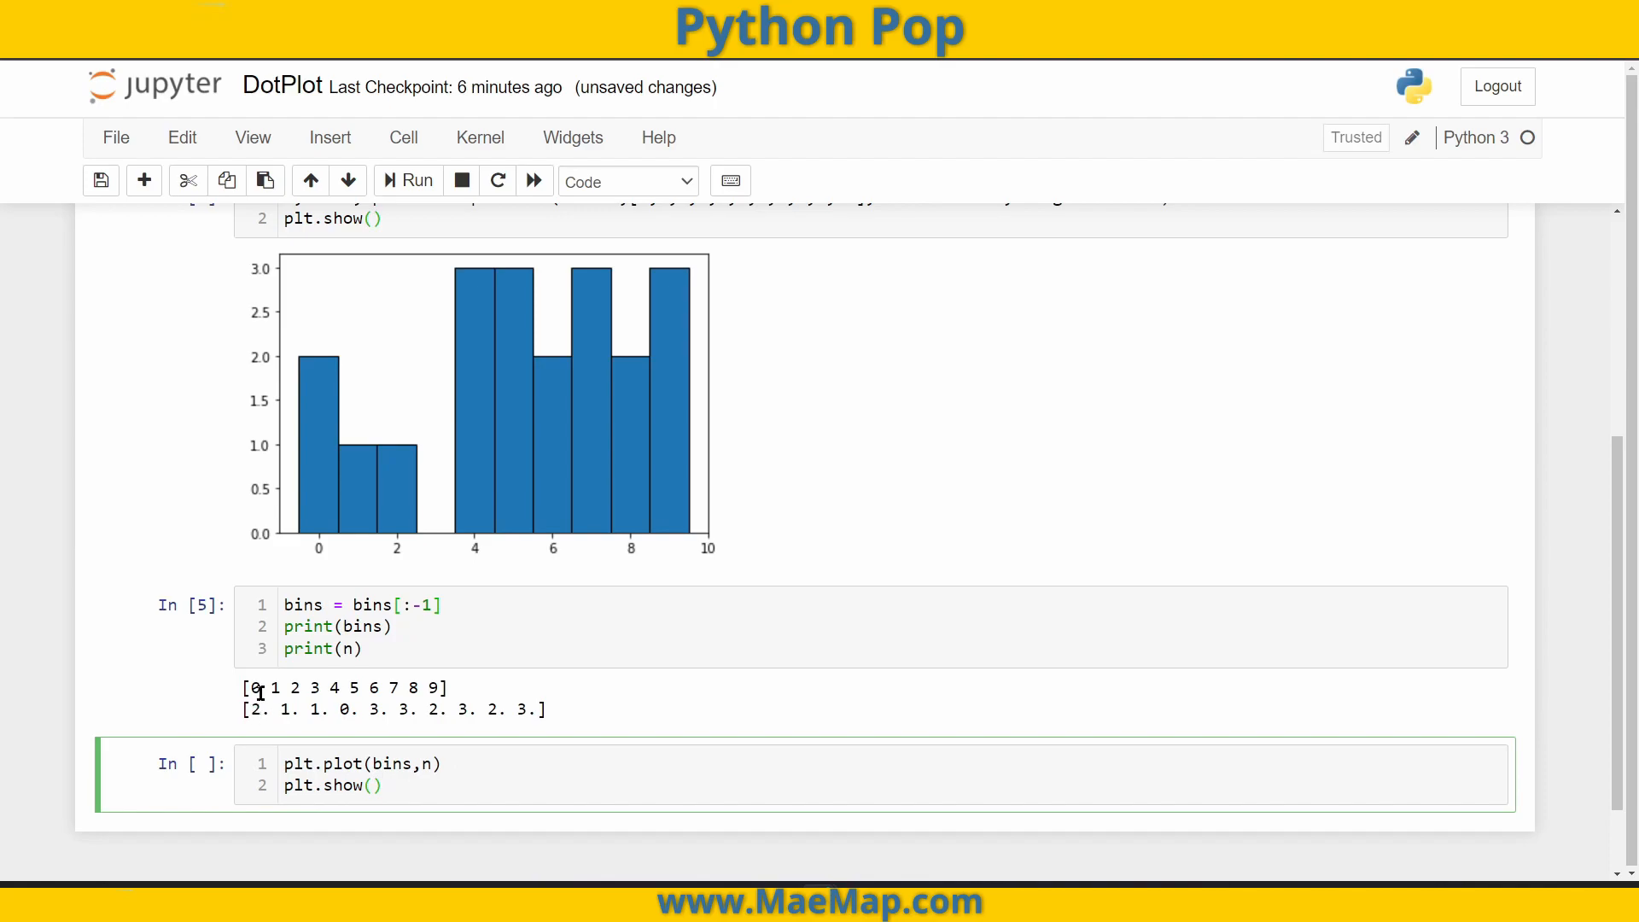
mouse_move(432, 770)
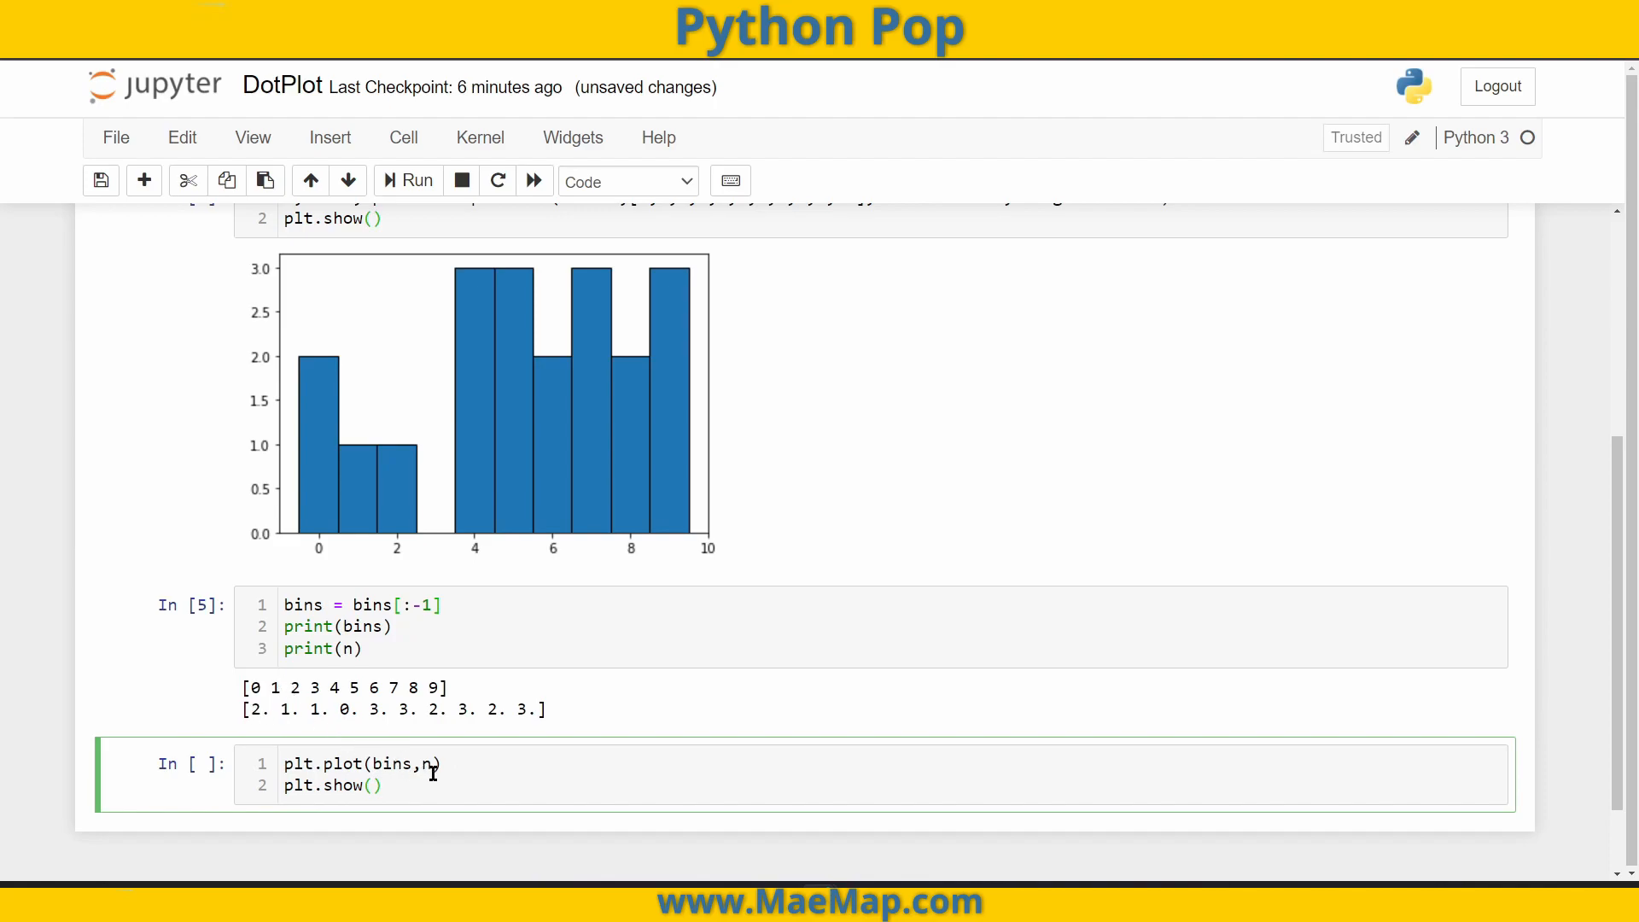
text(,)
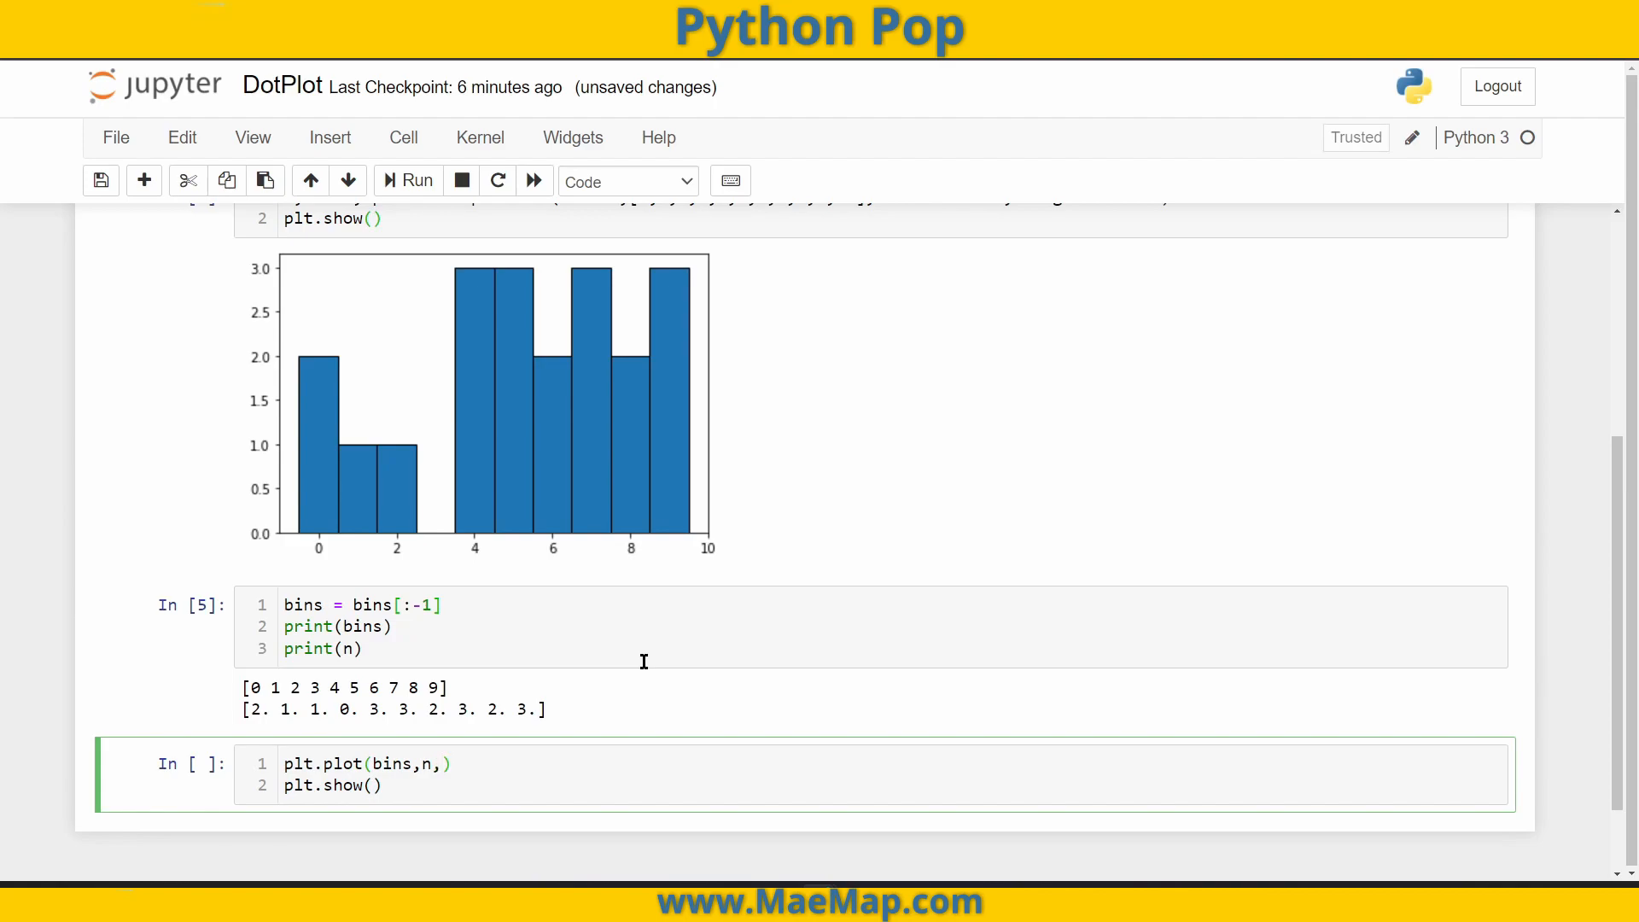
text(')
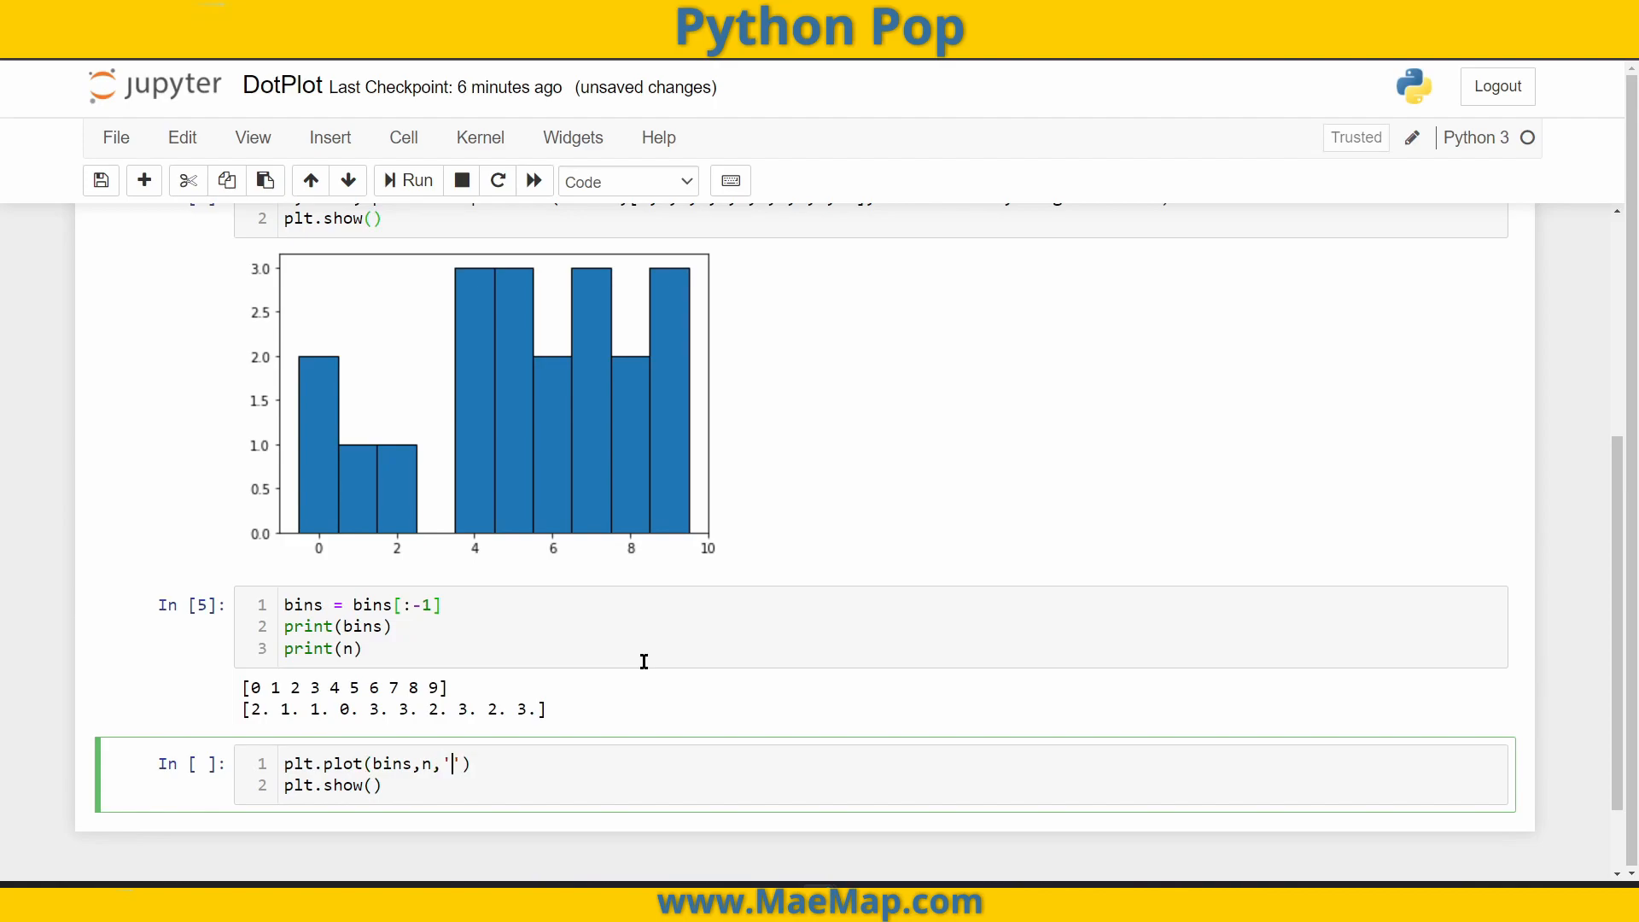
text(b)
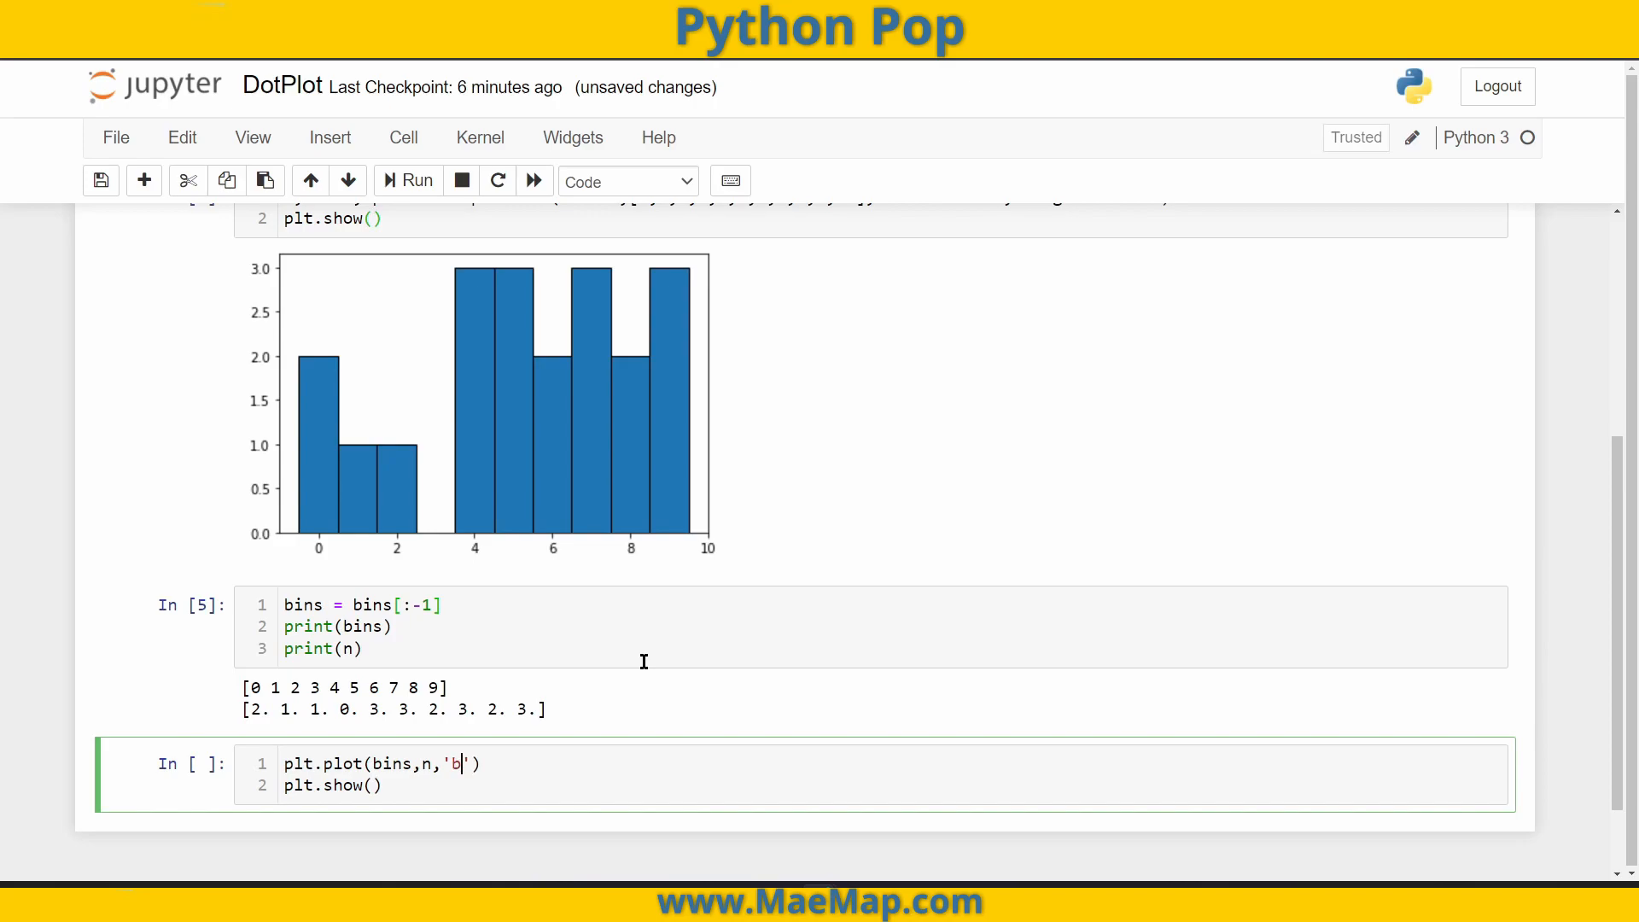
text(o)
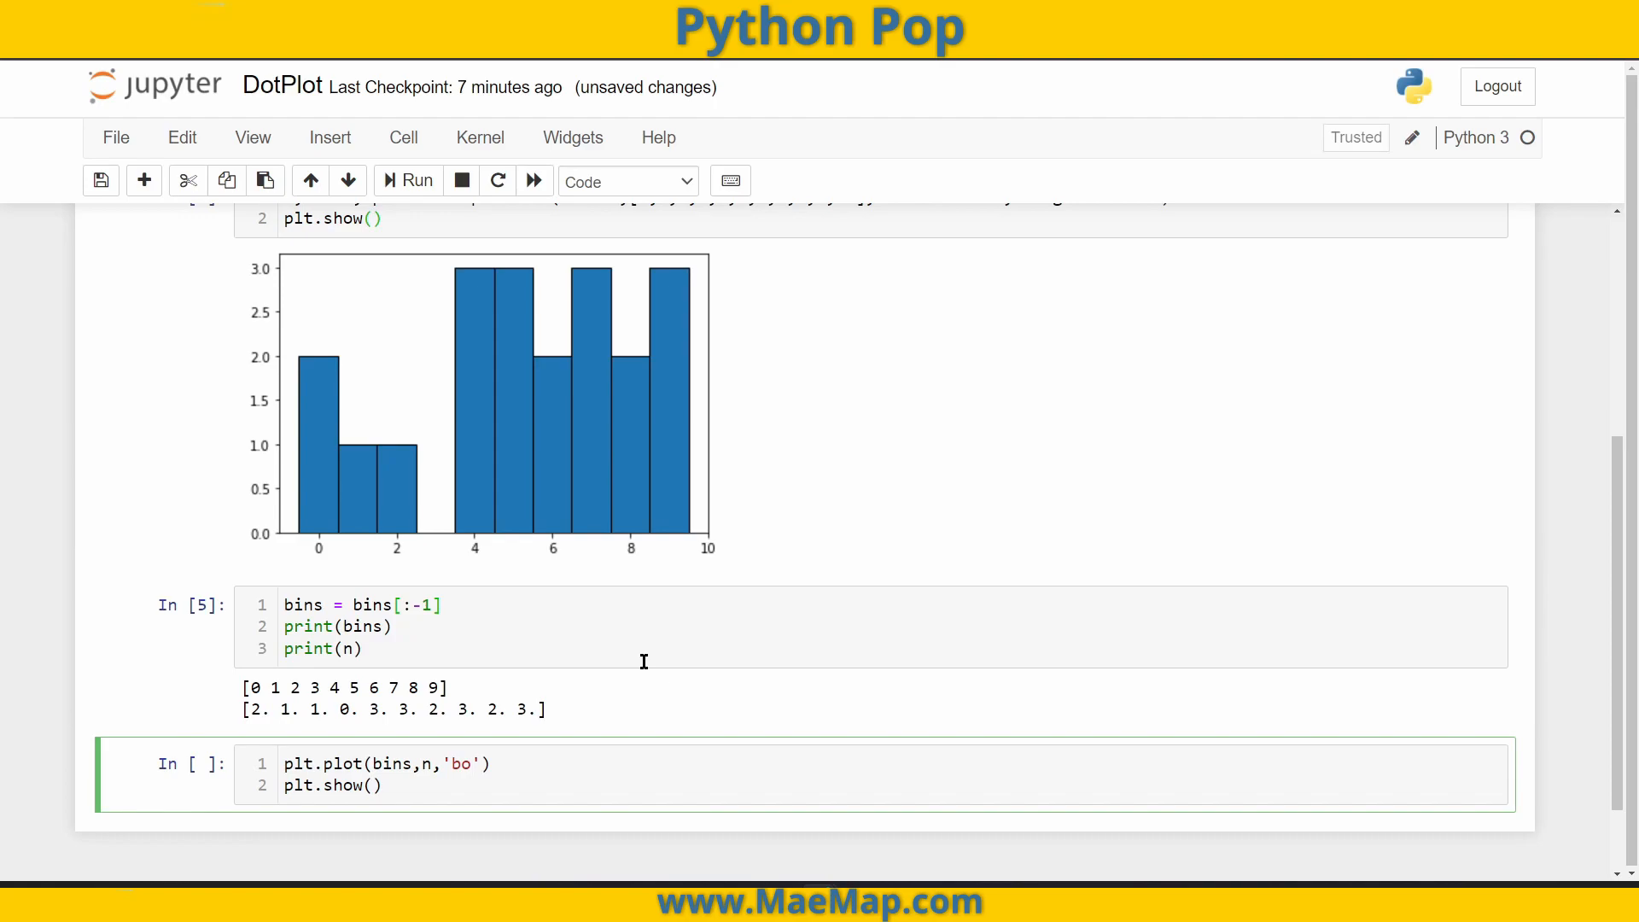
- Run the plot cell to get blue dots per count and compare against the favNum list above
click(415, 180)
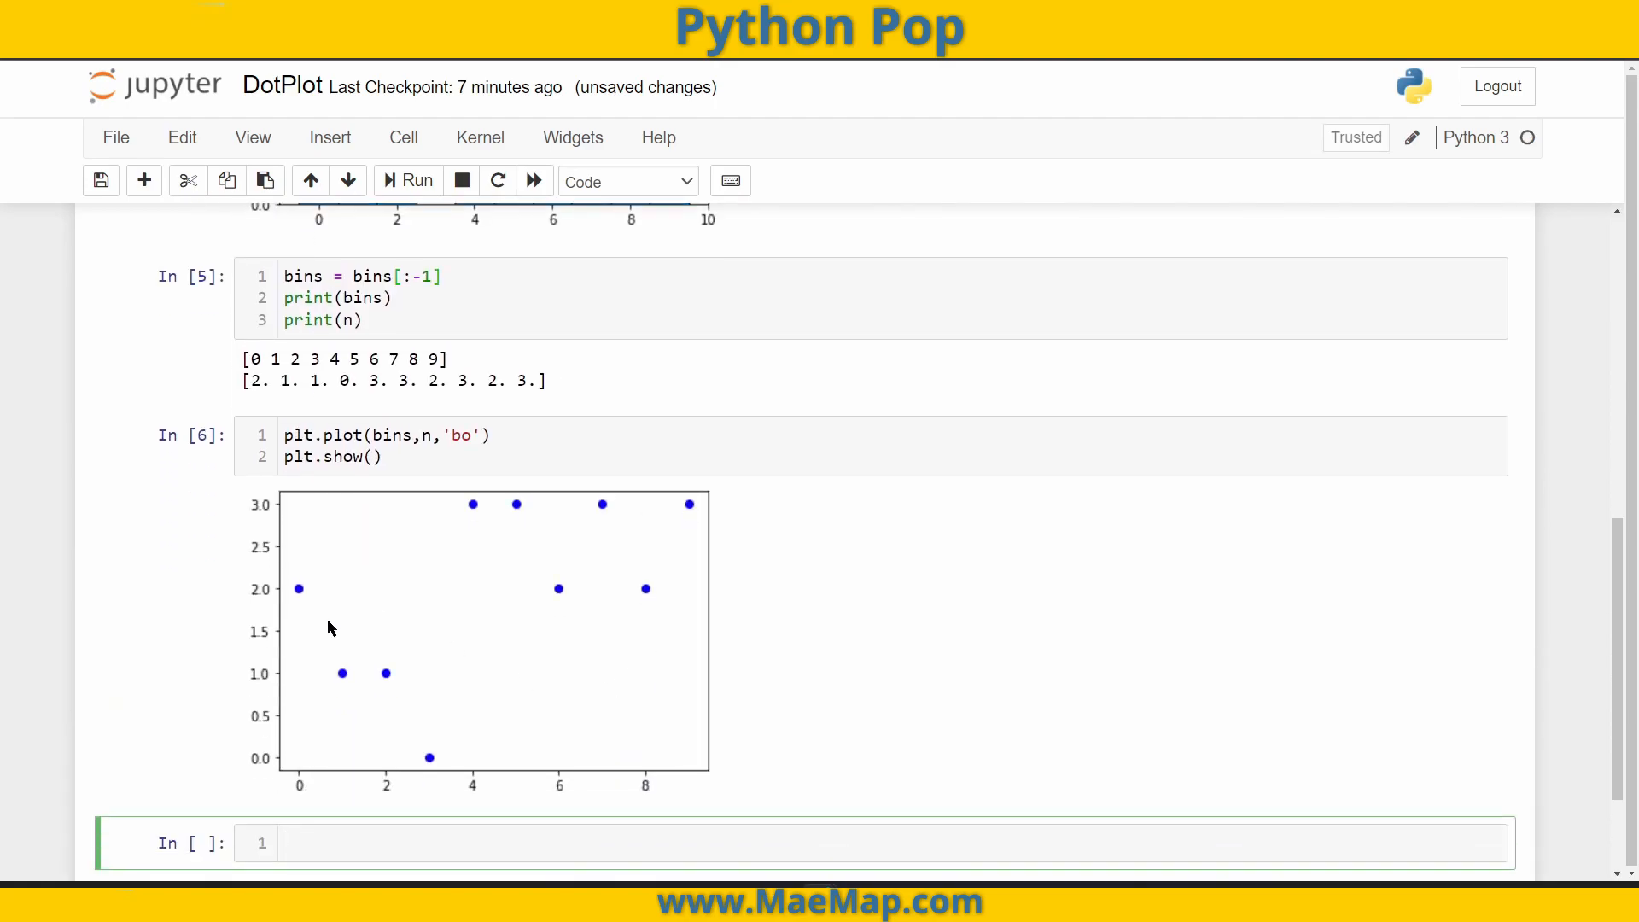
mouse_move(427, 773)
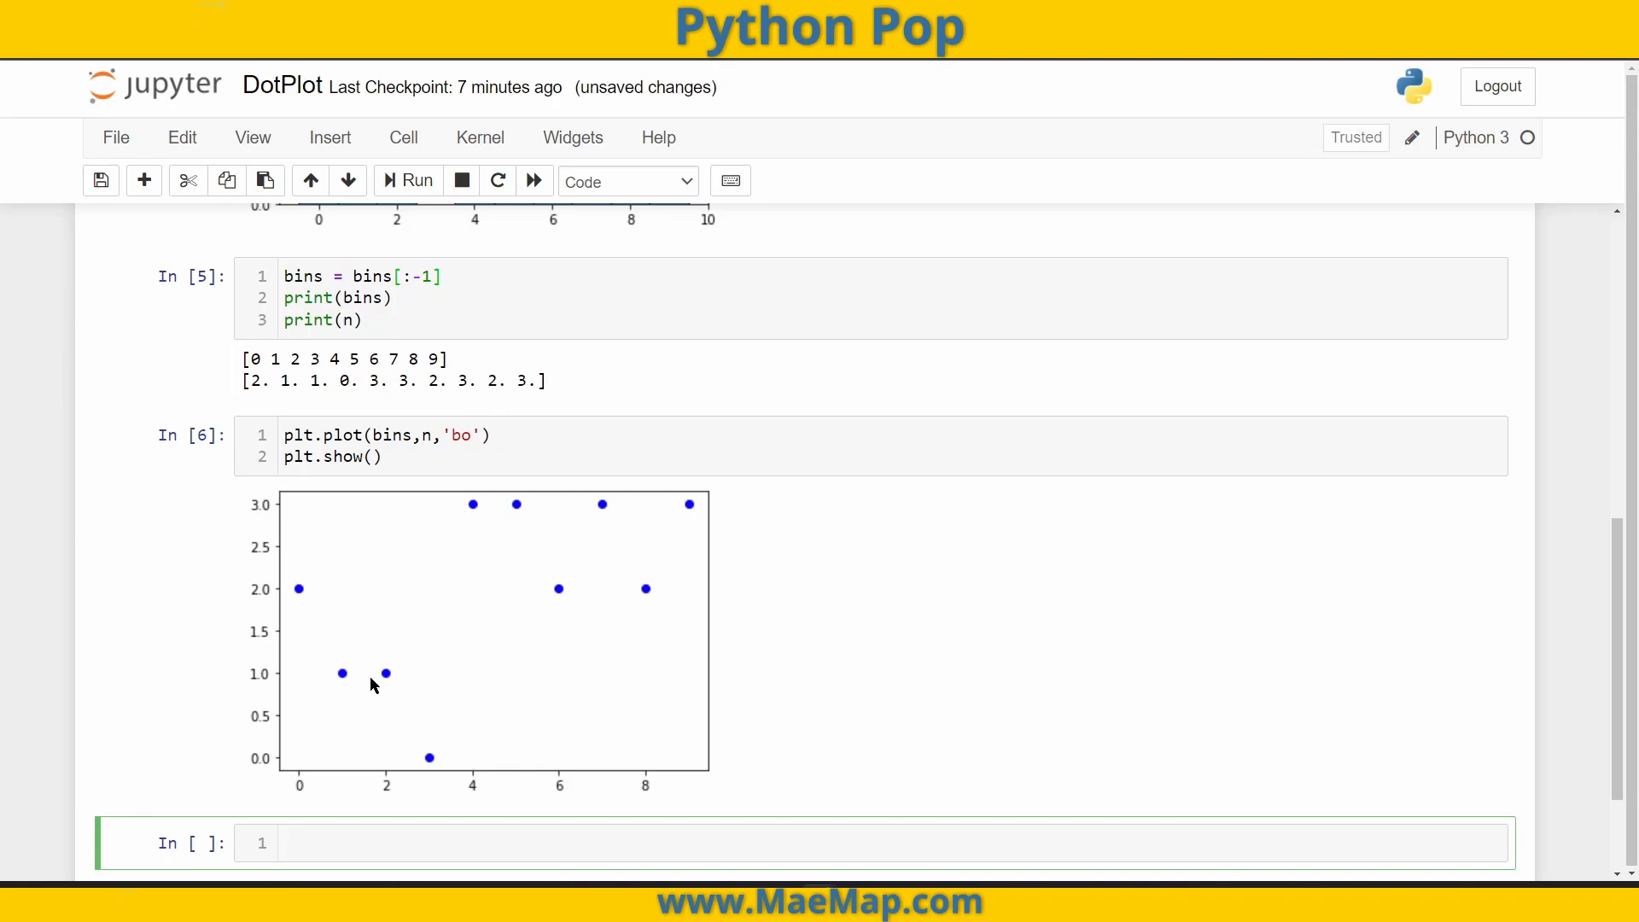
mouse_move(280, 677)
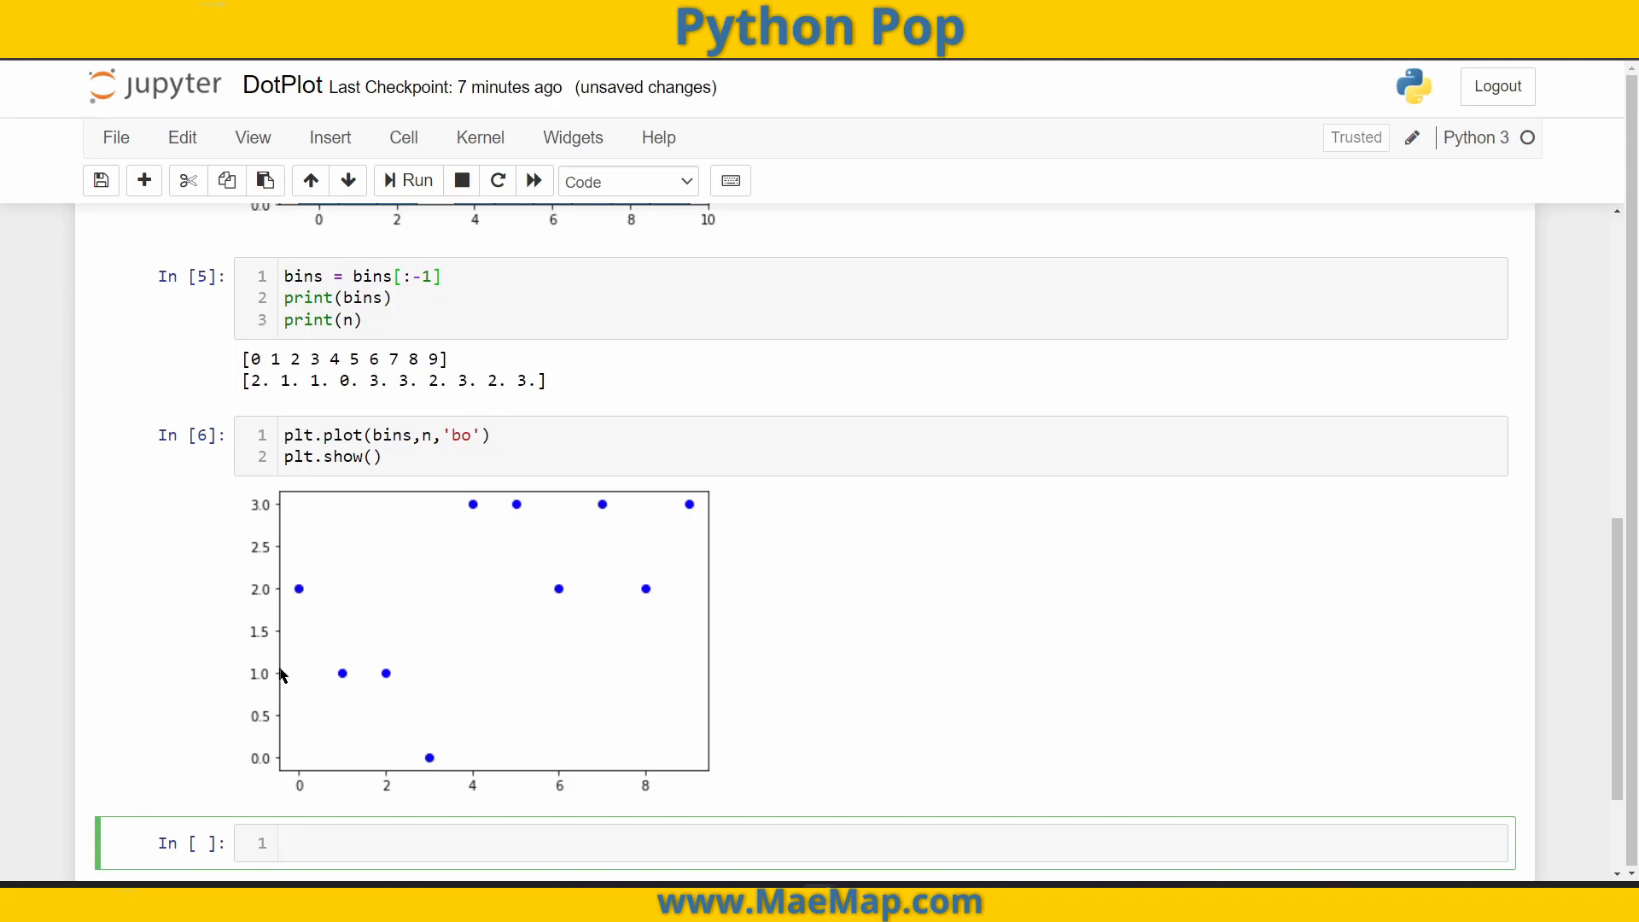
mouse_move(311, 728)
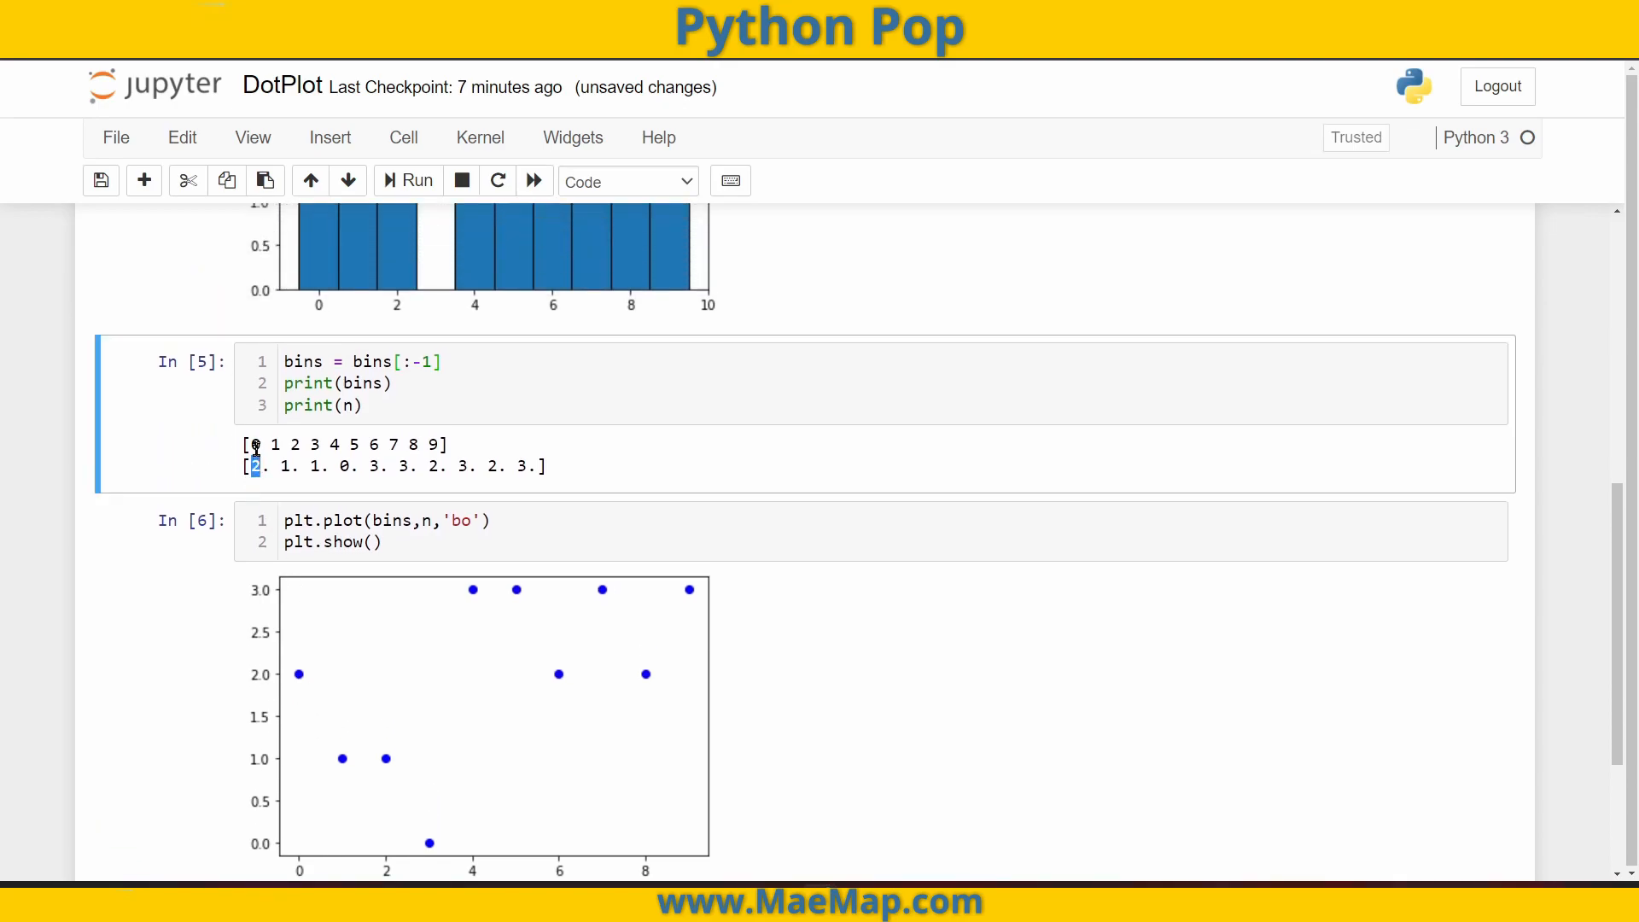
scroll(up, 3)
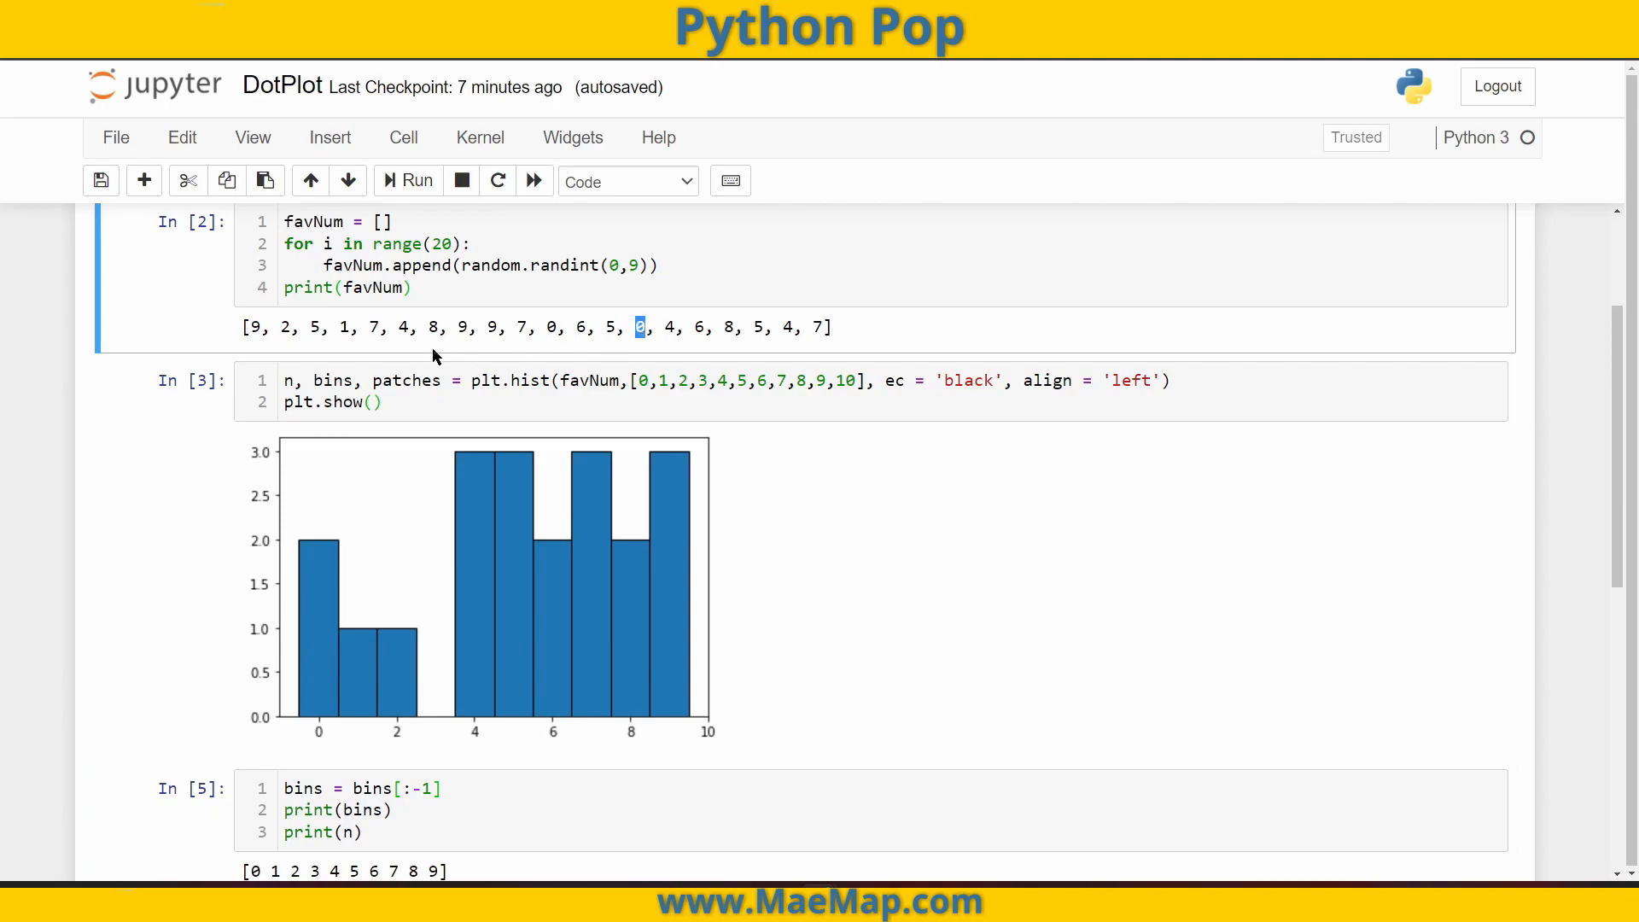
scroll(down, 3)
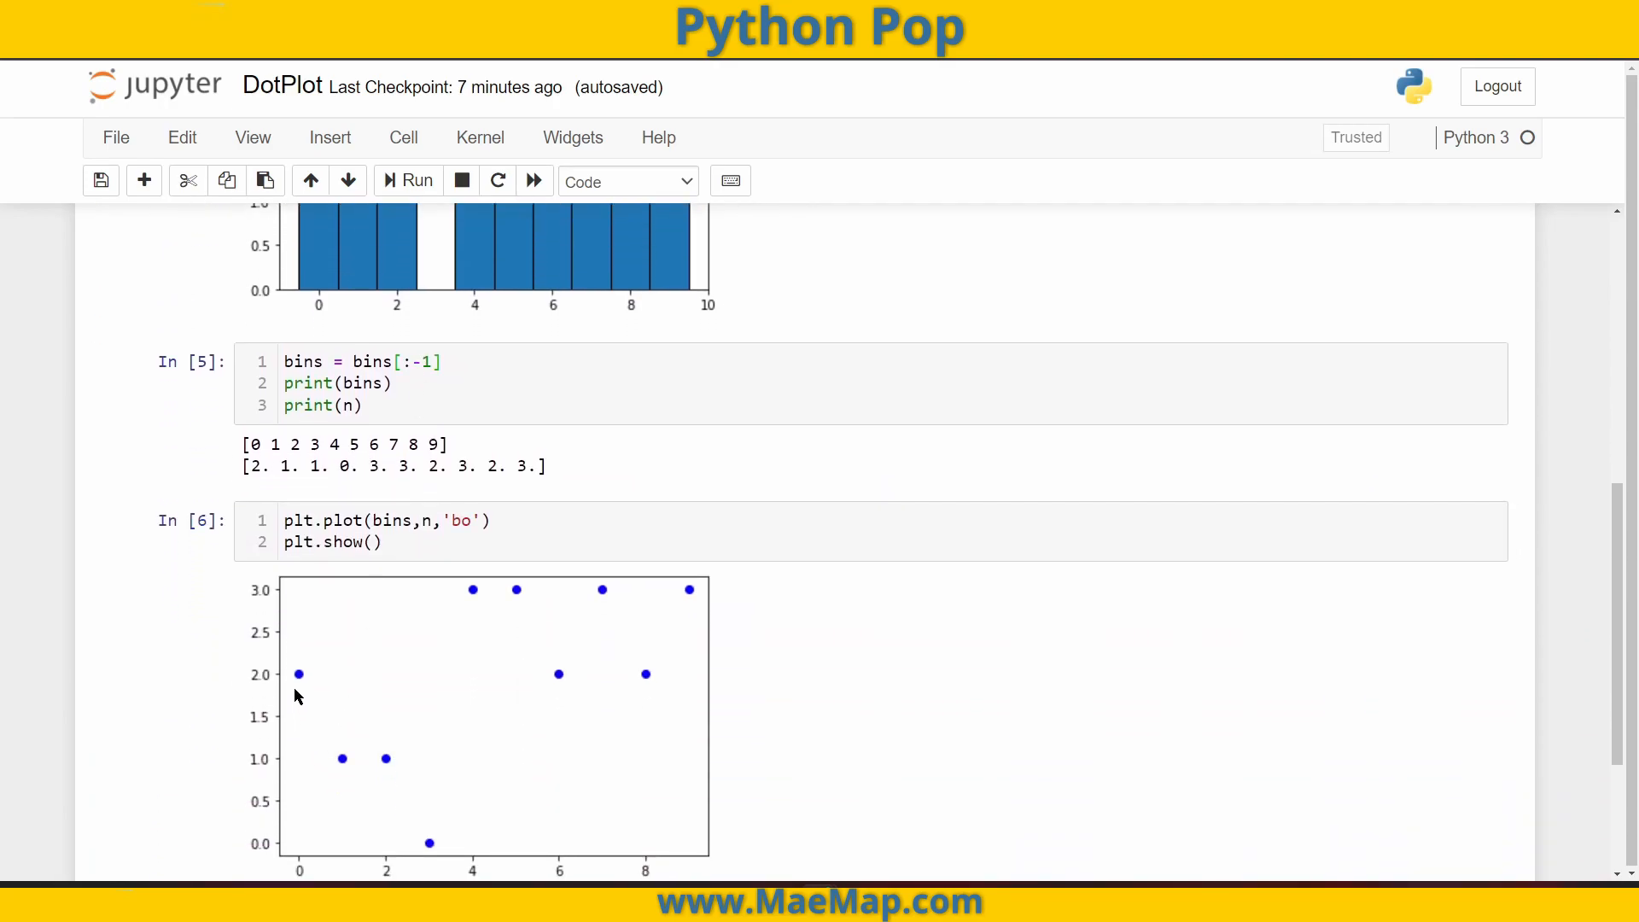
mouse_move(297, 680)
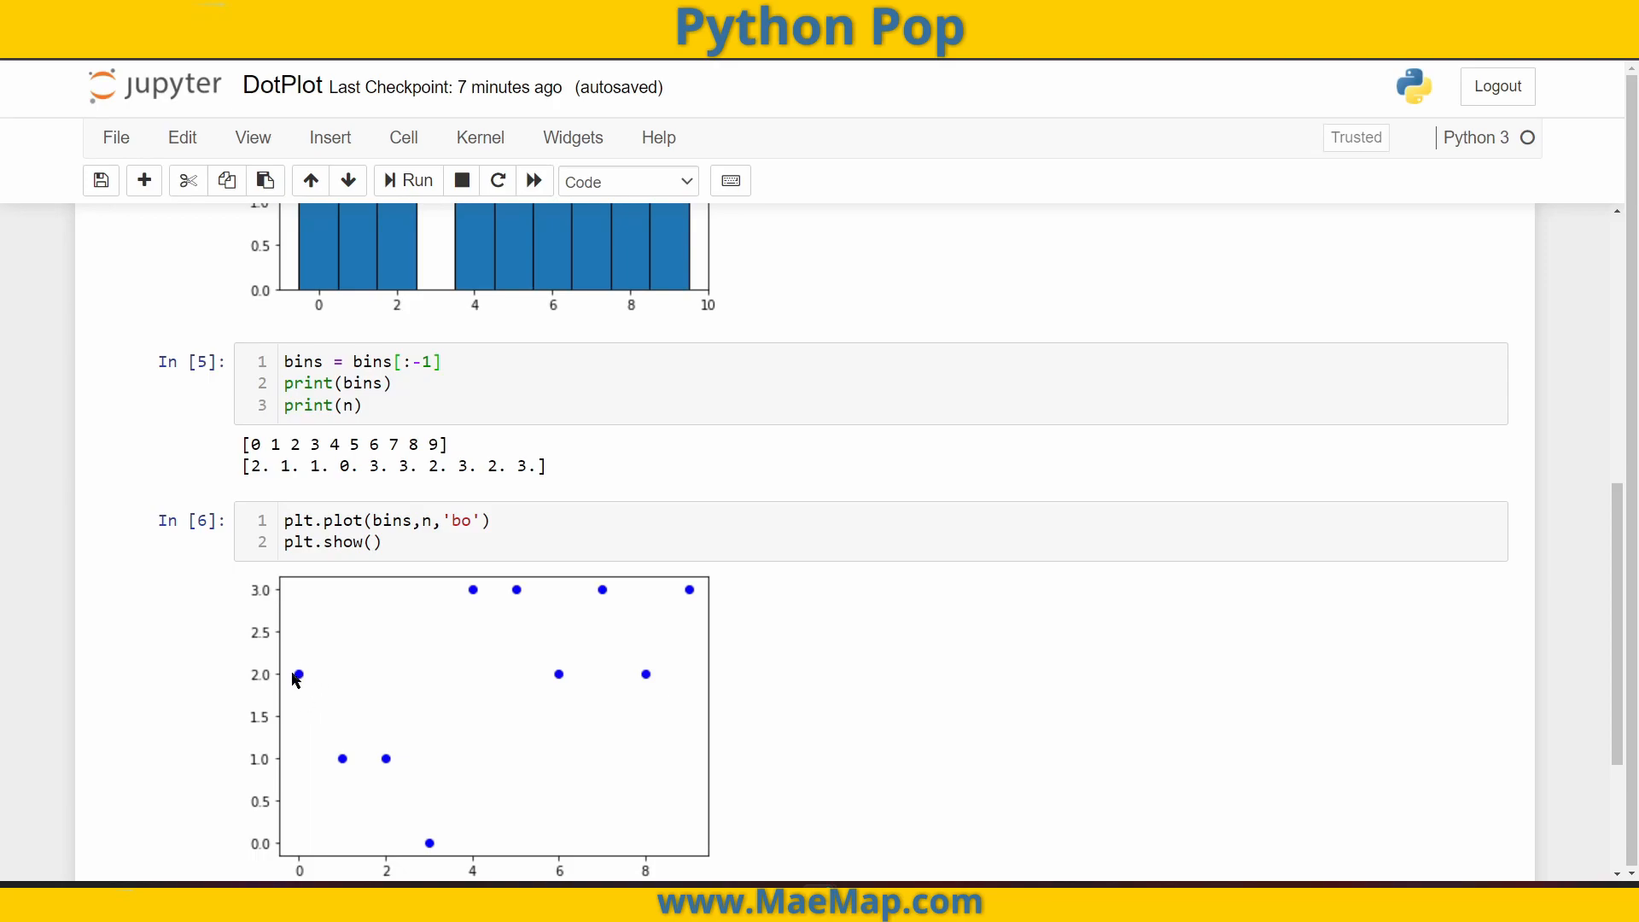
mouse_move(389, 596)
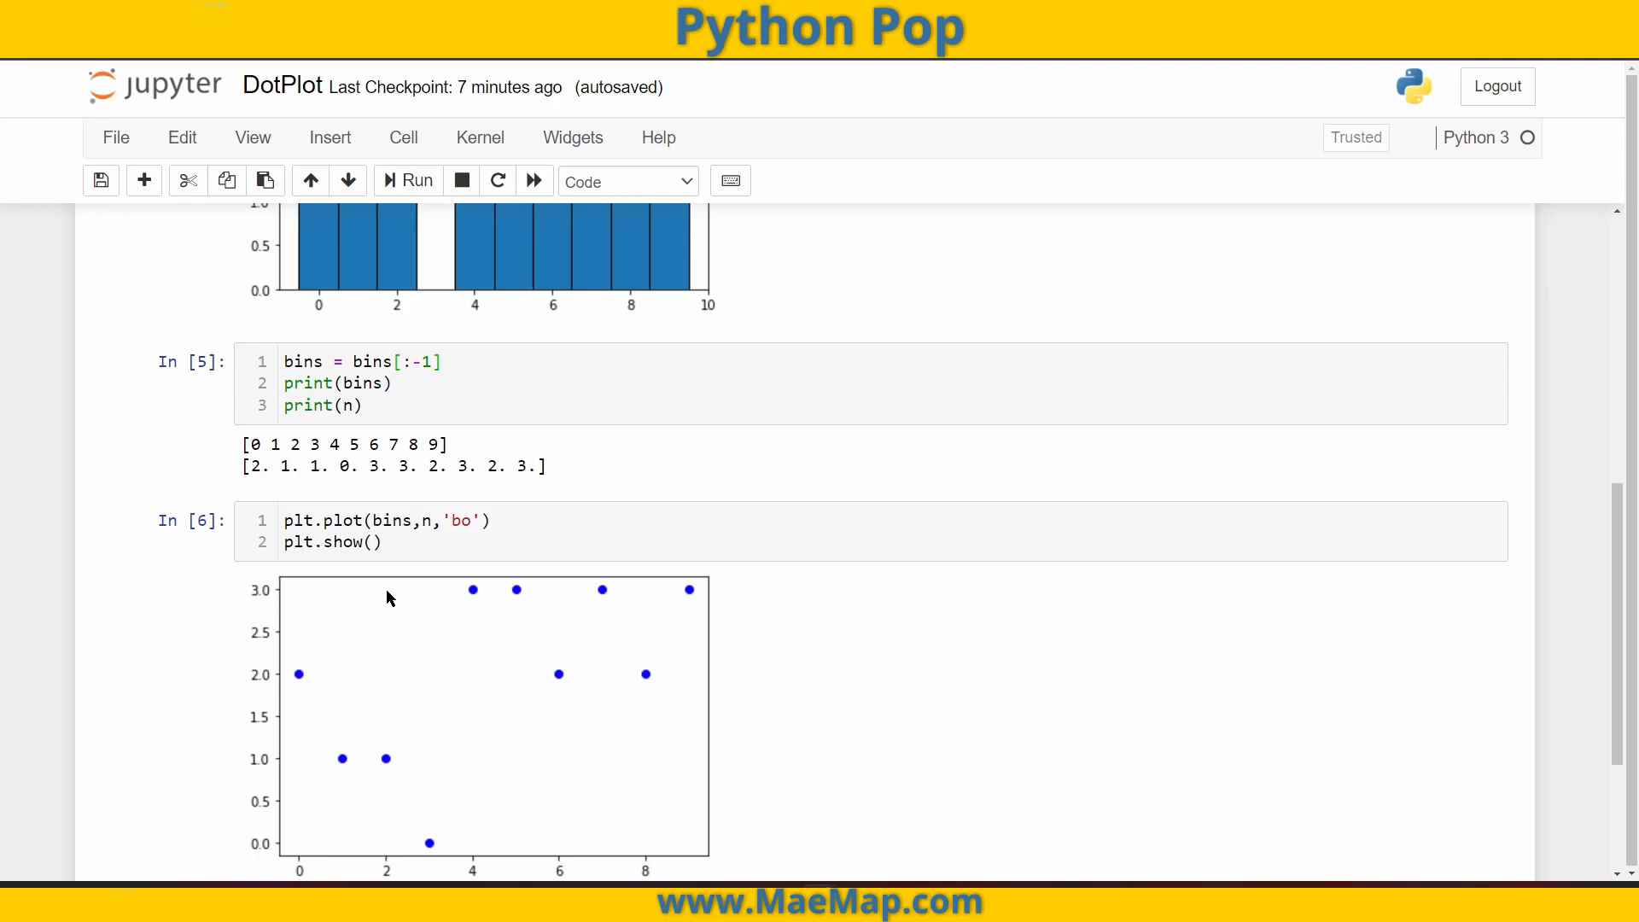
- Start the plot cell with x_list = [] and y_list = [] above the plotting code
click(282, 520)
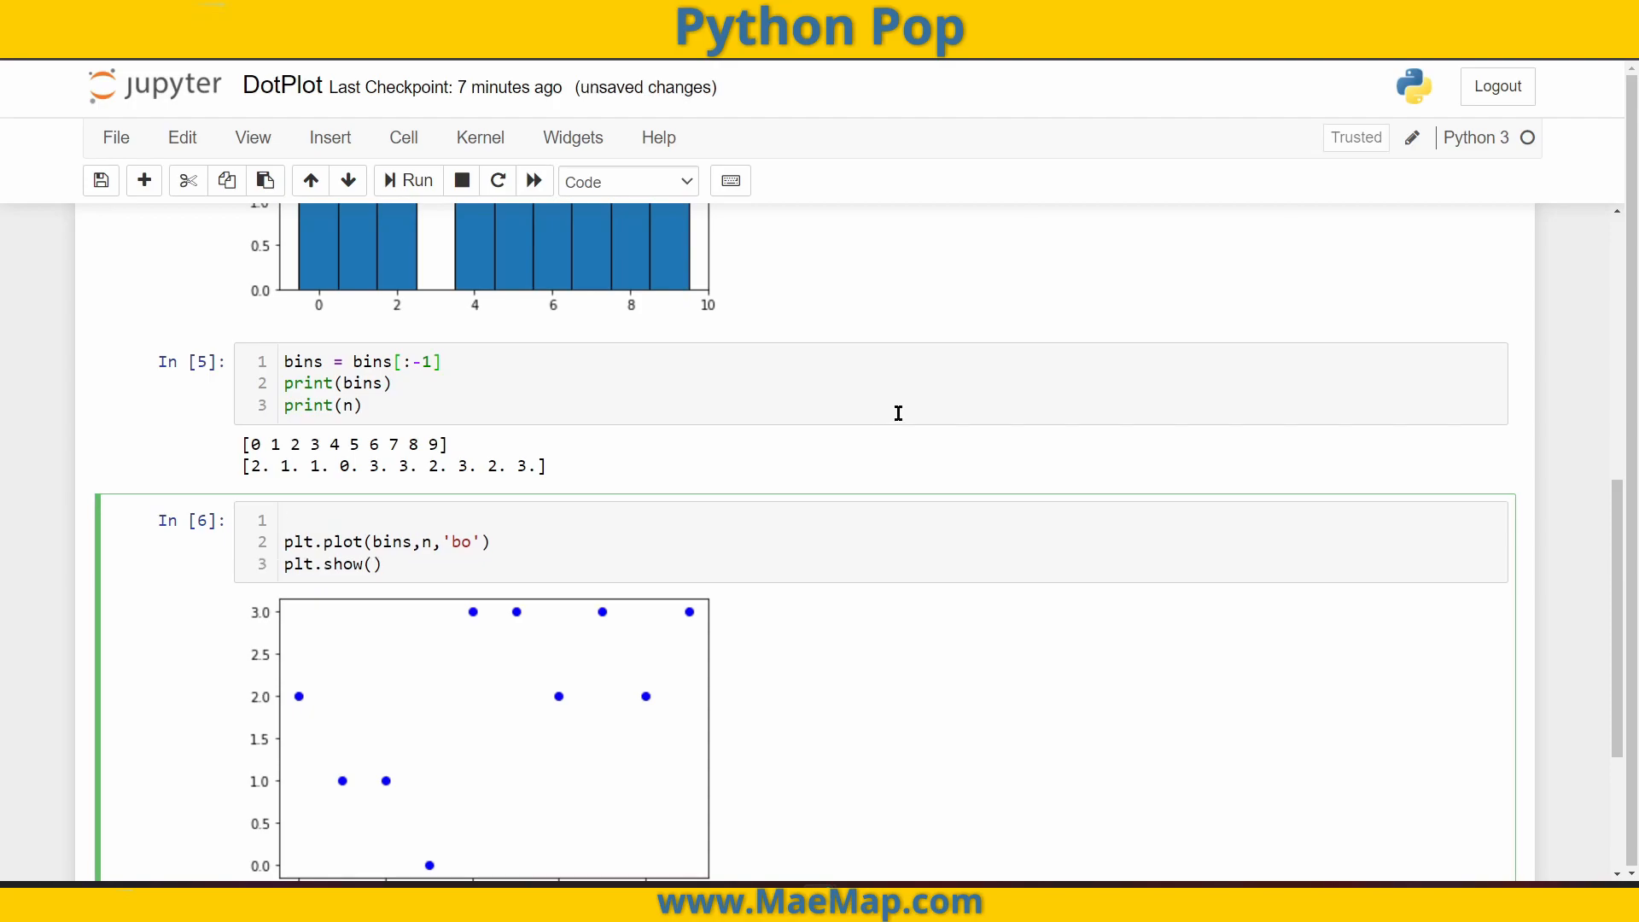
drag(243, 443, 544, 466)
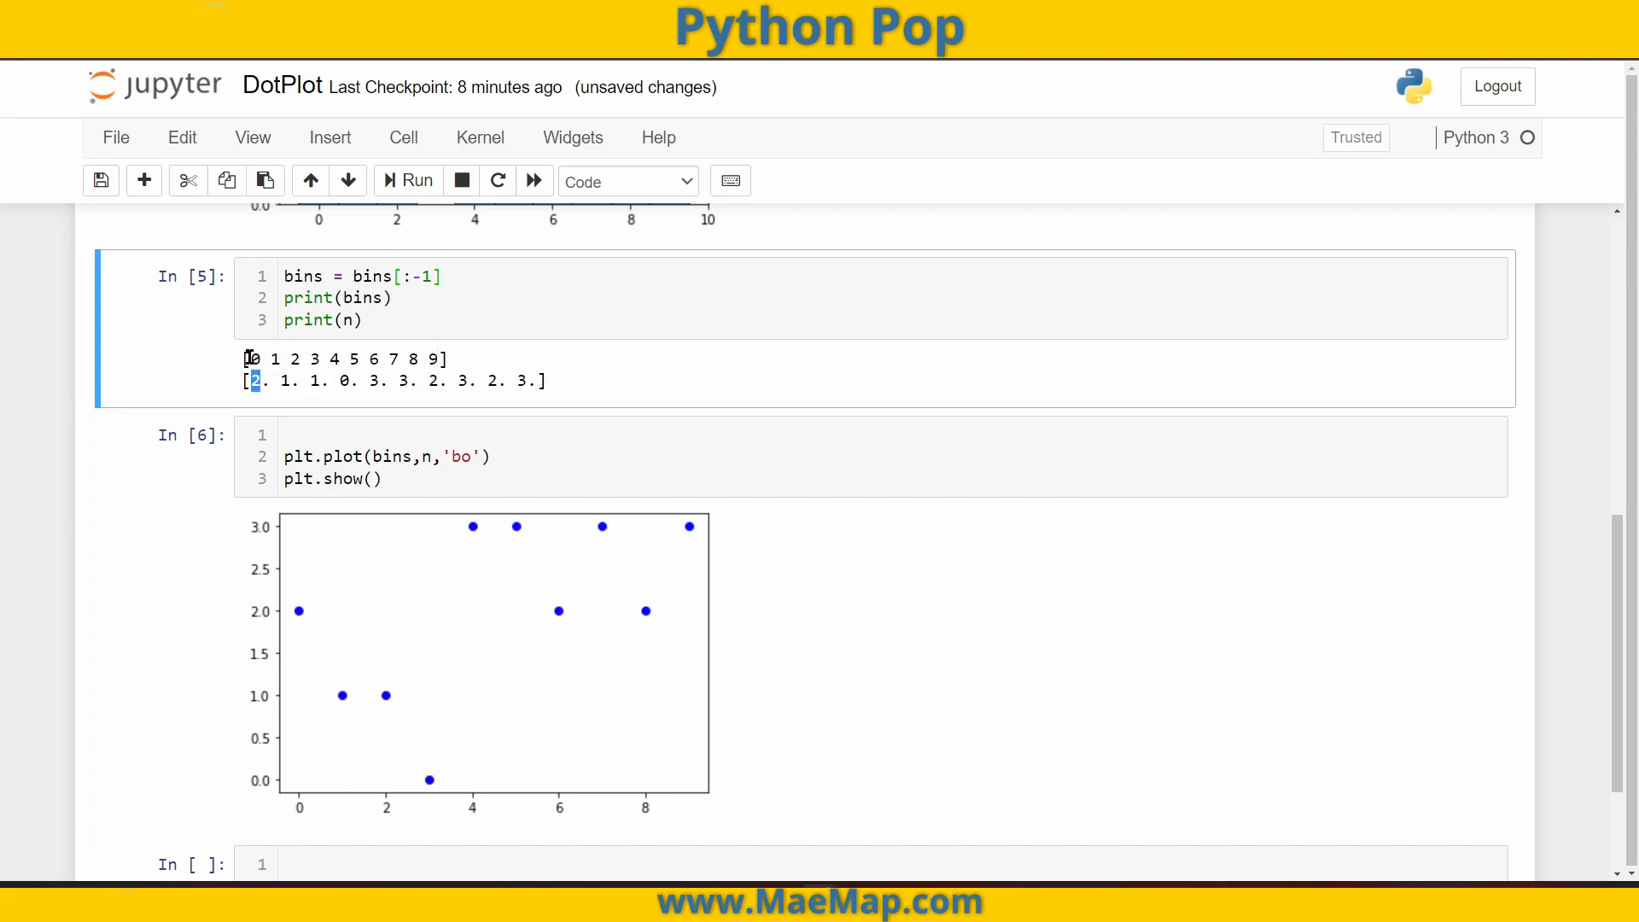
text(x)
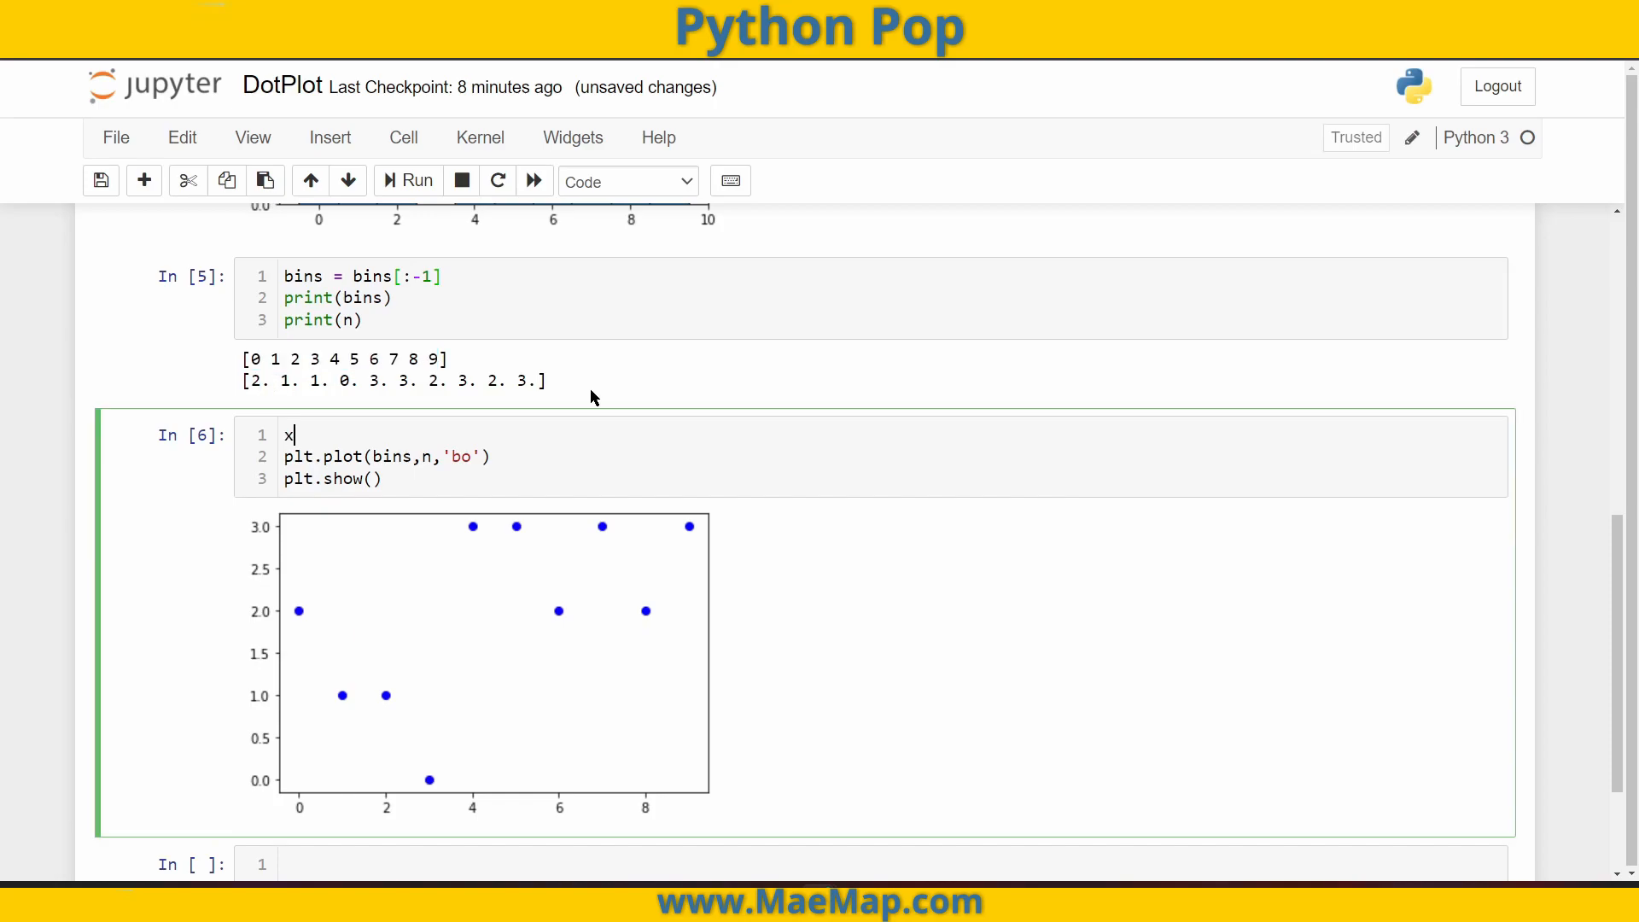
text(_list = [])
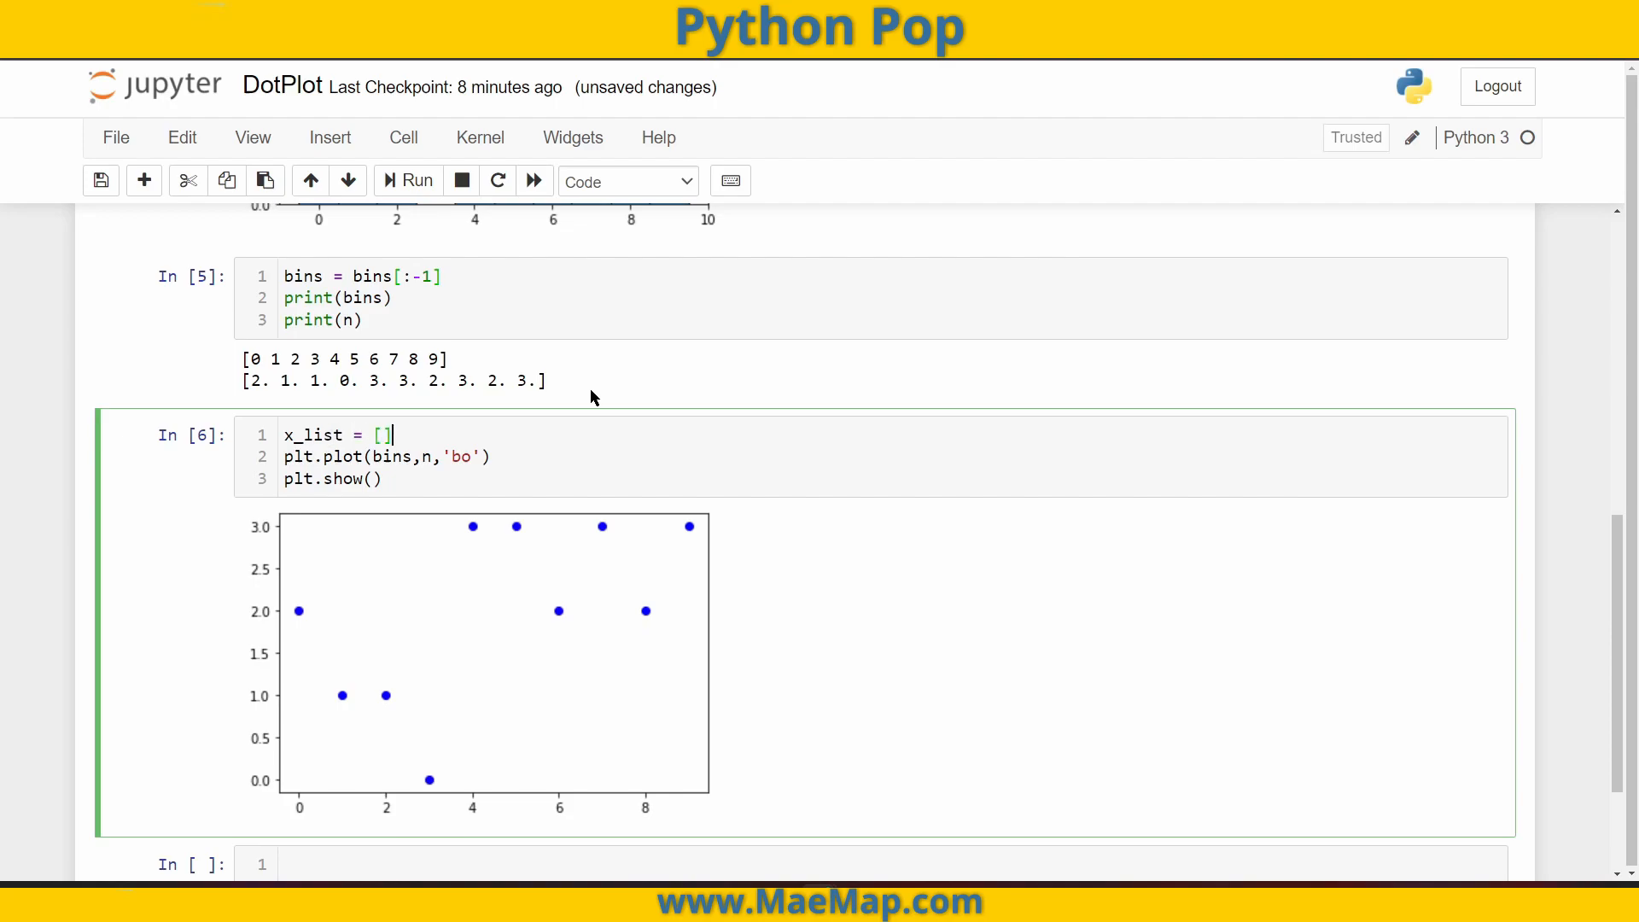
text(y_)
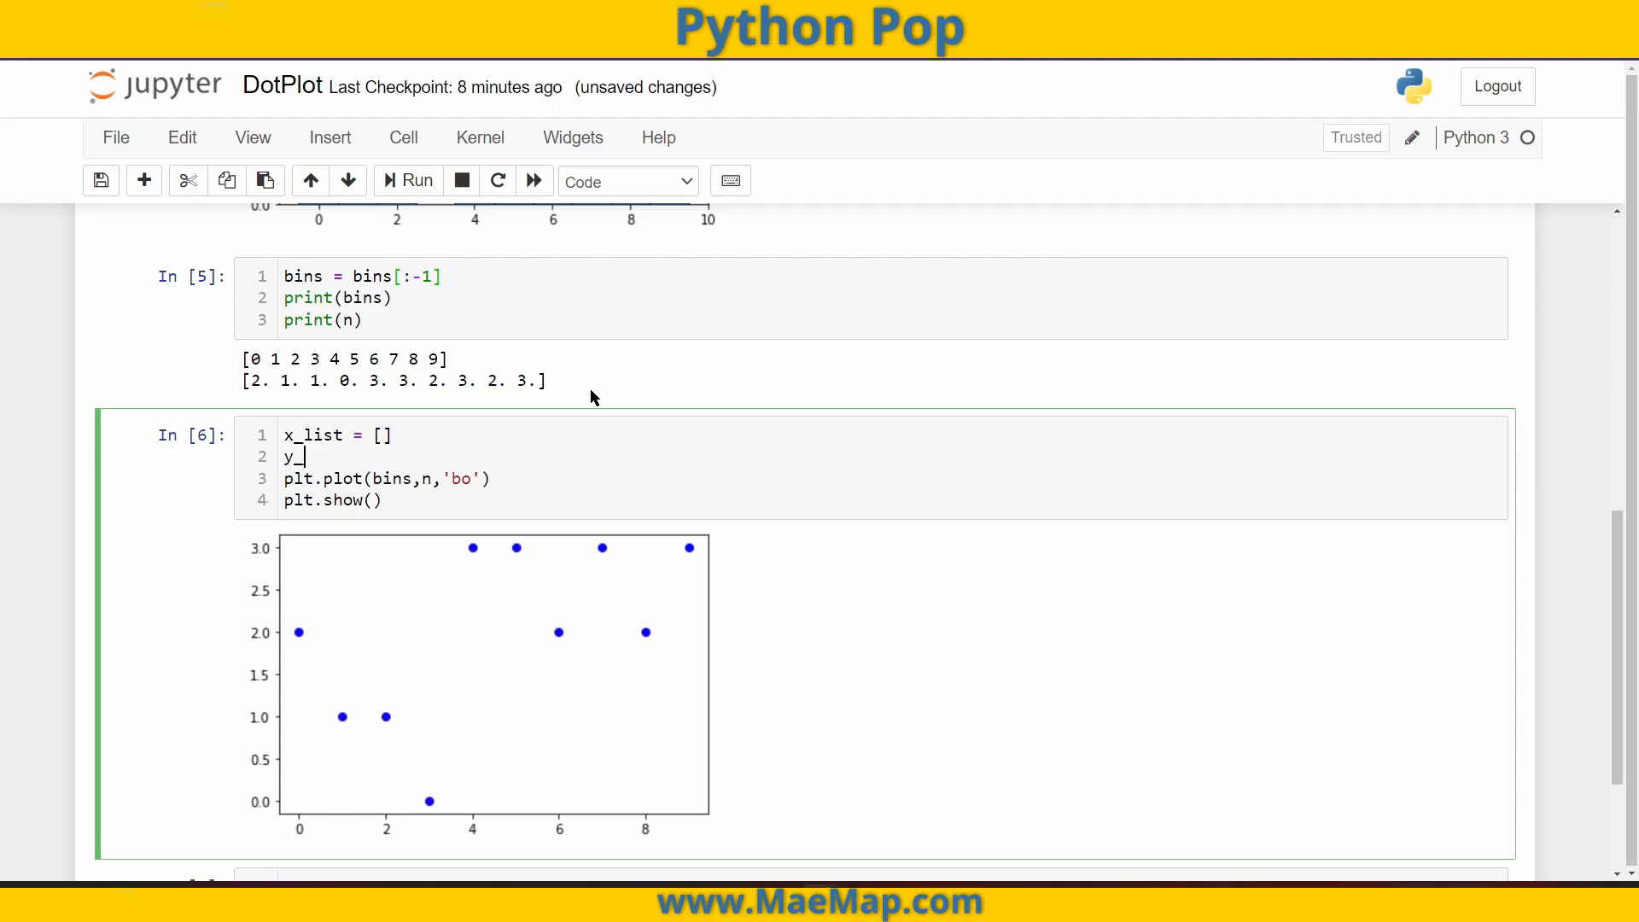
text(list = [])
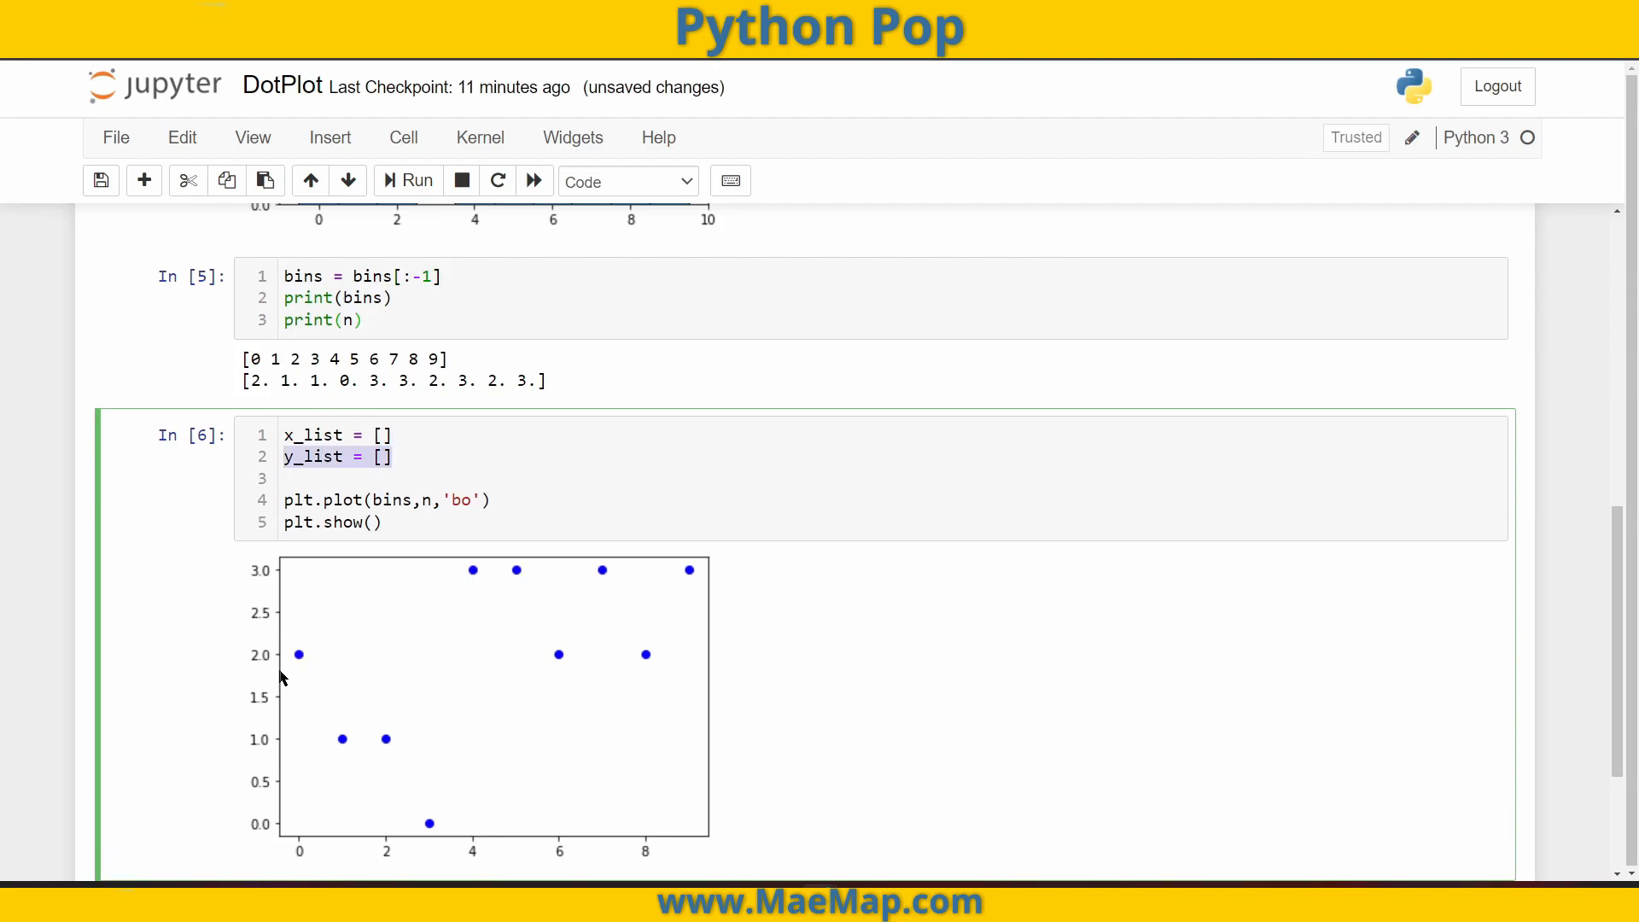
mouse_move(296, 876)
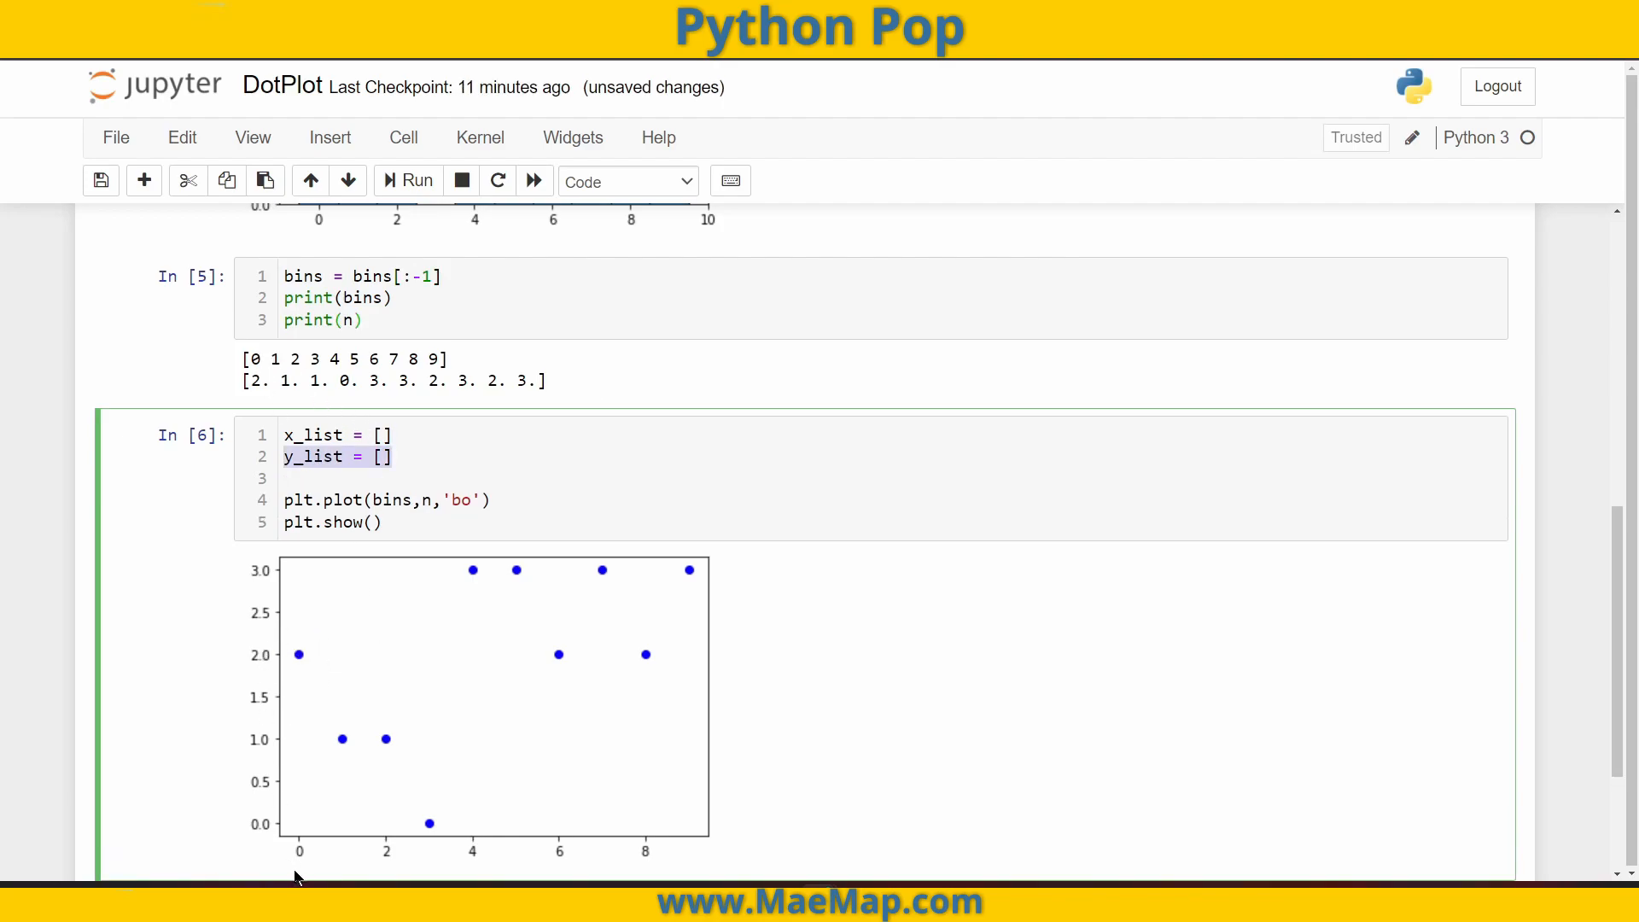
mouse_move(312, 675)
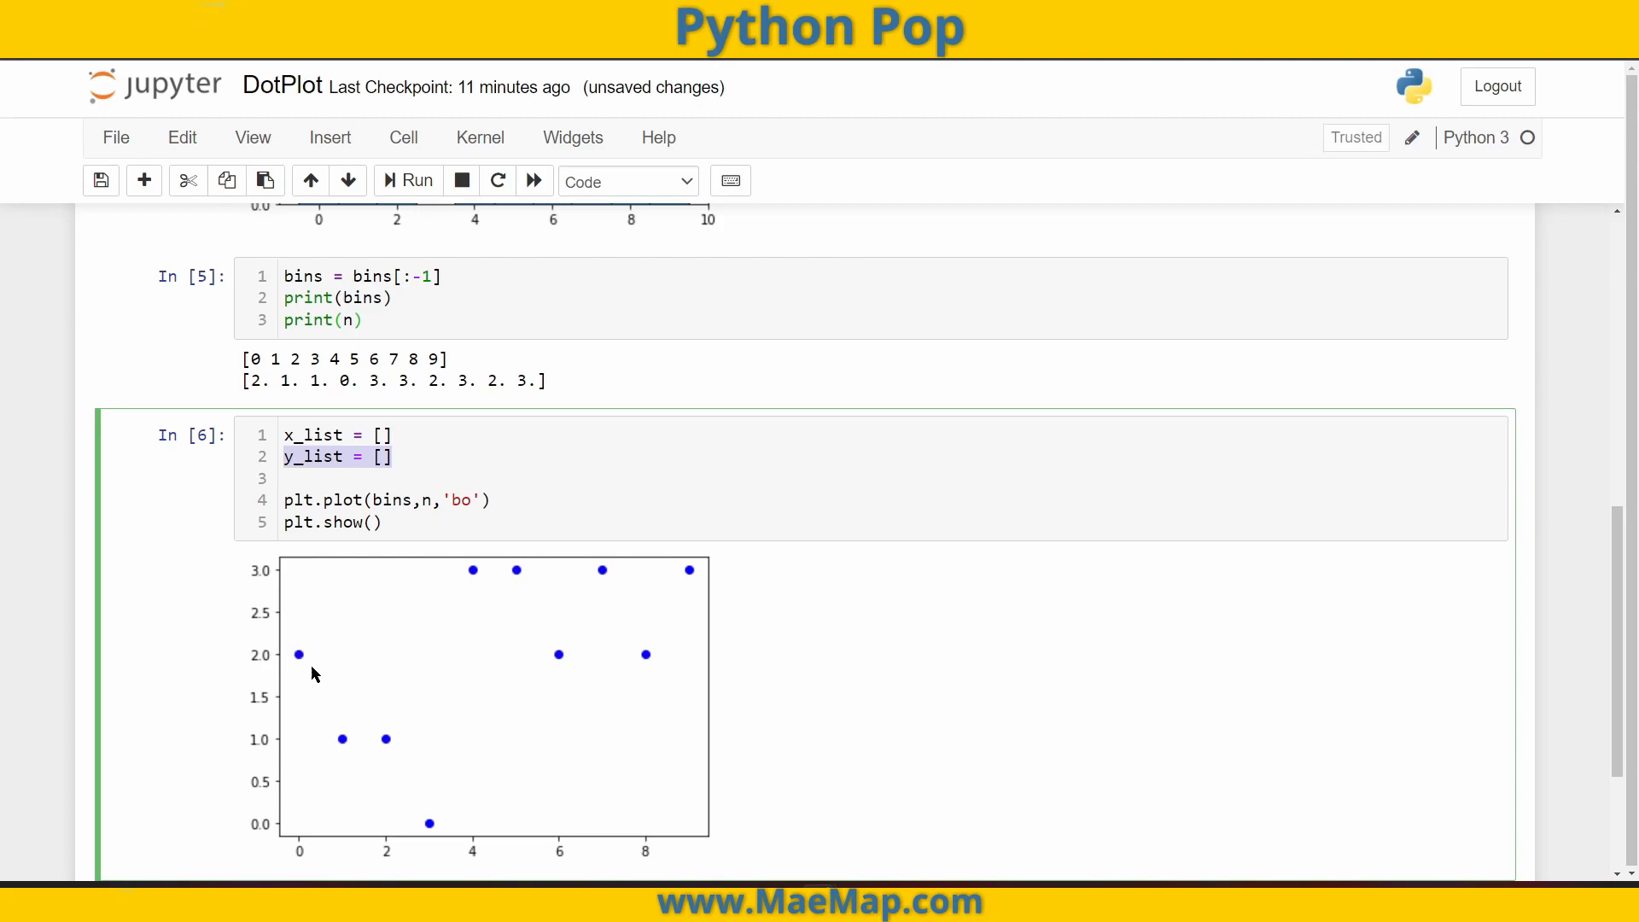
mouse_move(301, 857)
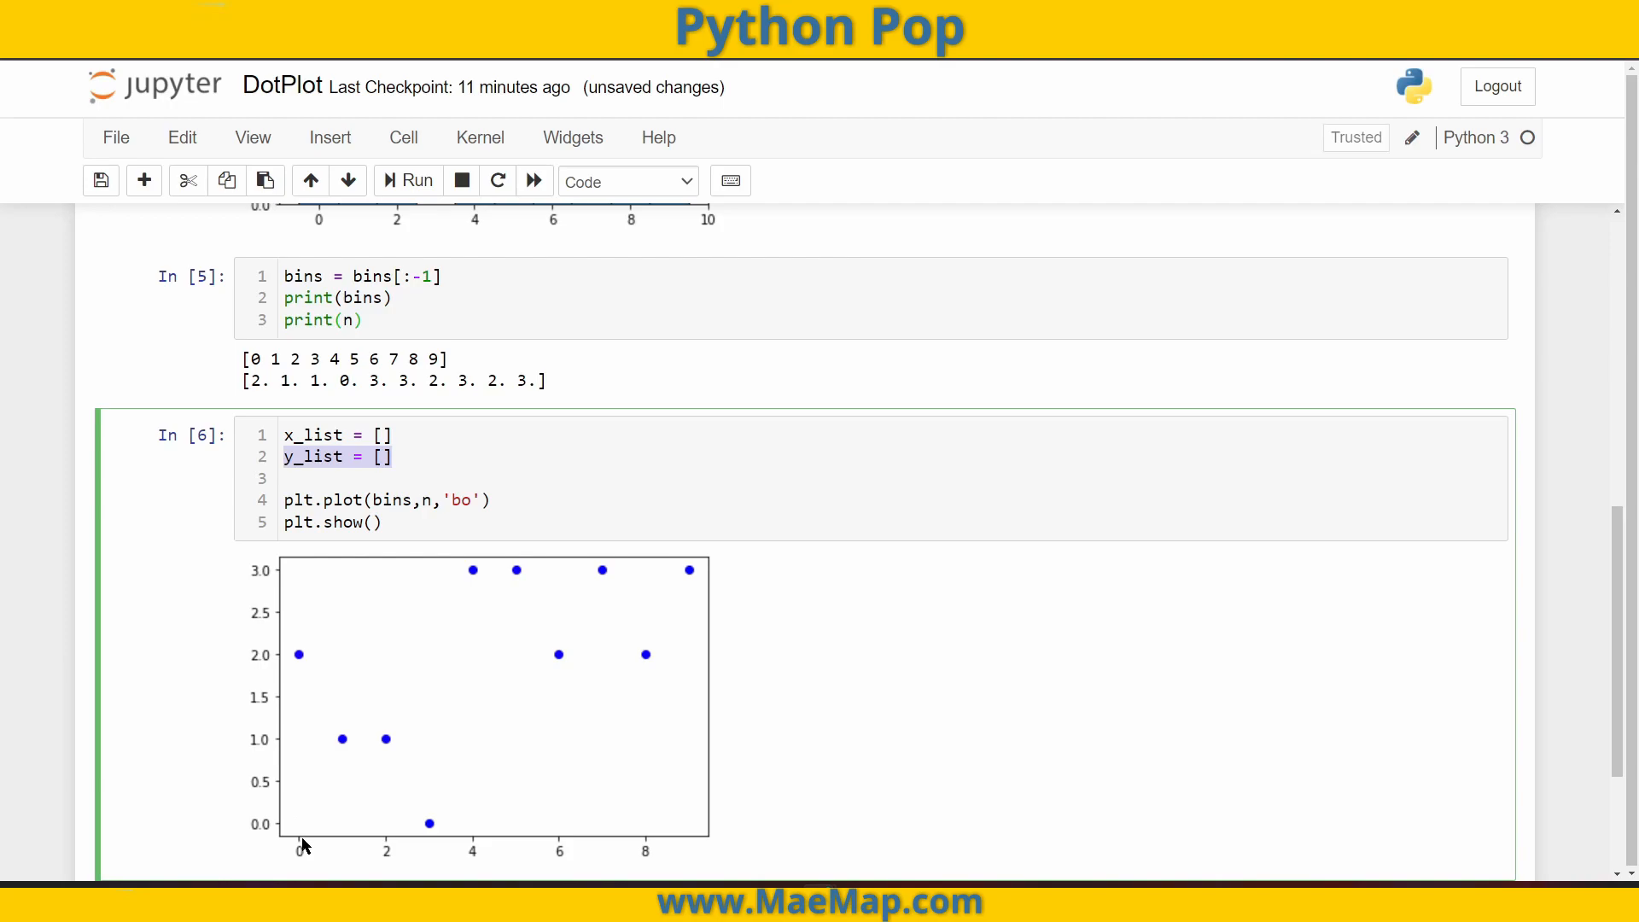
mouse_move(307, 742)
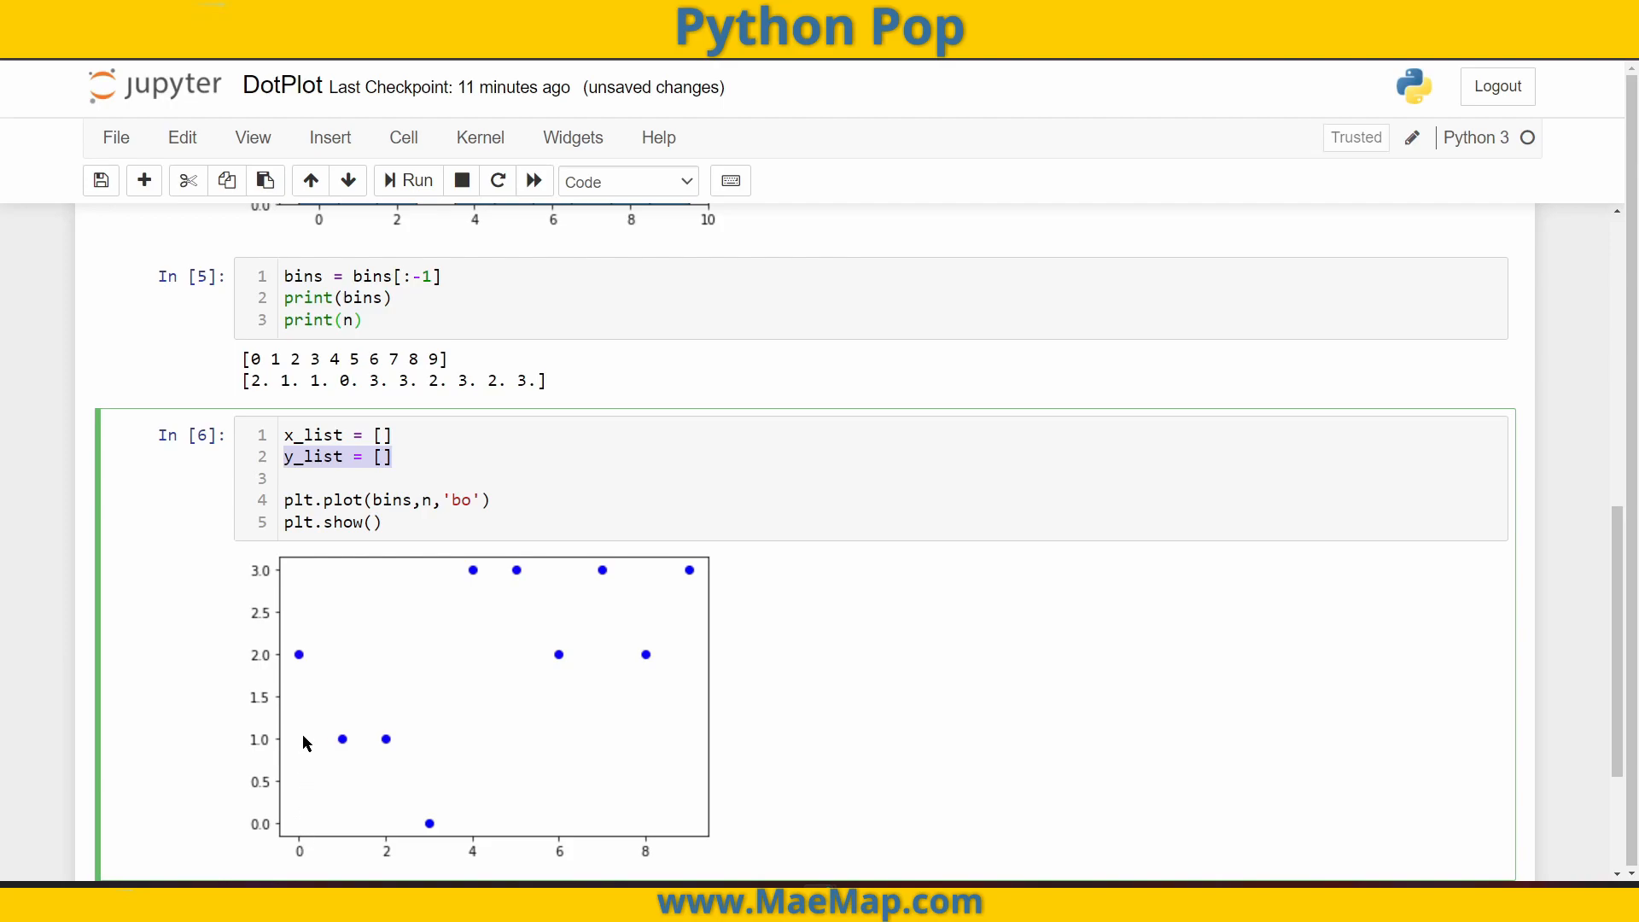
mouse_move(223, 309)
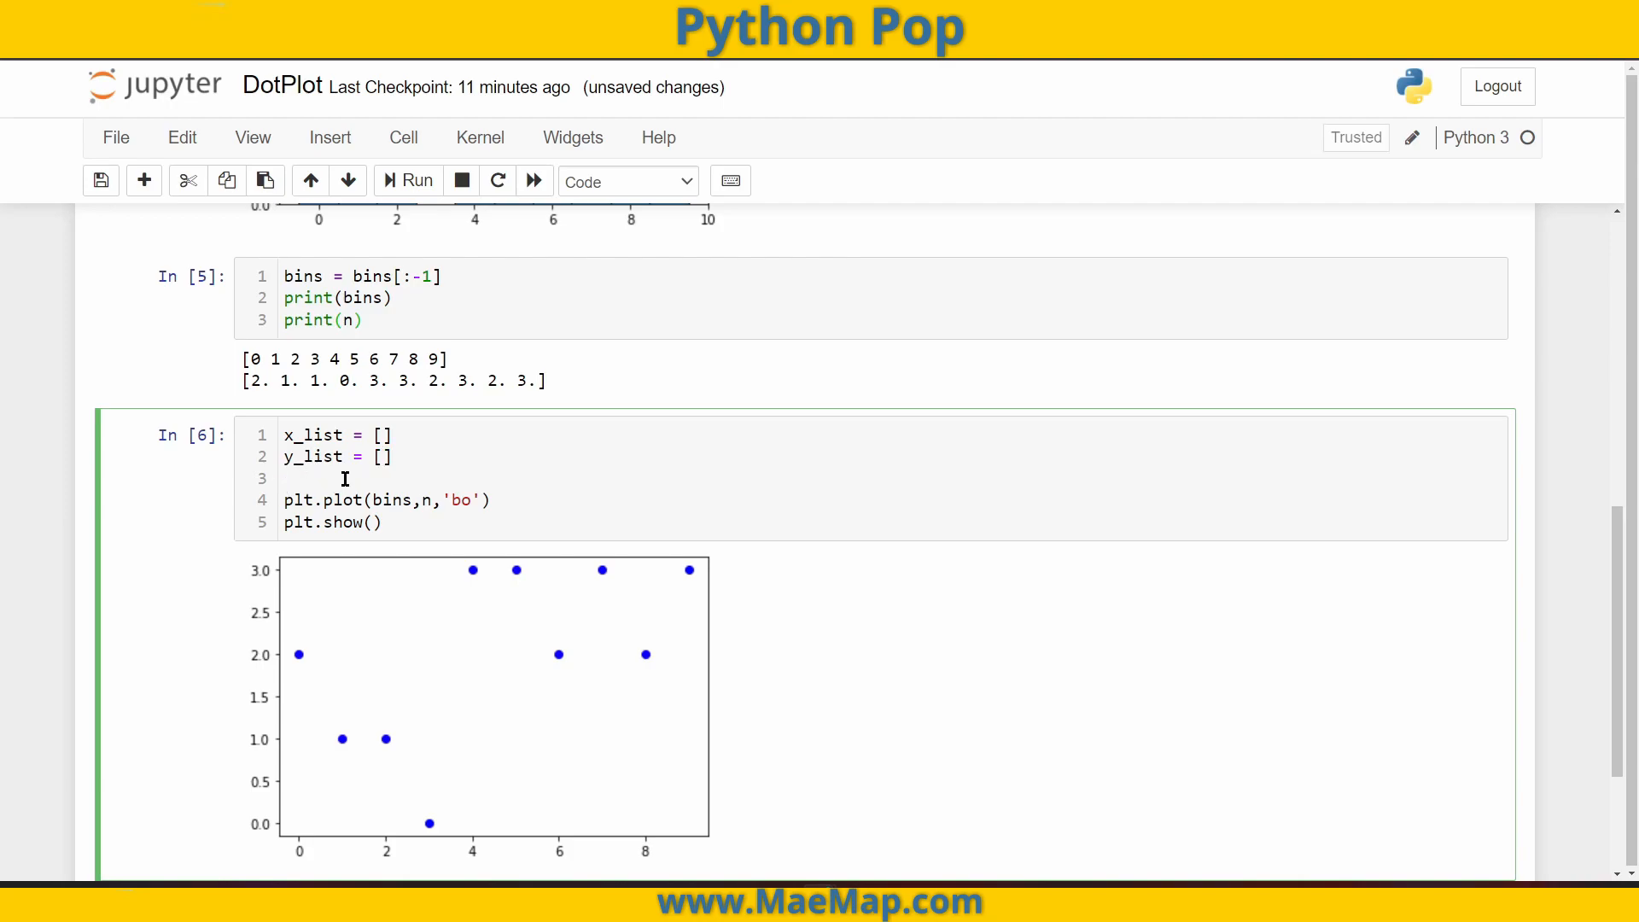
drag(251, 359, 367, 359)
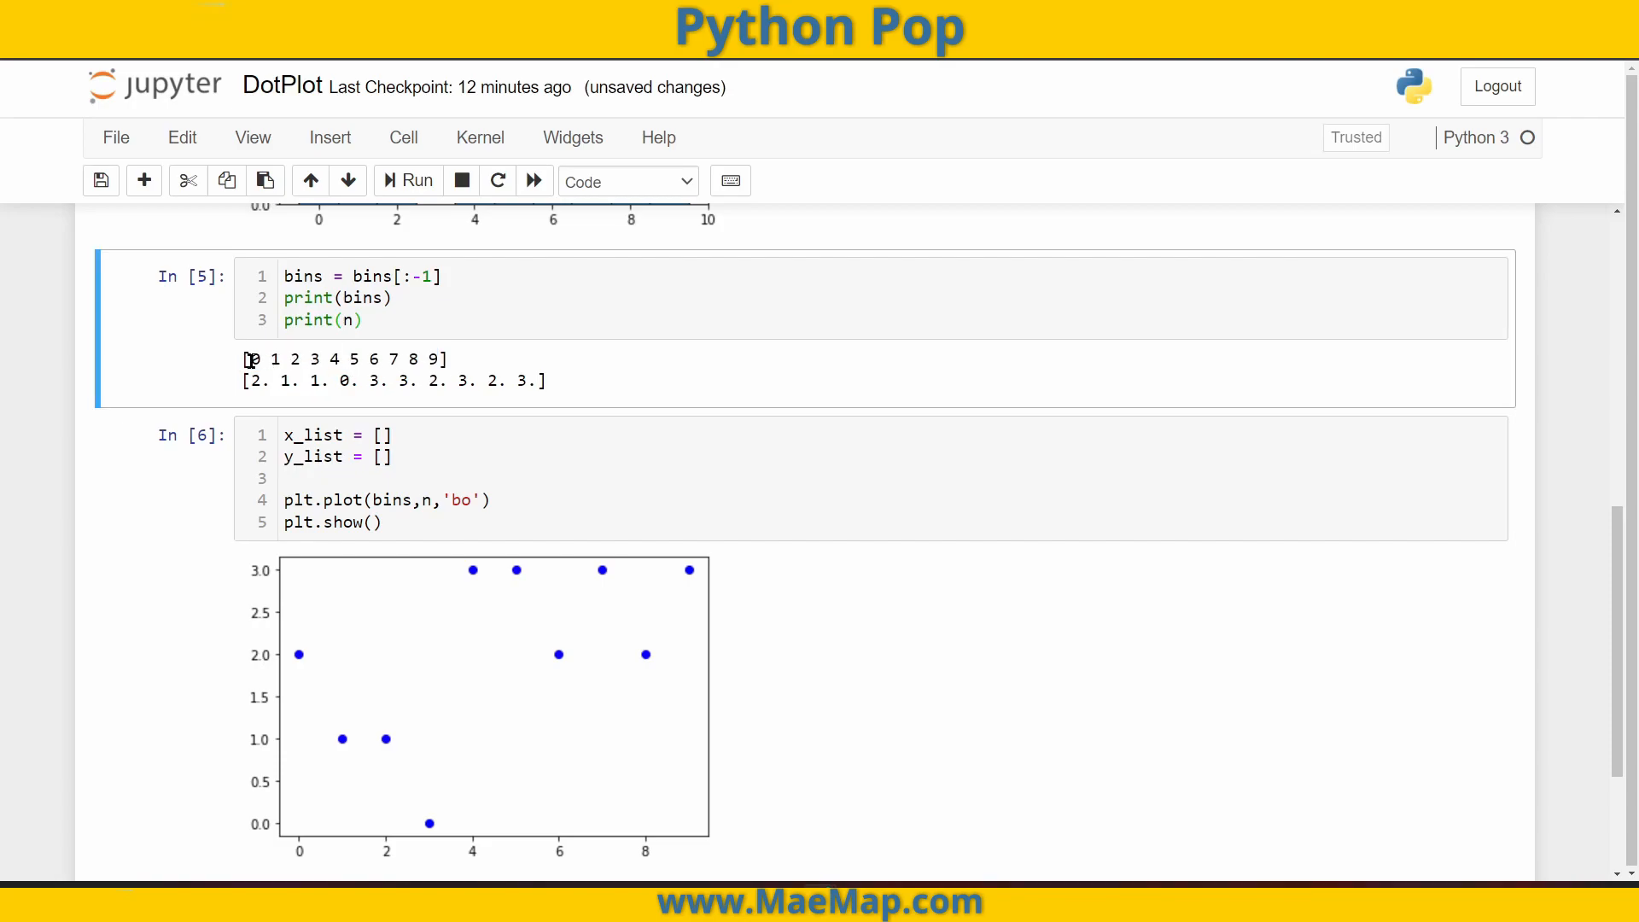
double_click(275, 358)
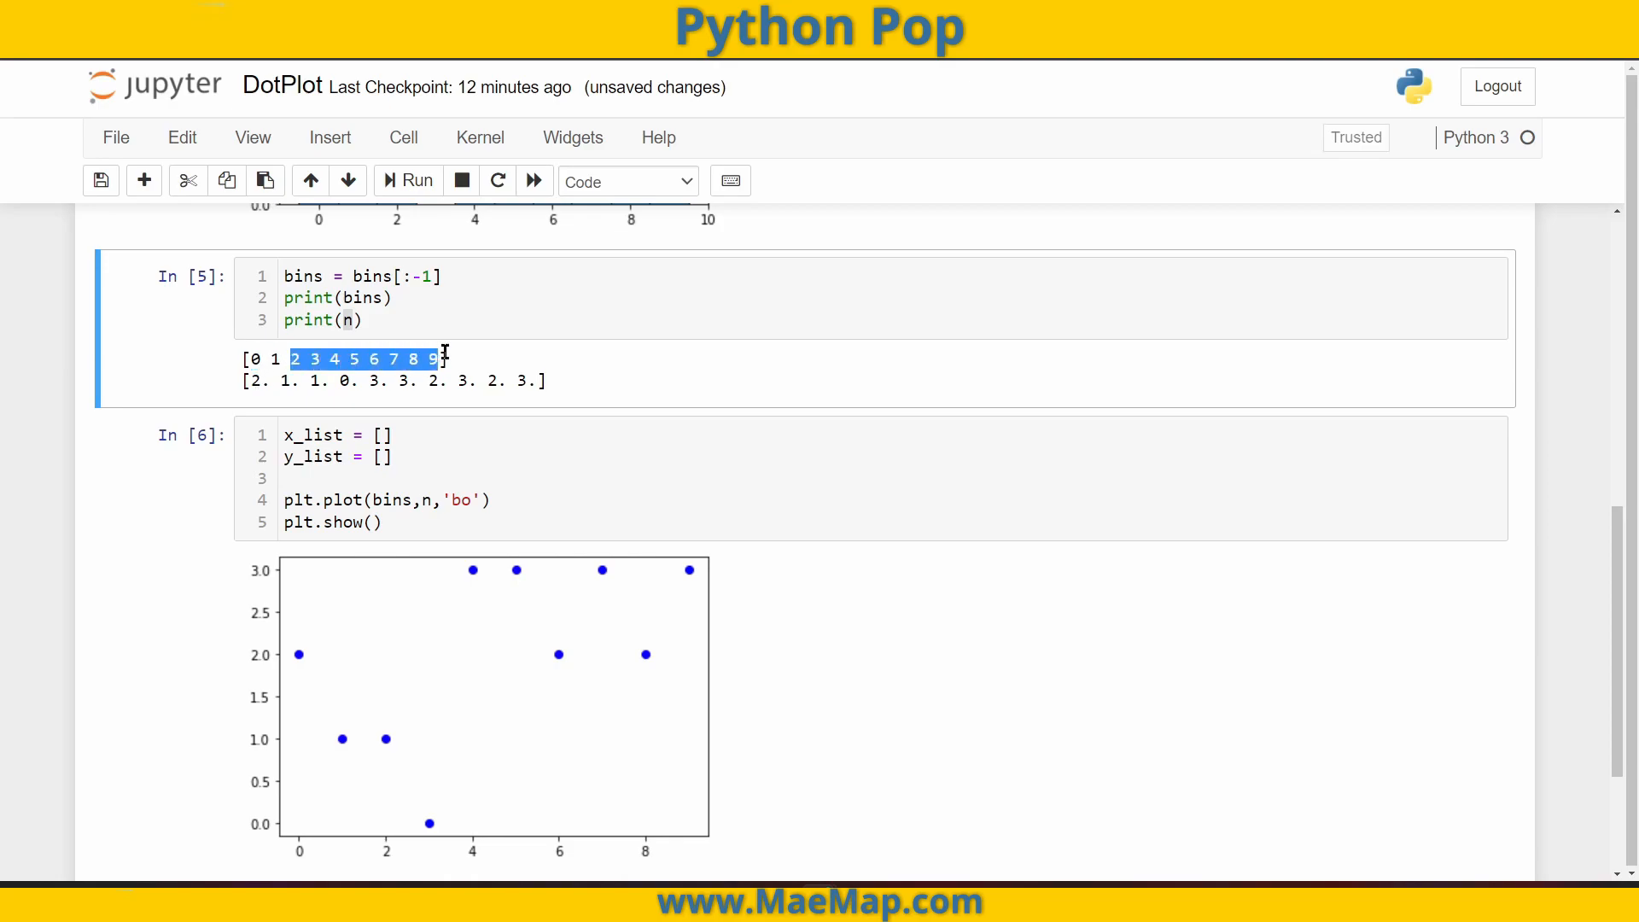
drag(433, 358, 522, 379)
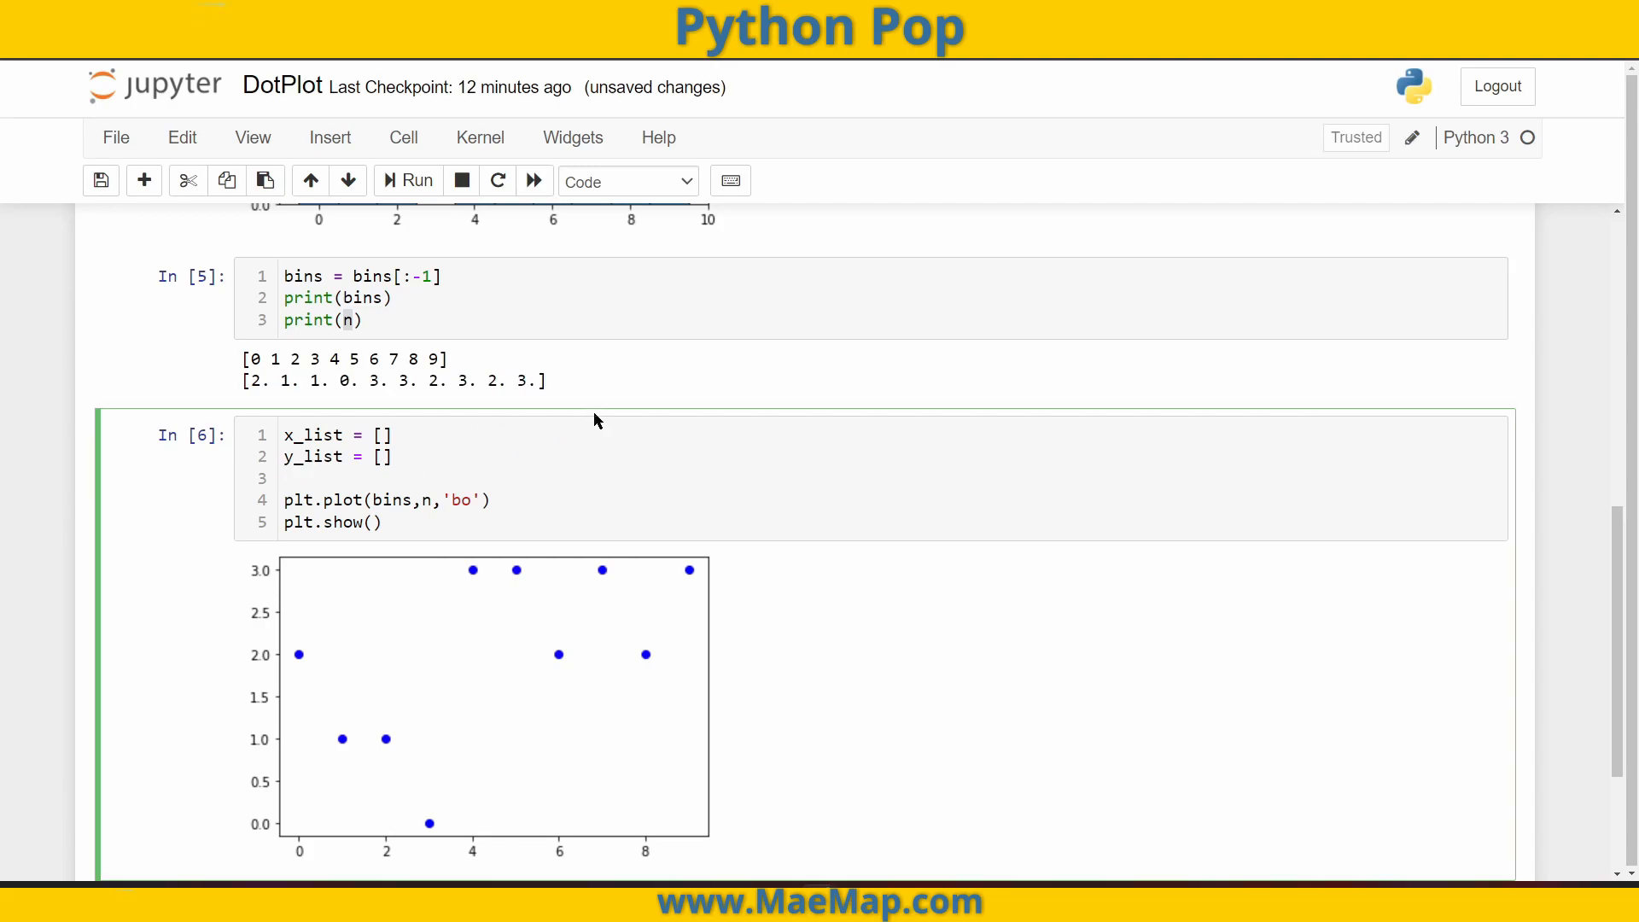
- Write 'for x in bins:' with count = 0 and a 'while count != n[x]:' inner loop
text(for)
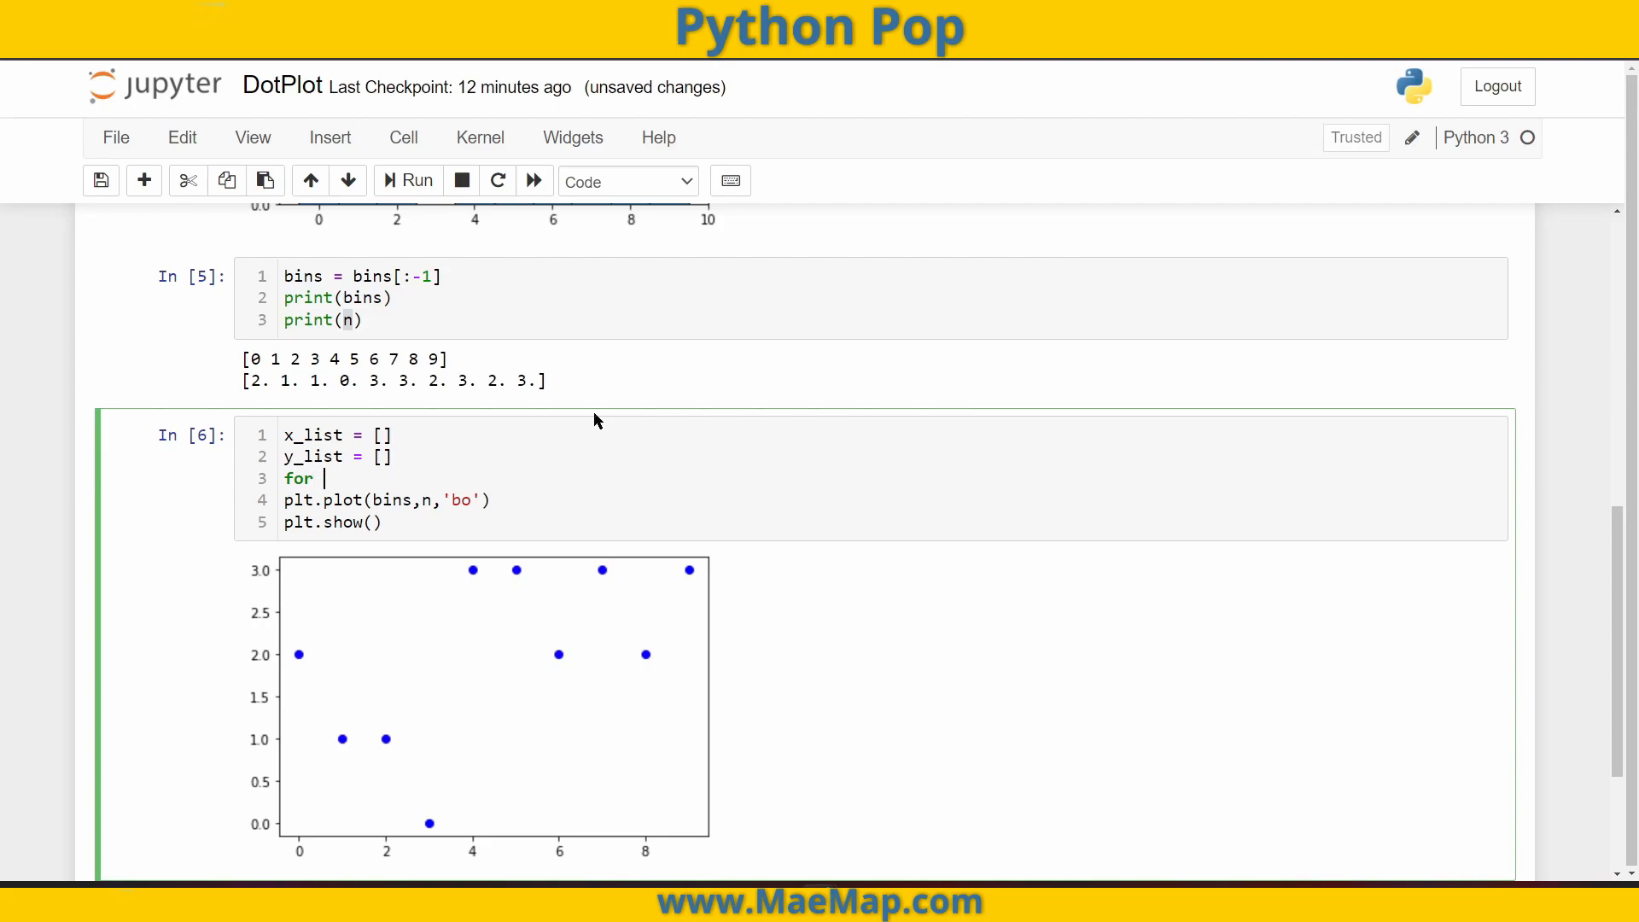
text(x)
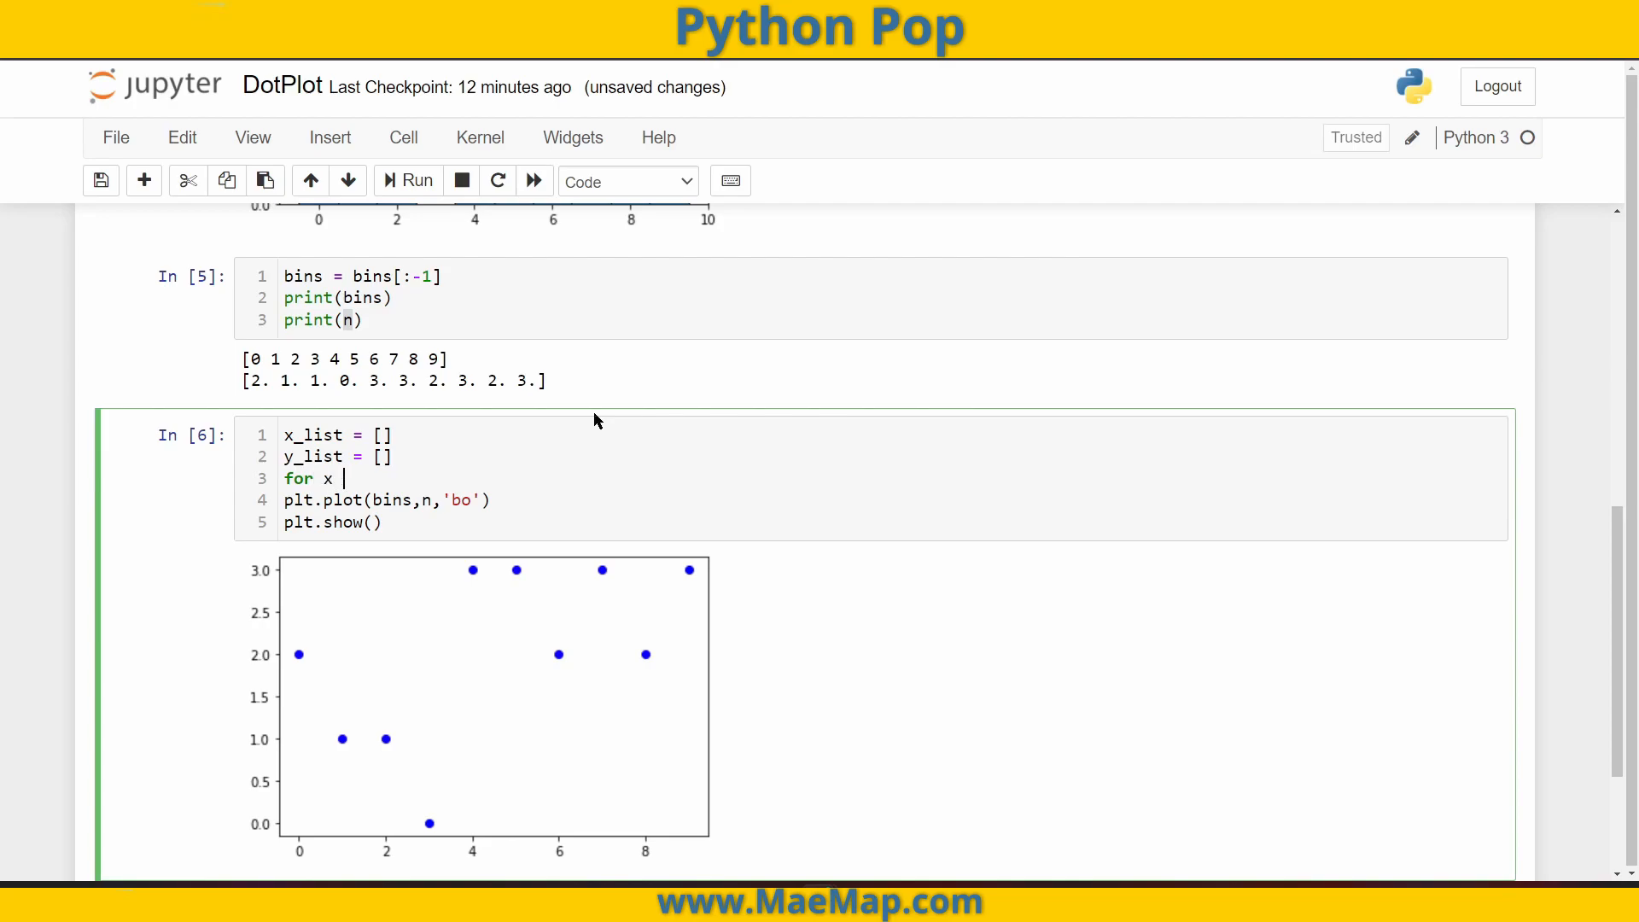
text(in bins:)
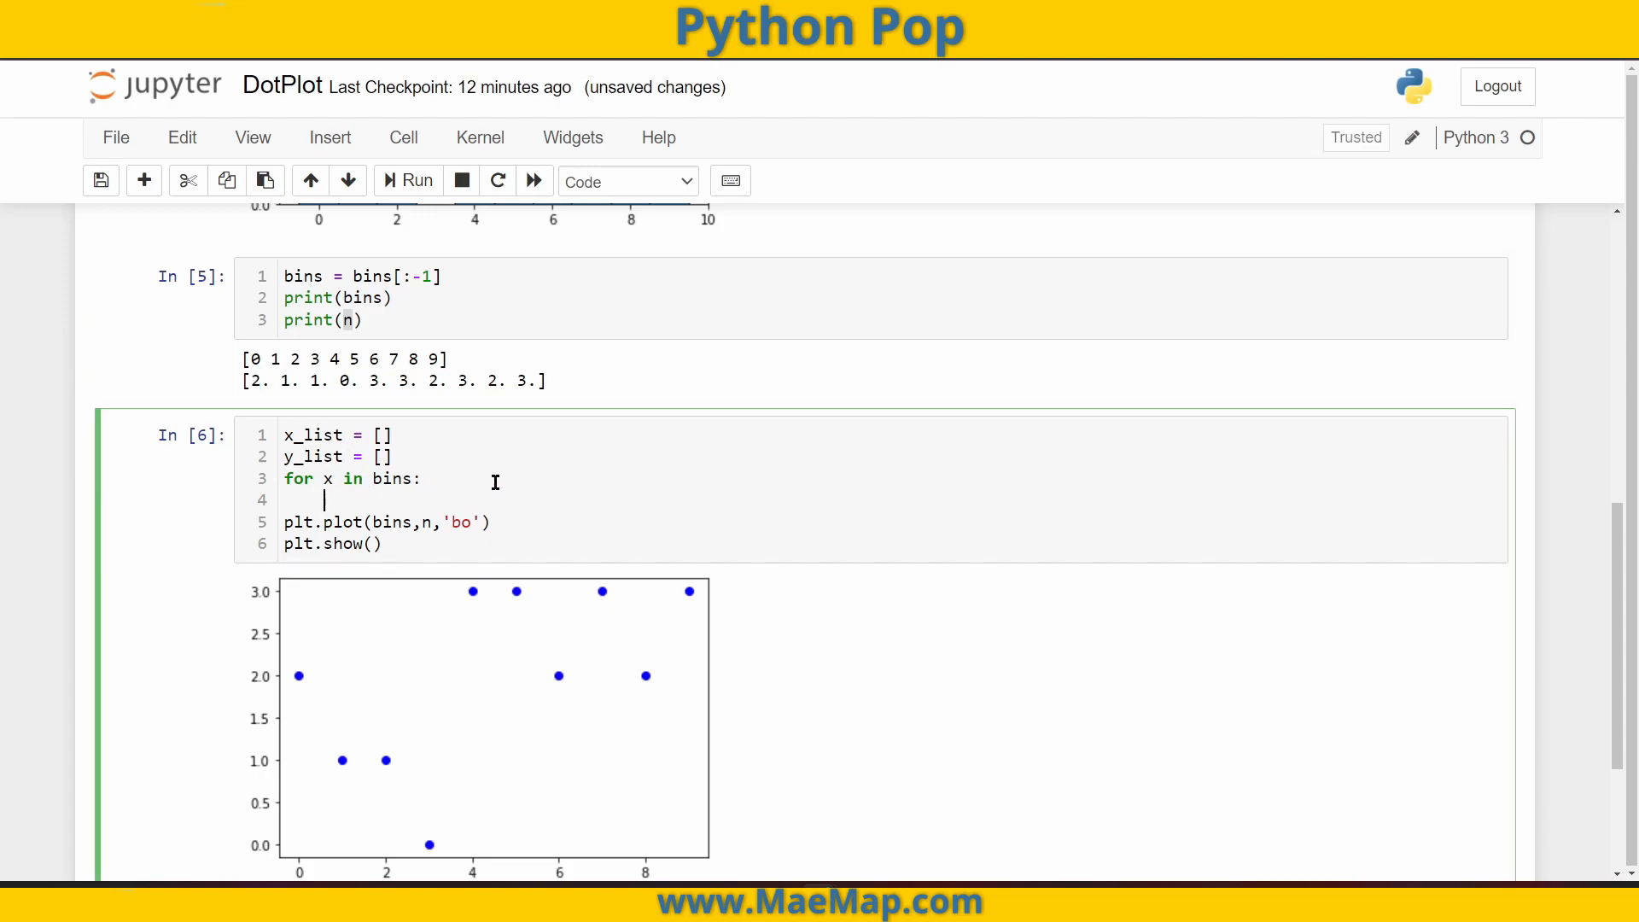
text(count =)
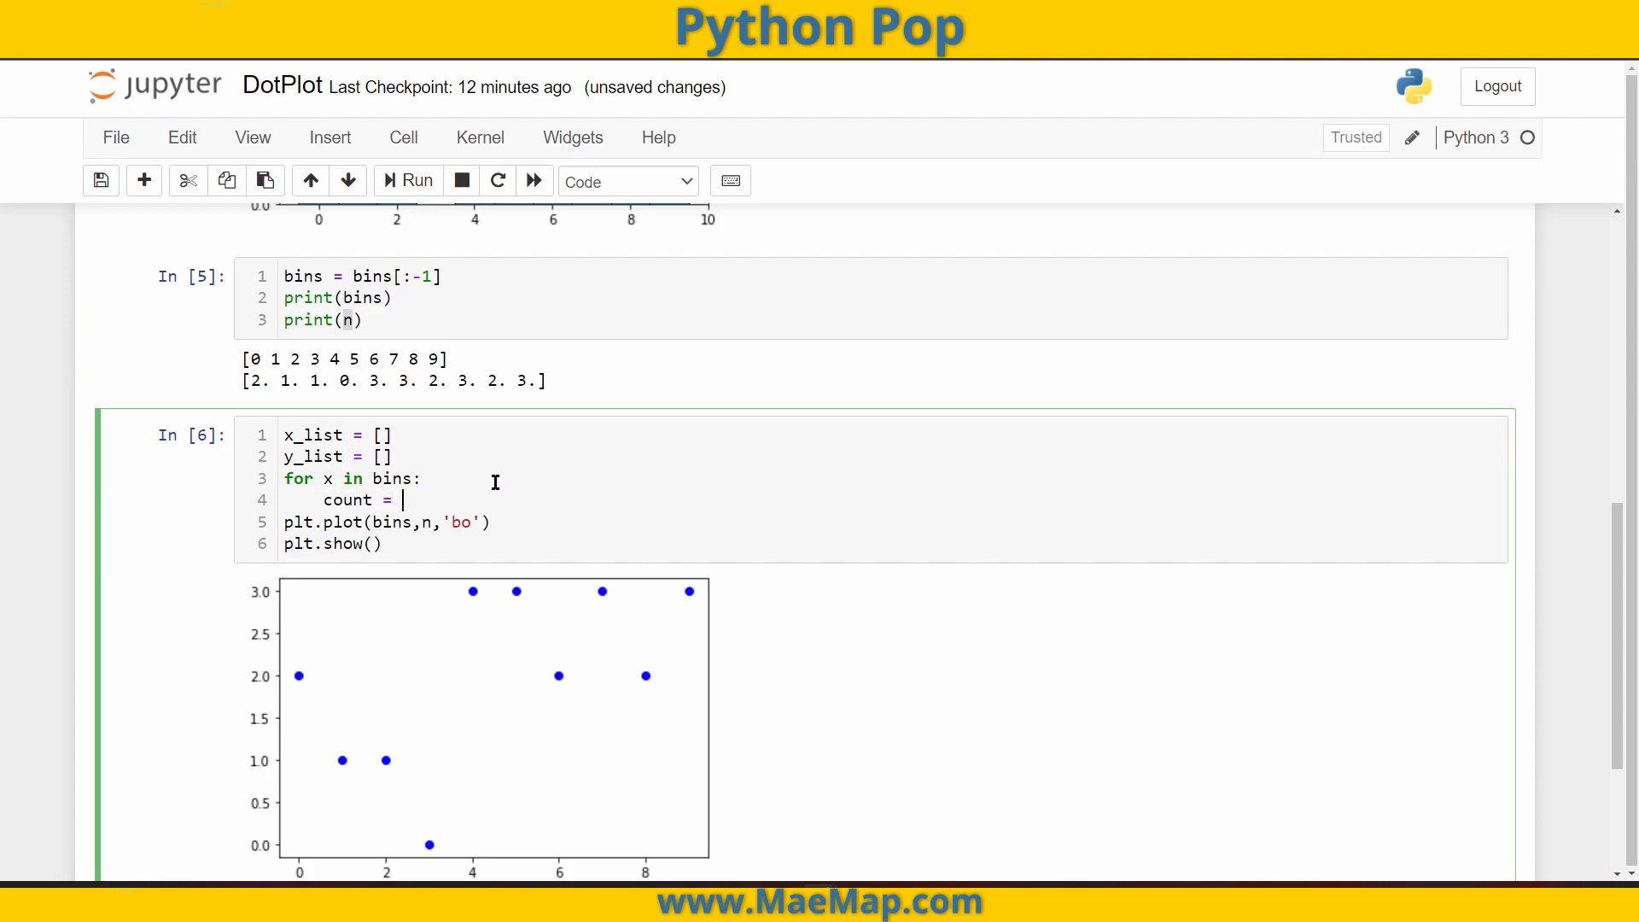
text(0)
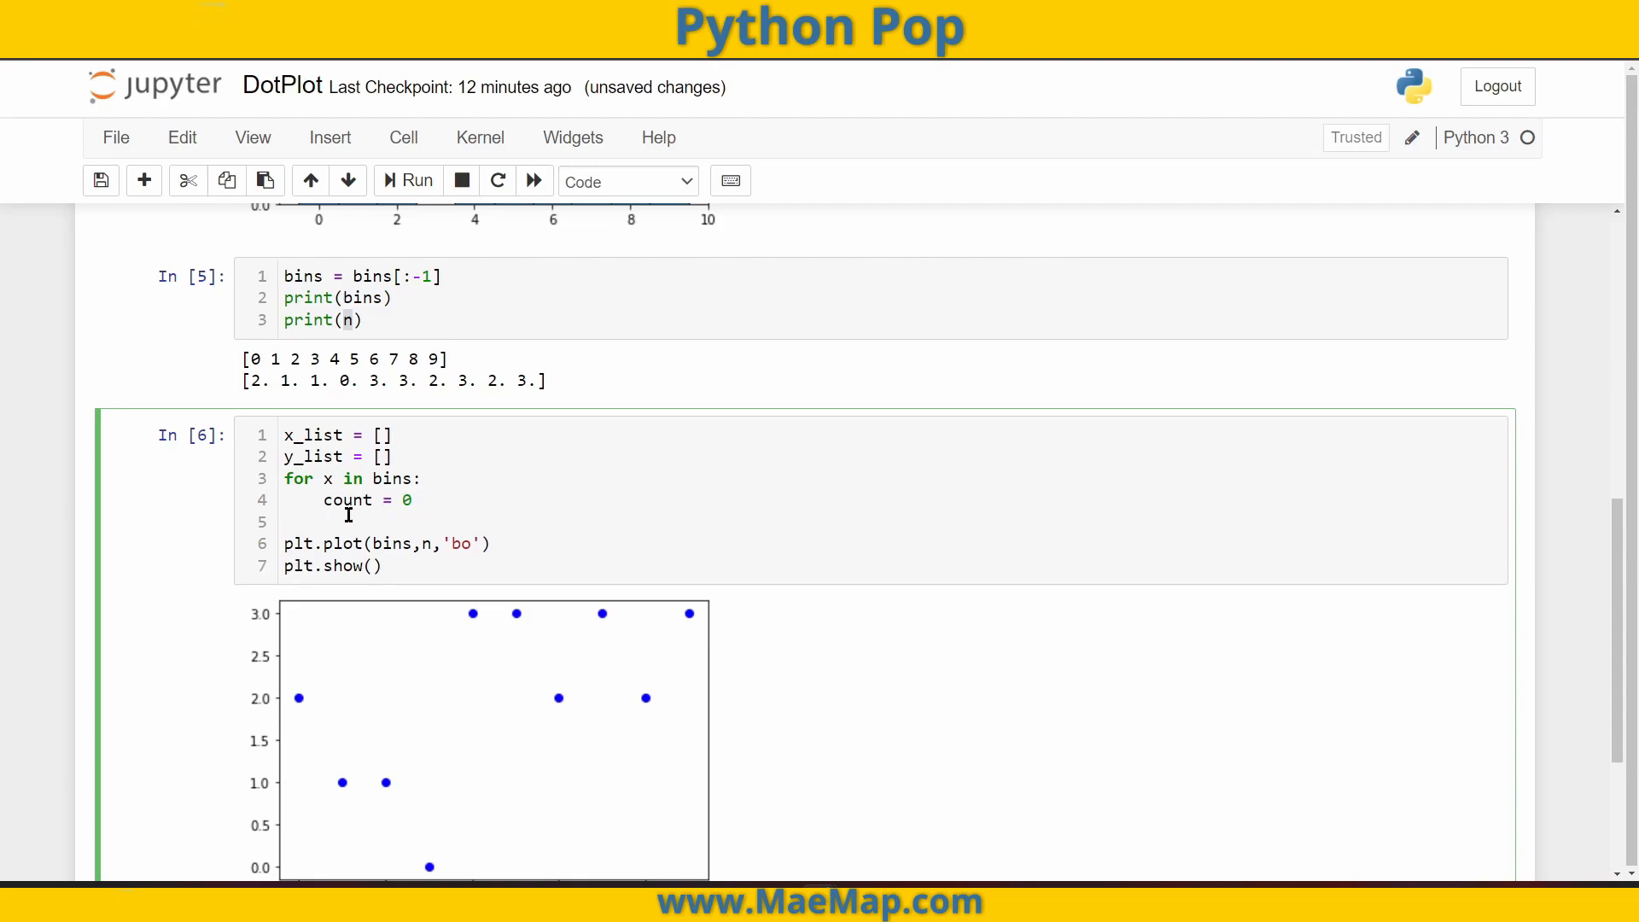
text(while)
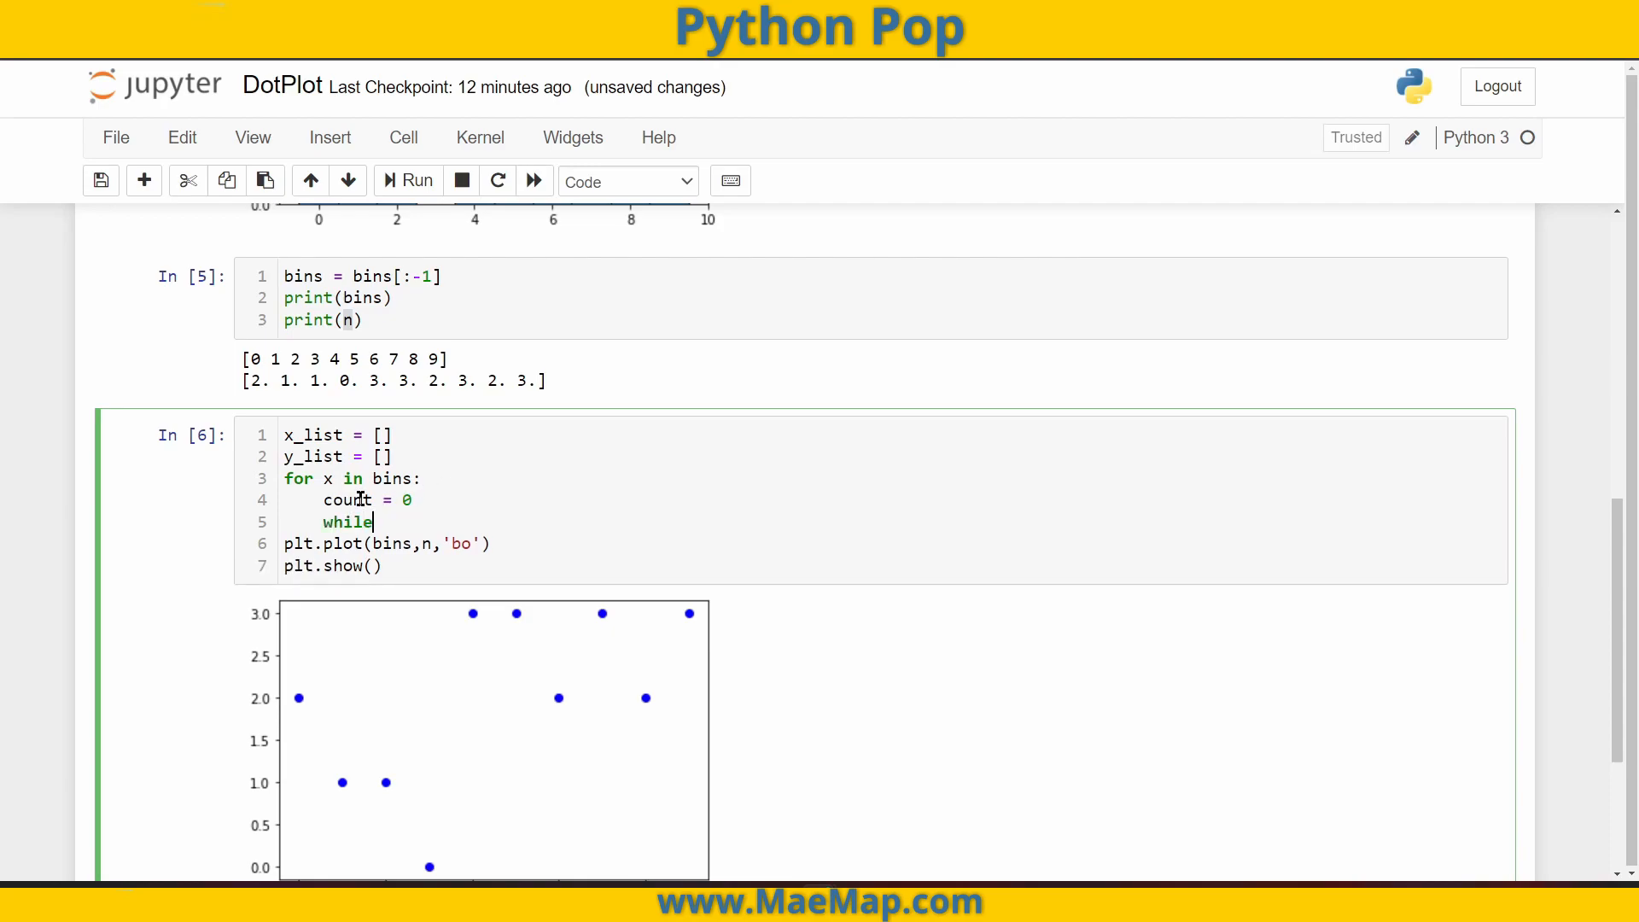
text(count)
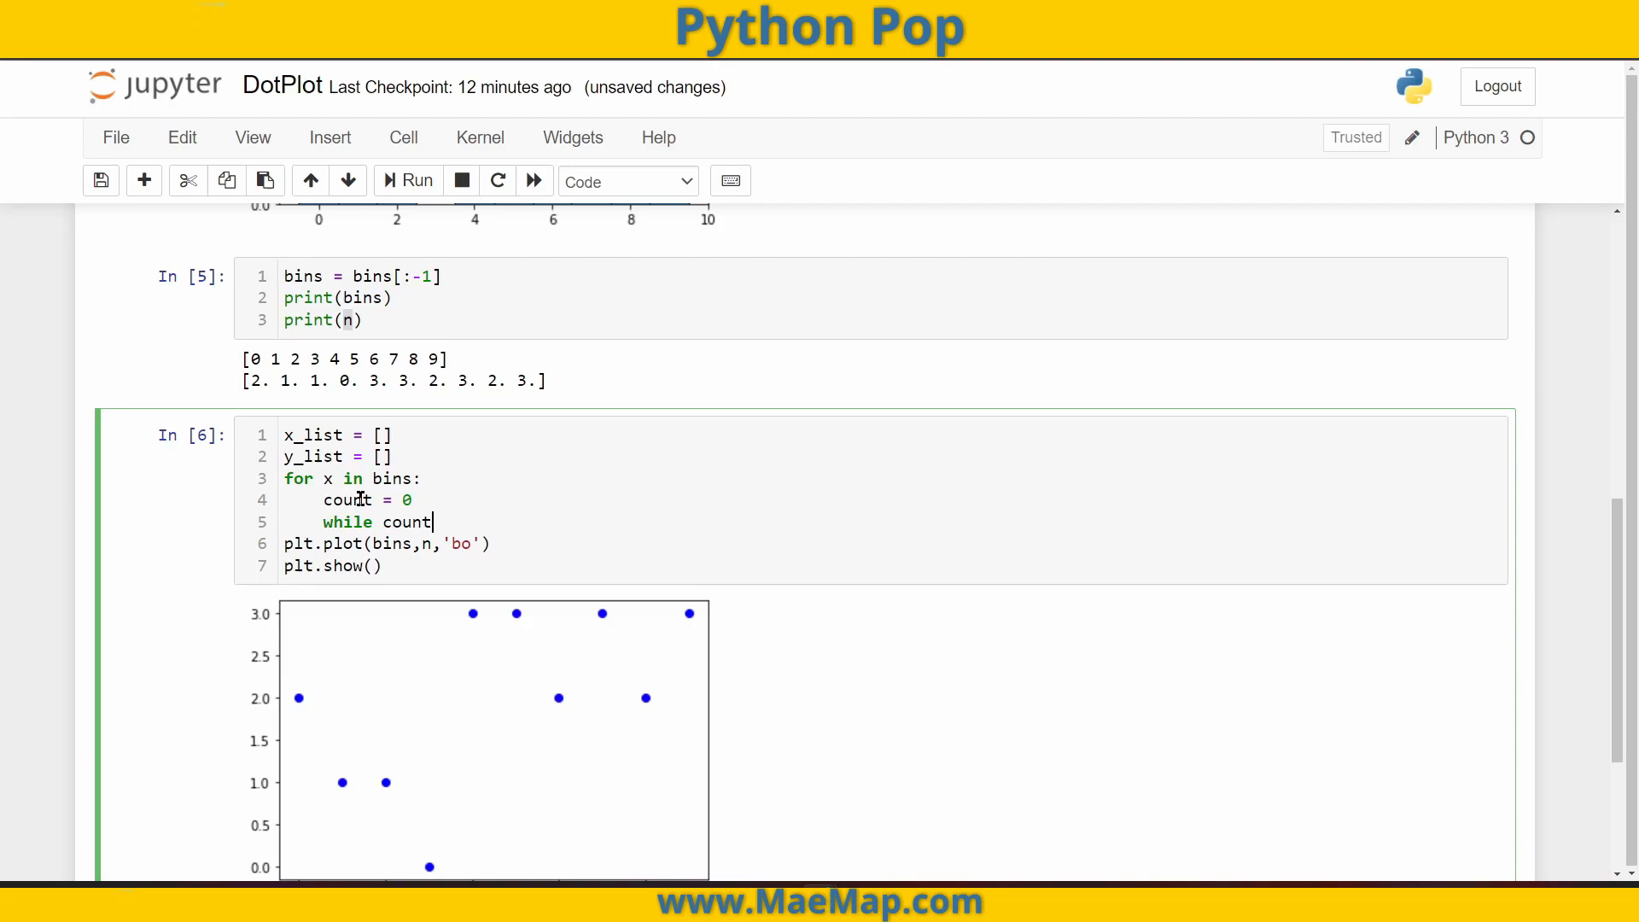
text(!=)
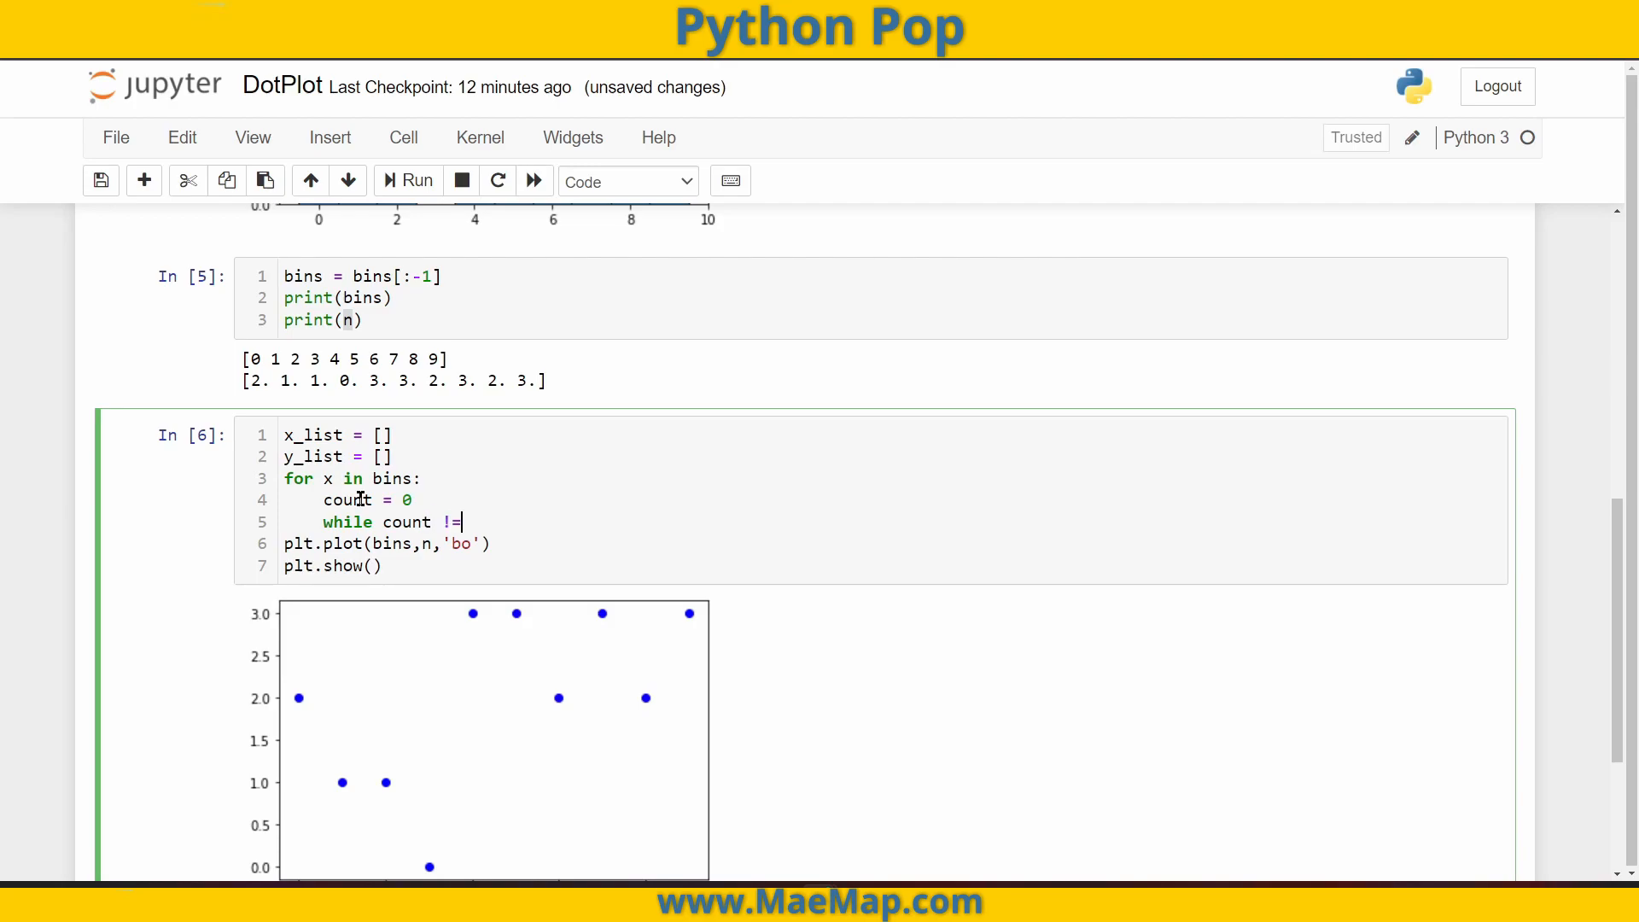
text(n)
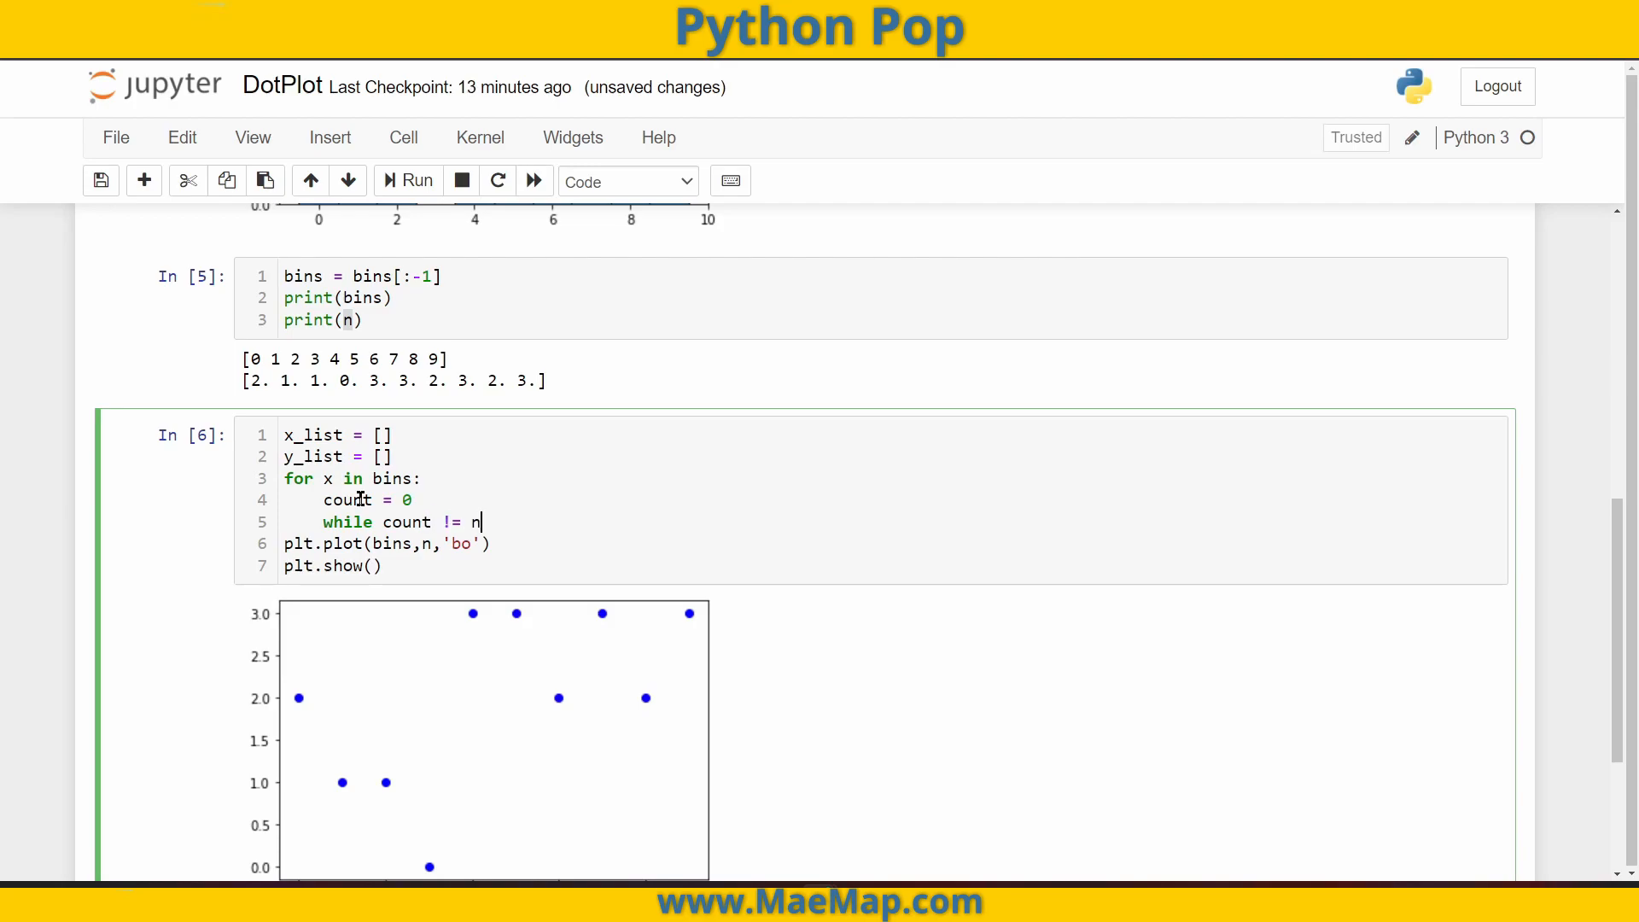
text([x])
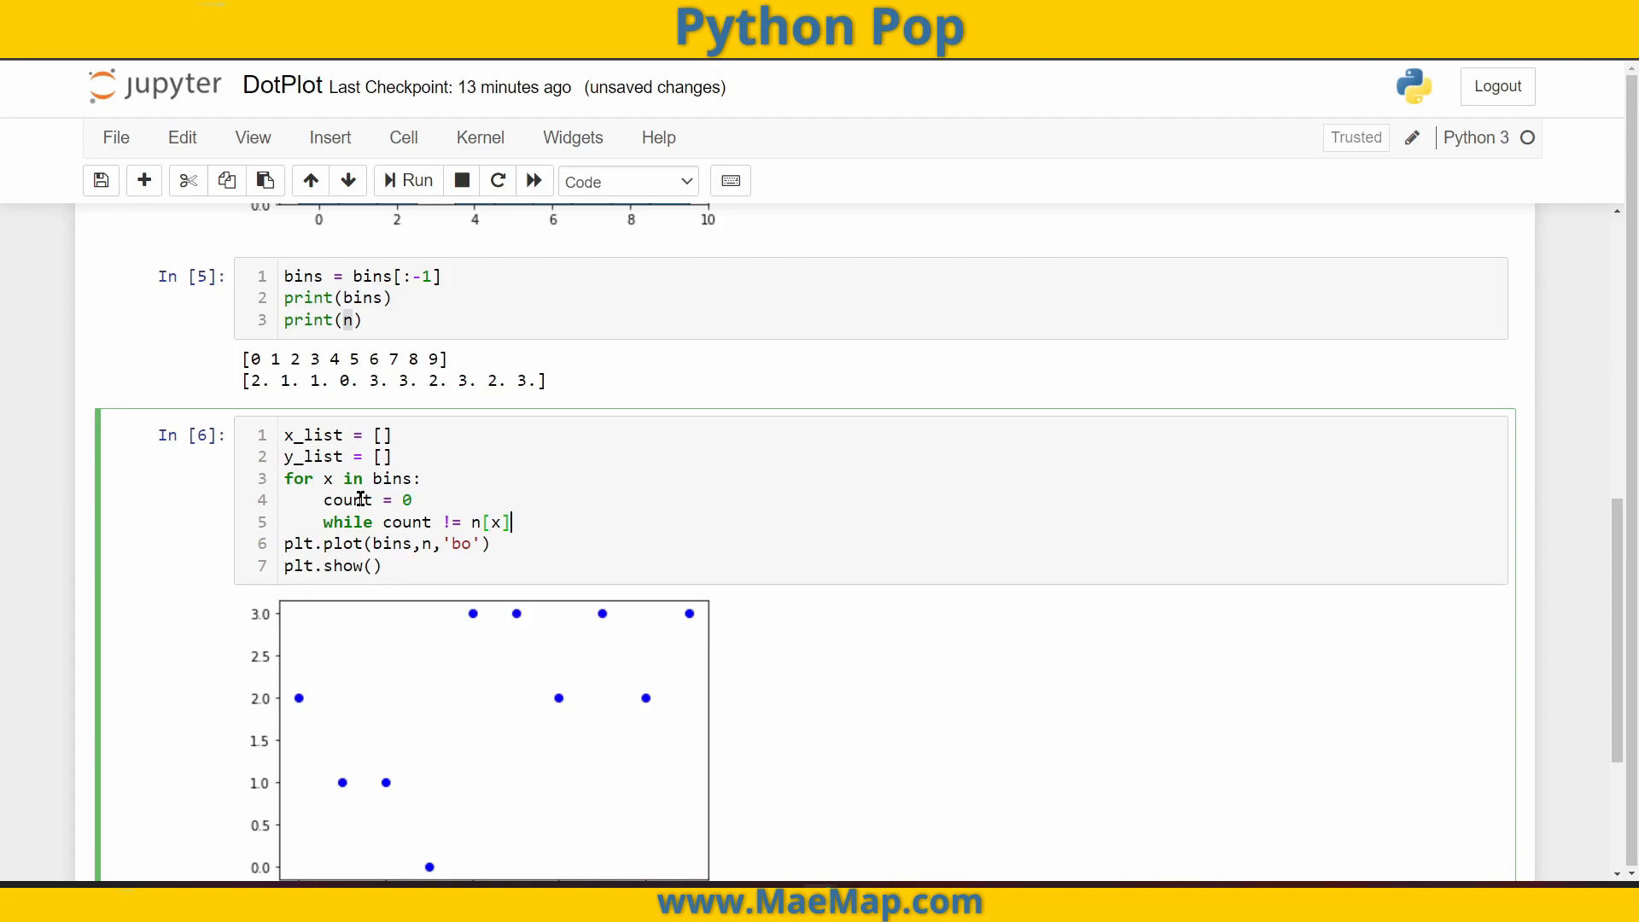
text(:)
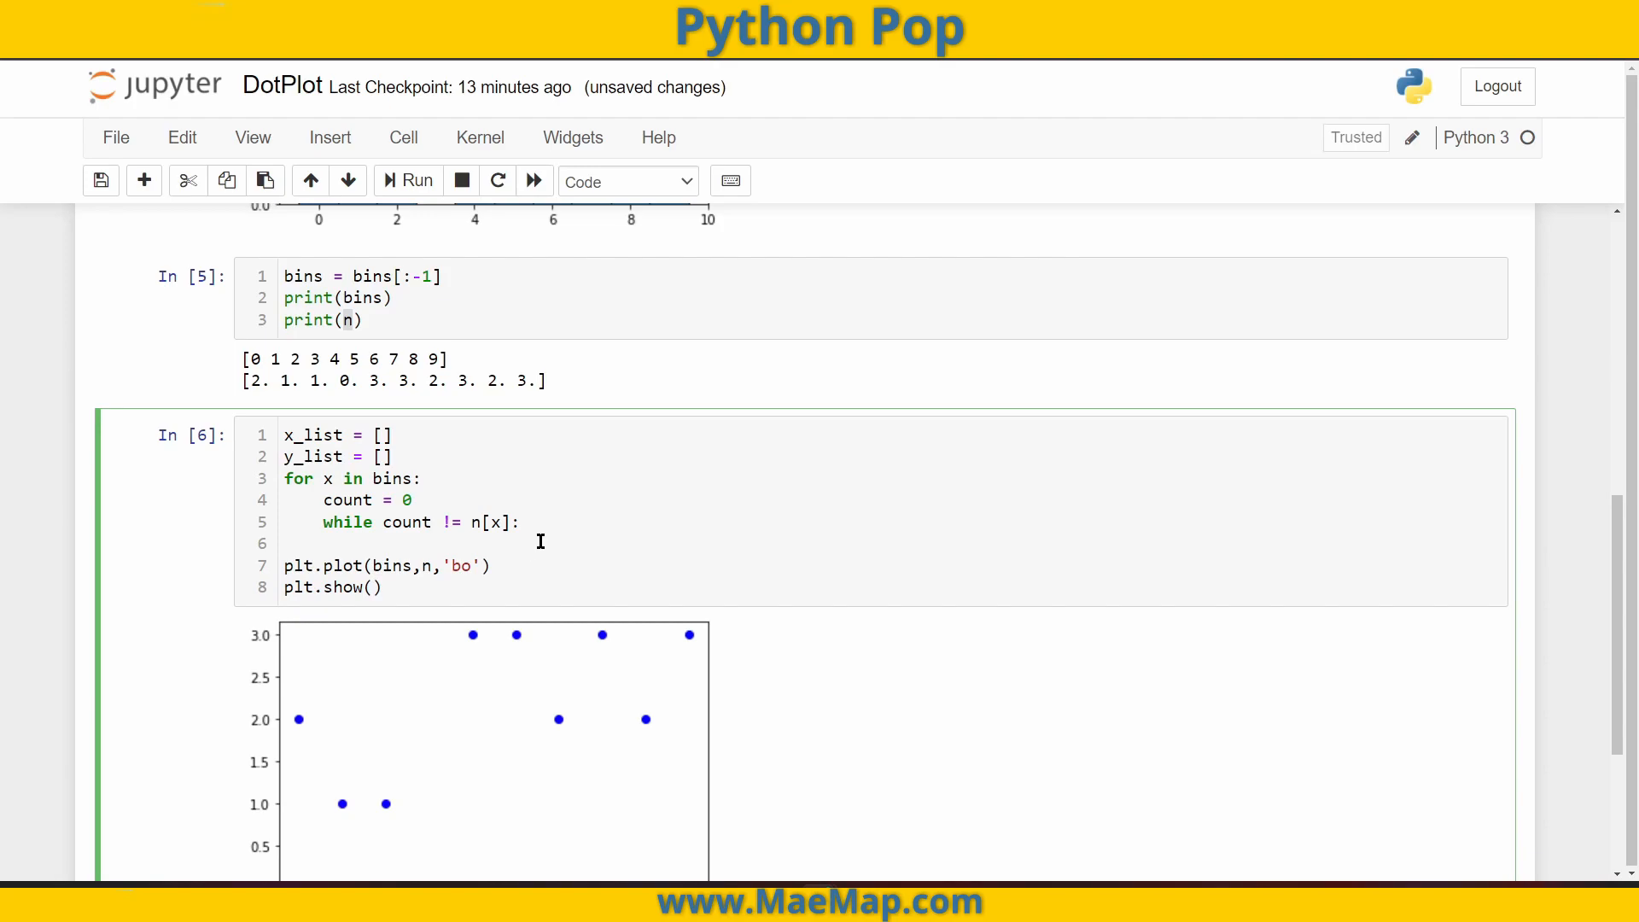
- Inside the while loop append x to x_list and count to y_list
text(x_list.)
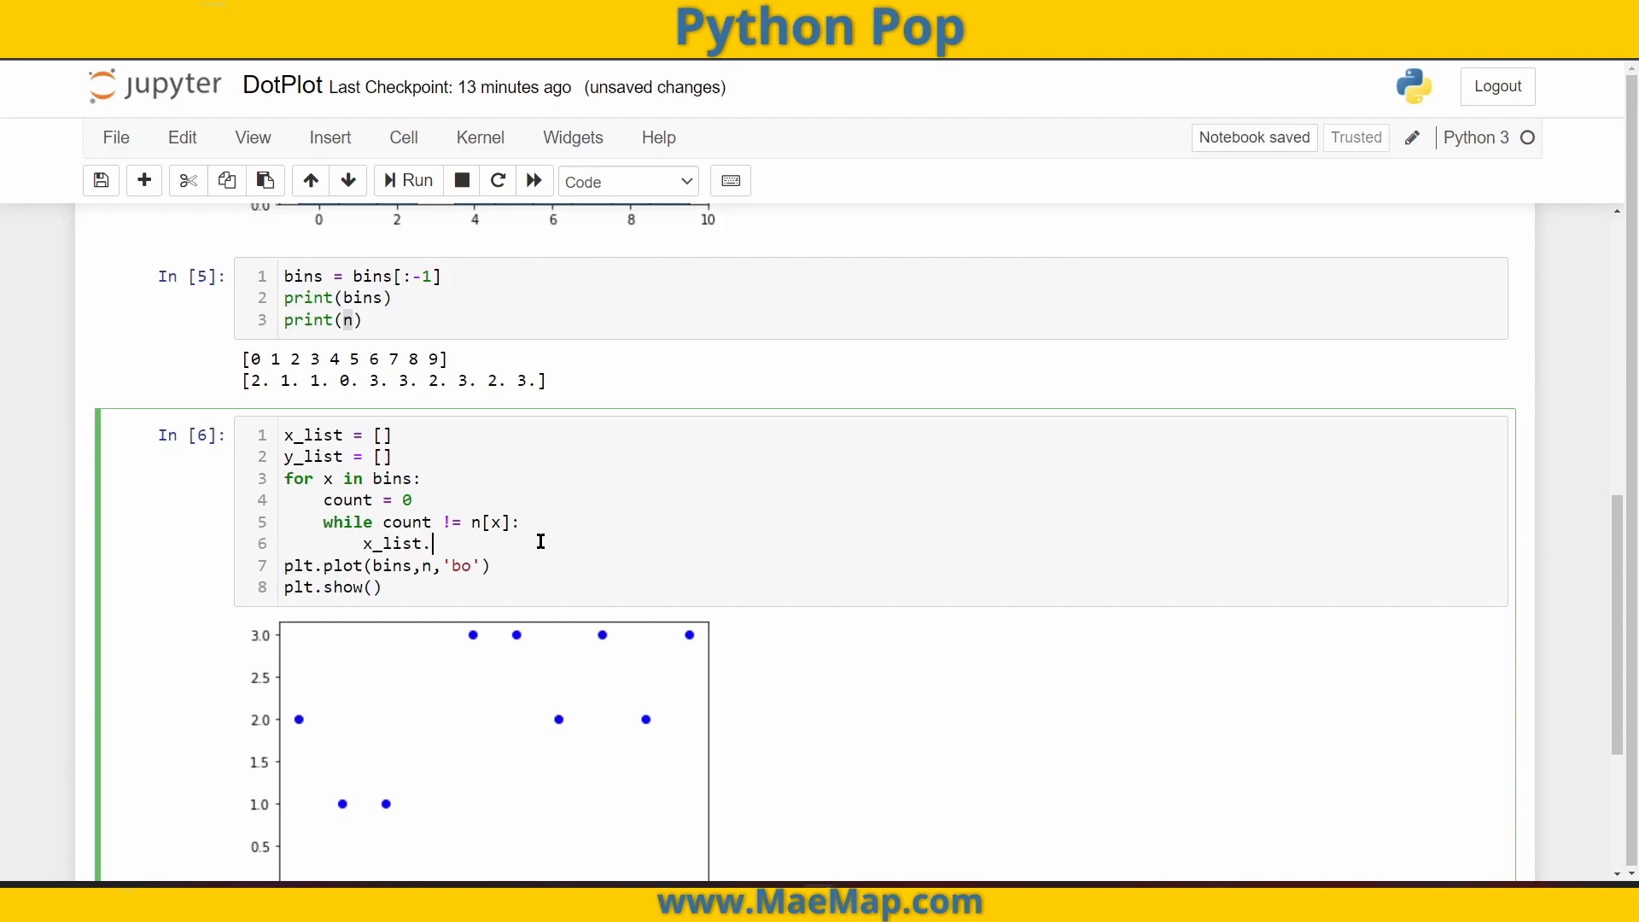
text(append())
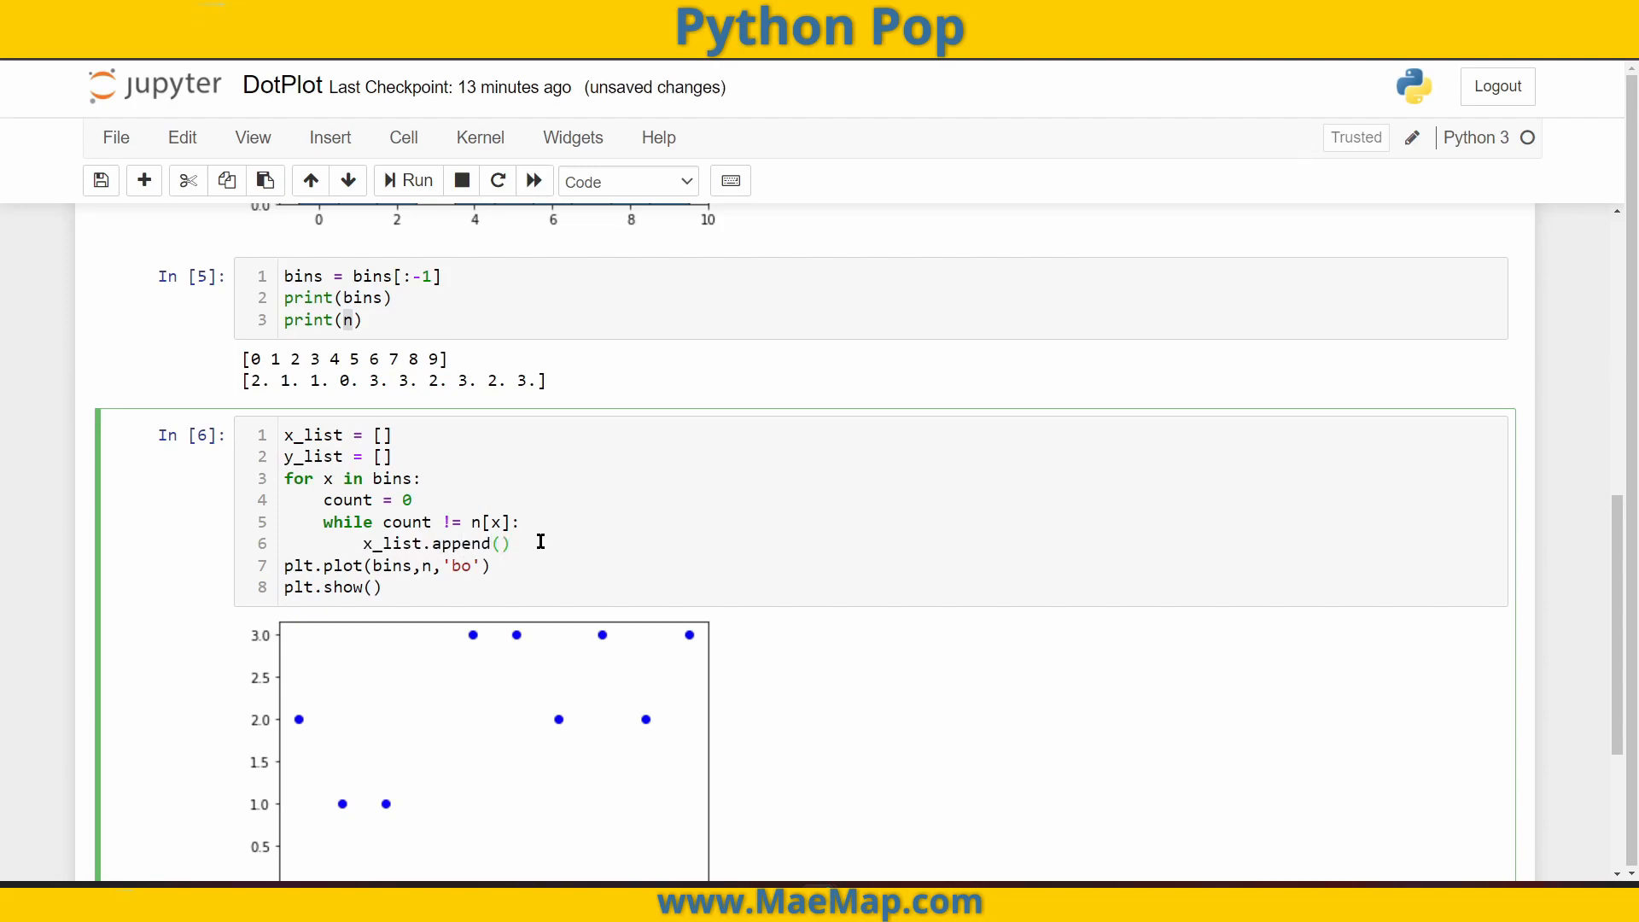
text(x)
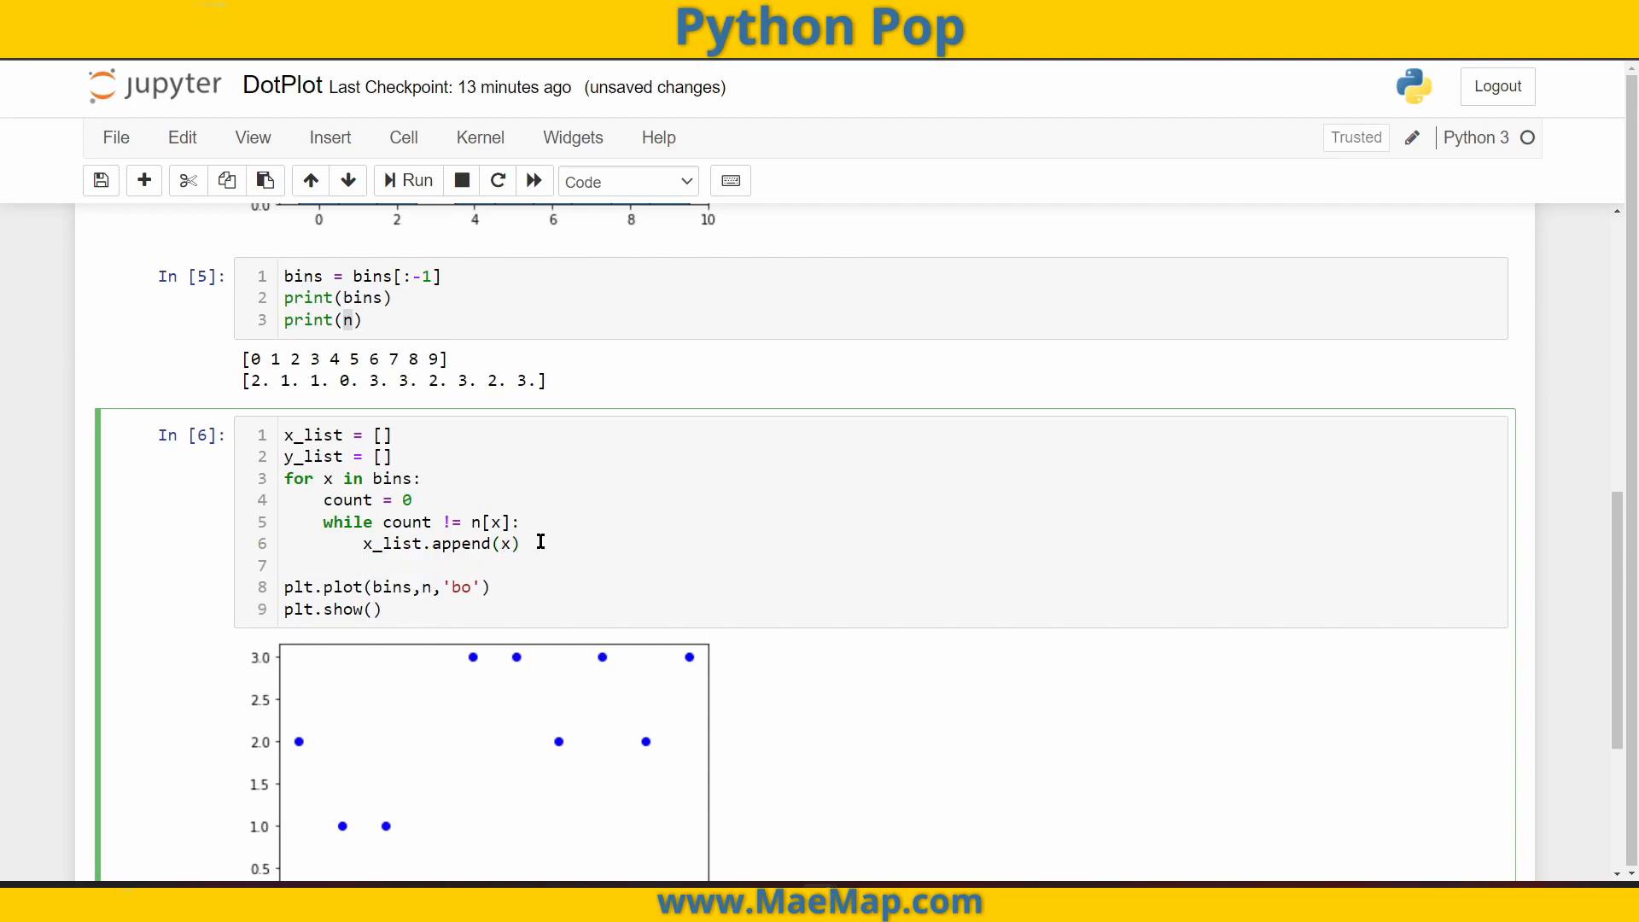
text(y_list)
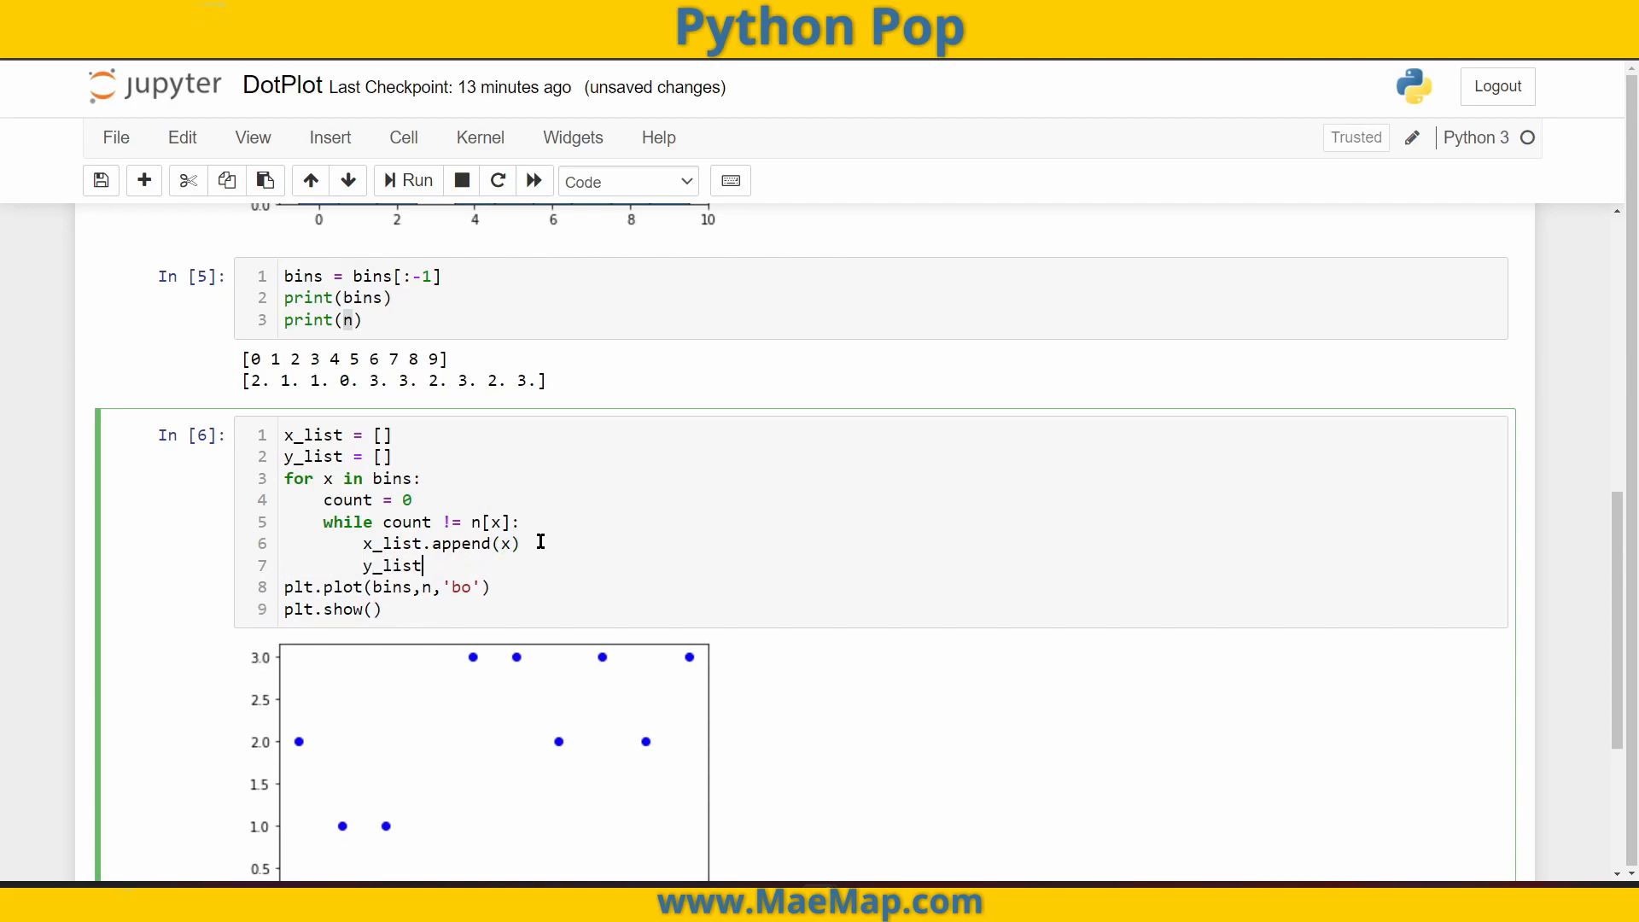
text(.append())
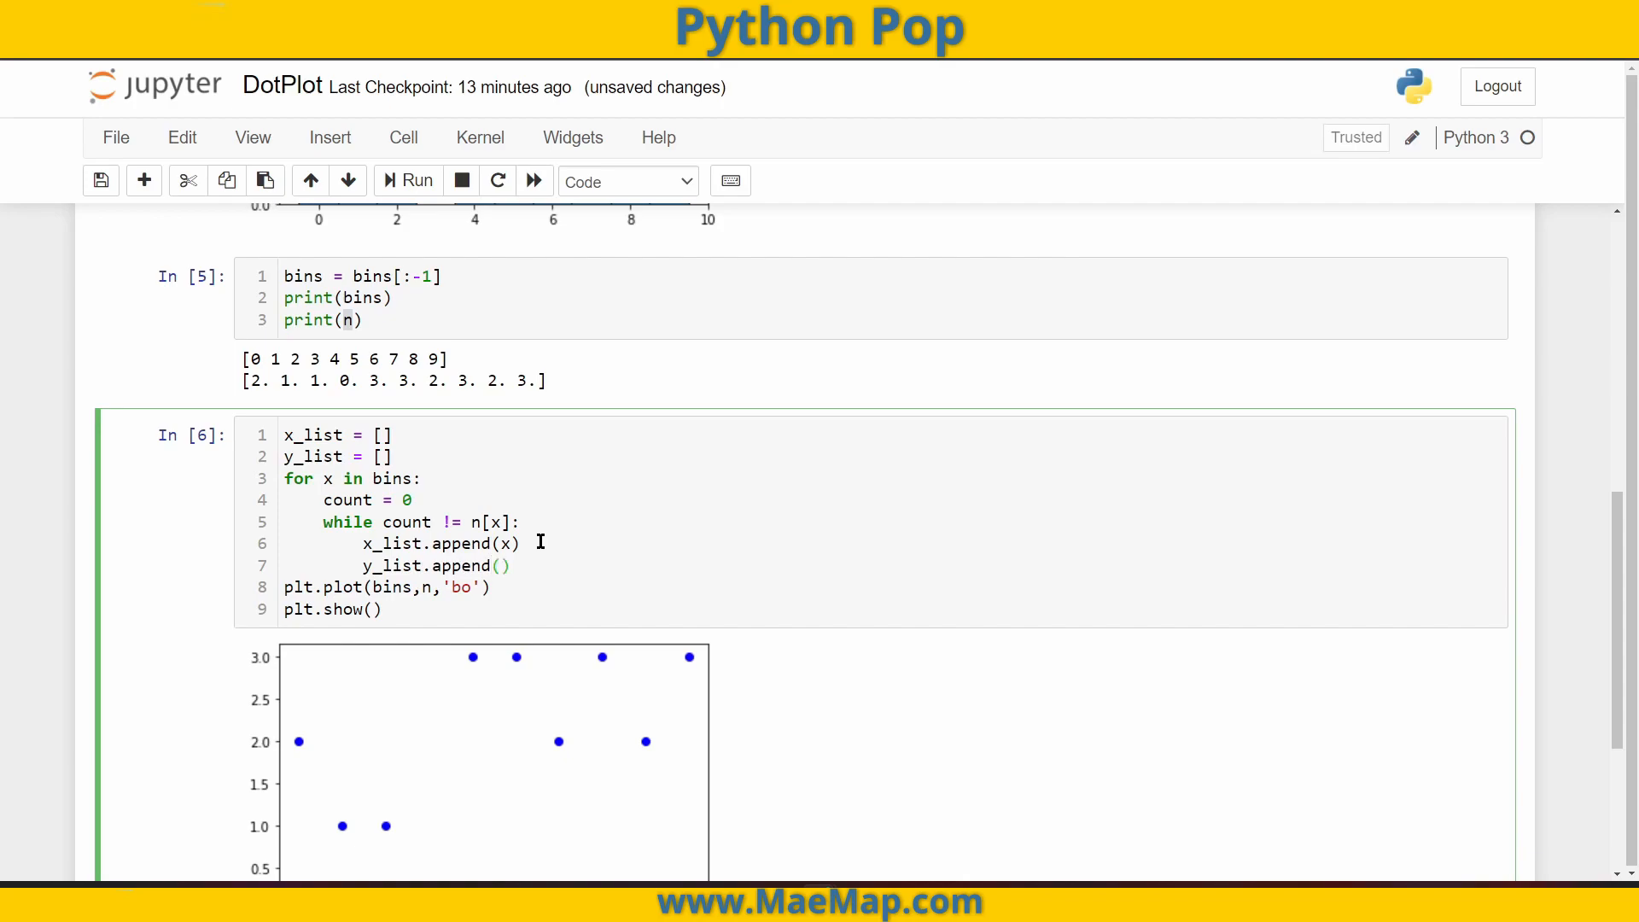
text(count)
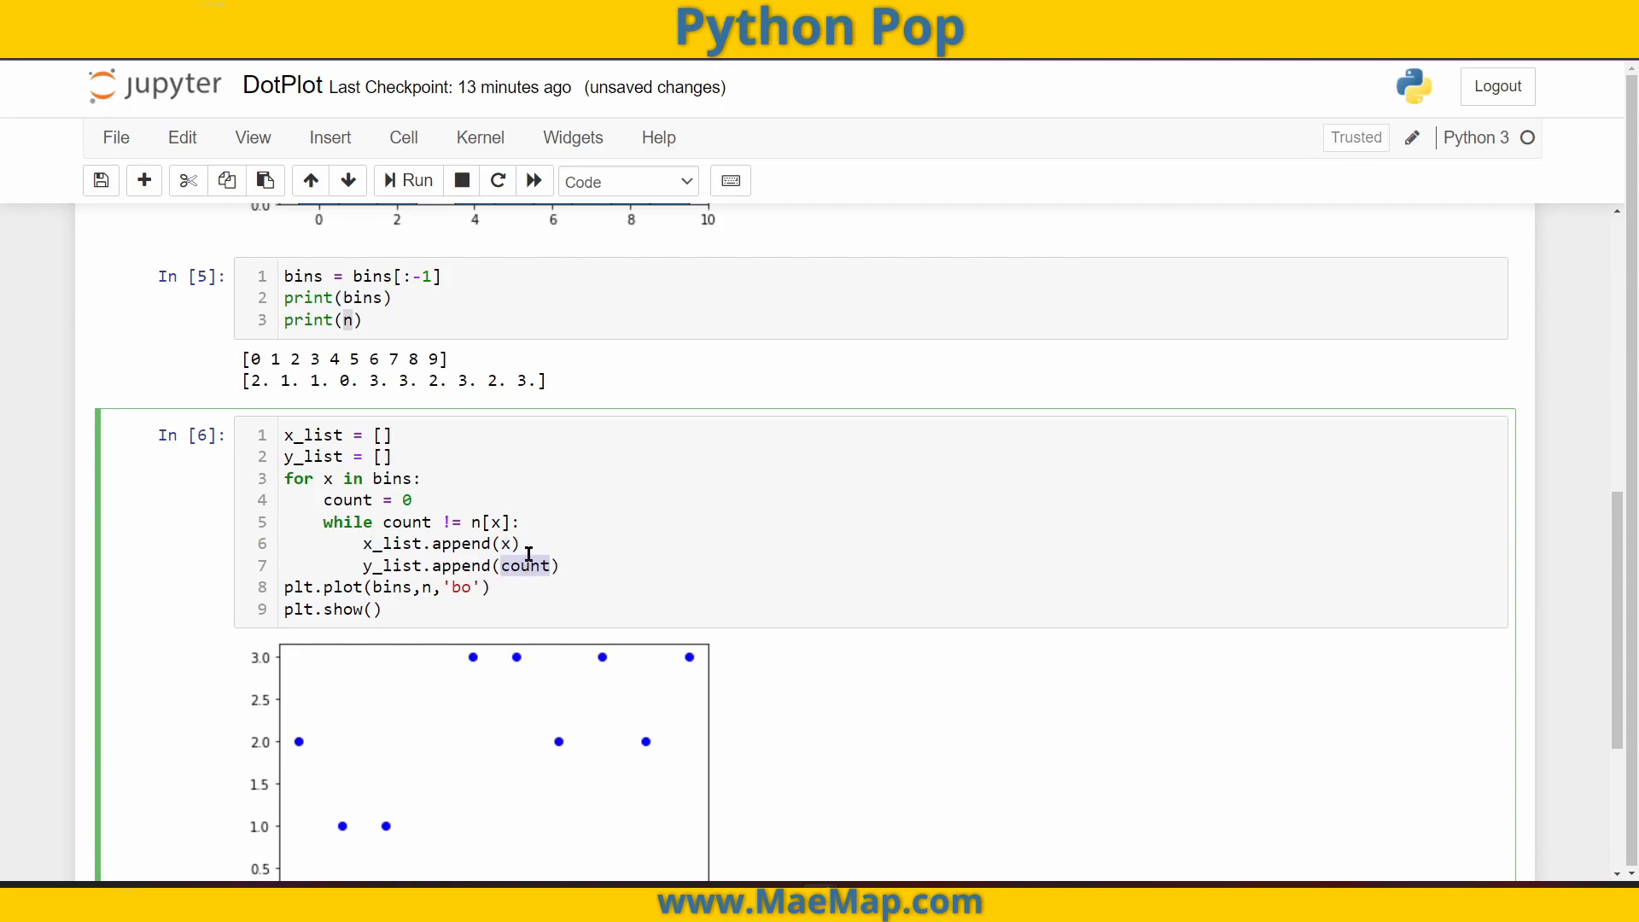
mouse_move(428, 521)
text(1)
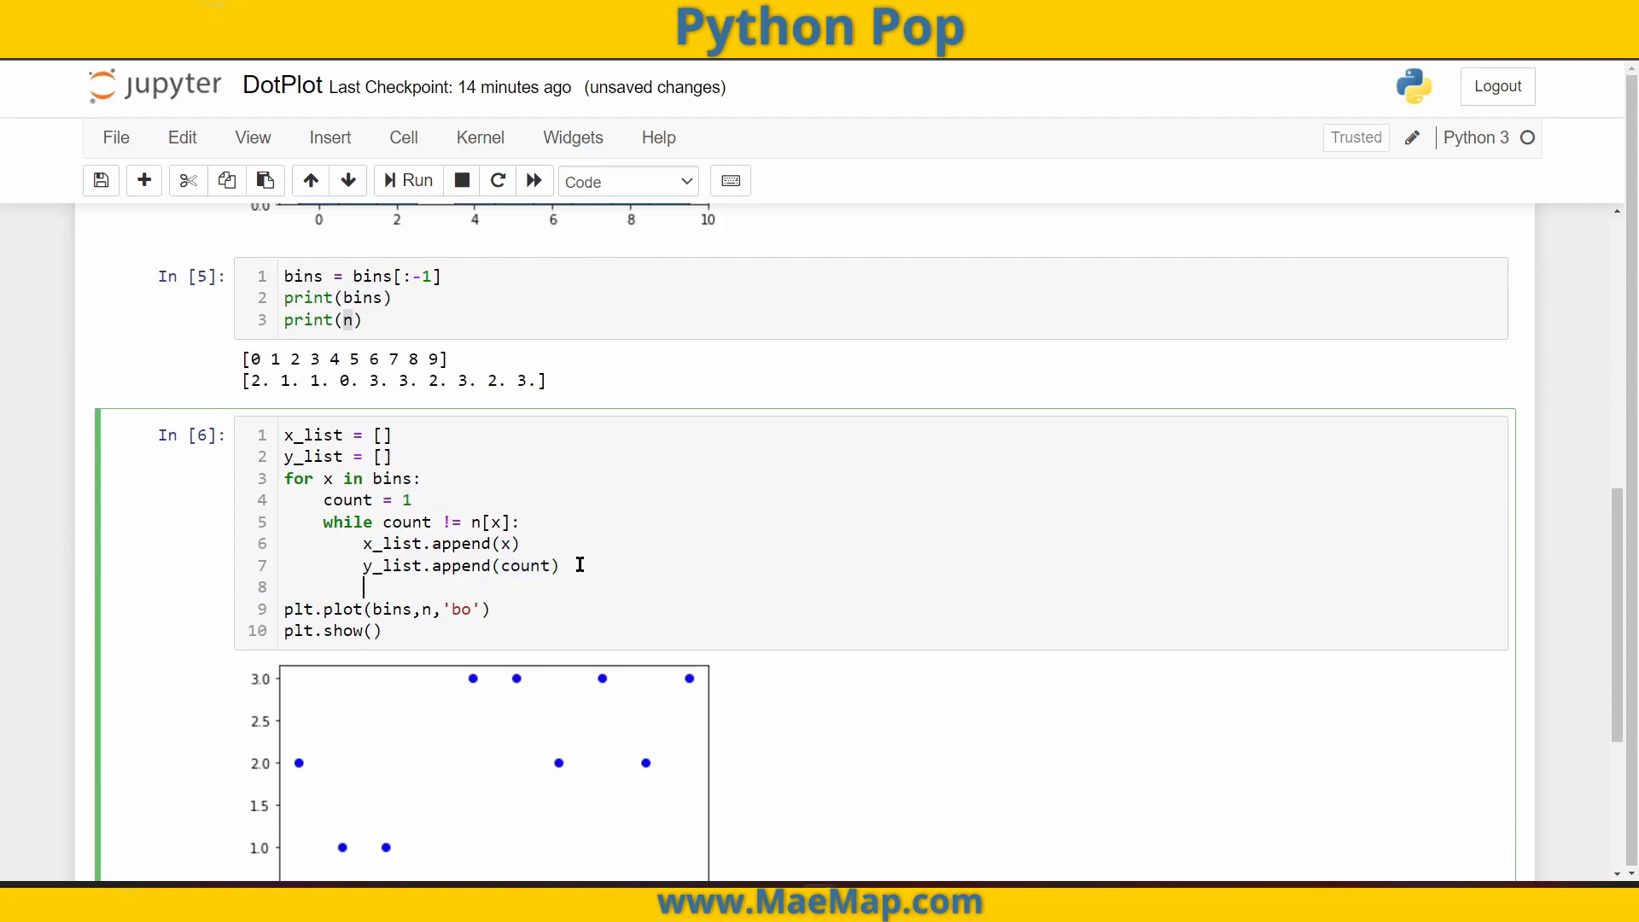
- Add a count += 1 line so the loop increments count each pass
text(count +=)
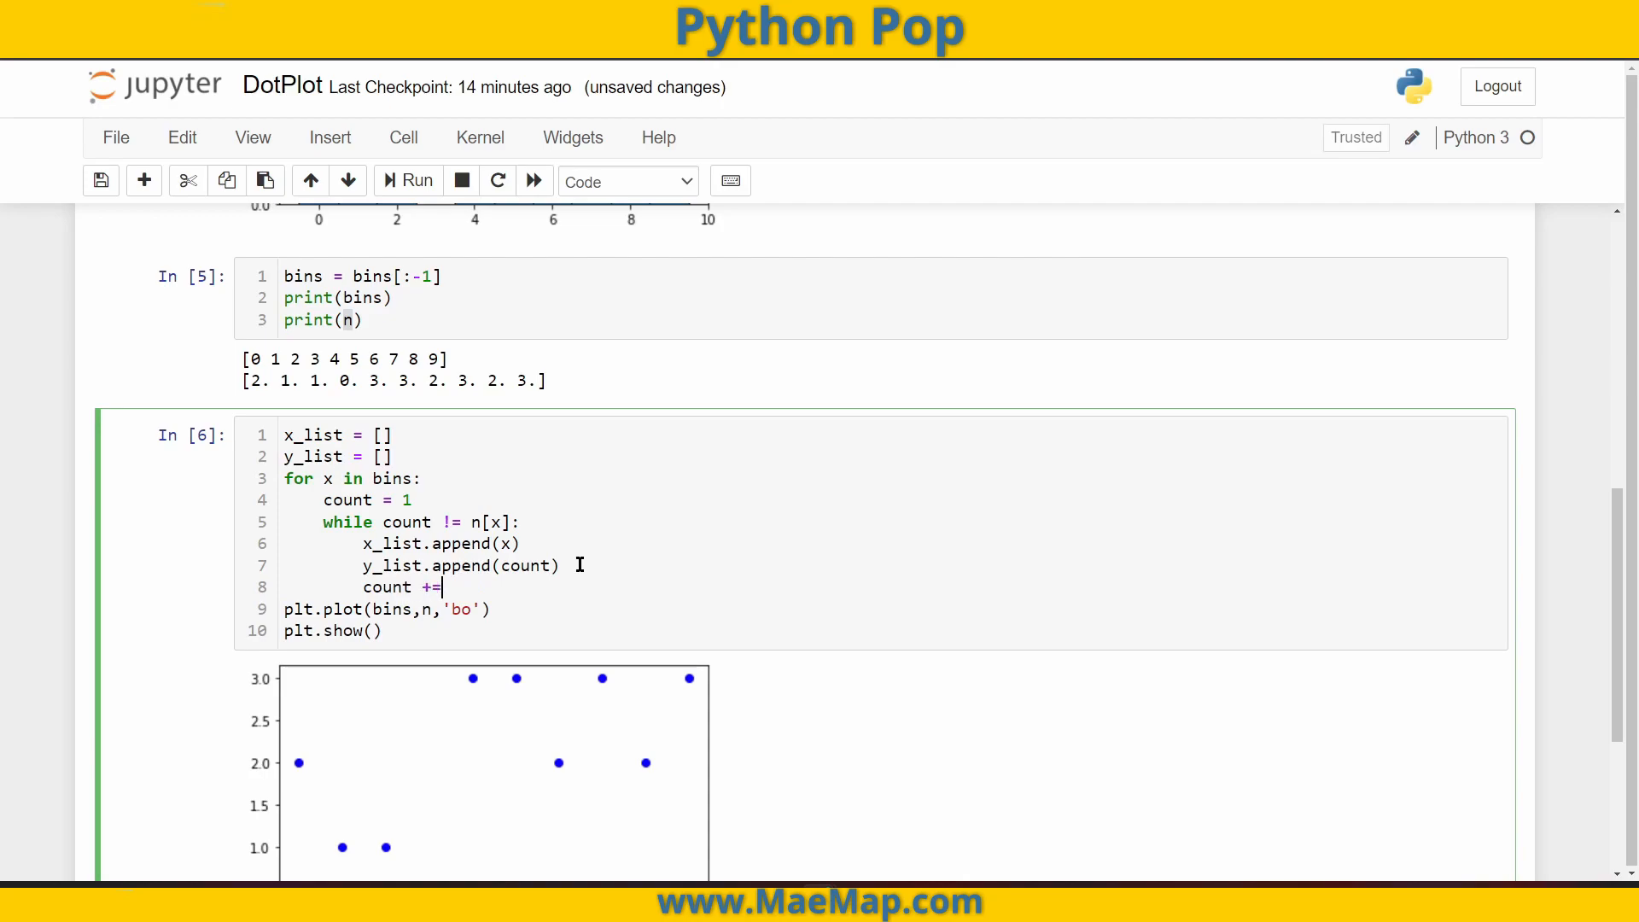
text(1)
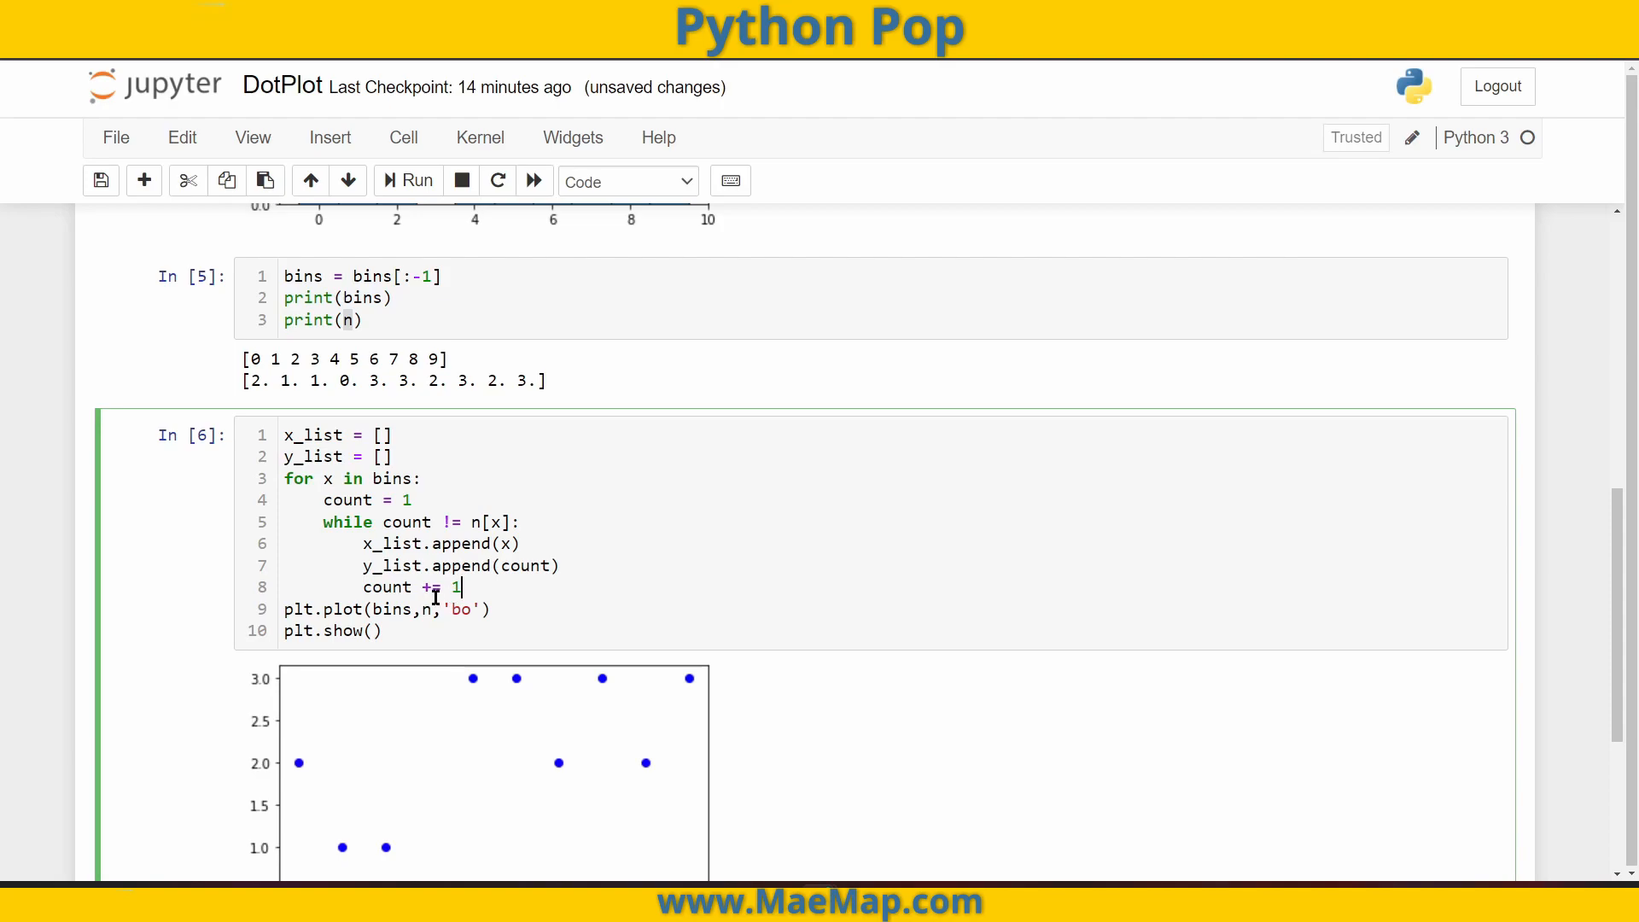
mouse_move(395, 521)
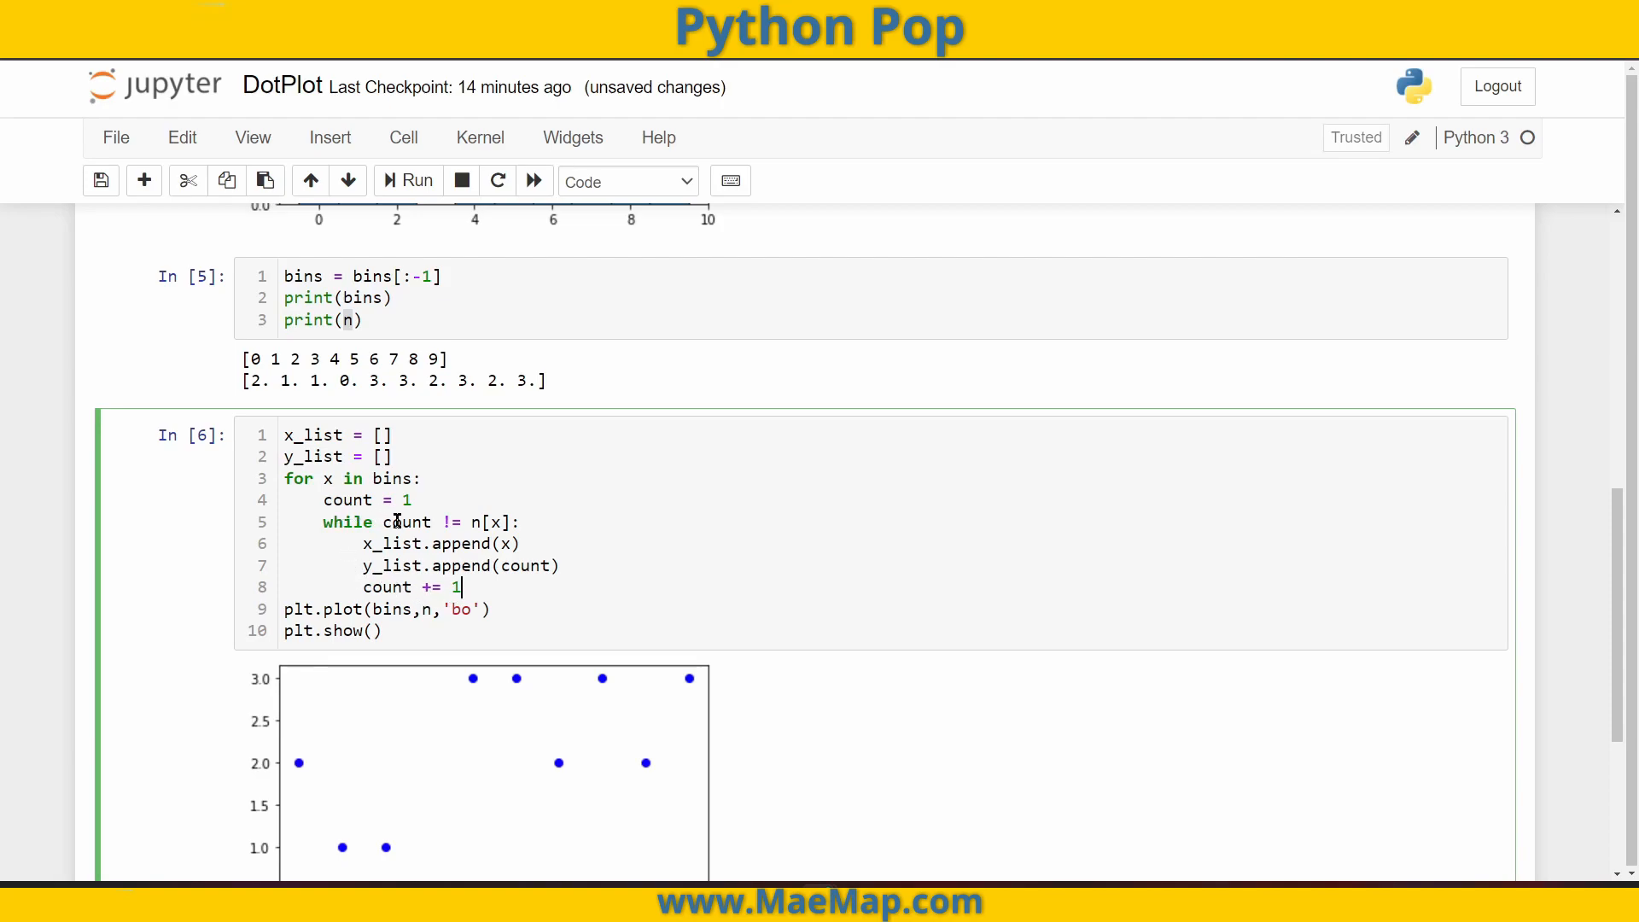
double_click(406, 522)
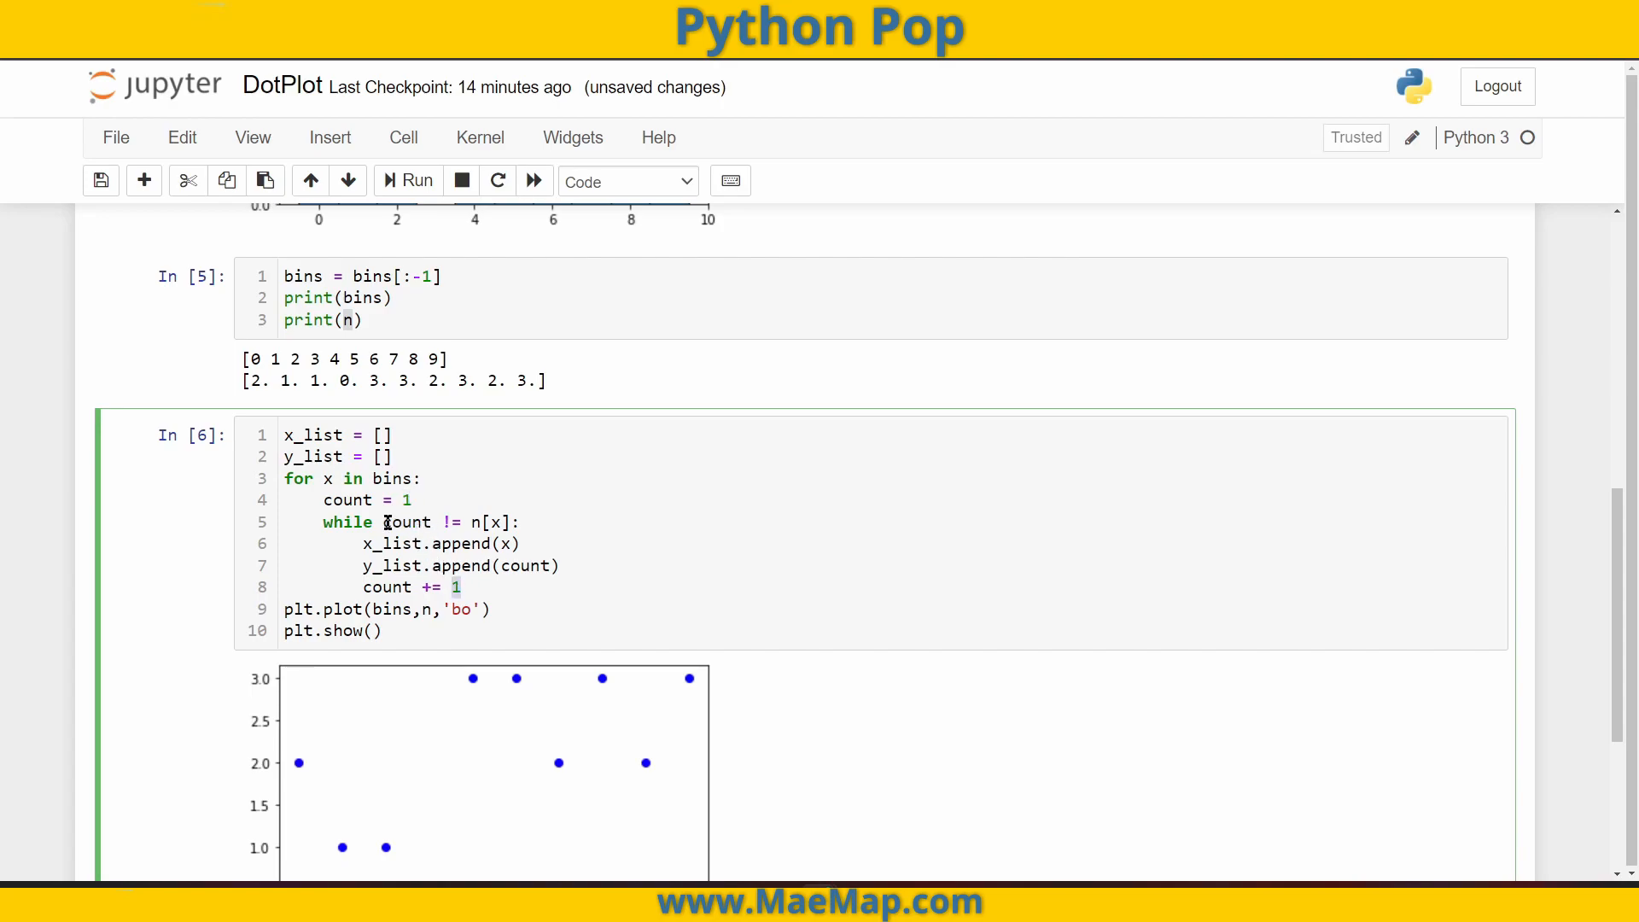
double_click(452, 521)
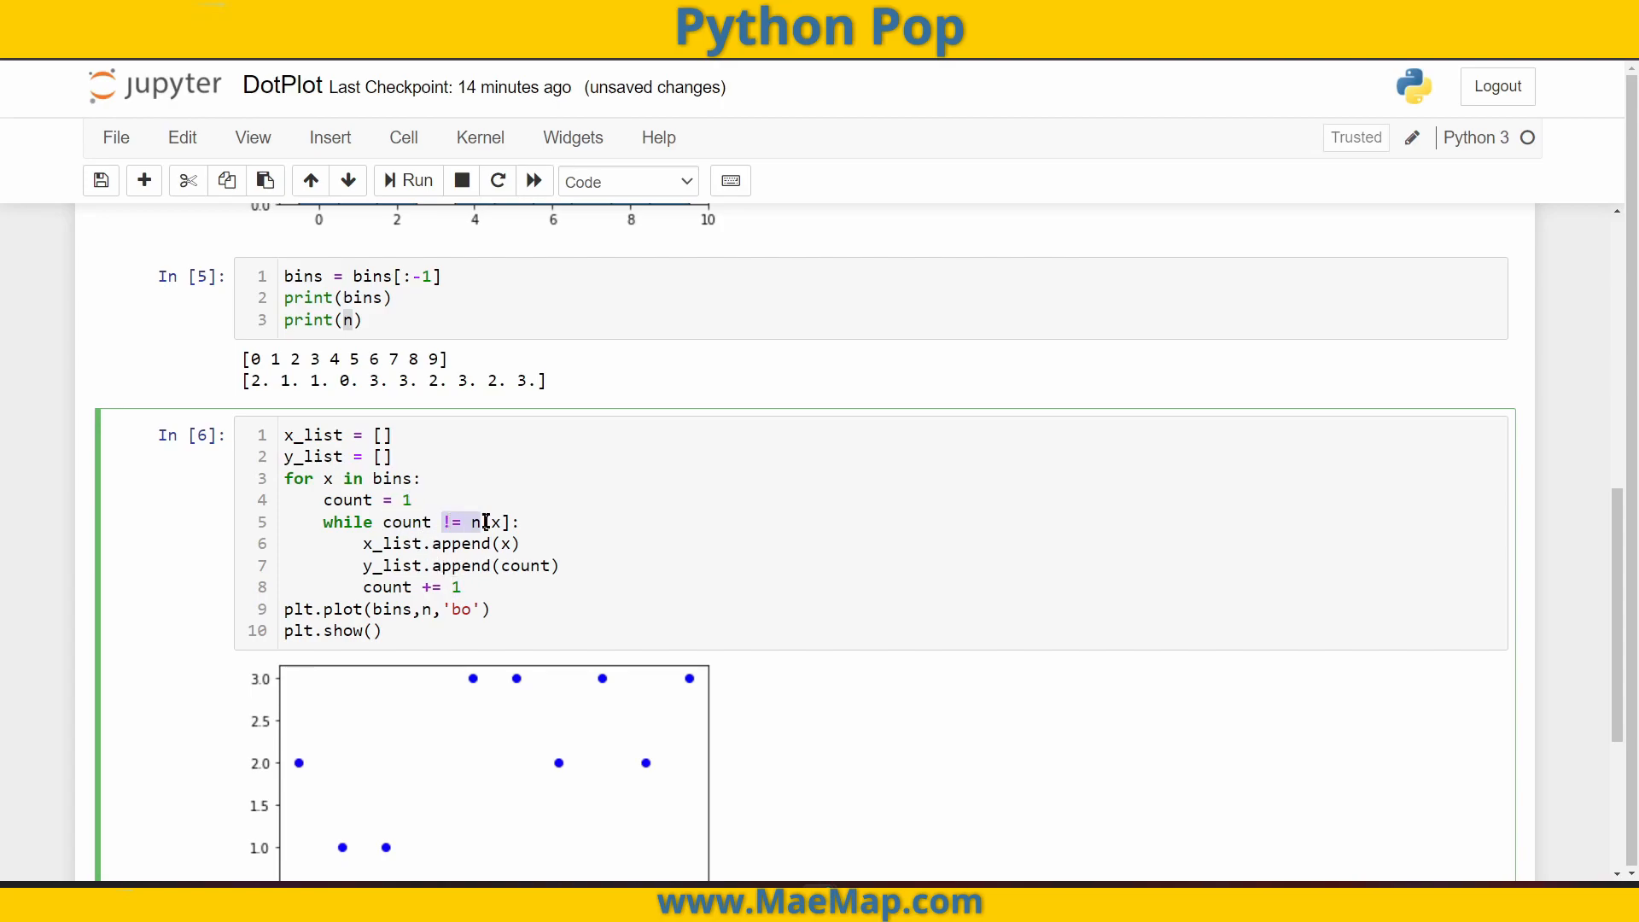
click(474, 521)
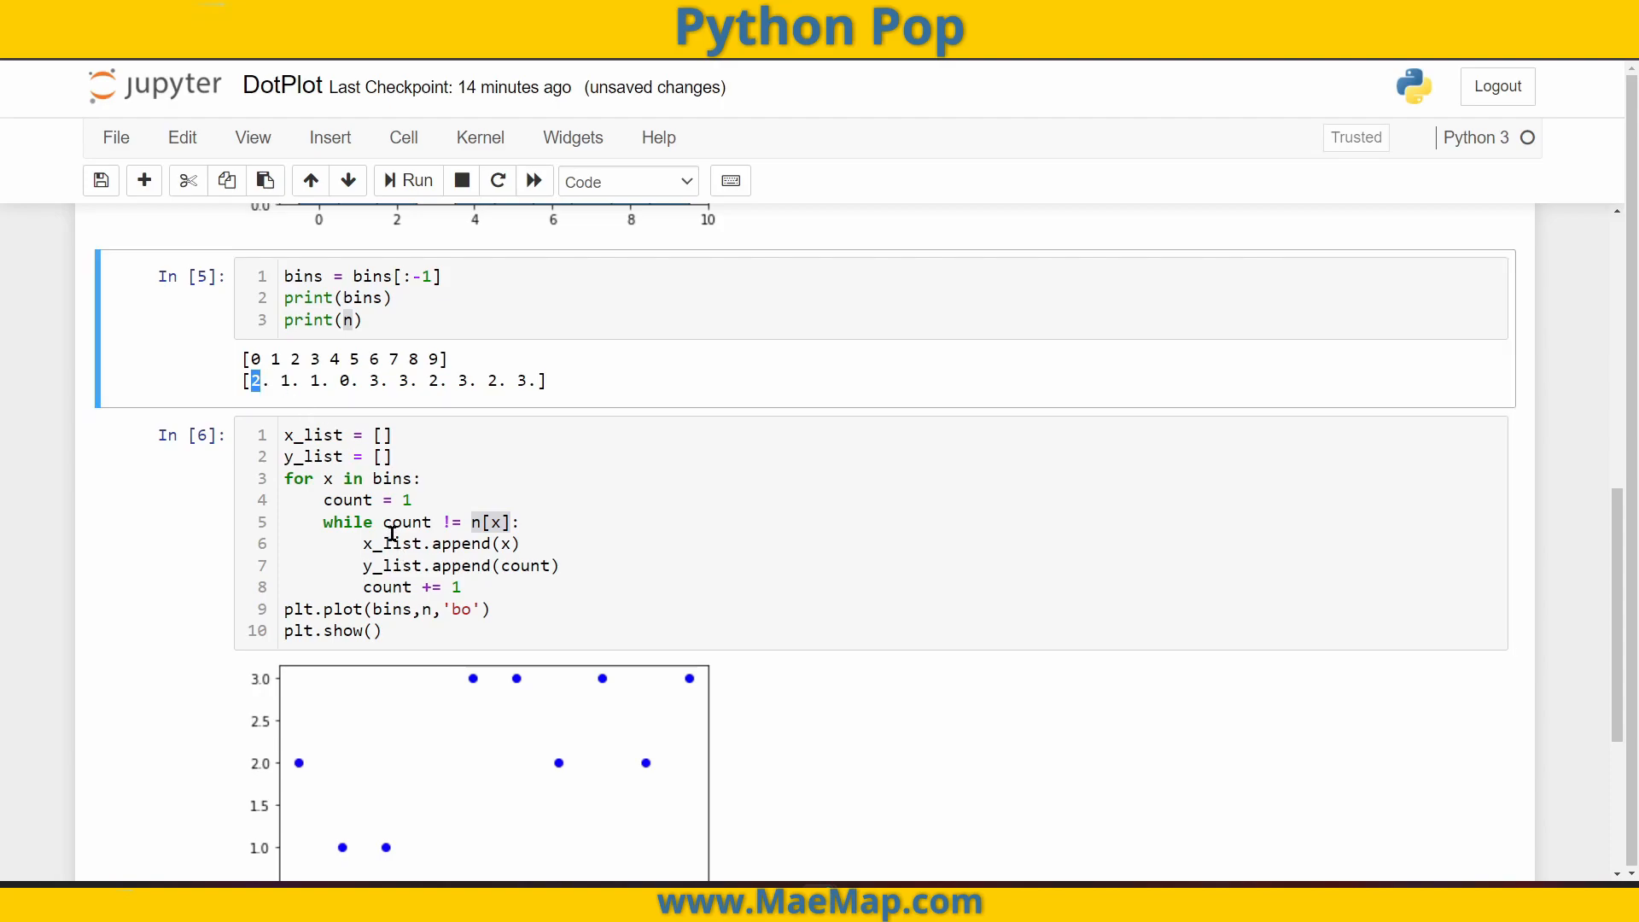
mouse_move(497, 522)
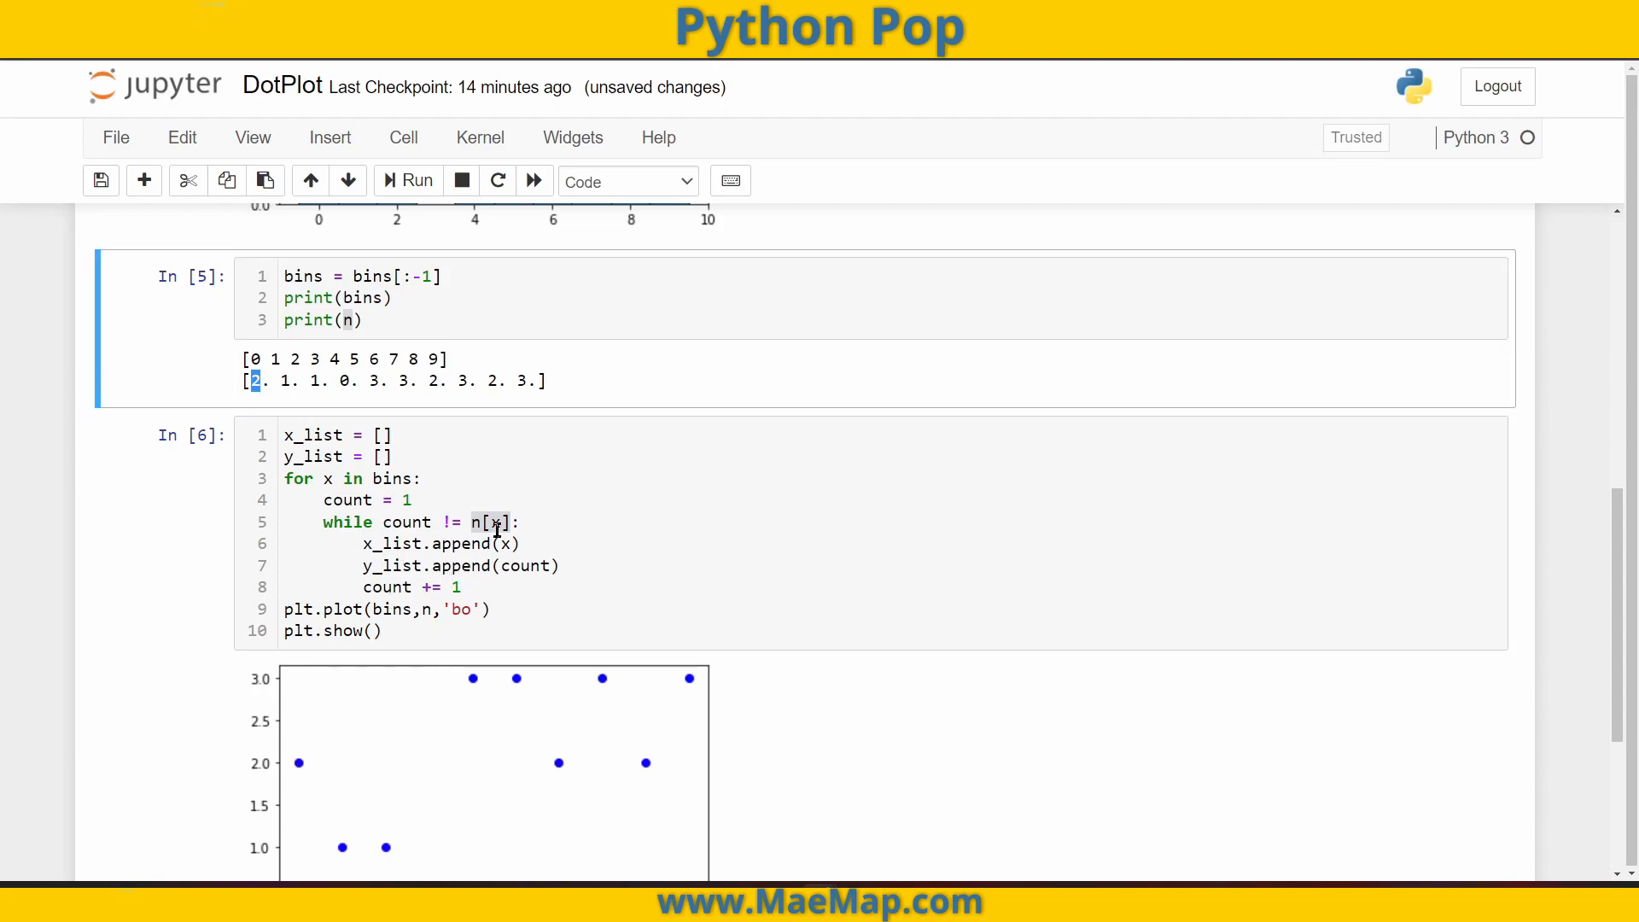
- Extend the while condition to count != n[x] + 1
click(523, 522)
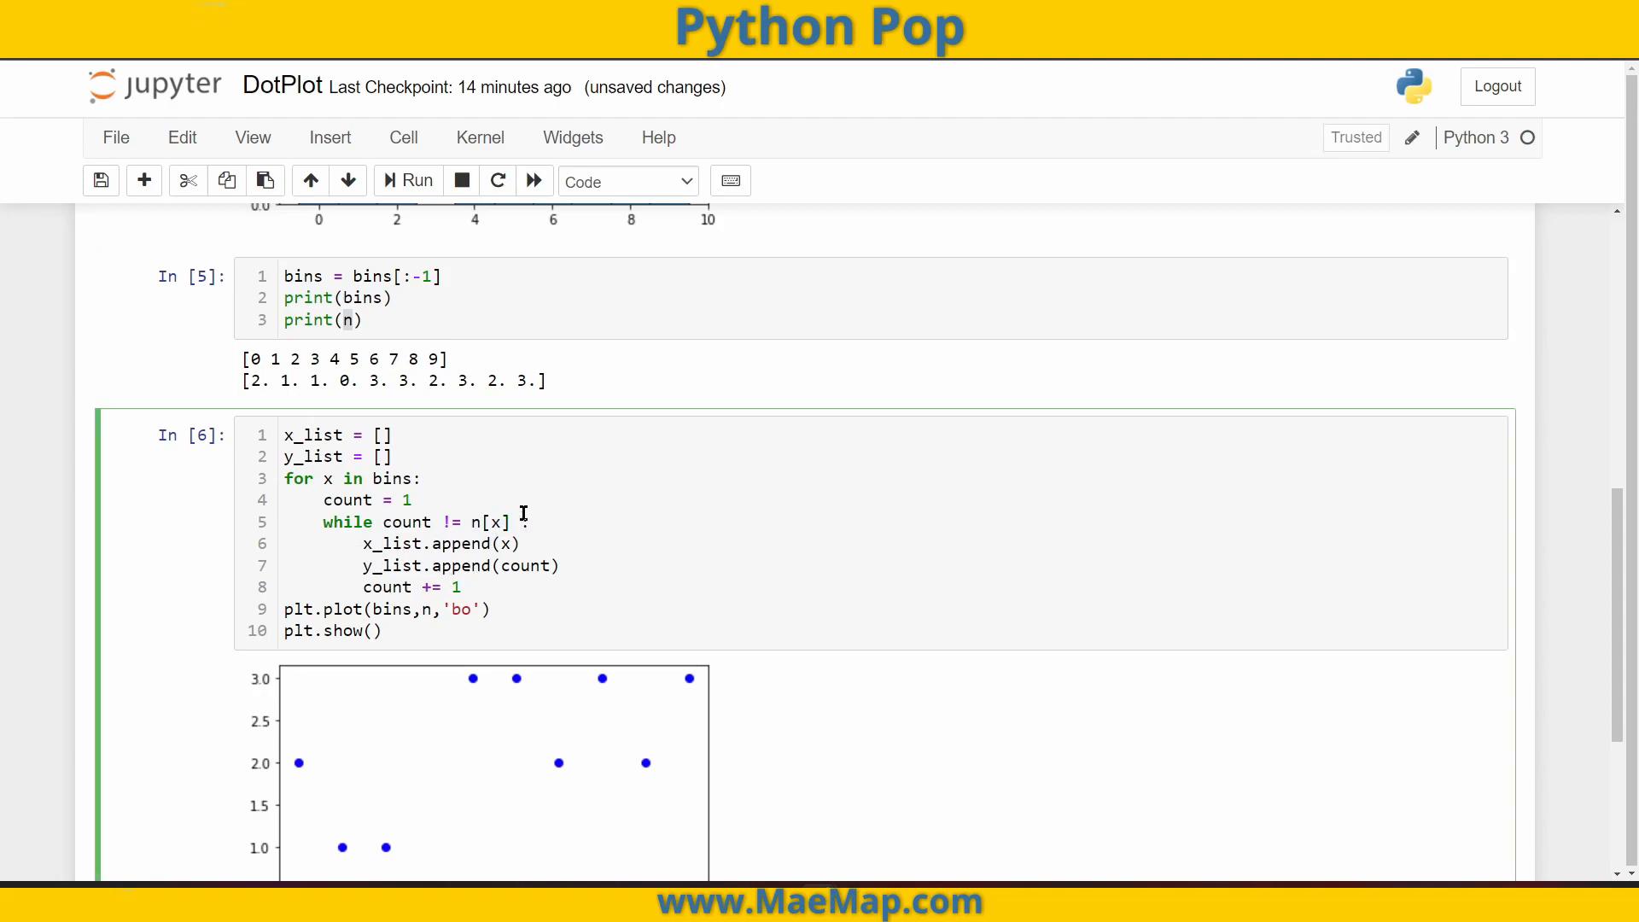
text(+ 1)
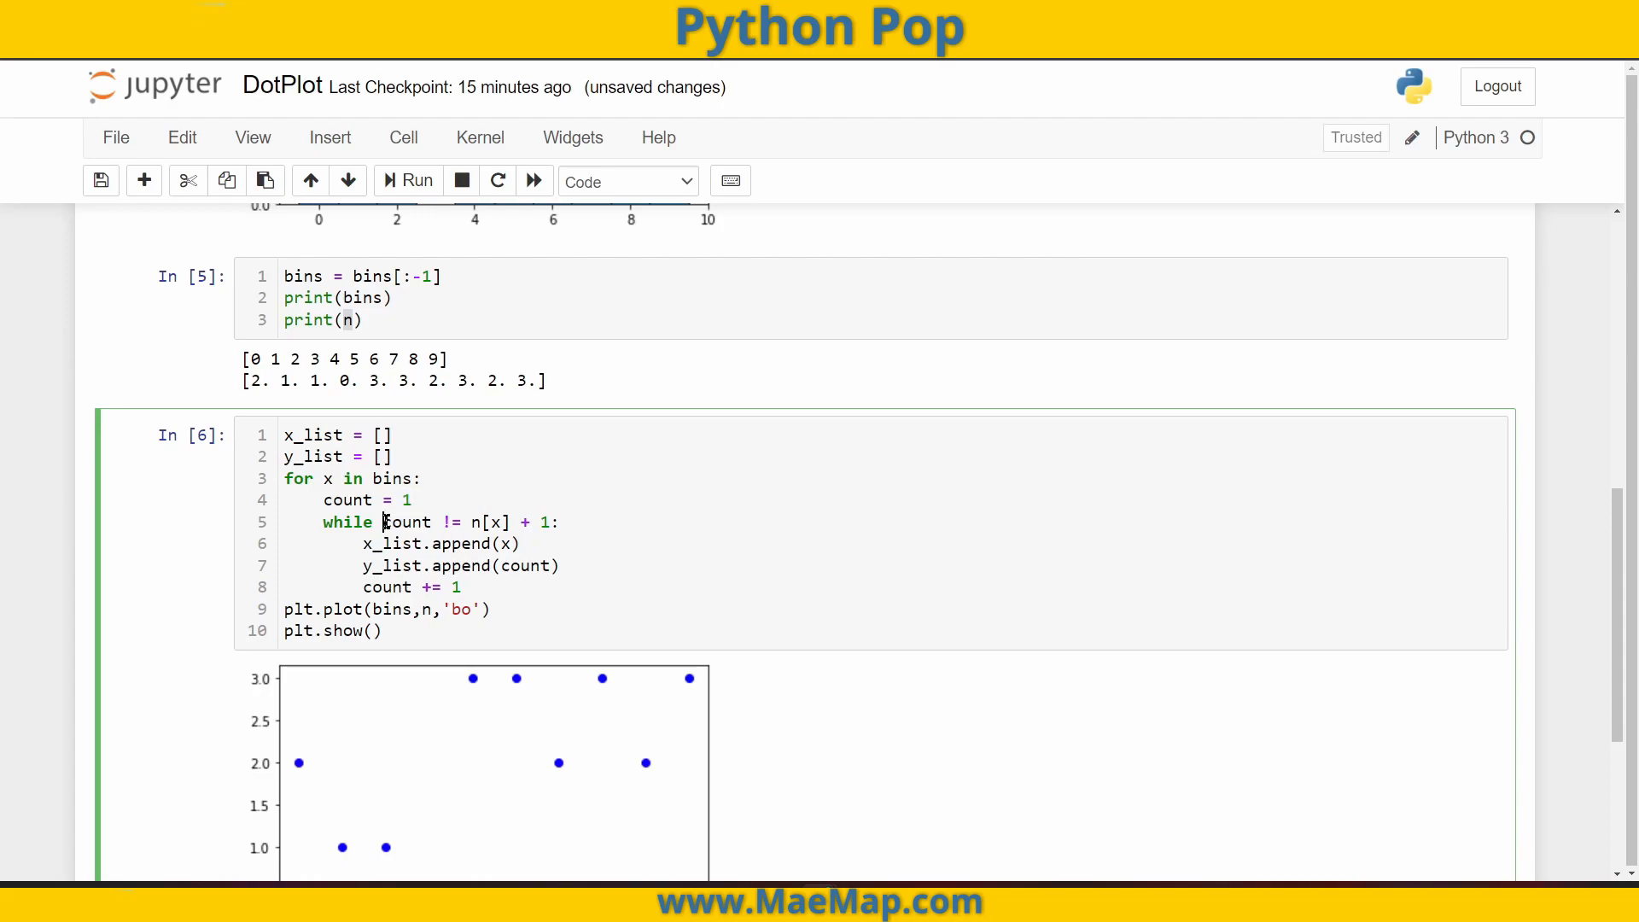
double_click(408, 522)
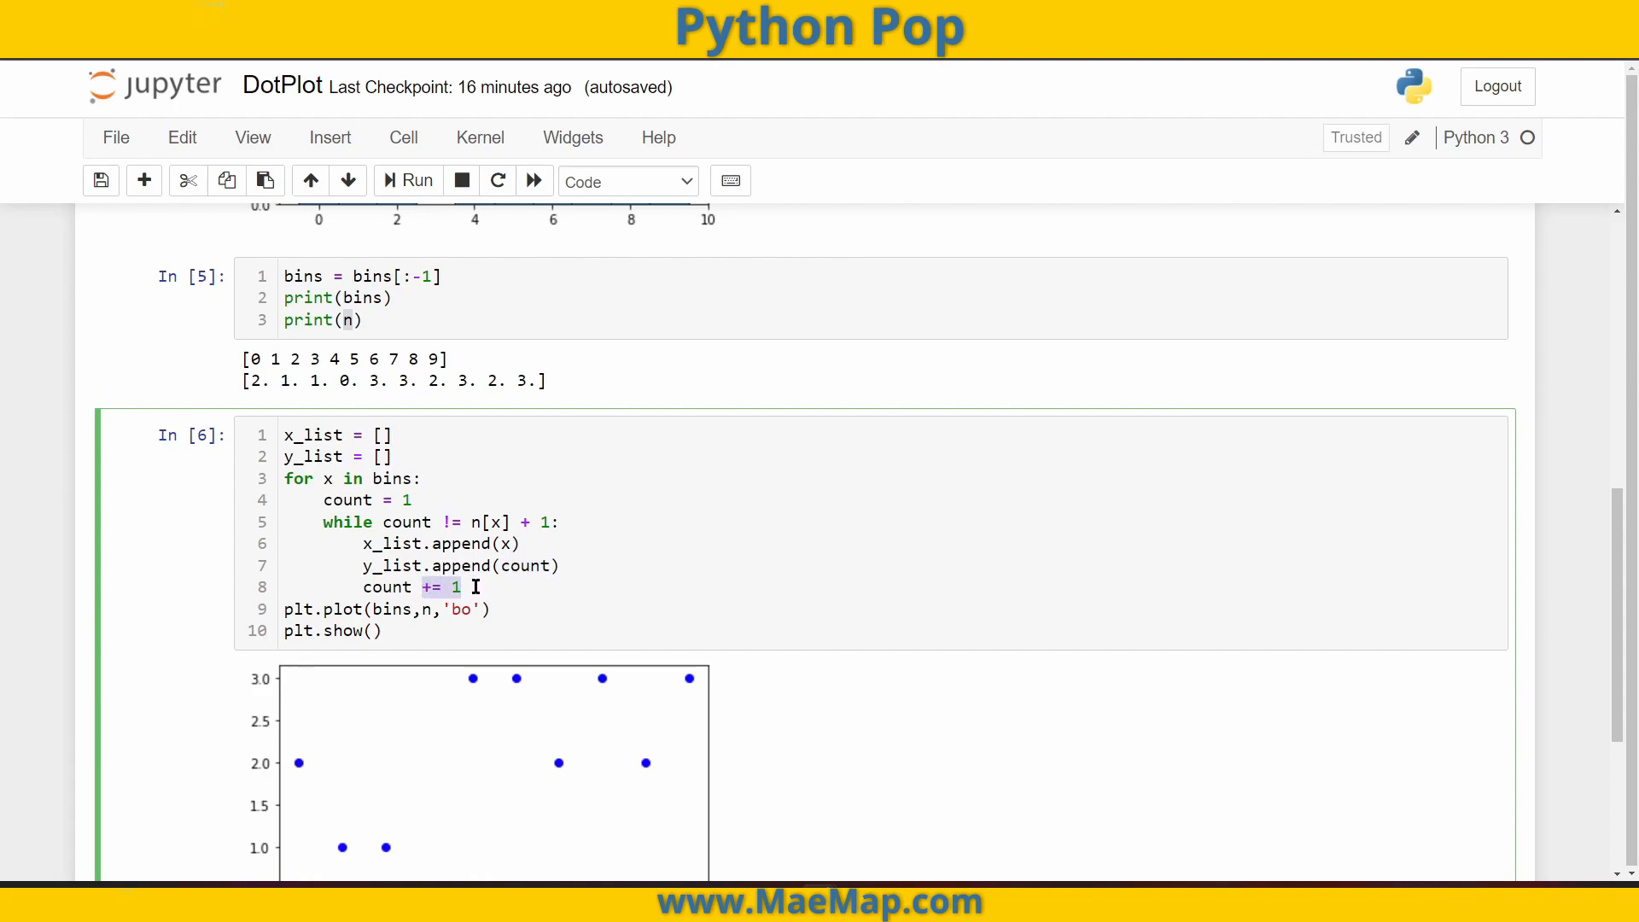
double_click(407, 521)
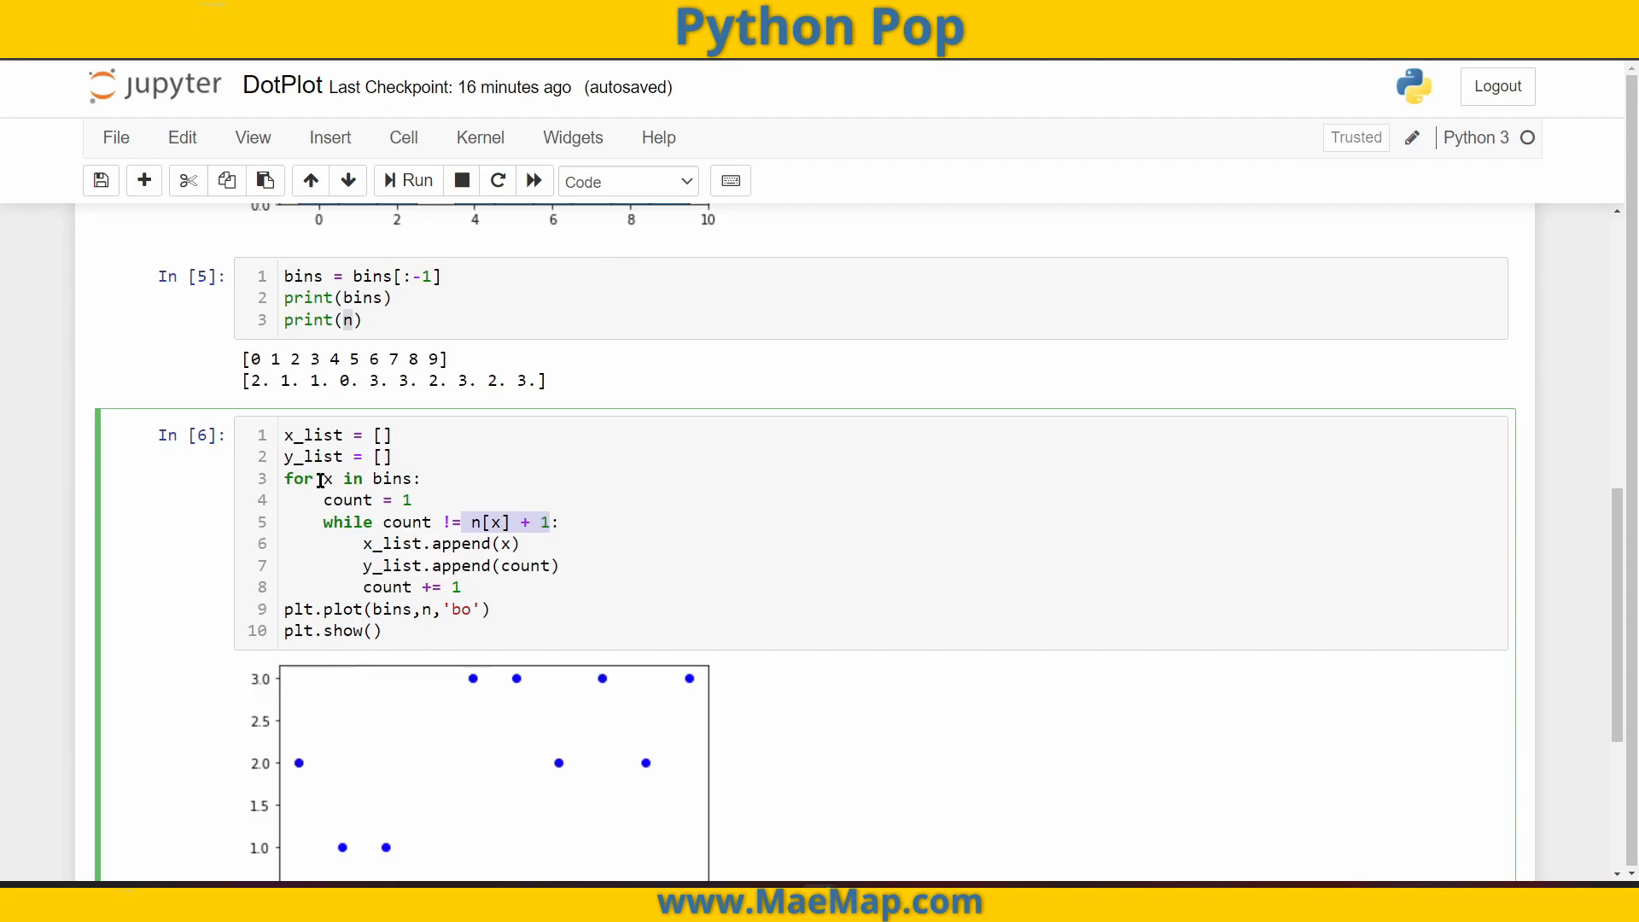
click(328, 479)
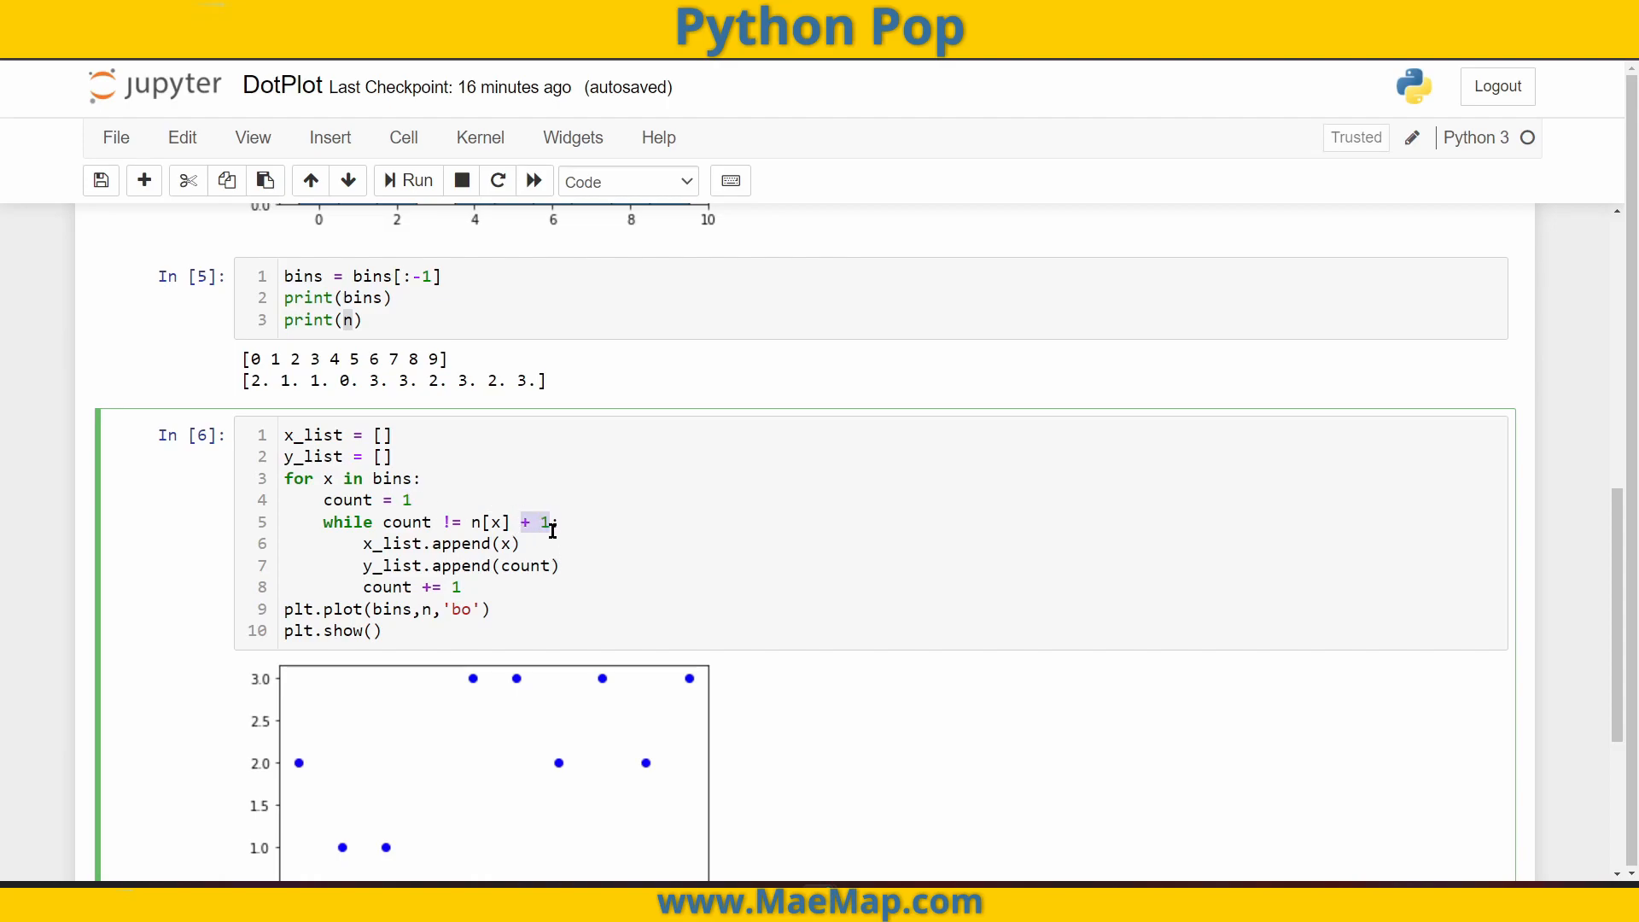
double_click(523, 565)
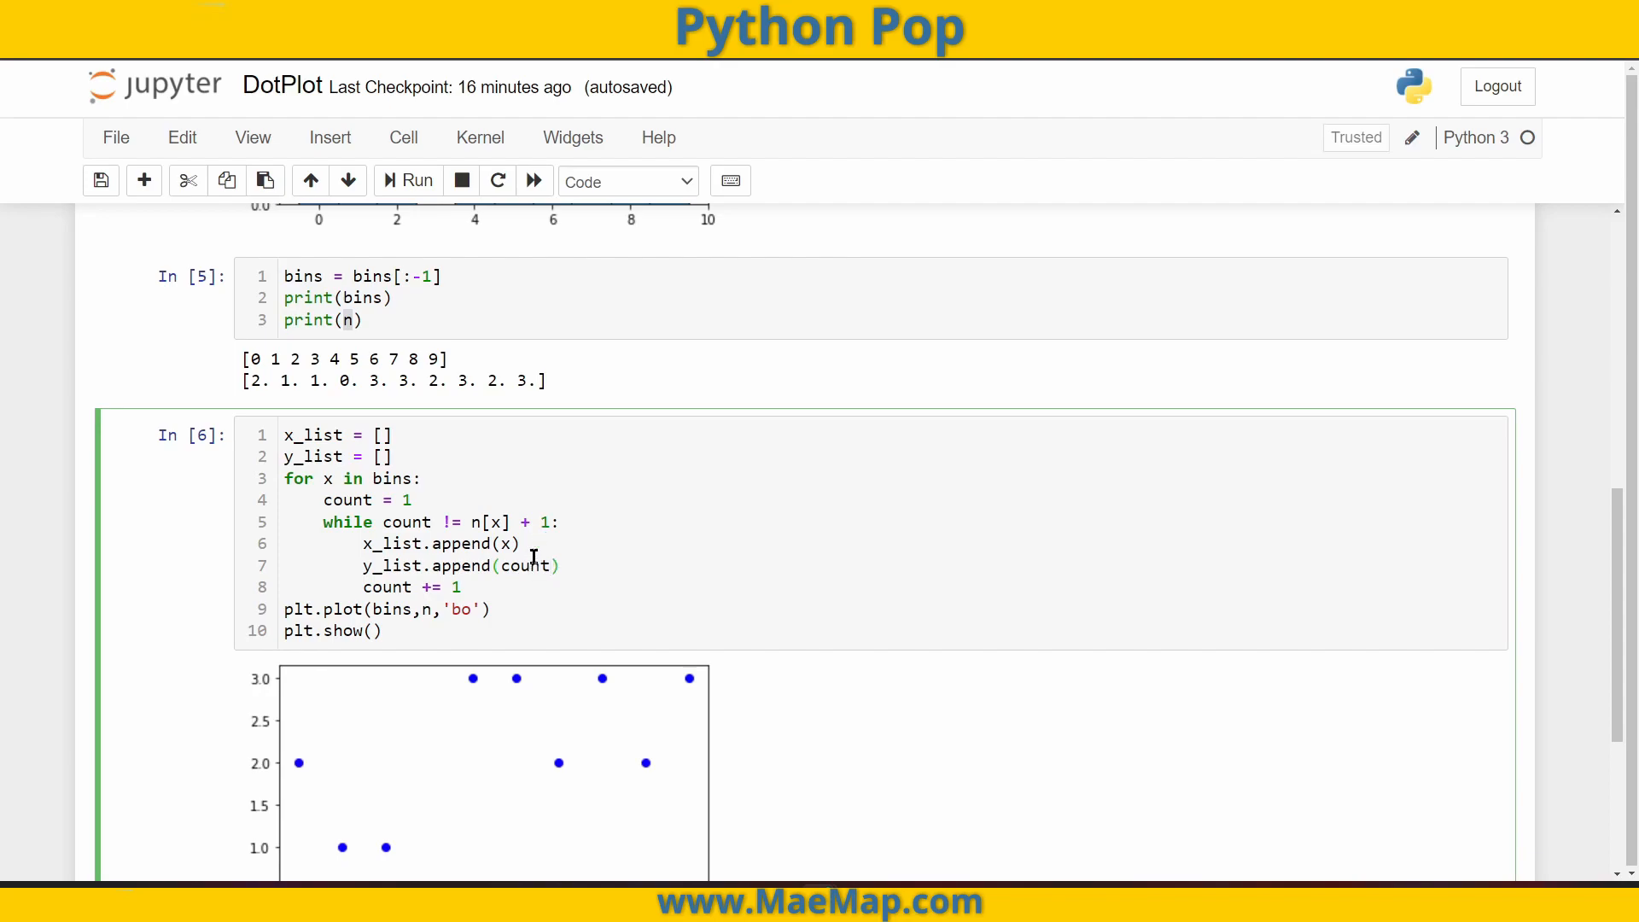
double_click(527, 565)
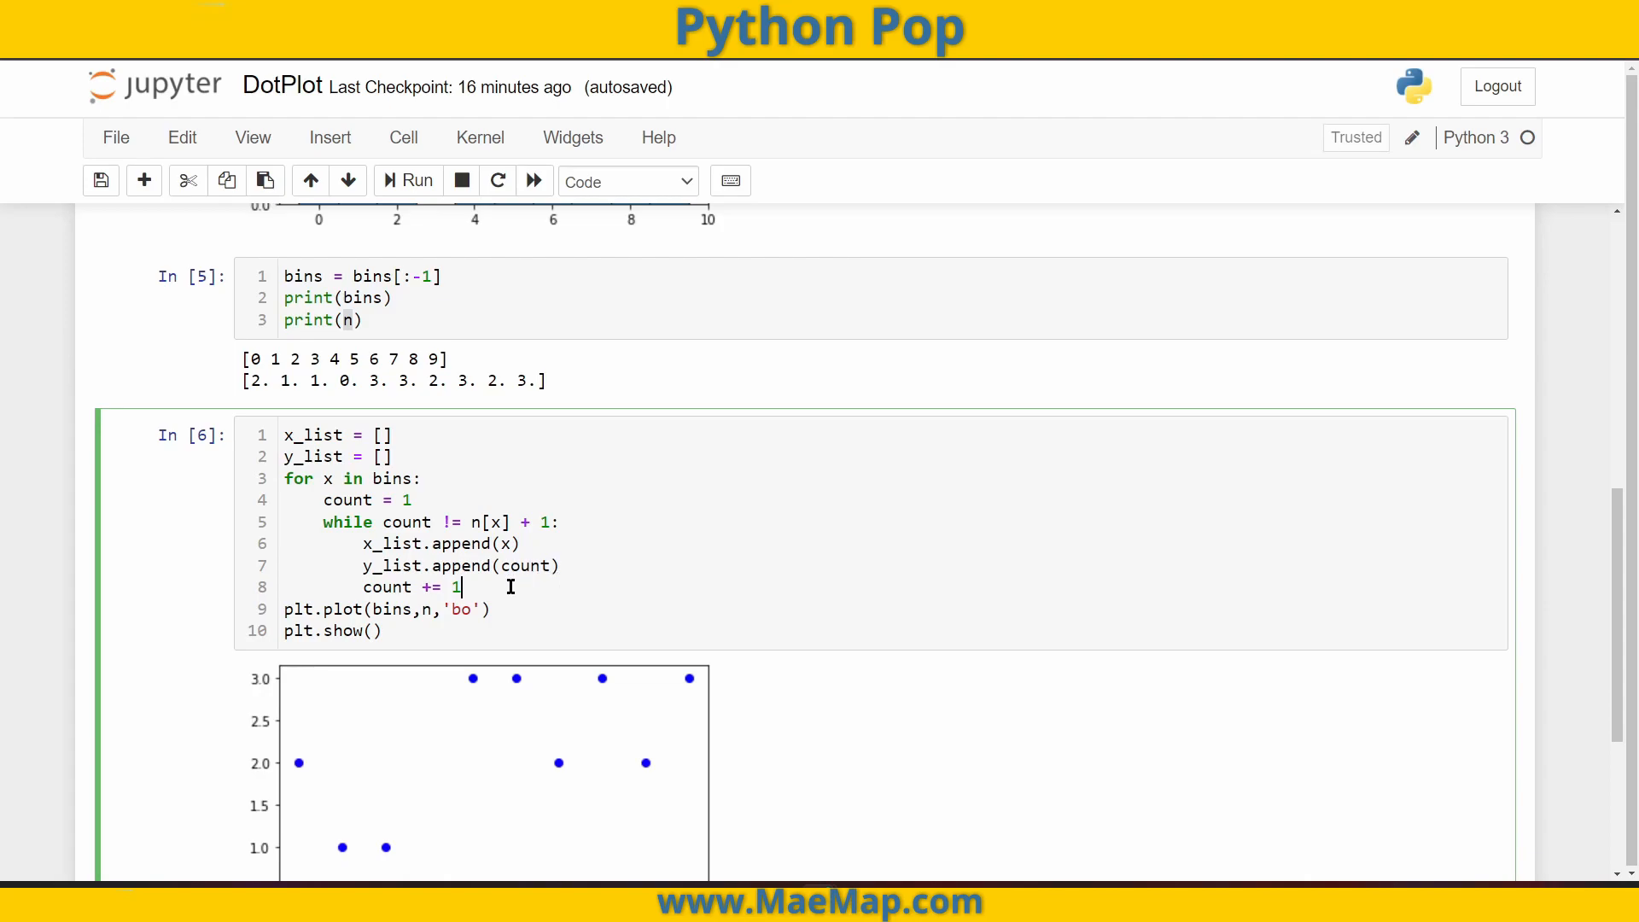
mouse_move(540, 593)
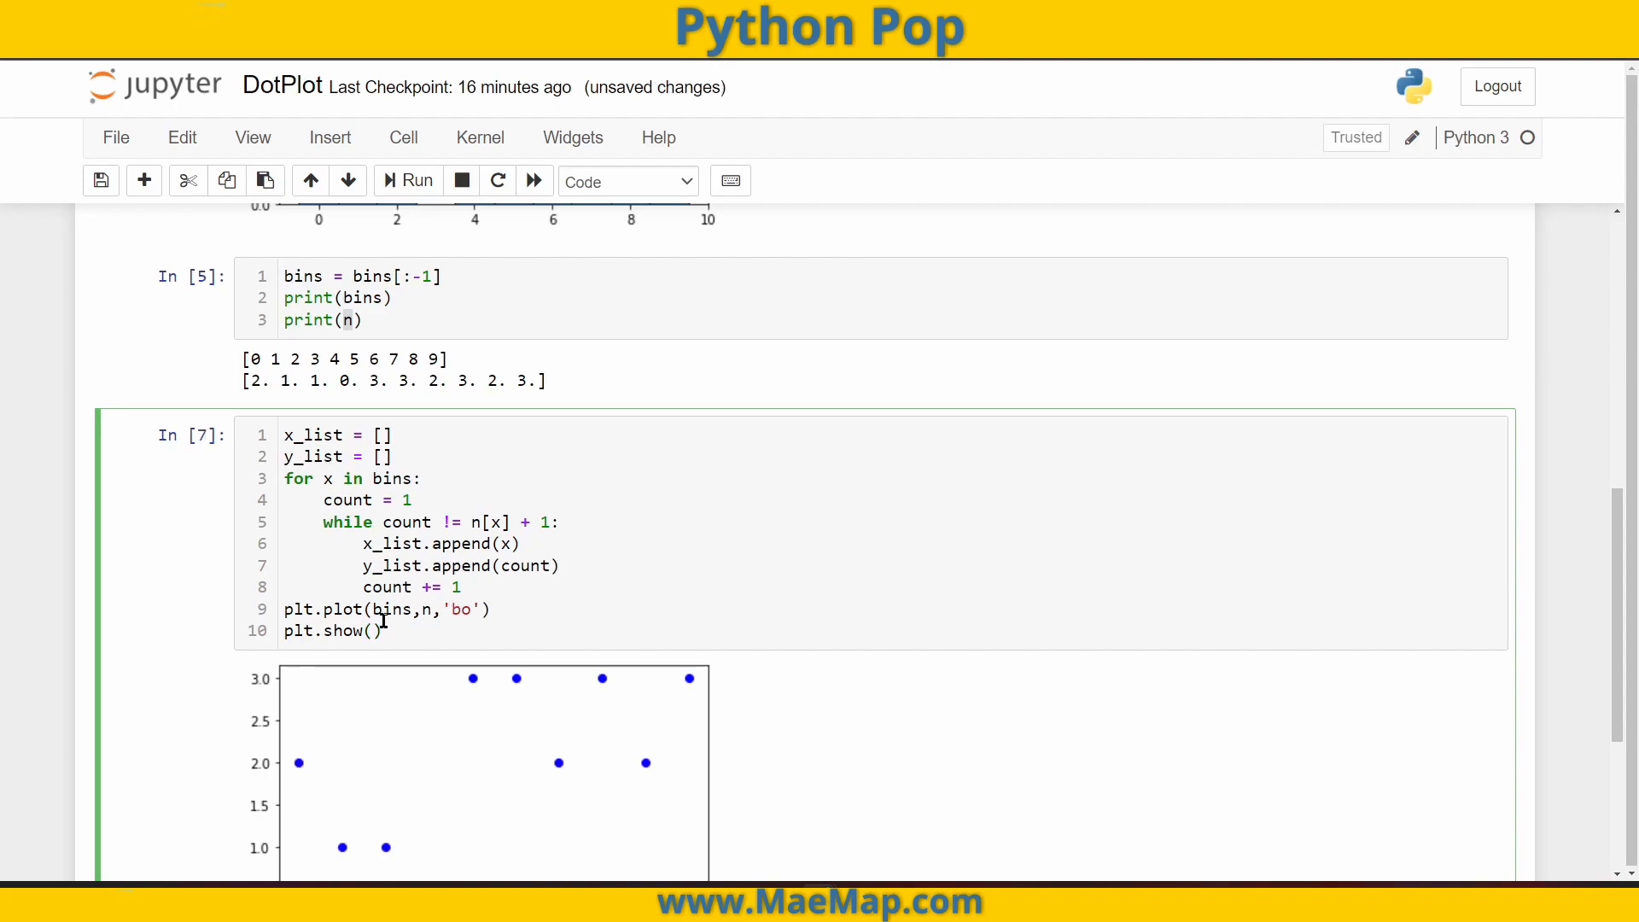
double_click(391, 609)
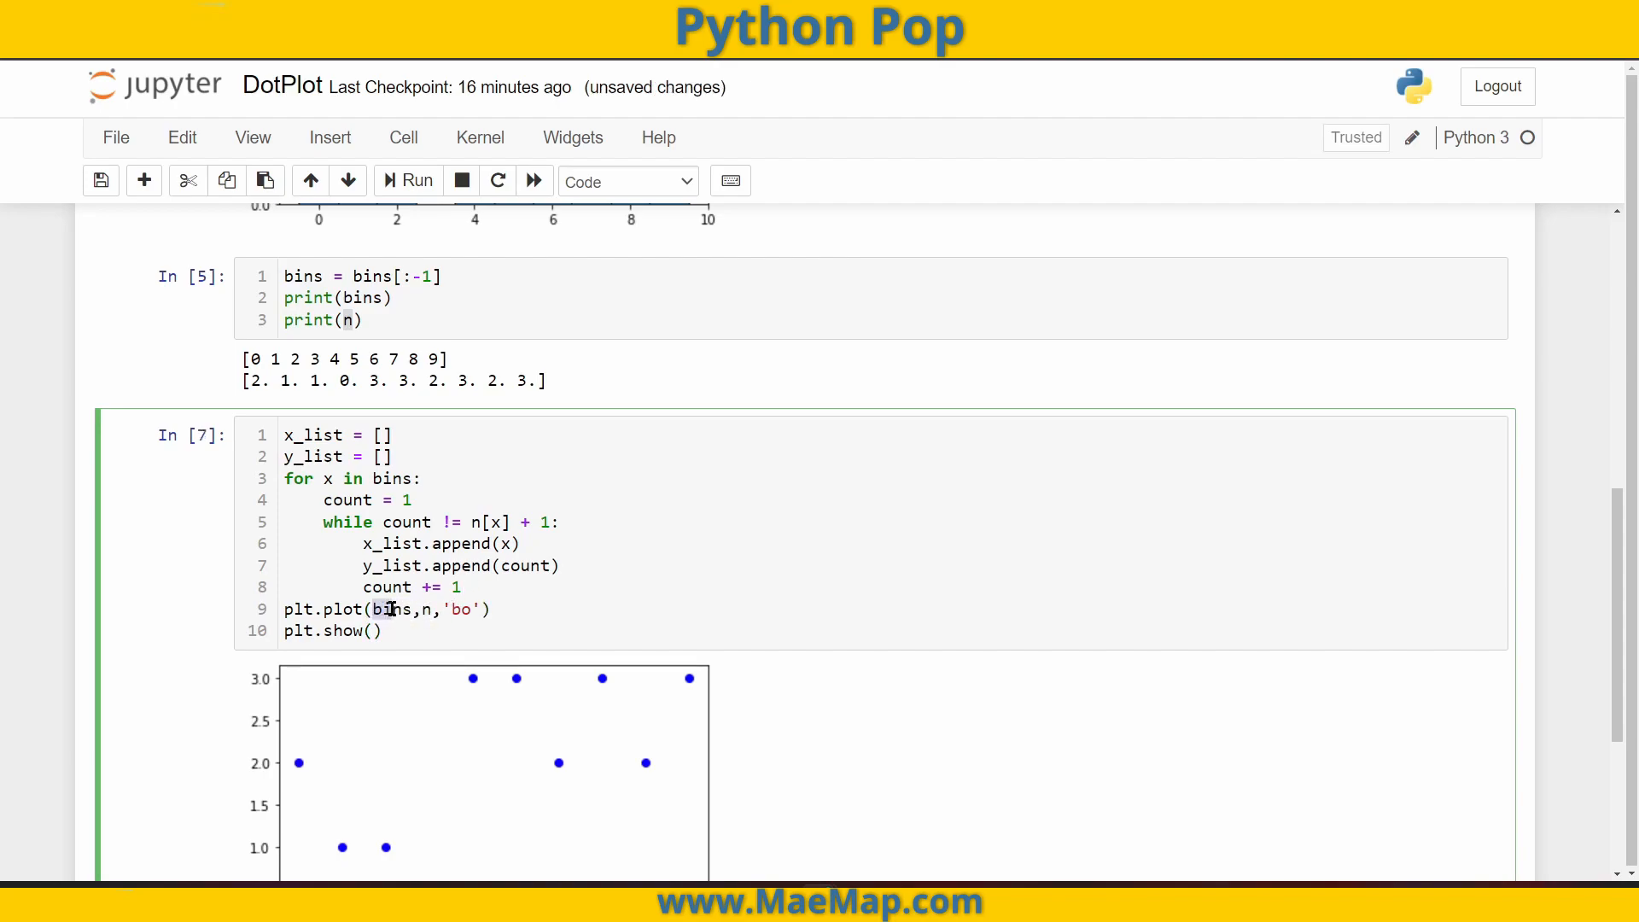
text(x)
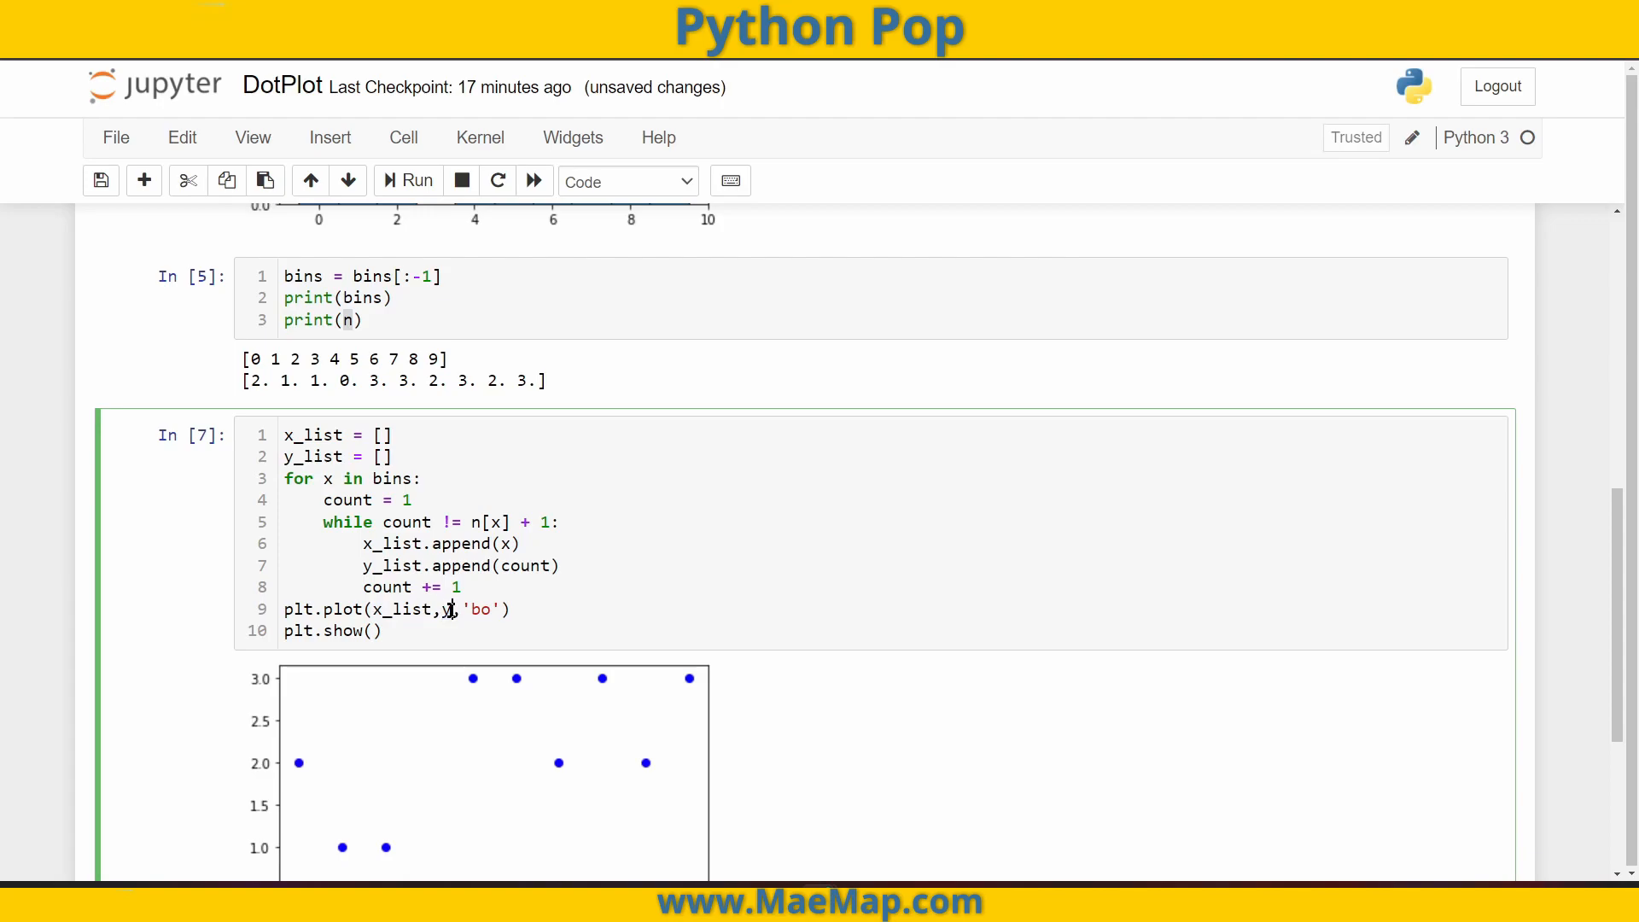
text(_list)
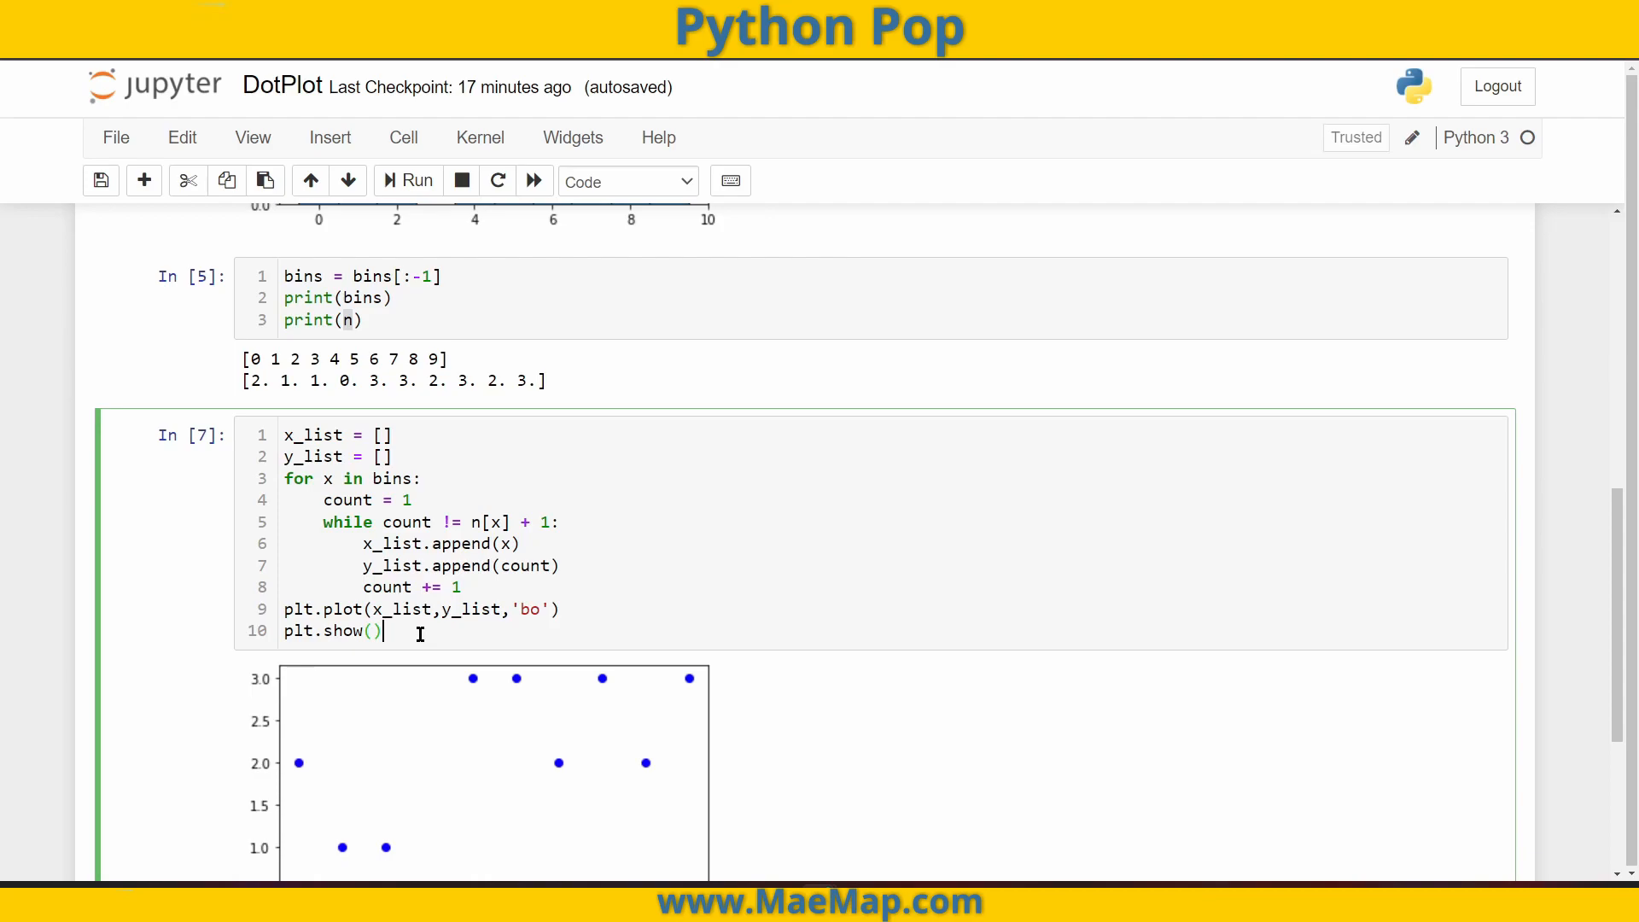
click(415, 180)
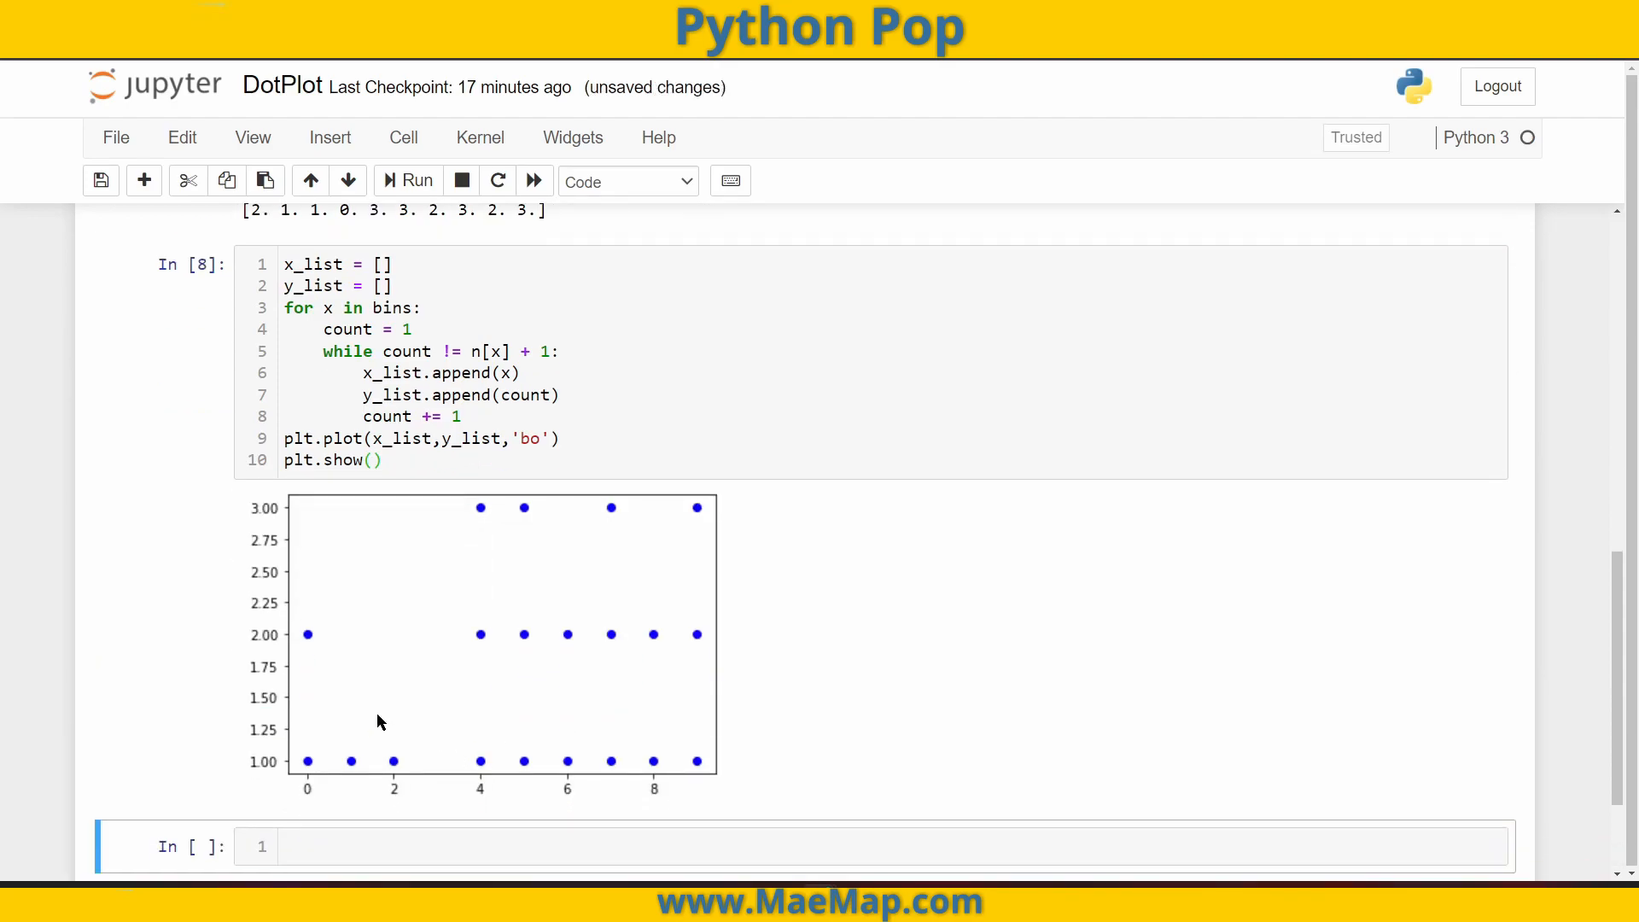
mouse_move(297, 774)
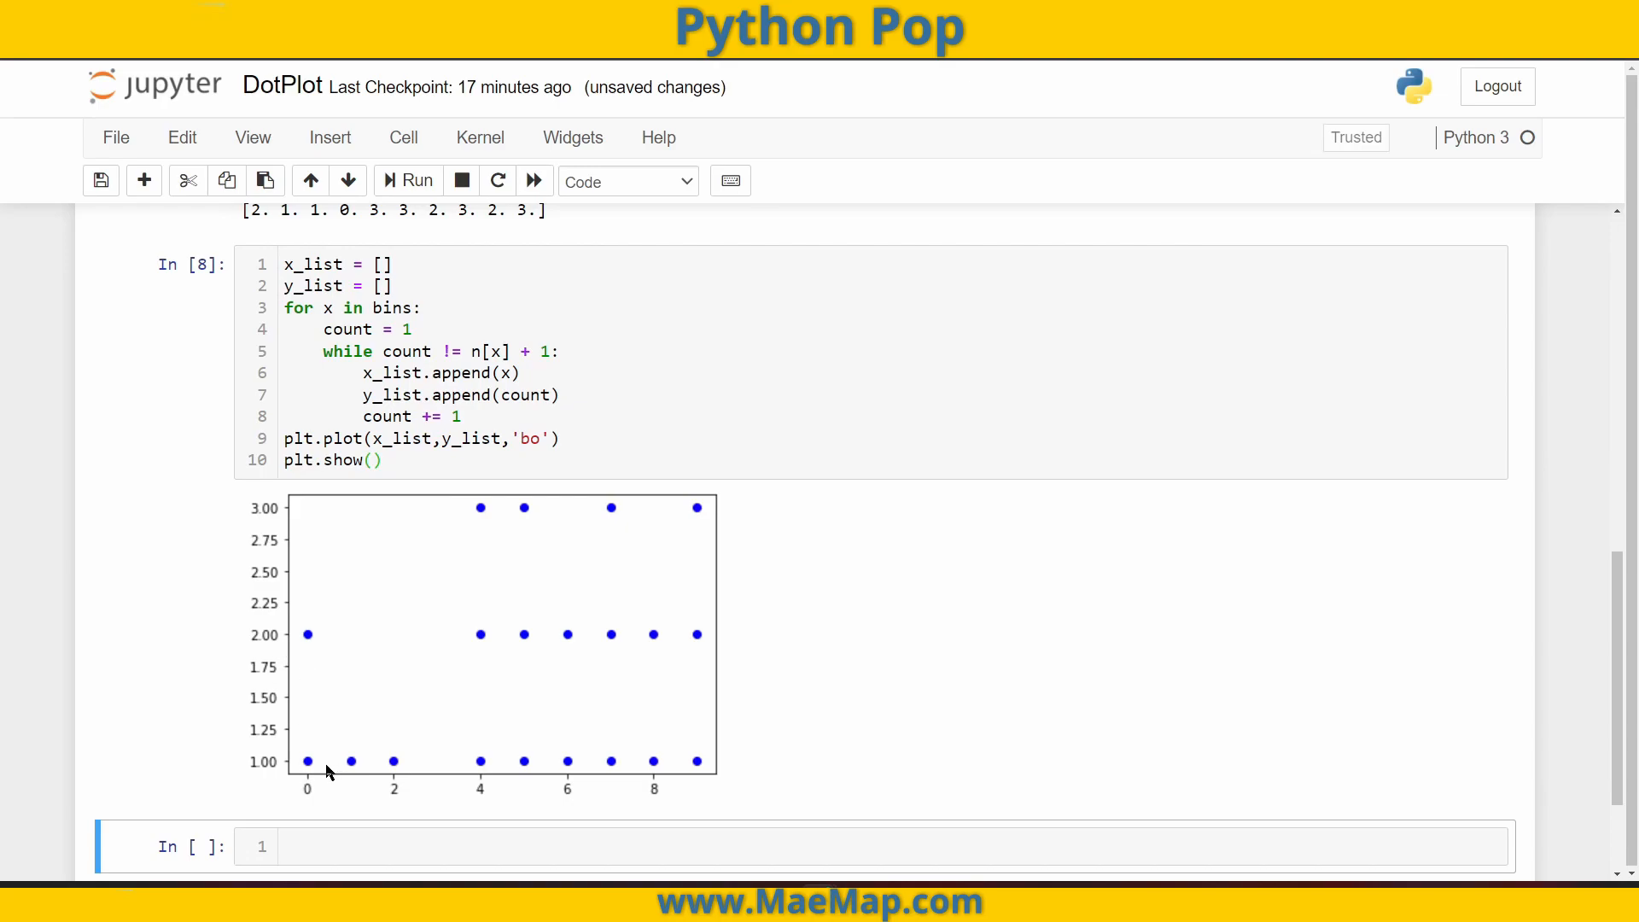
mouse_move(397, 765)
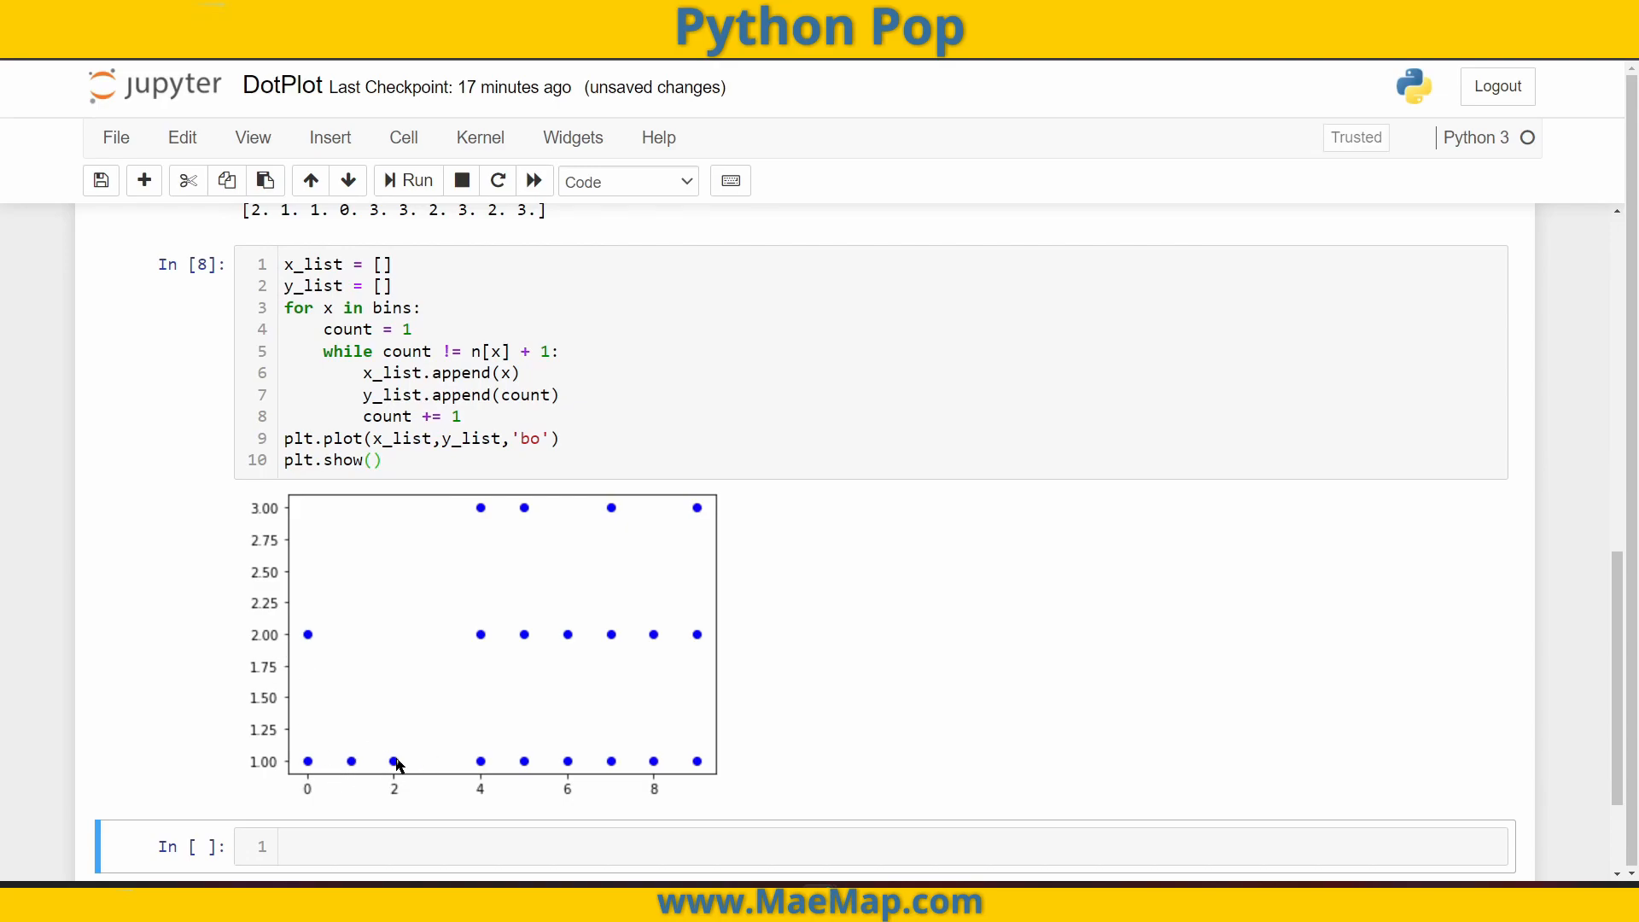
mouse_move(616, 513)
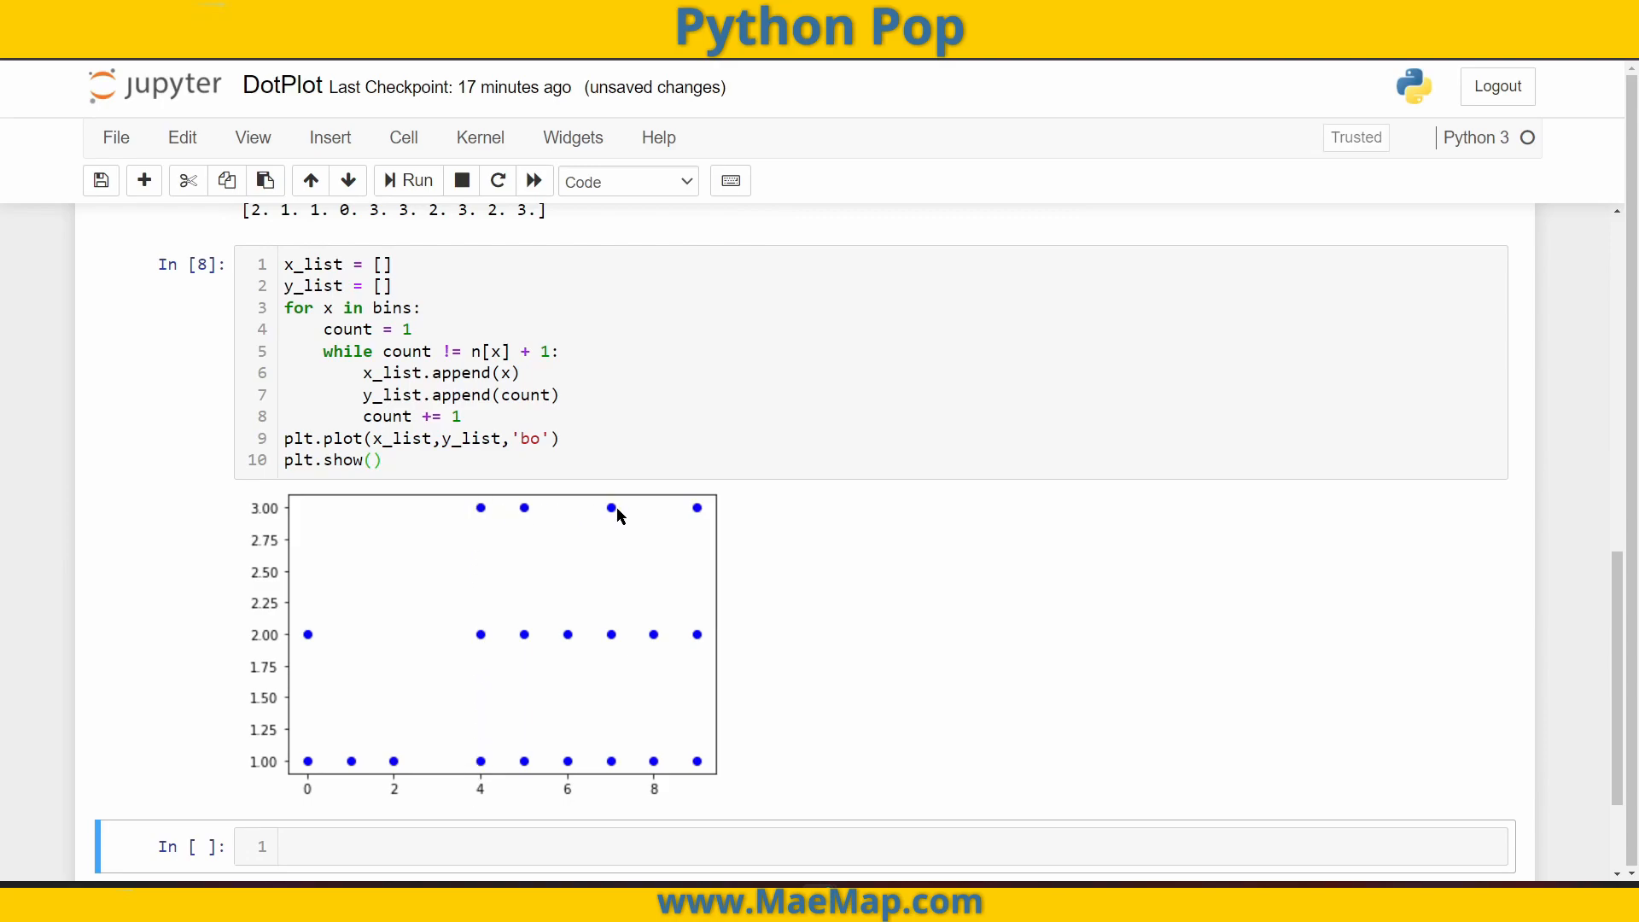
mouse_move(511, 814)
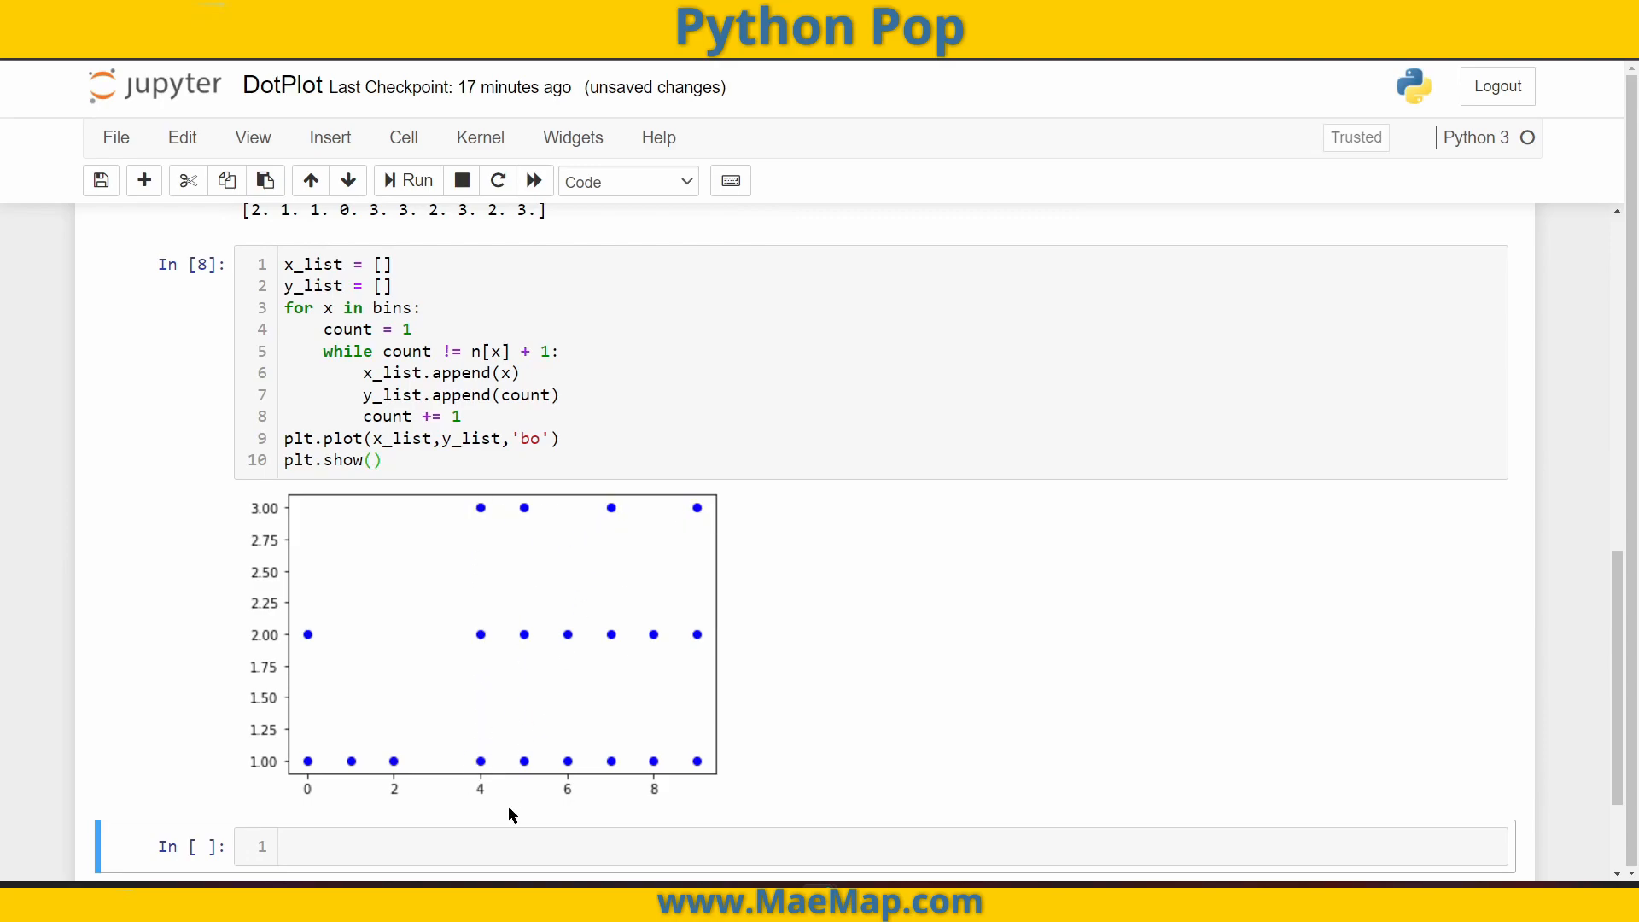
mouse_move(649, 607)
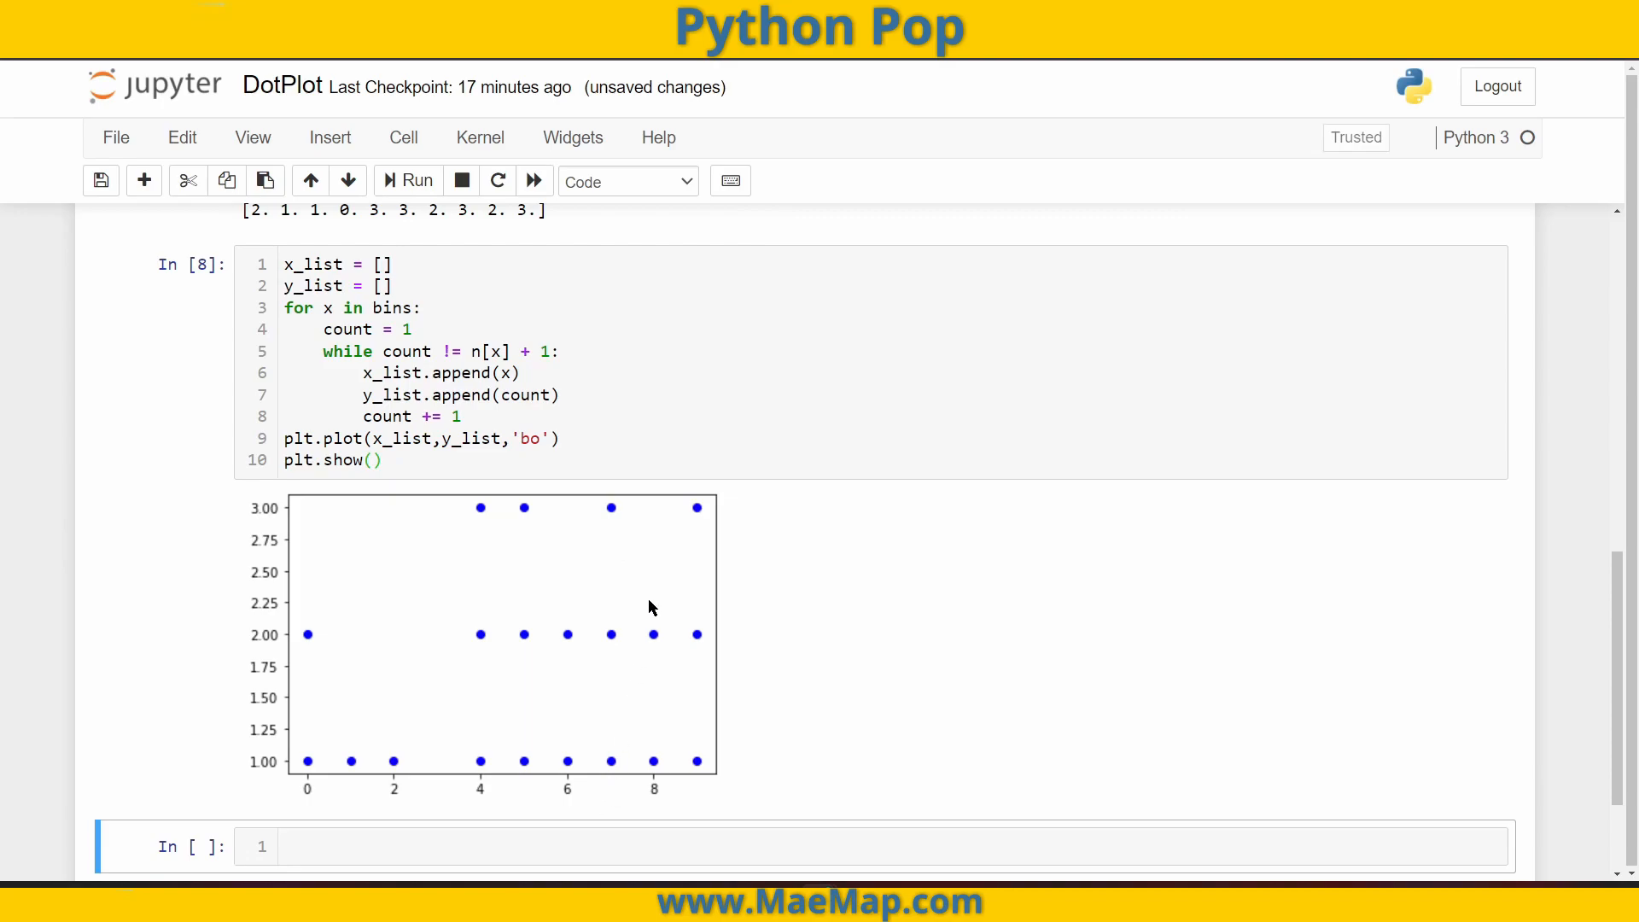
mouse_move(475, 525)
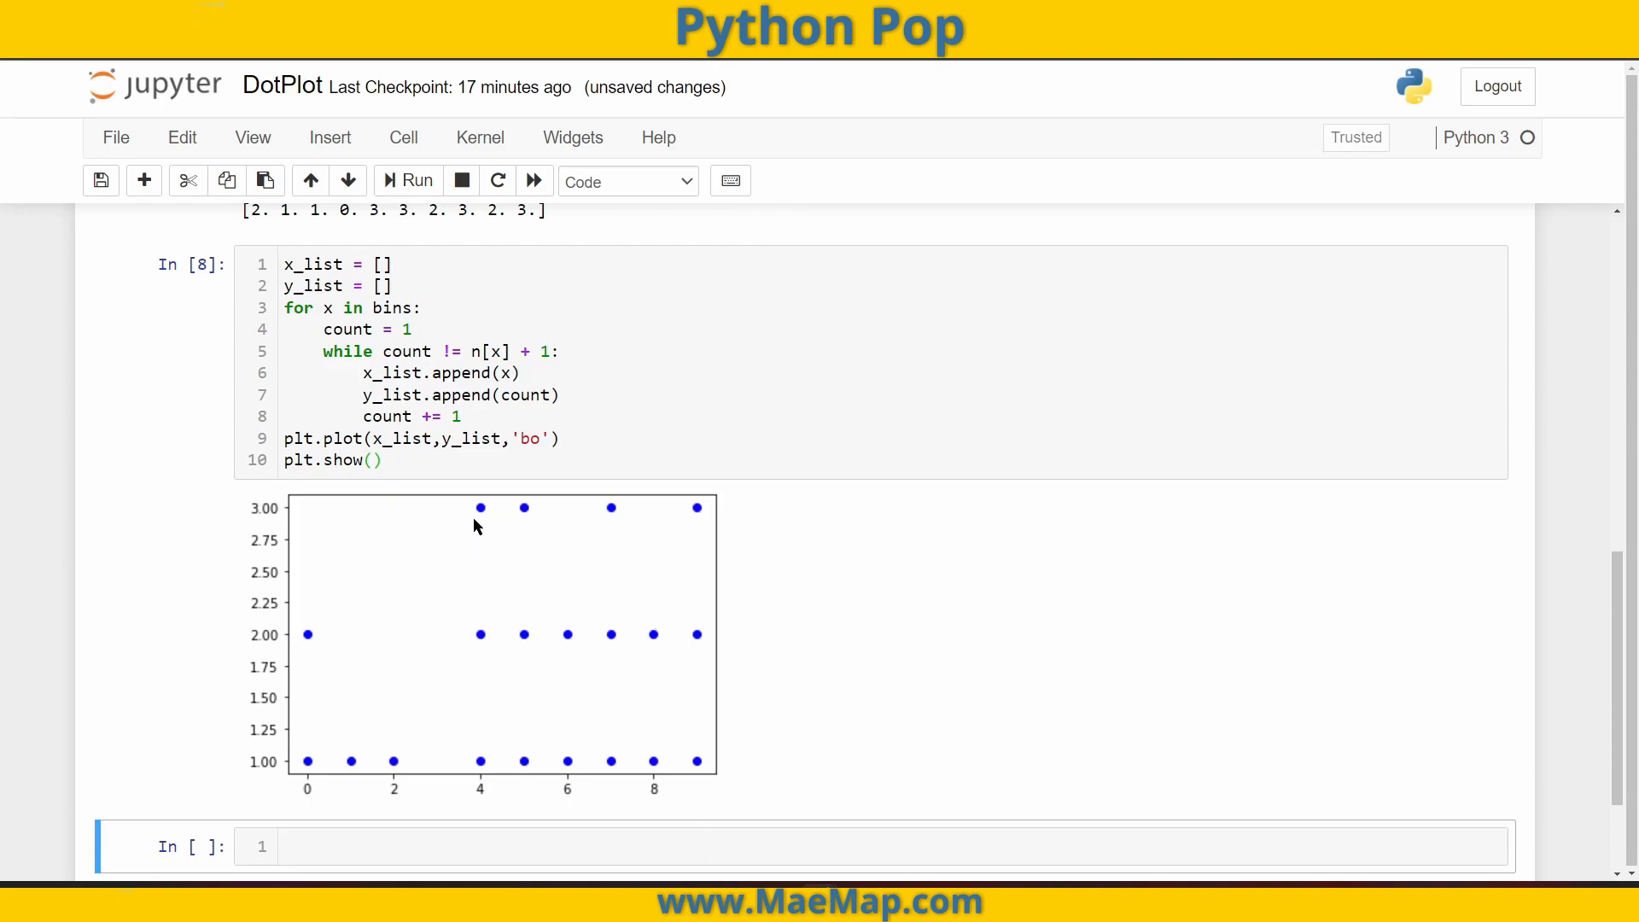
mouse_move(533, 501)
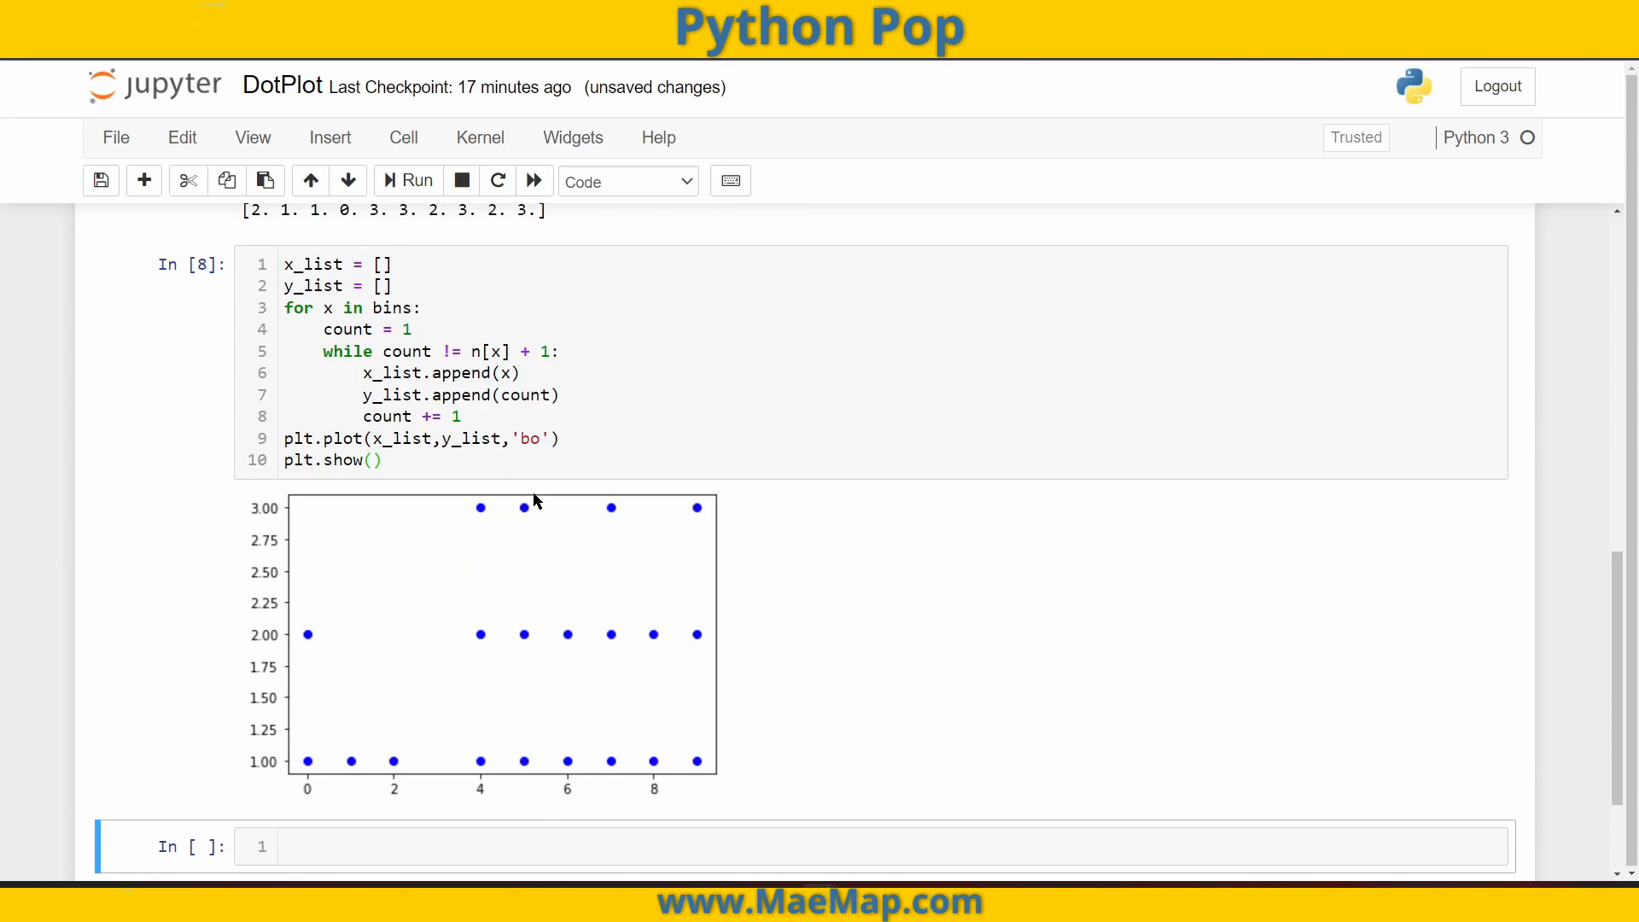
mouse_move(509, 629)
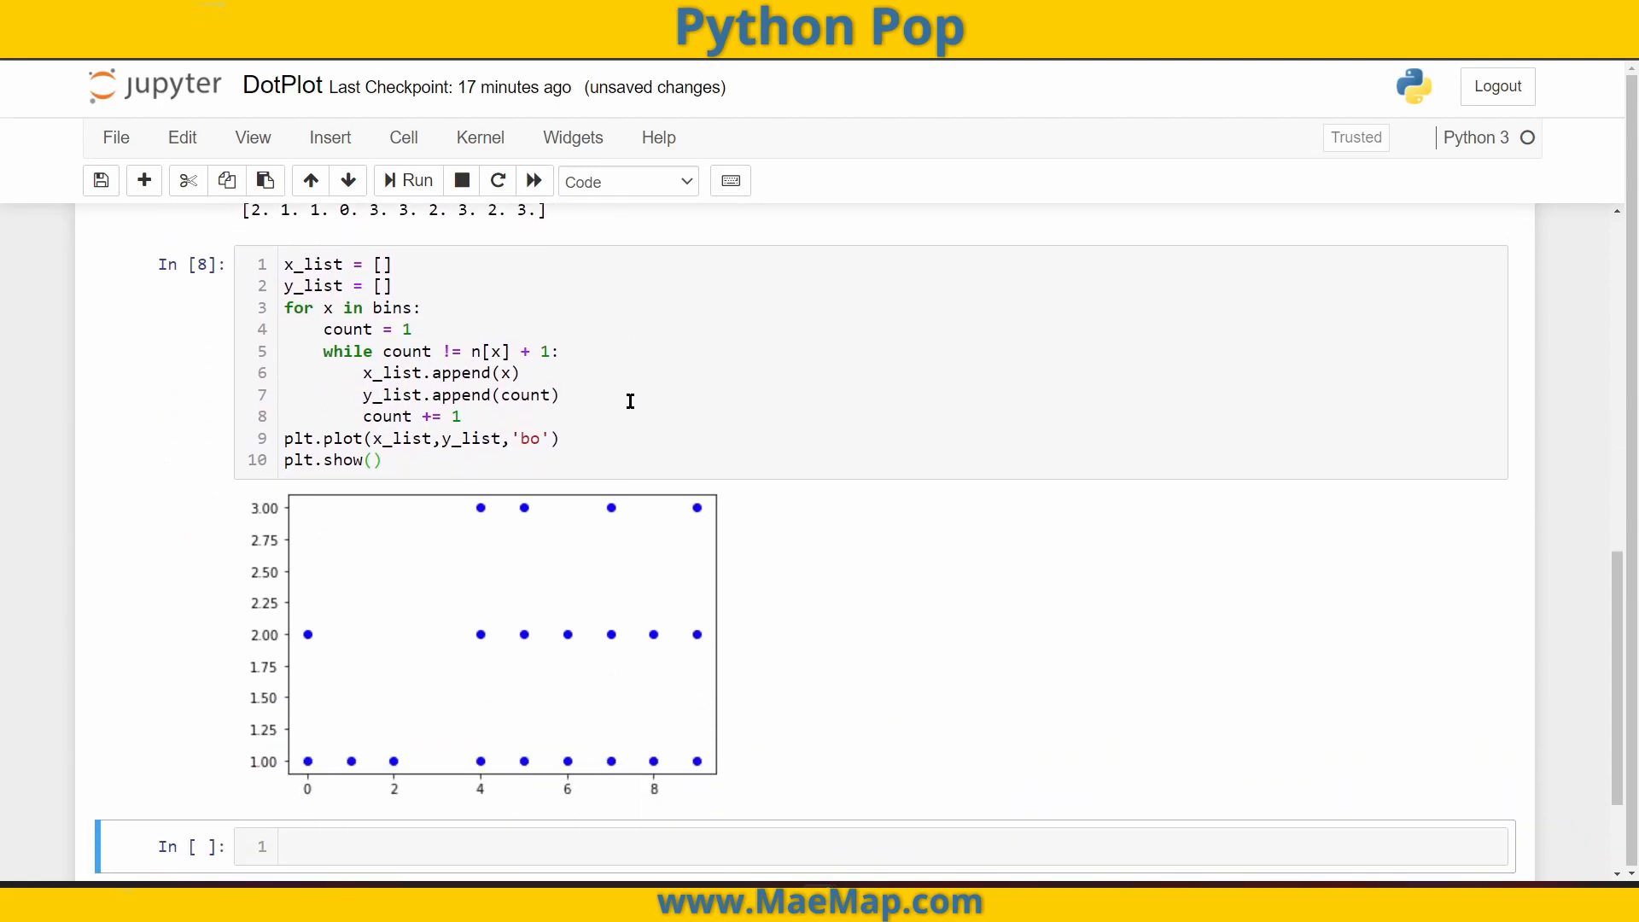
mouse_move(878, 597)
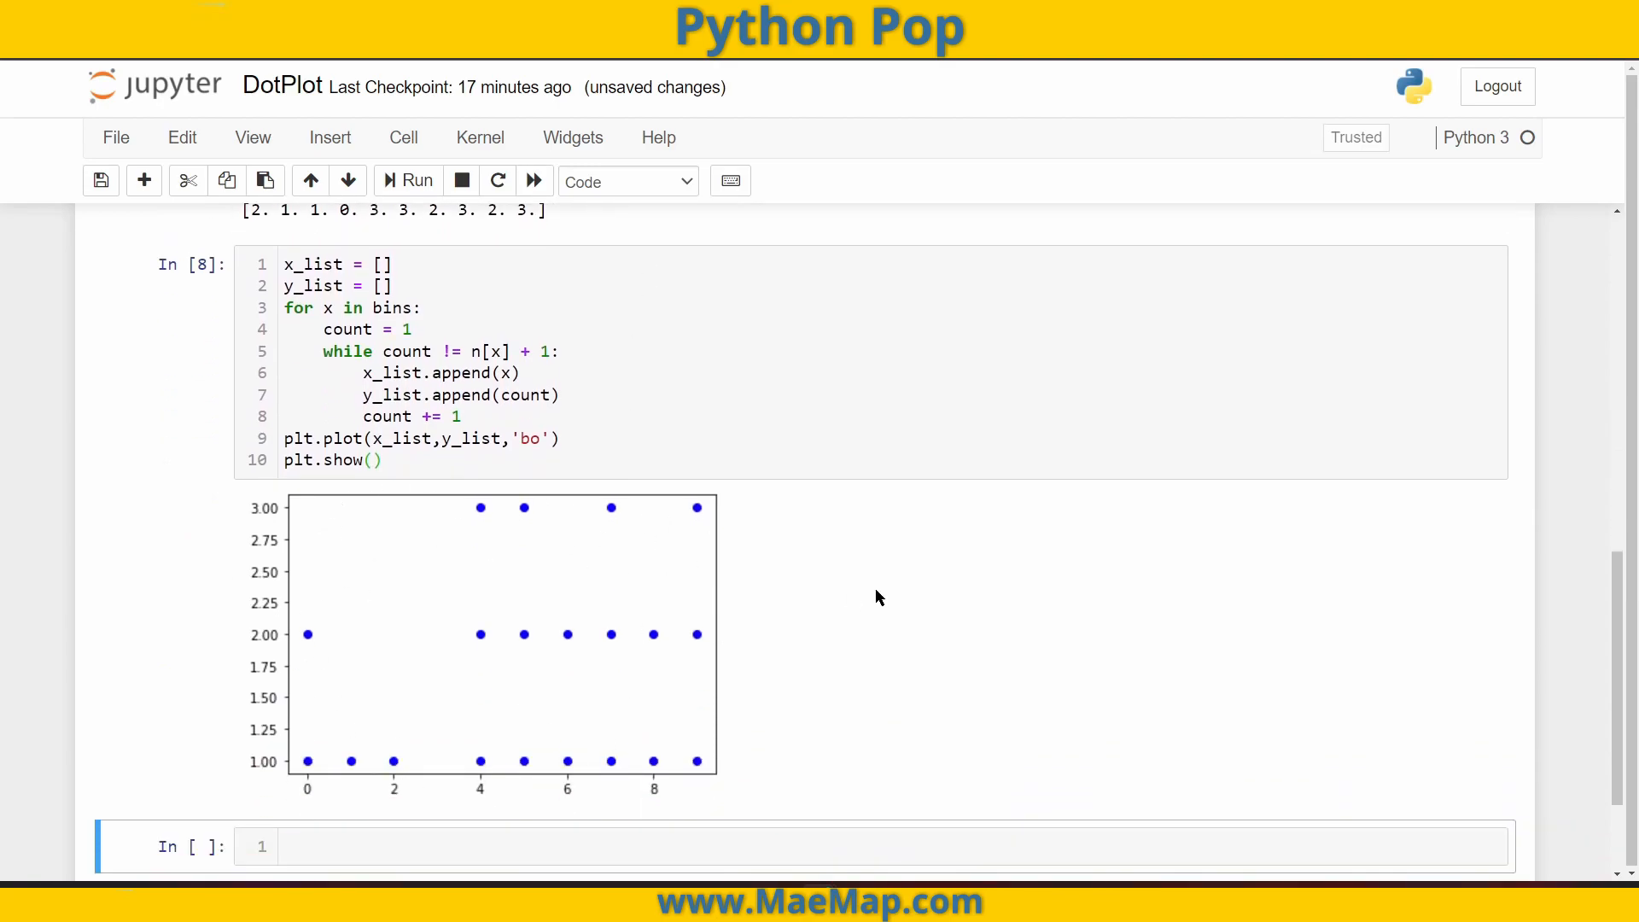
mouse_move(251, 706)
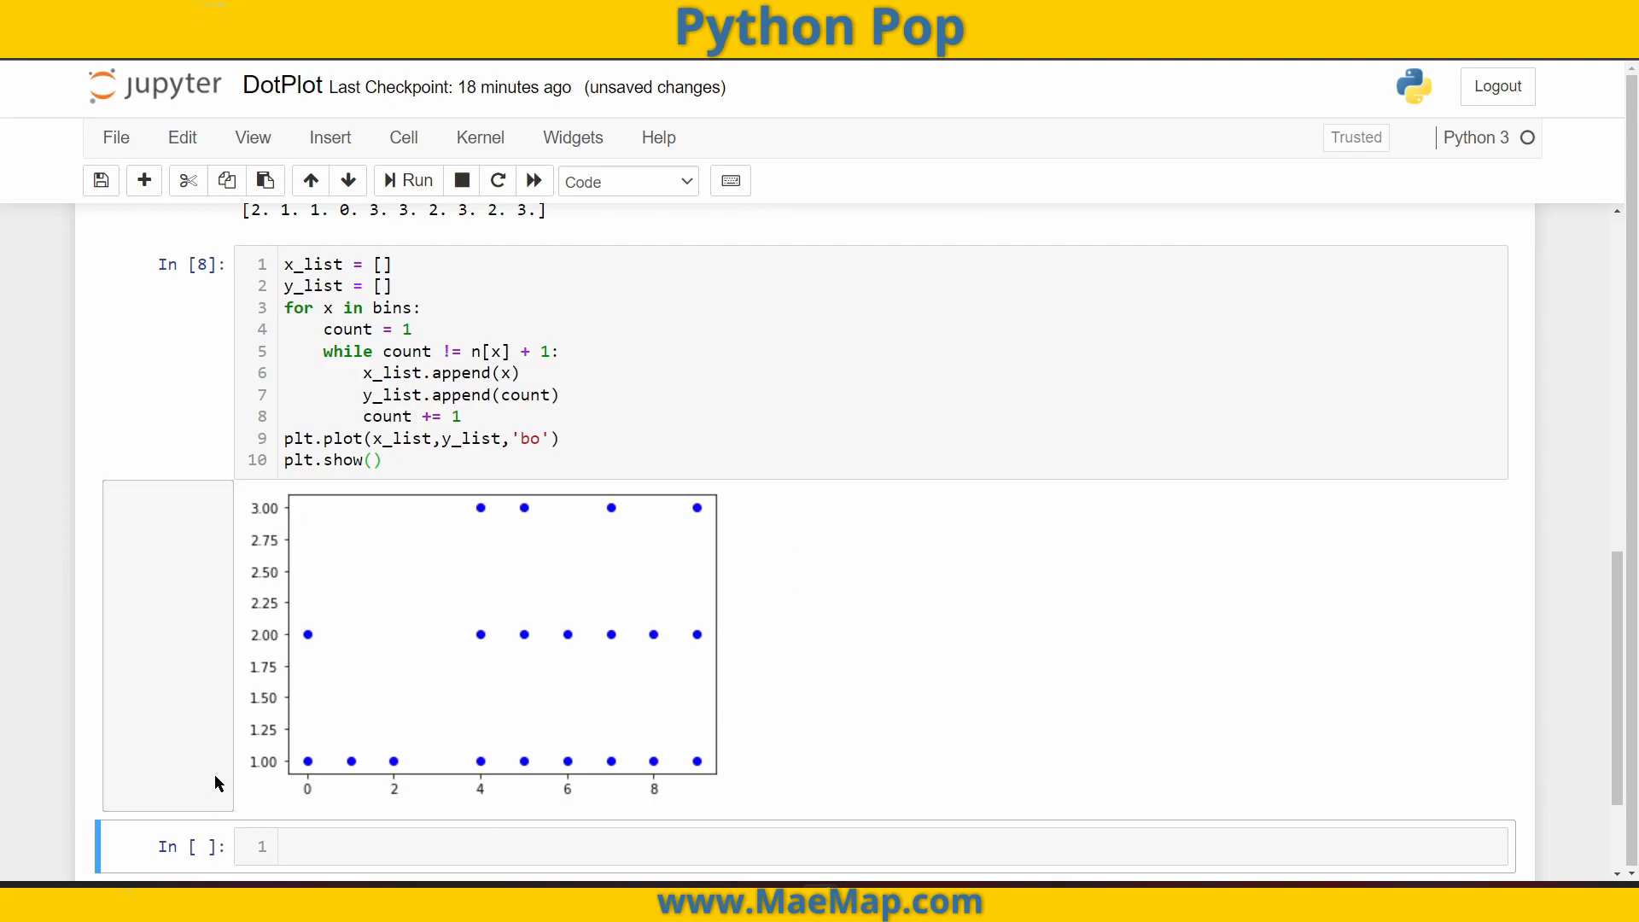
mouse_move(776, 793)
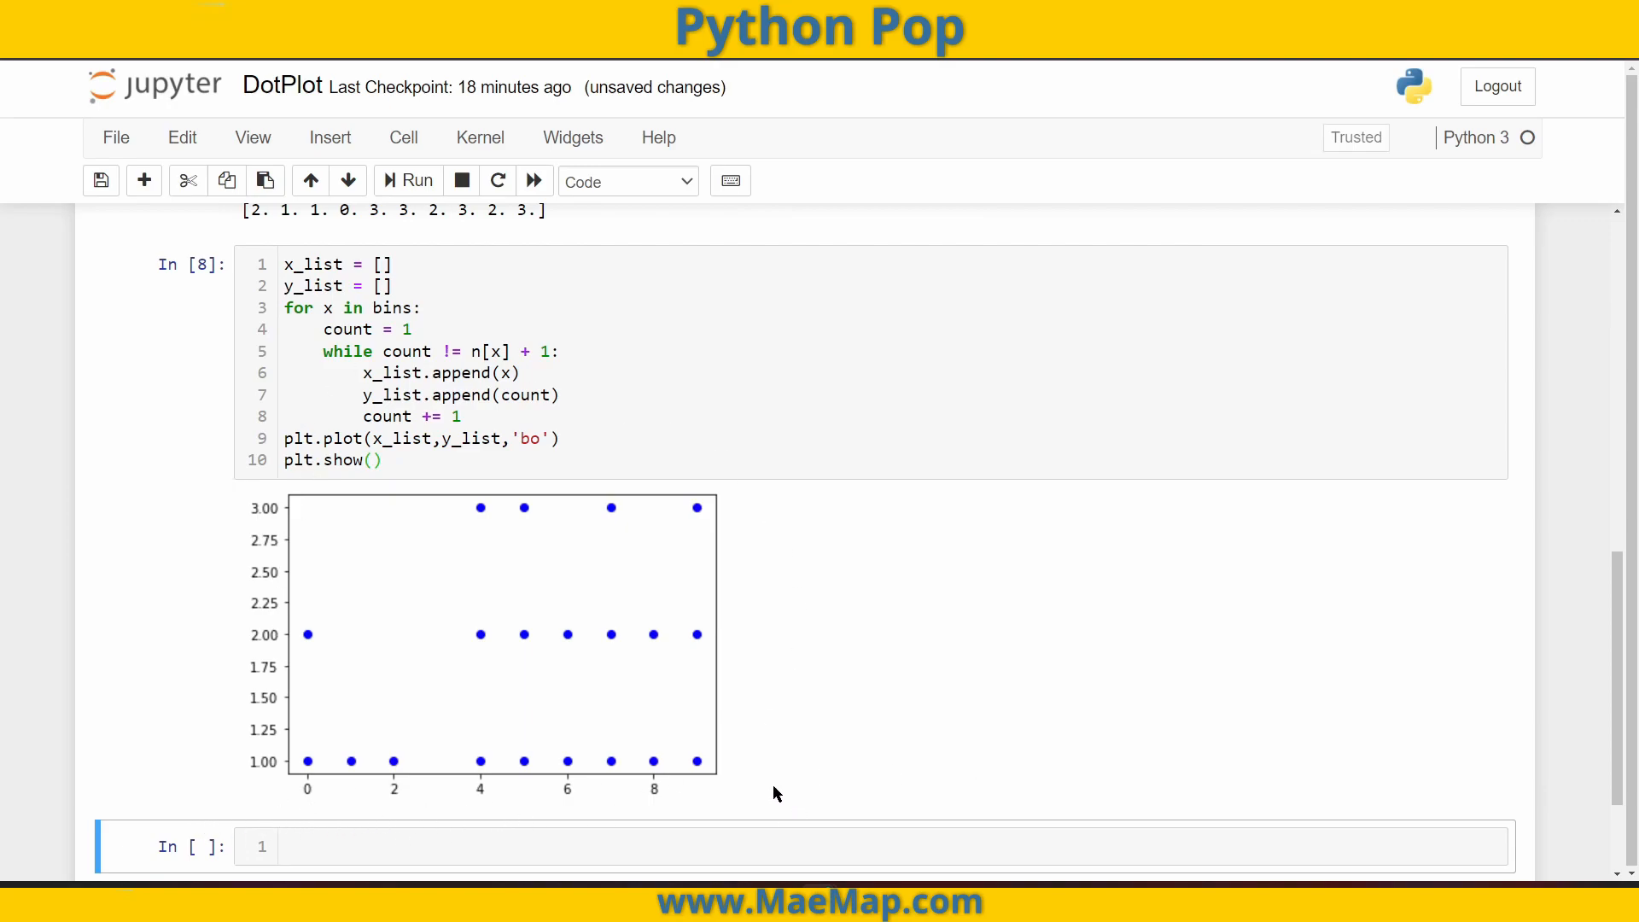
mouse_move(847, 797)
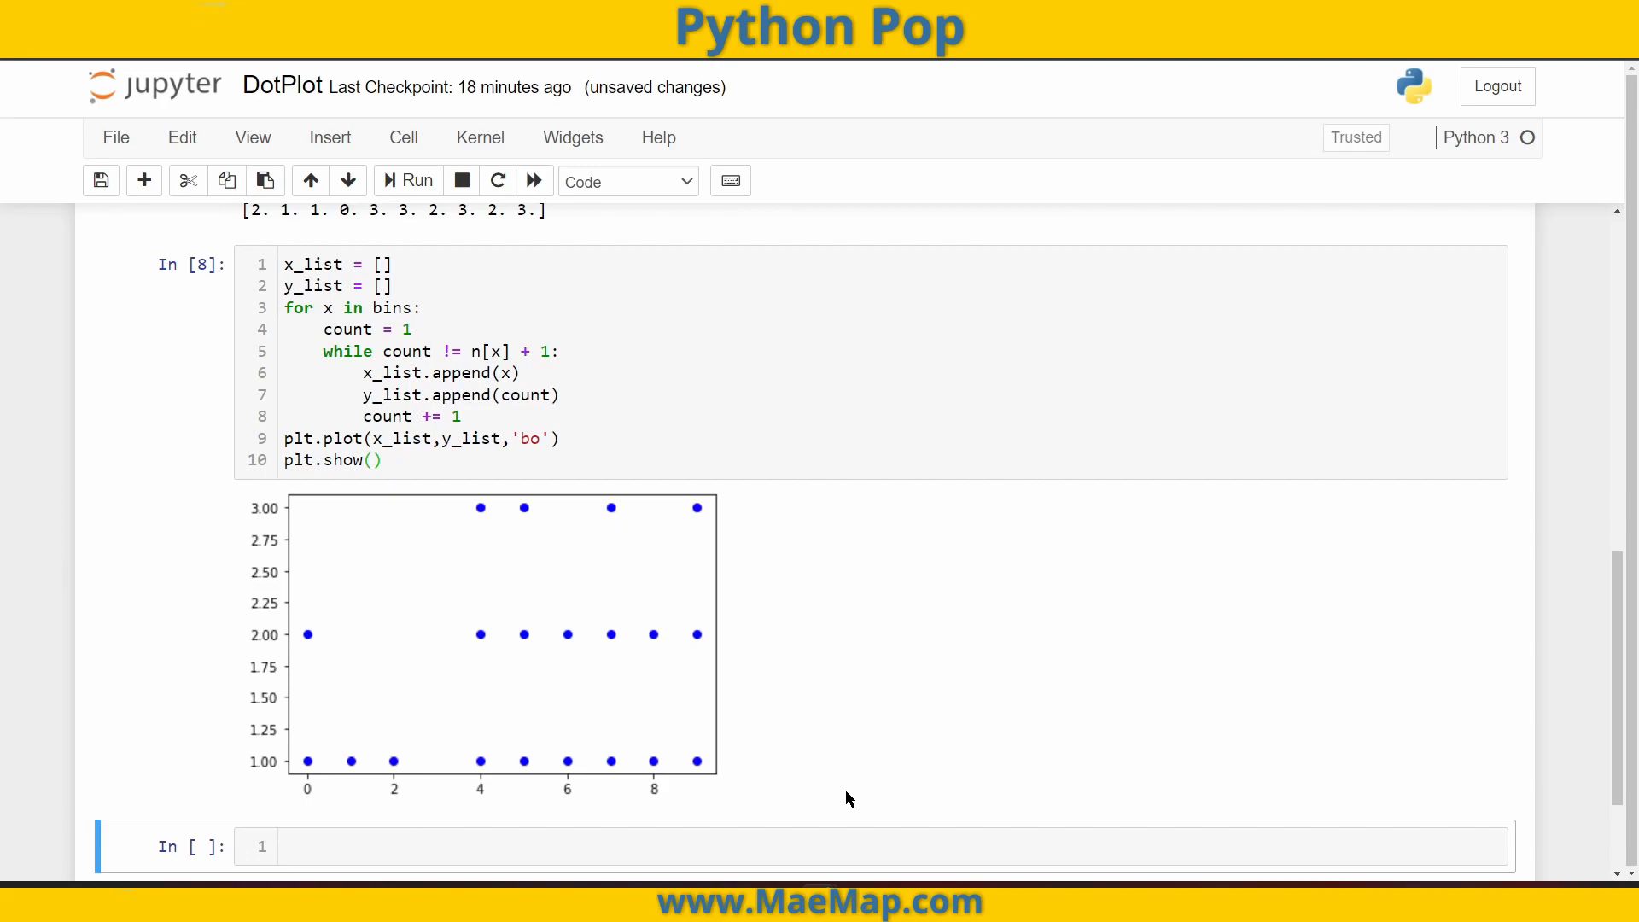
mouse_move(871, 688)
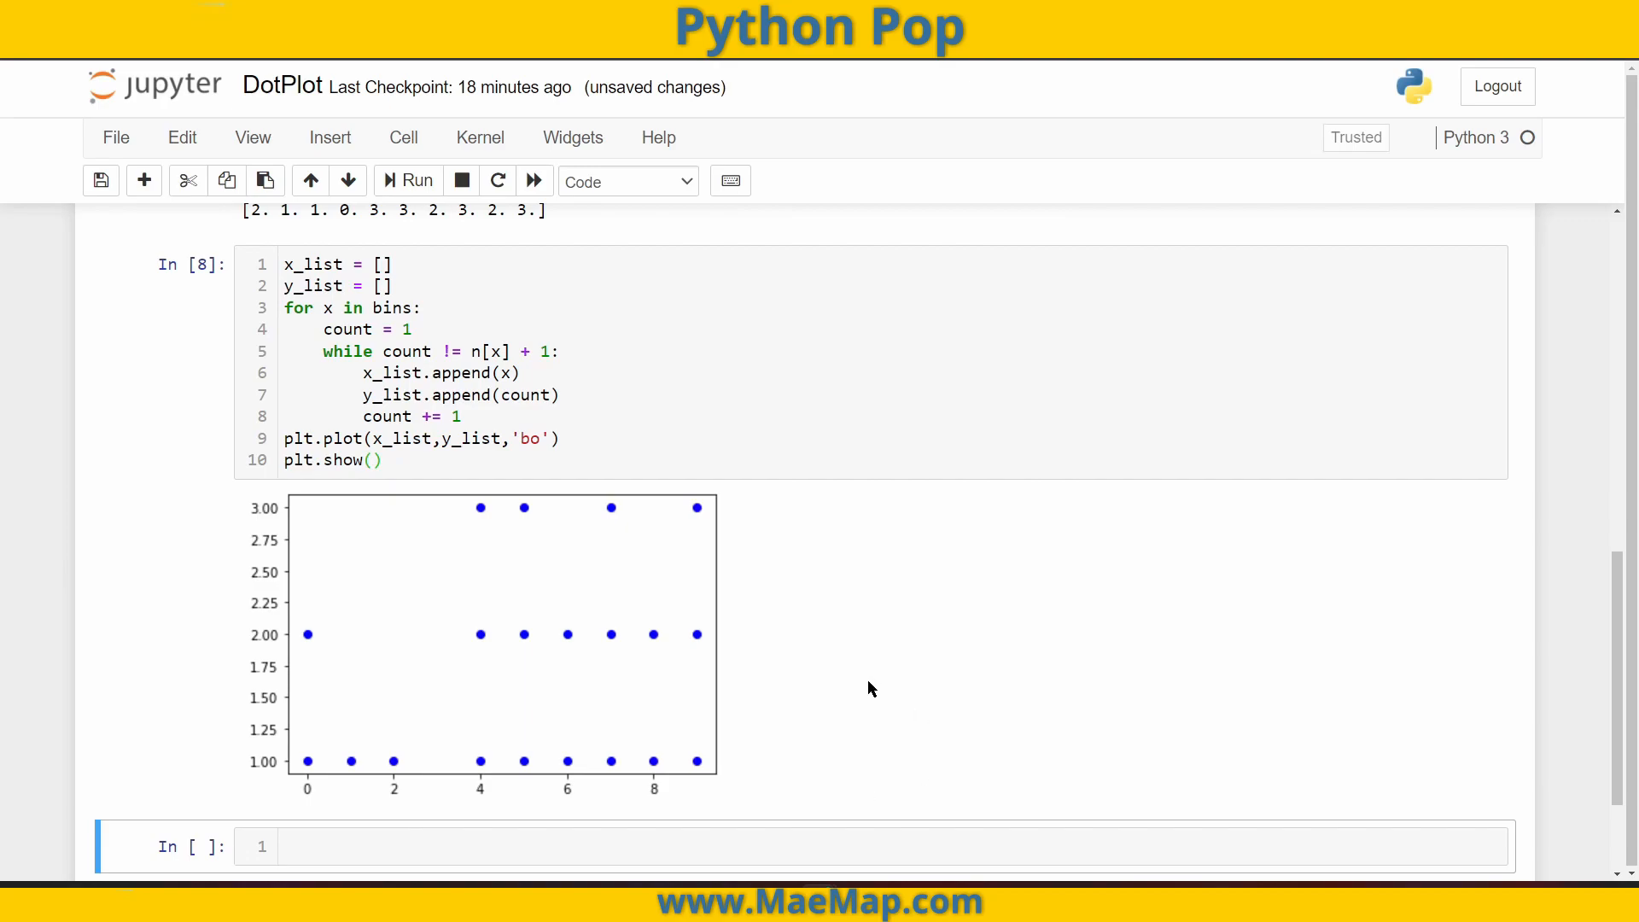
mouse_move(1141, 674)
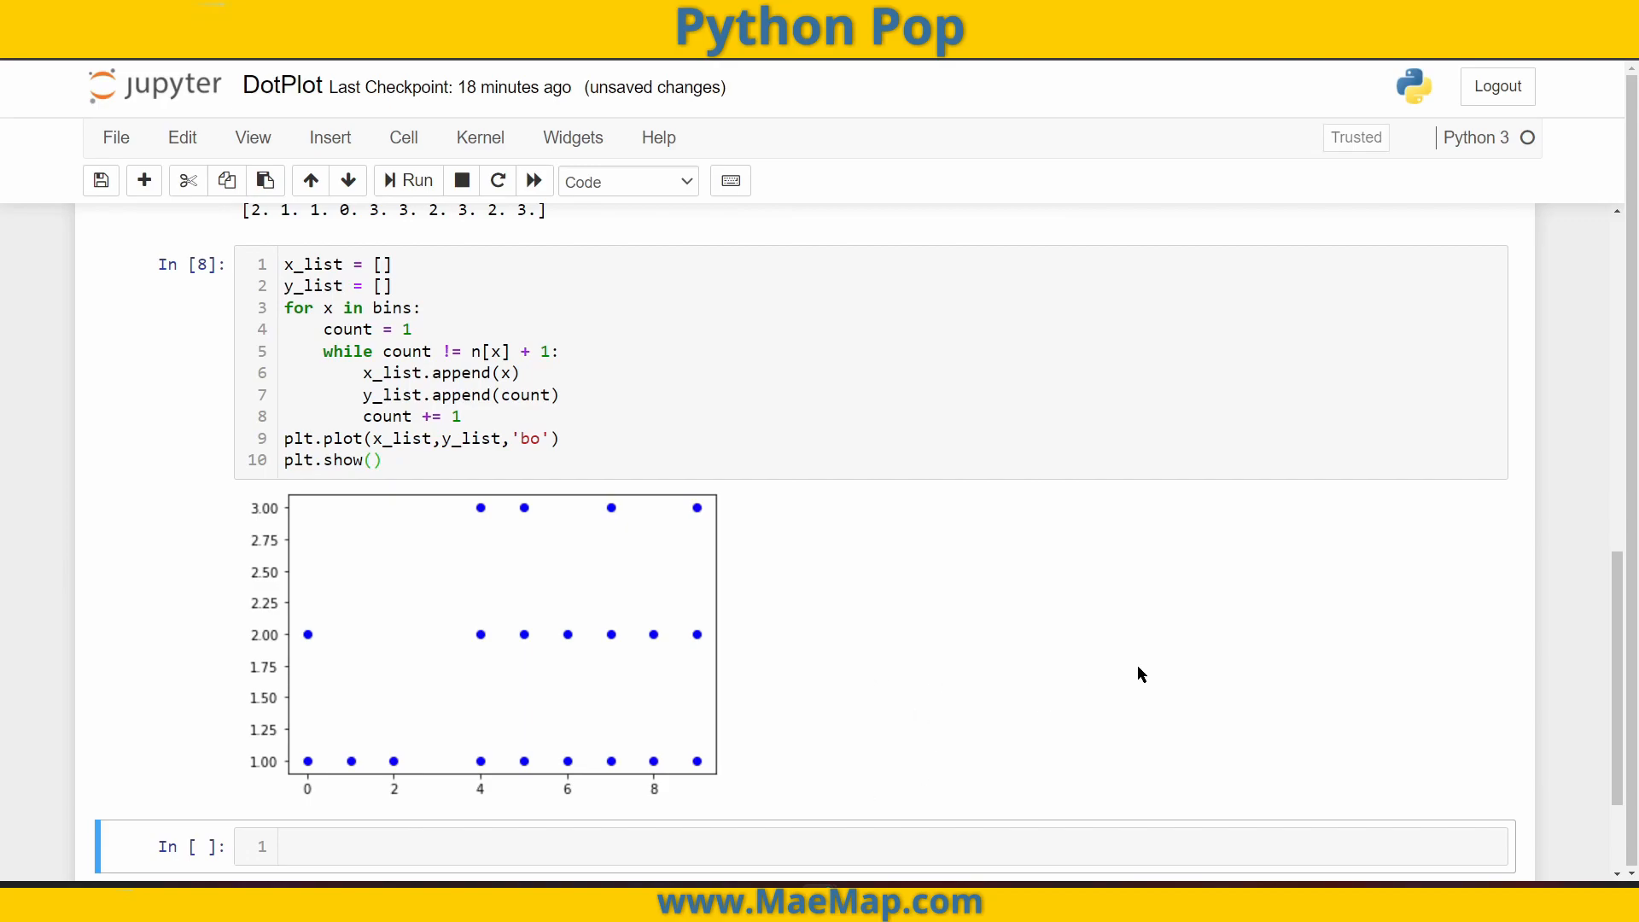
- Add plt.yticks([]) before plt.show() to hide the y-axis tick labels
text(plt.)
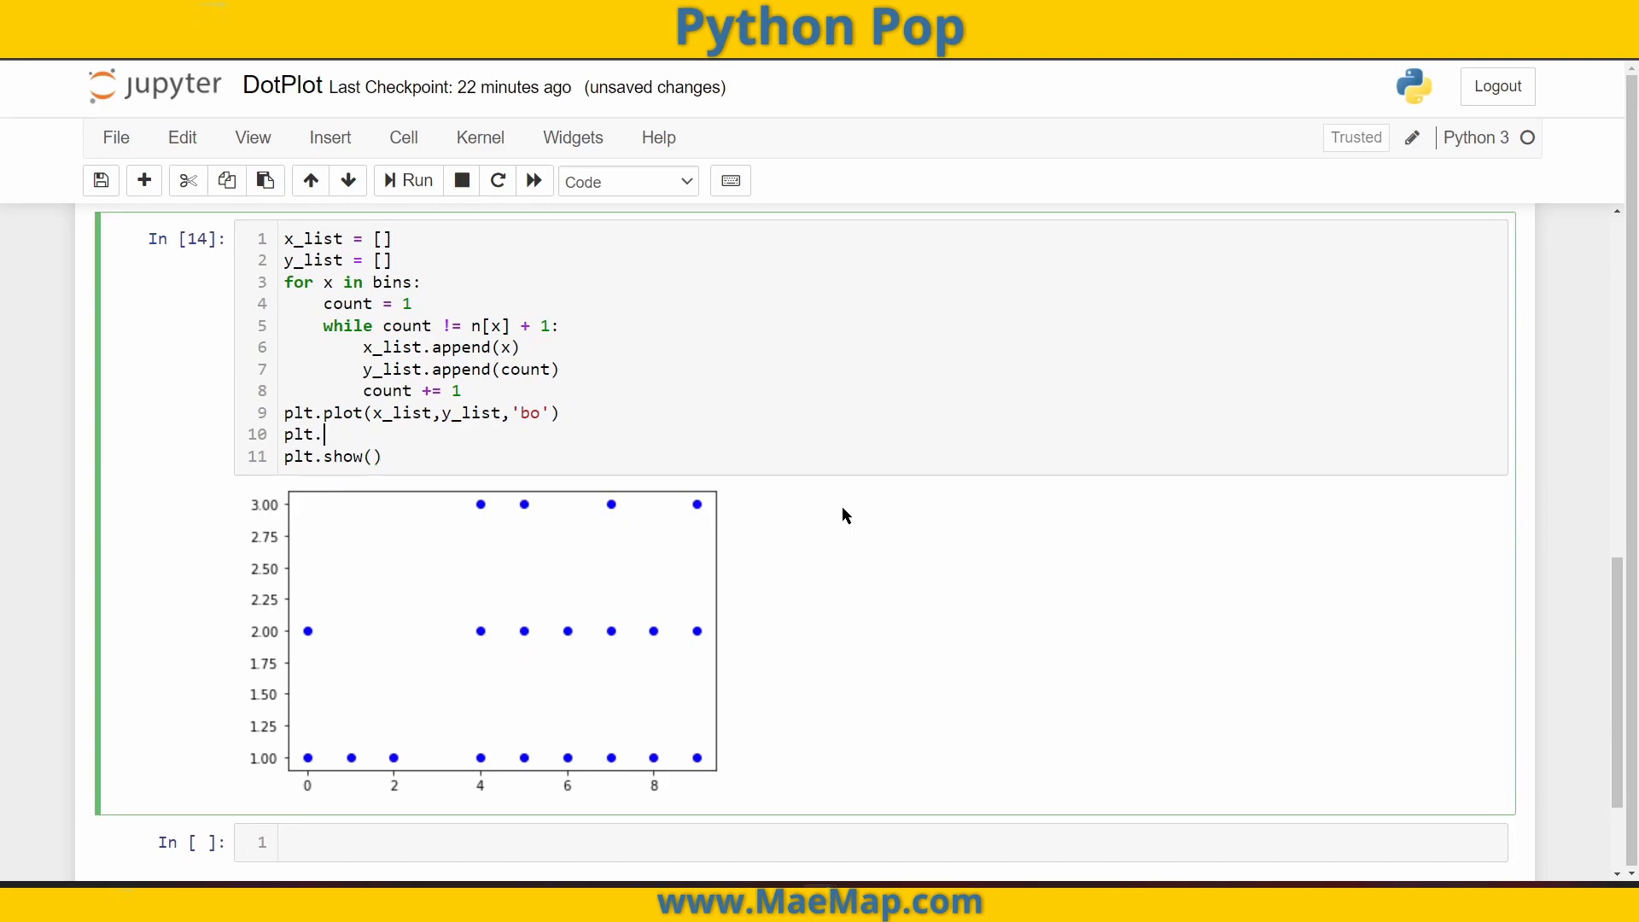
text(ytic)
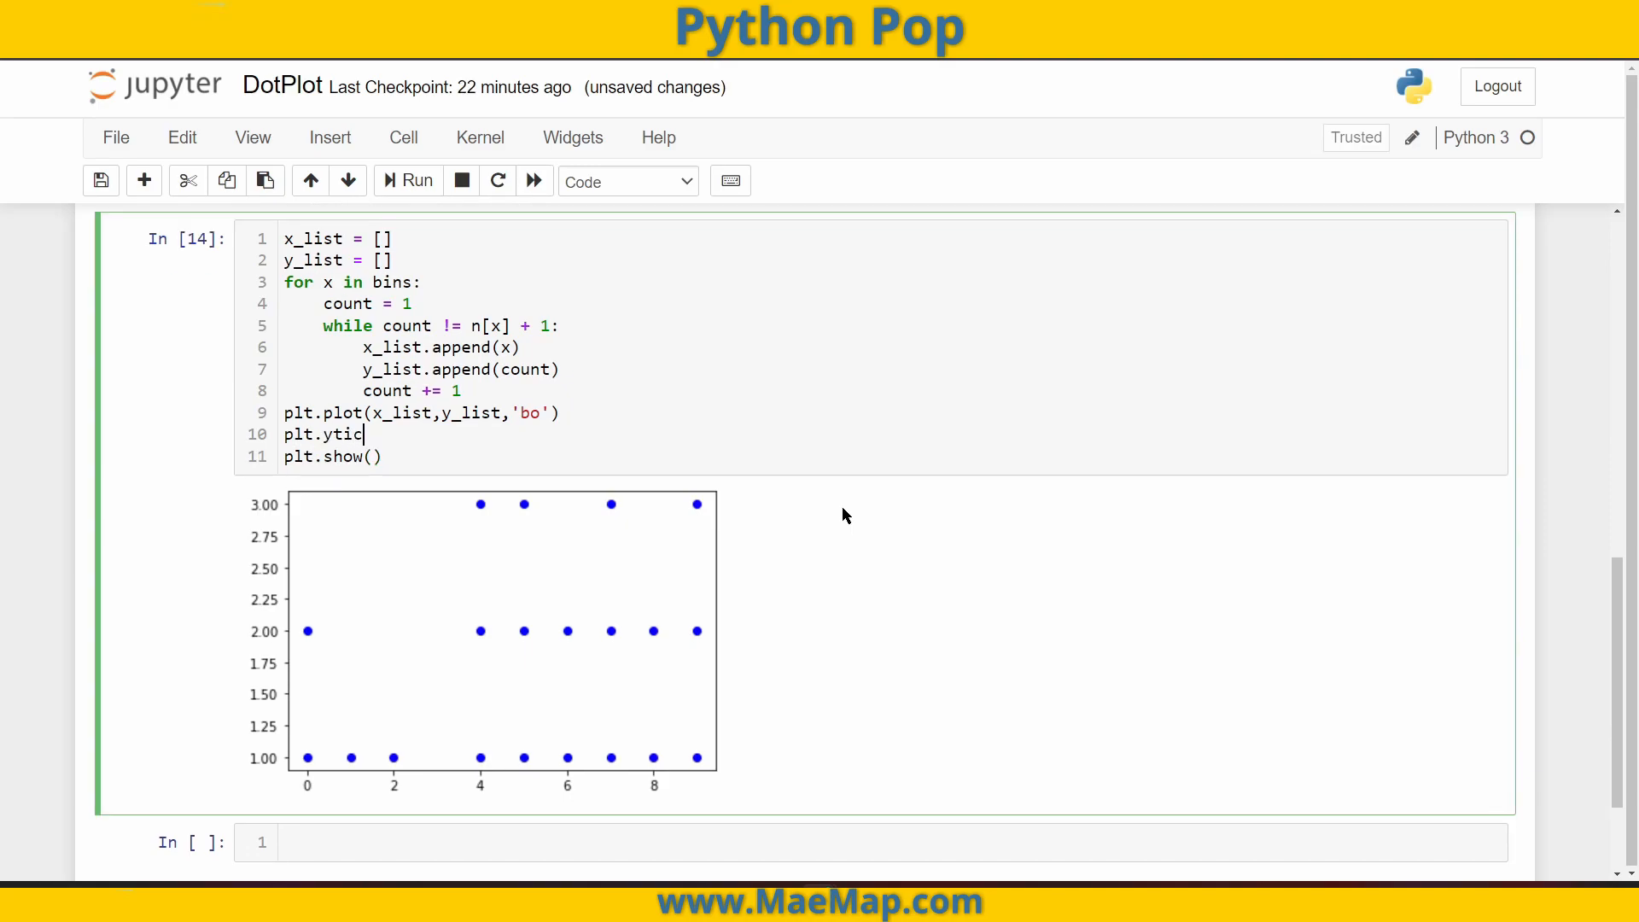
text(ks())
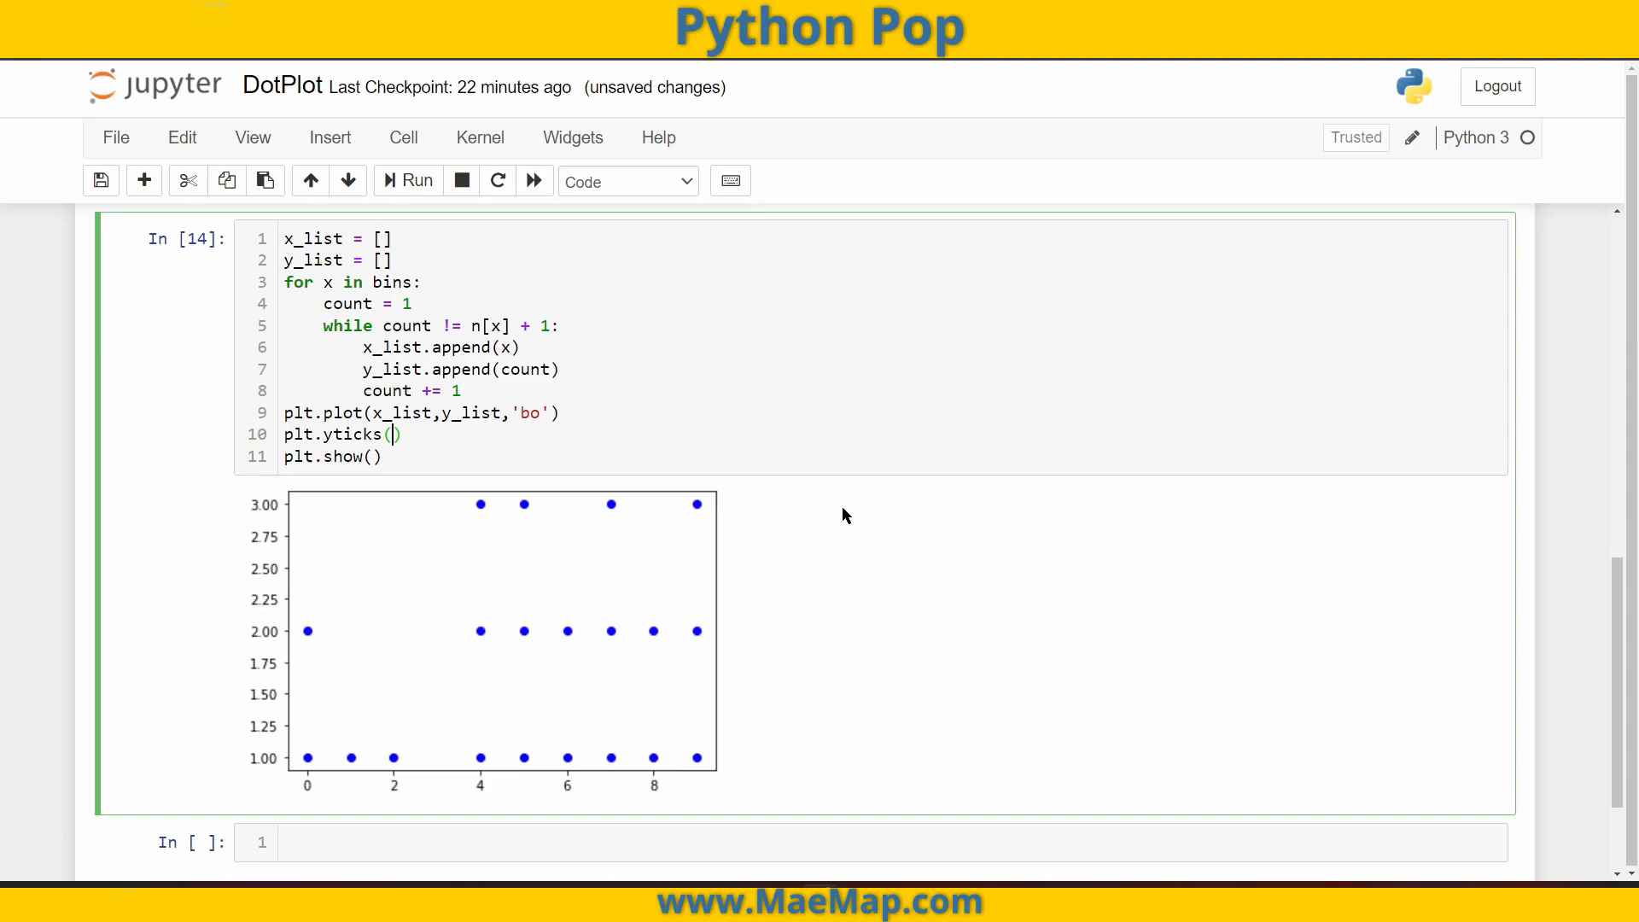
text([])
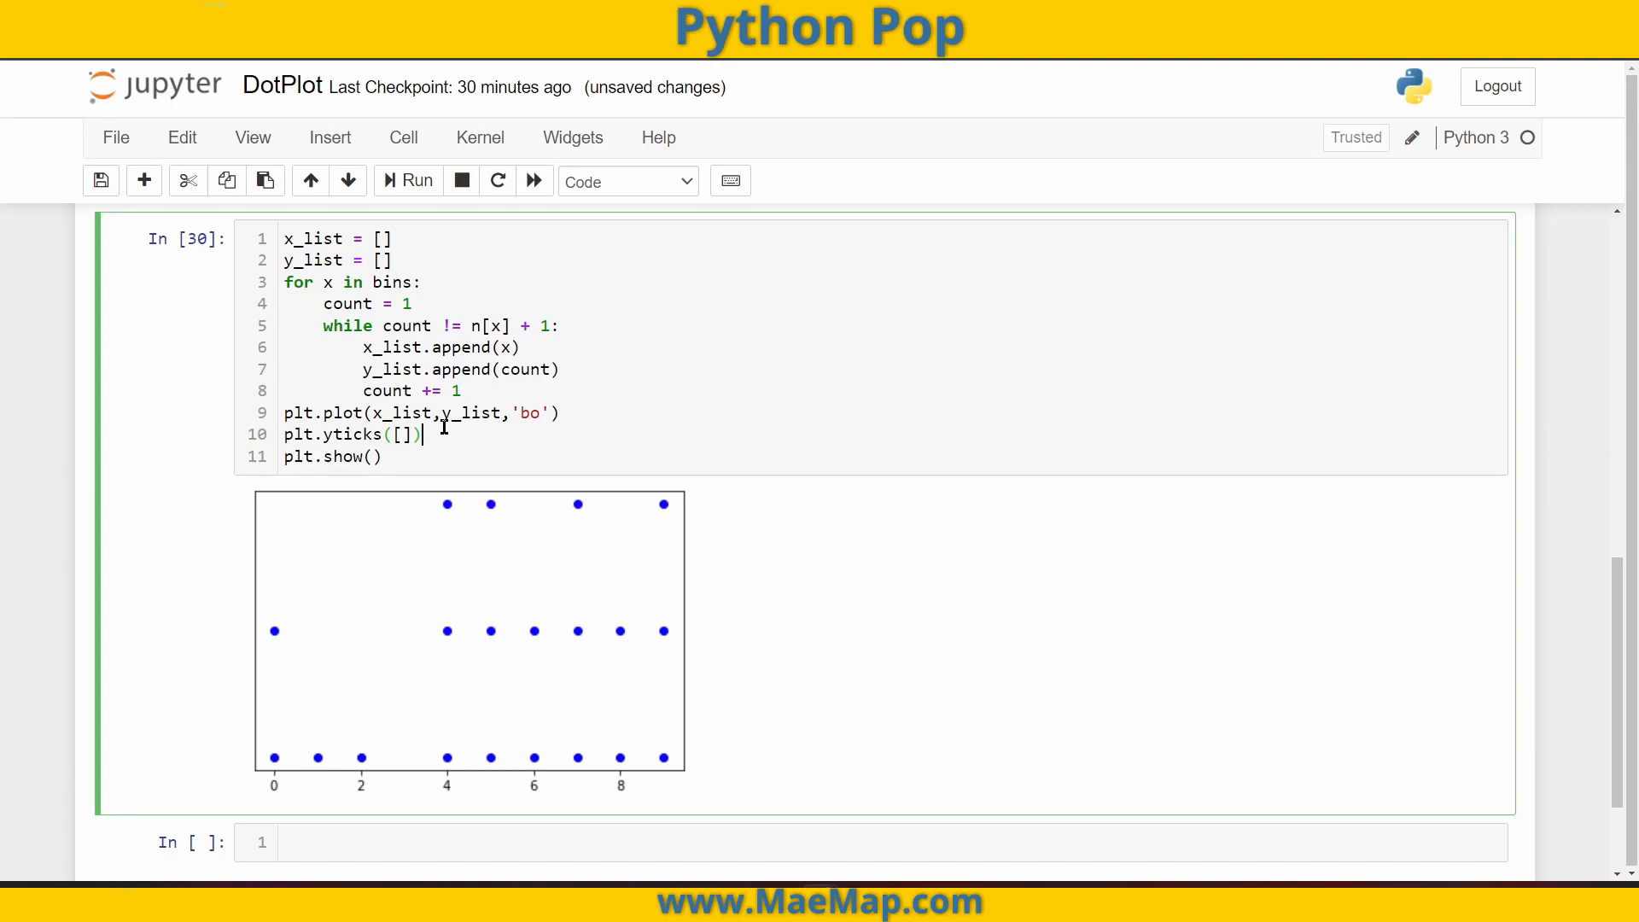
- Add plt.ylim(0, 5) on a new line, ready to raise the upper limit to 10
key(enter)
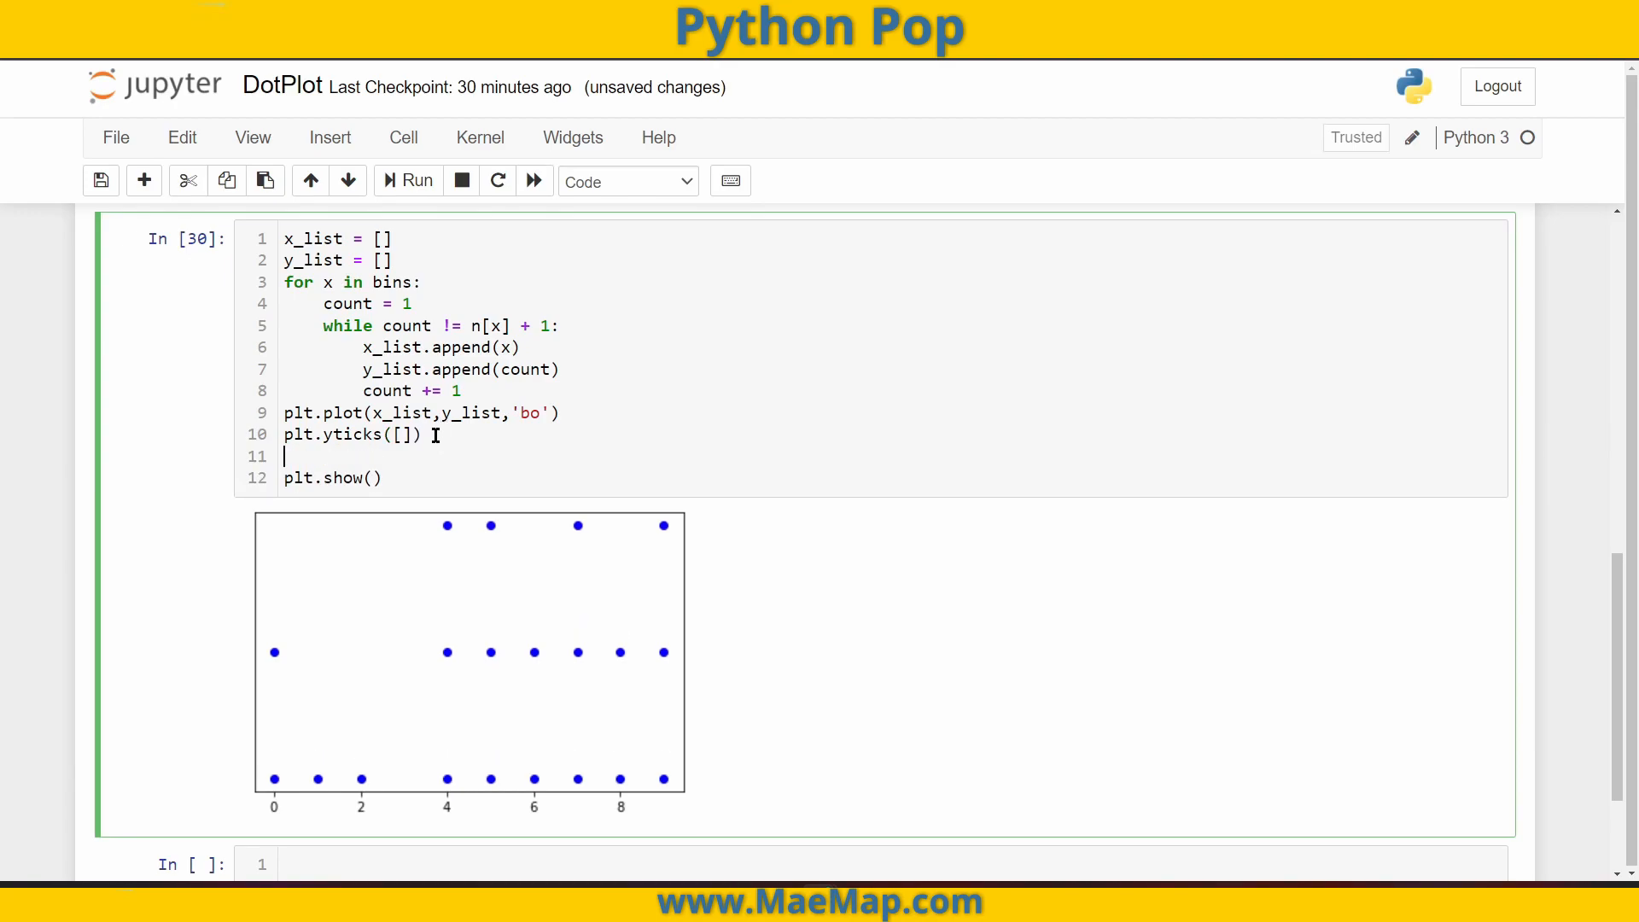
text(plt)
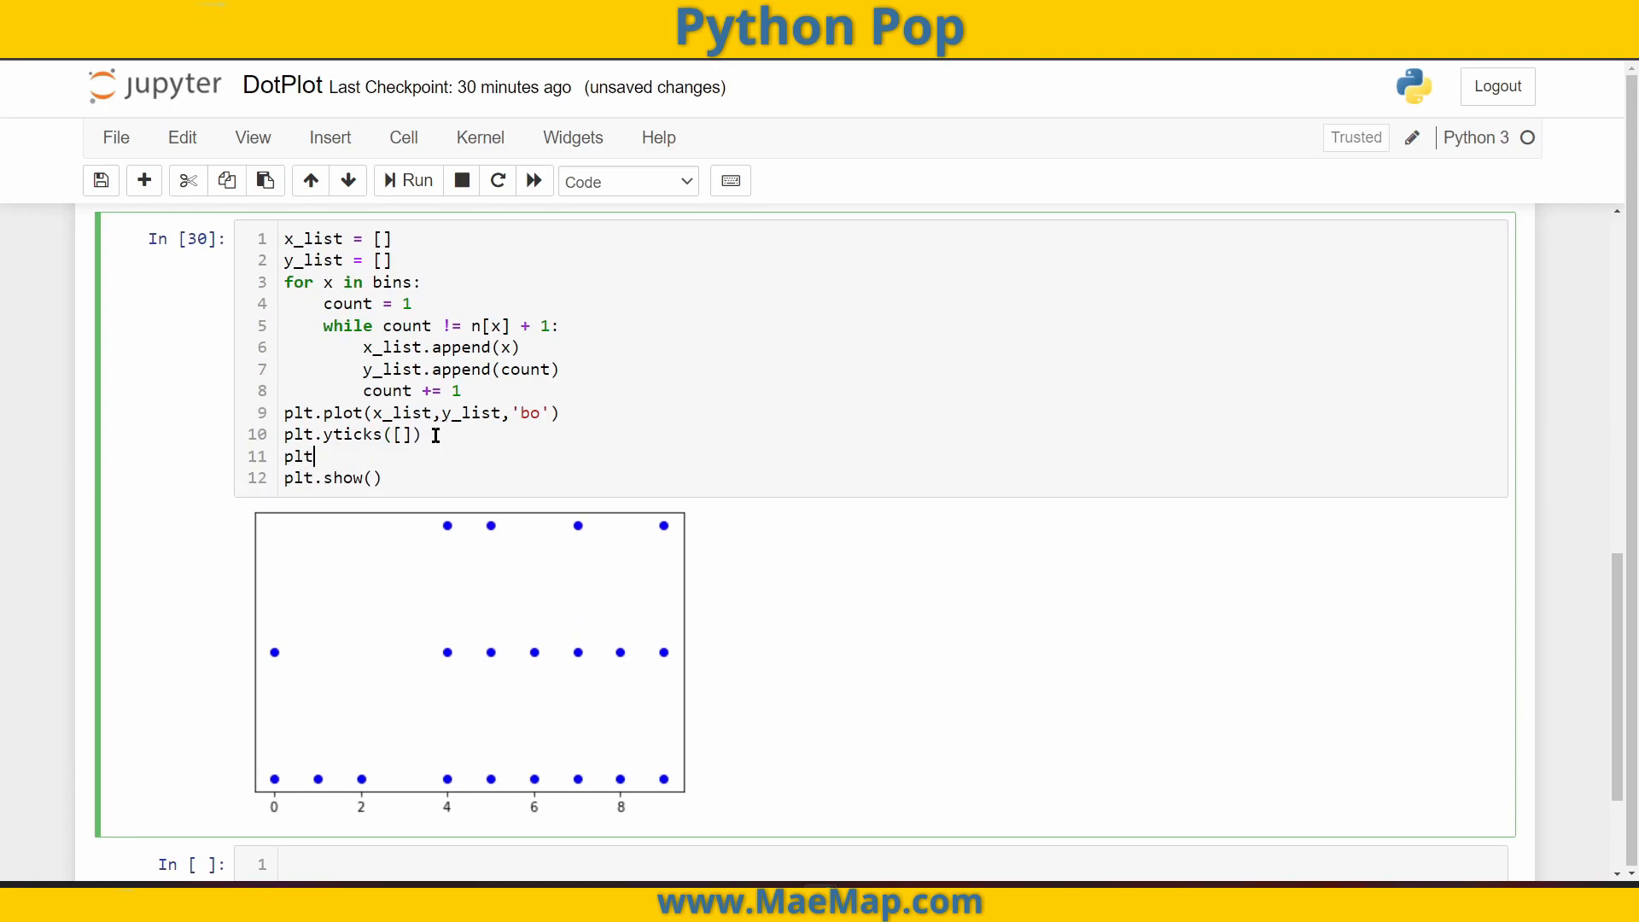
text(.ylim)
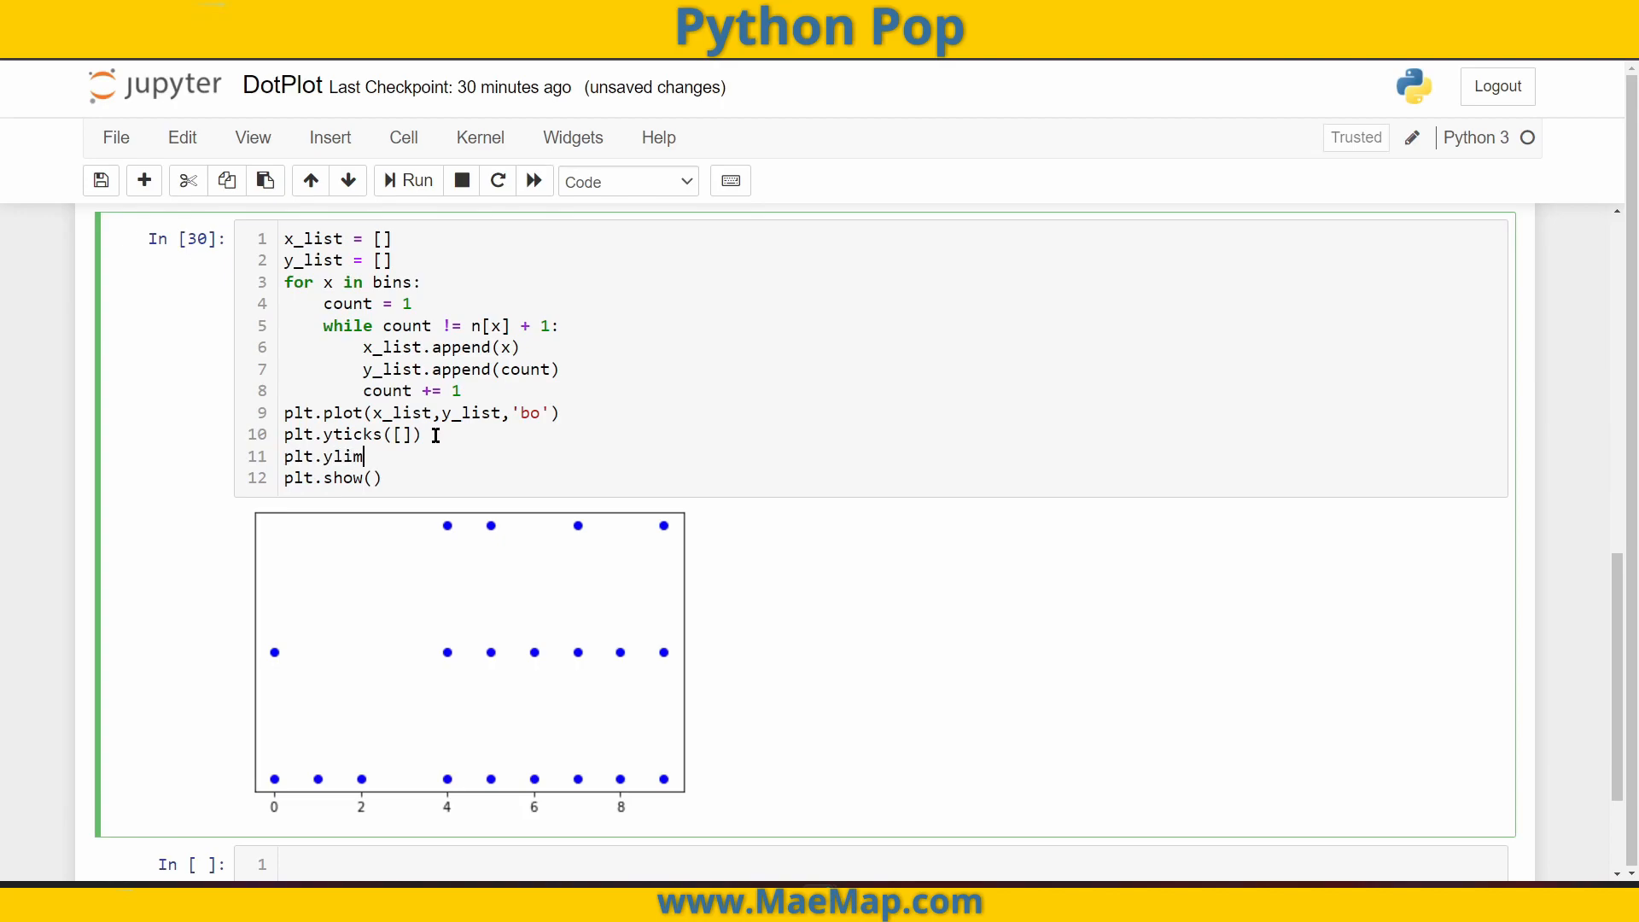
text(())
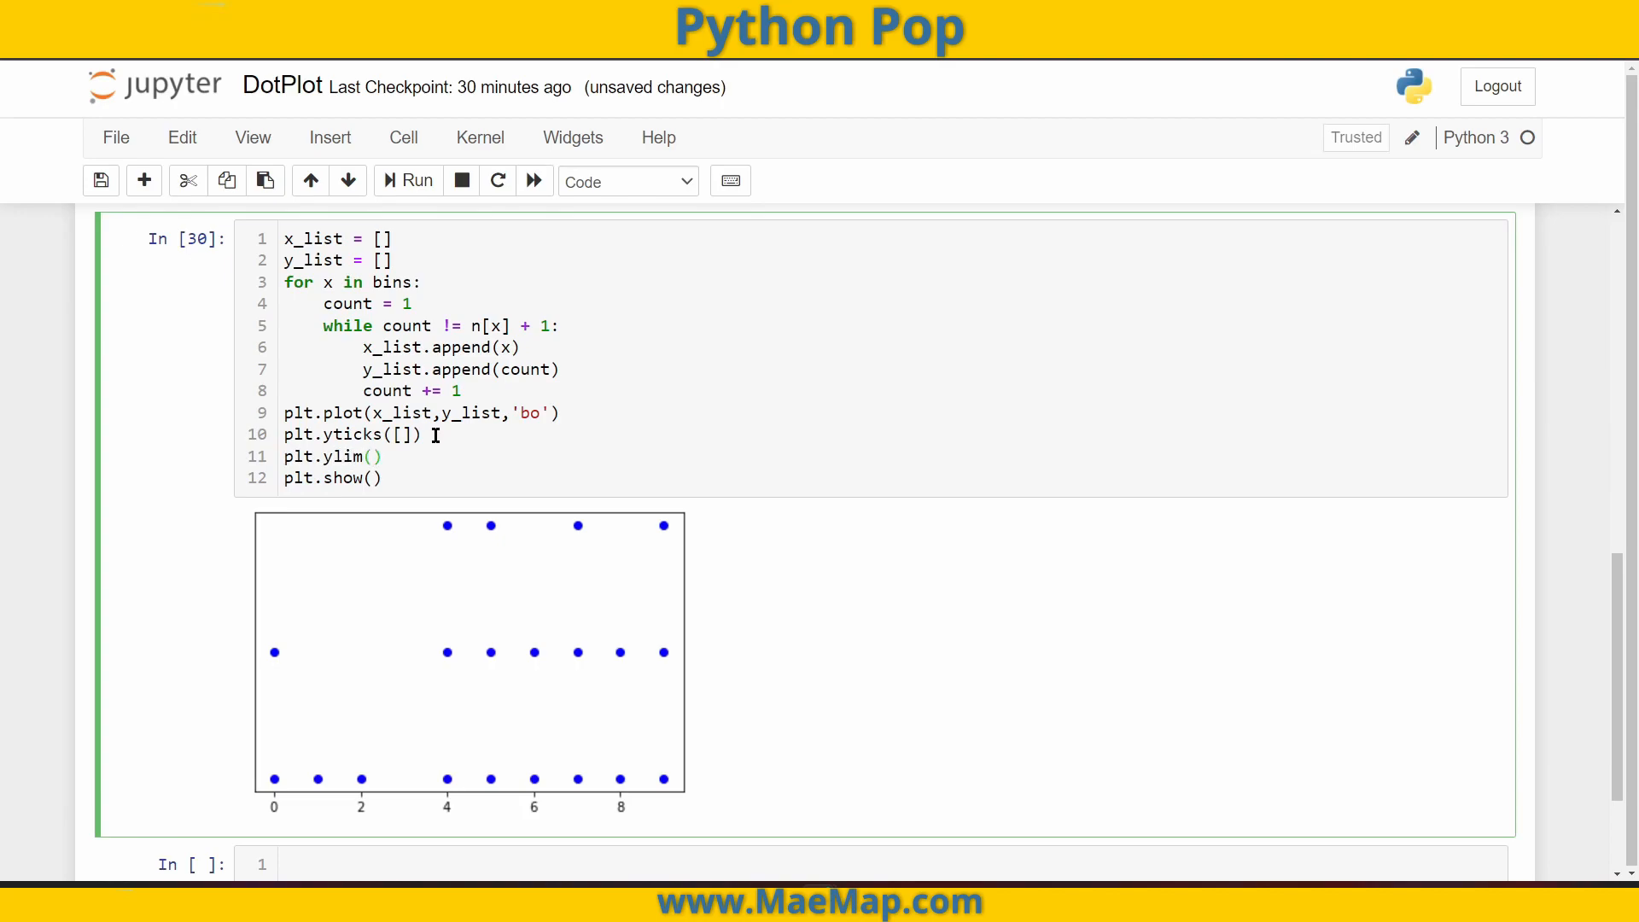
text(0,)
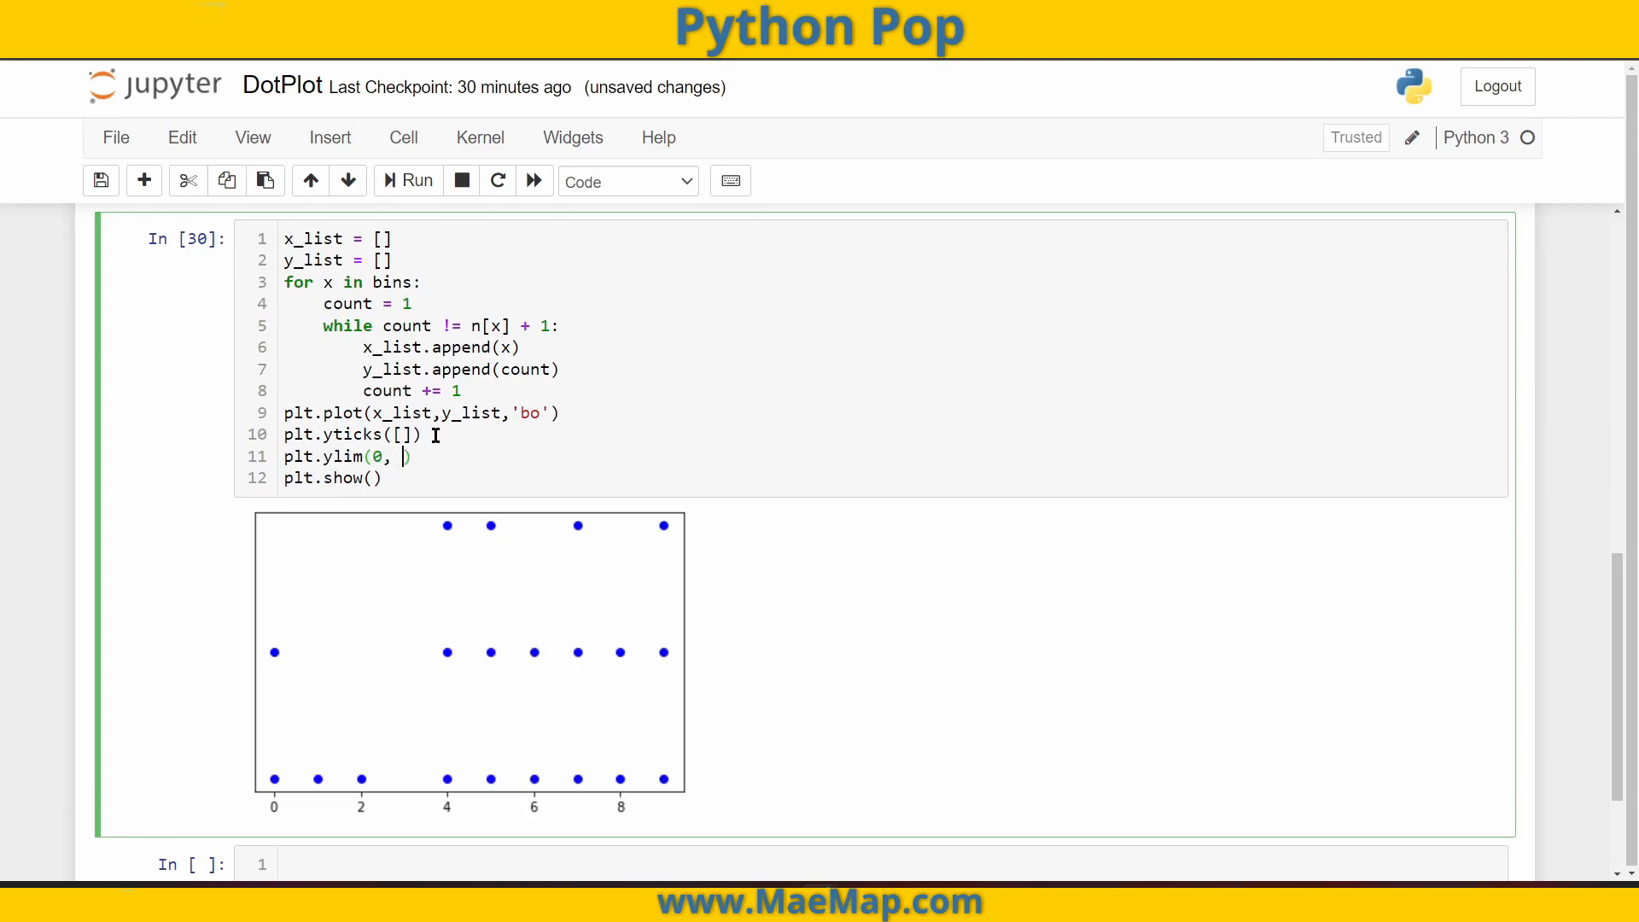
text(5)
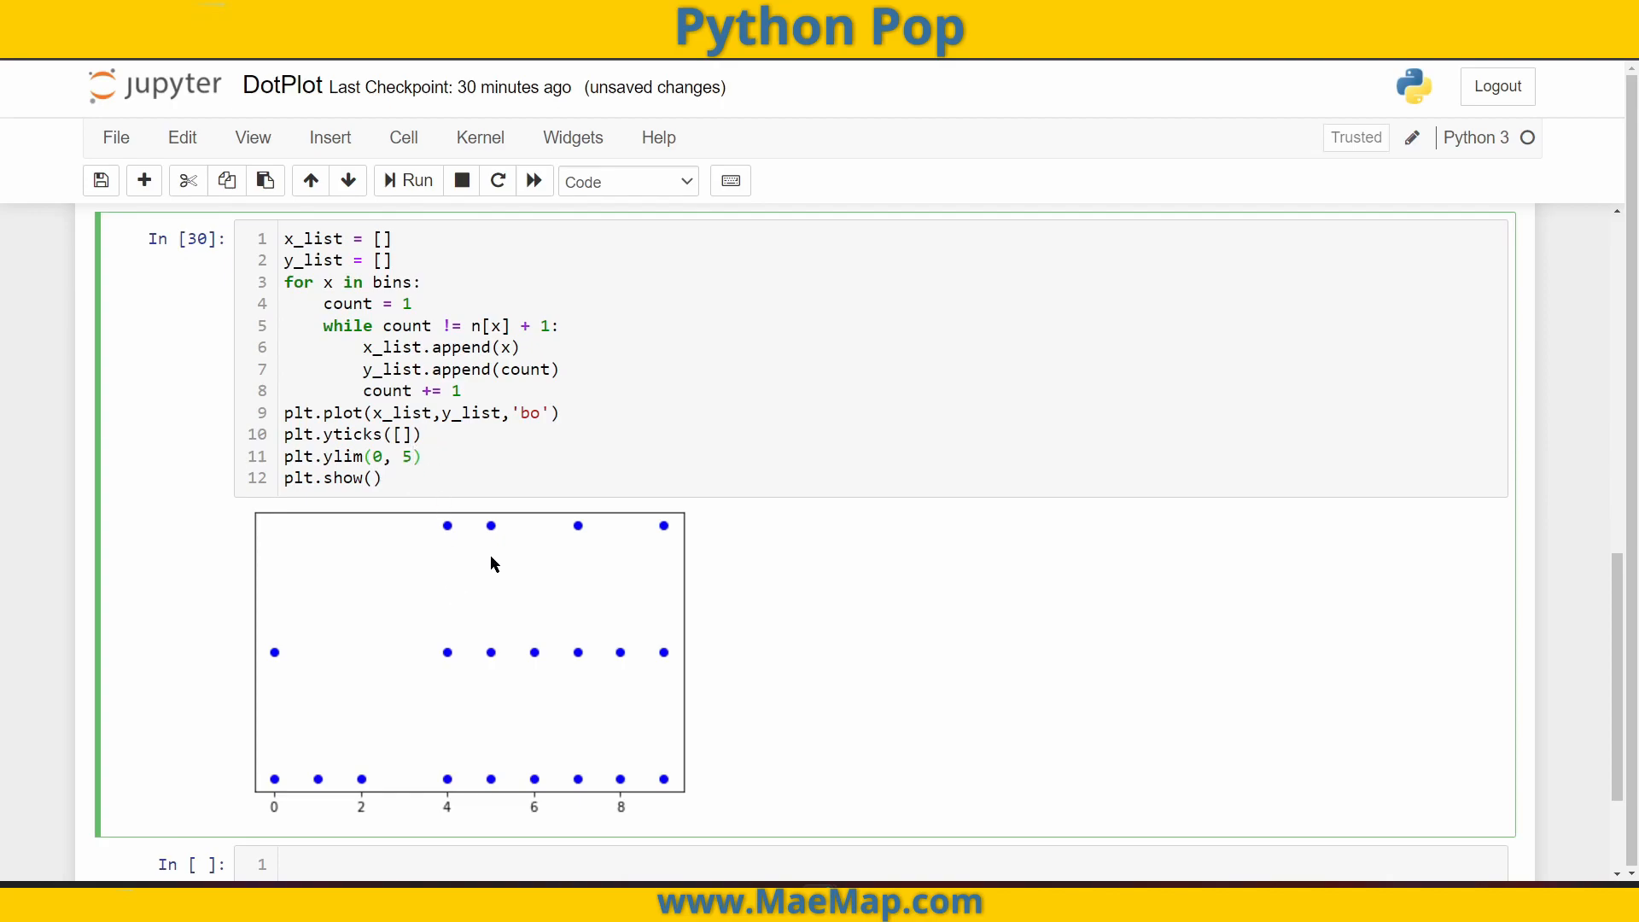
mouse_move(388, 824)
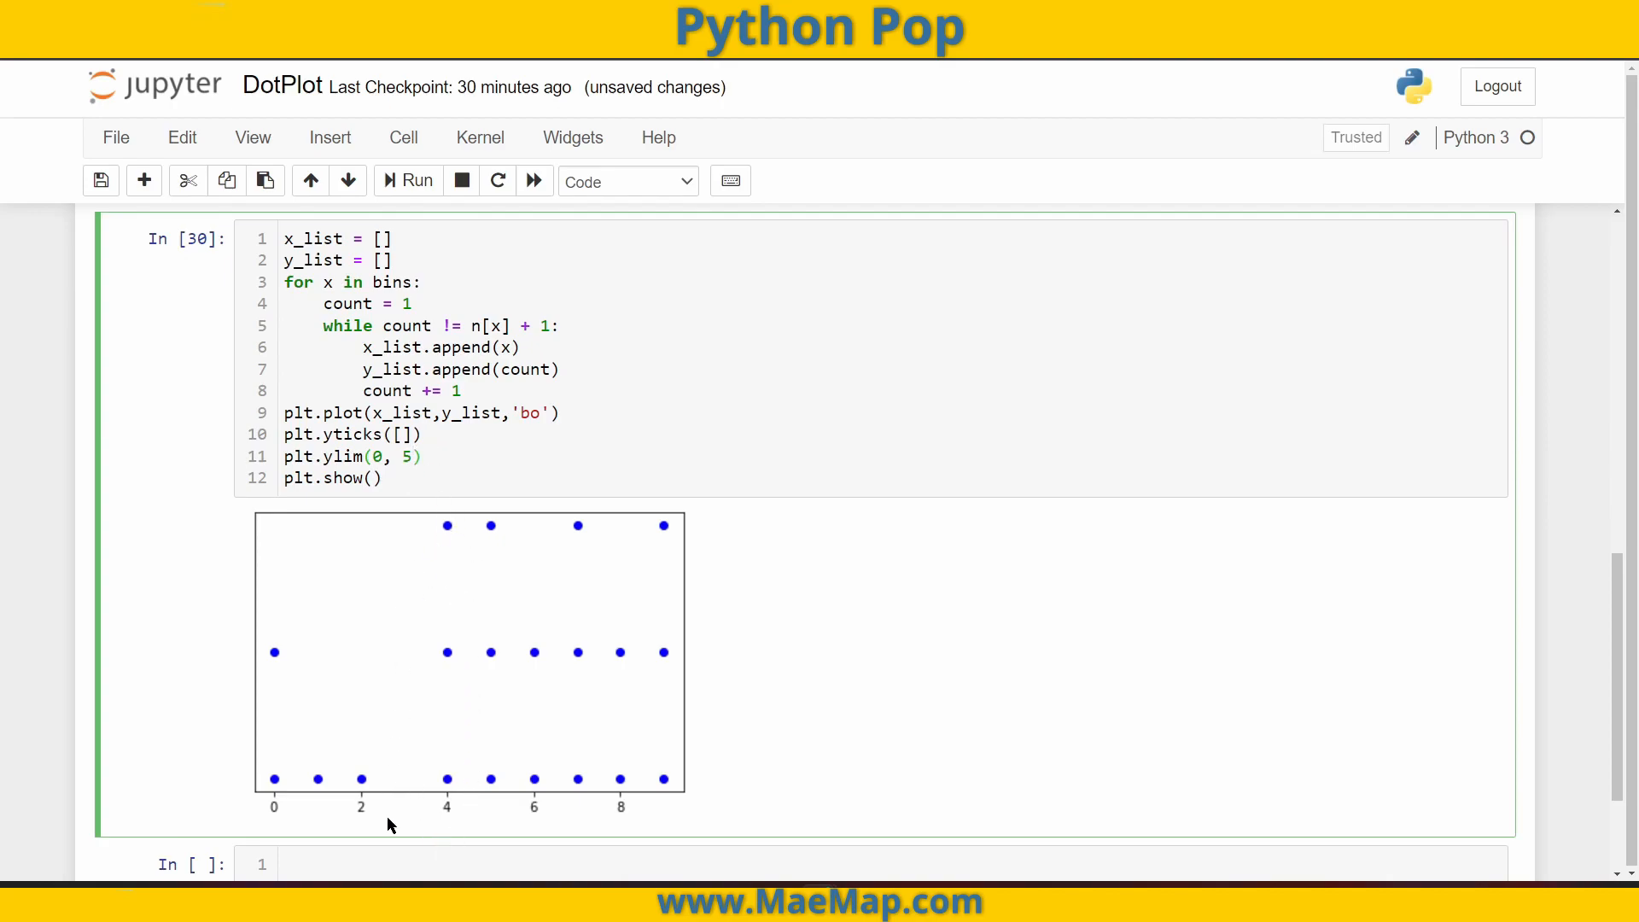
mouse_move(653, 530)
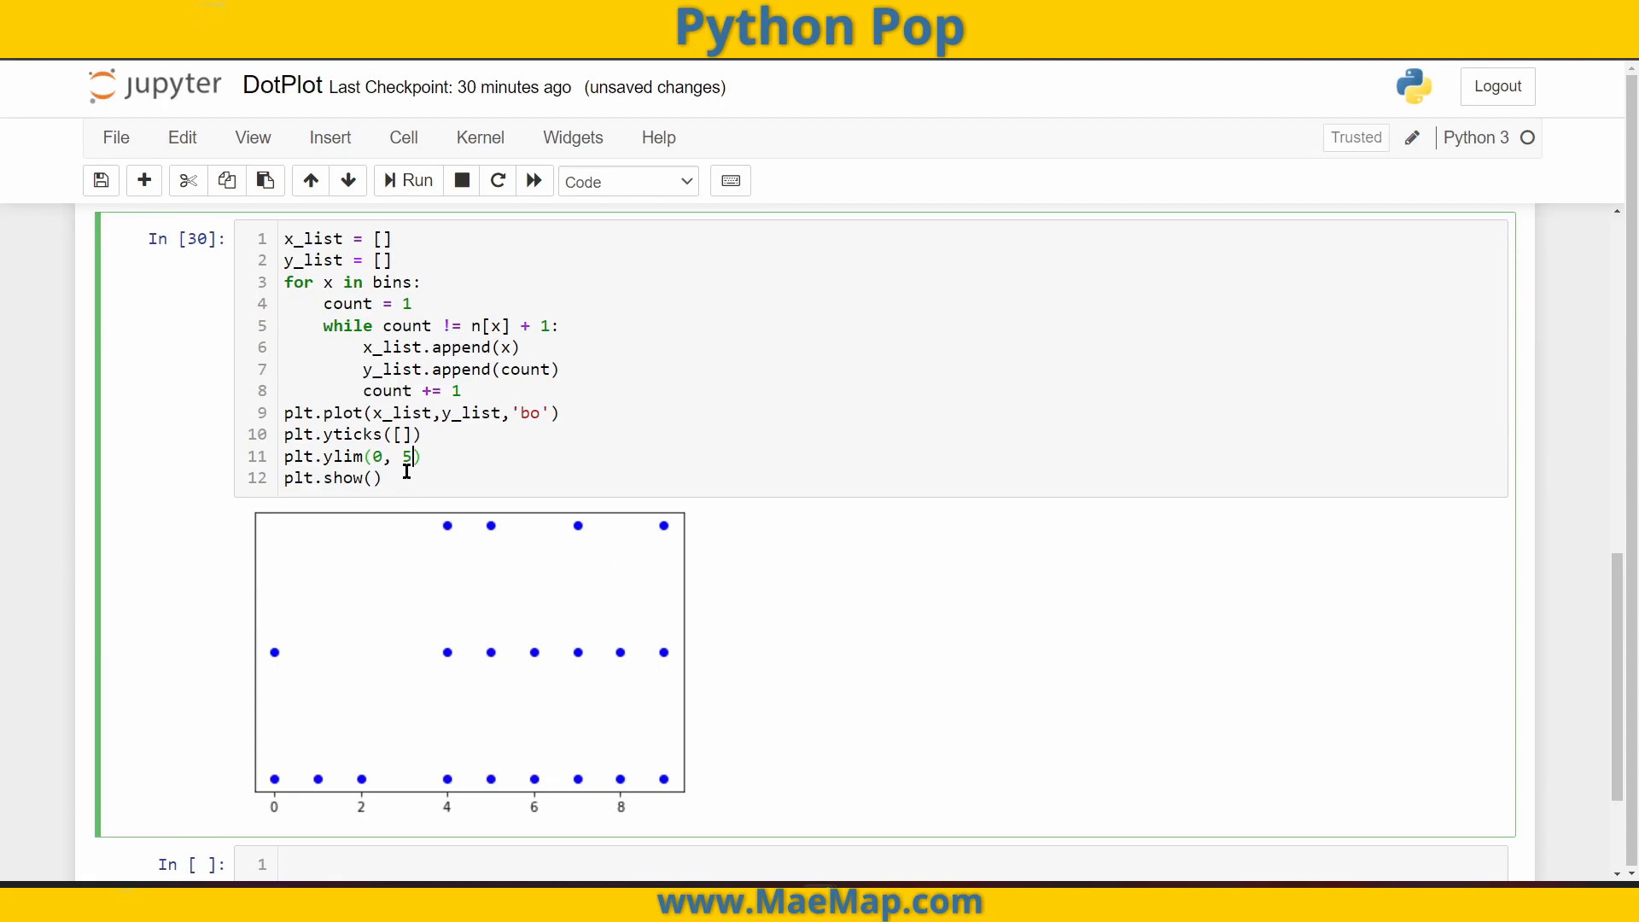
click(416, 181)
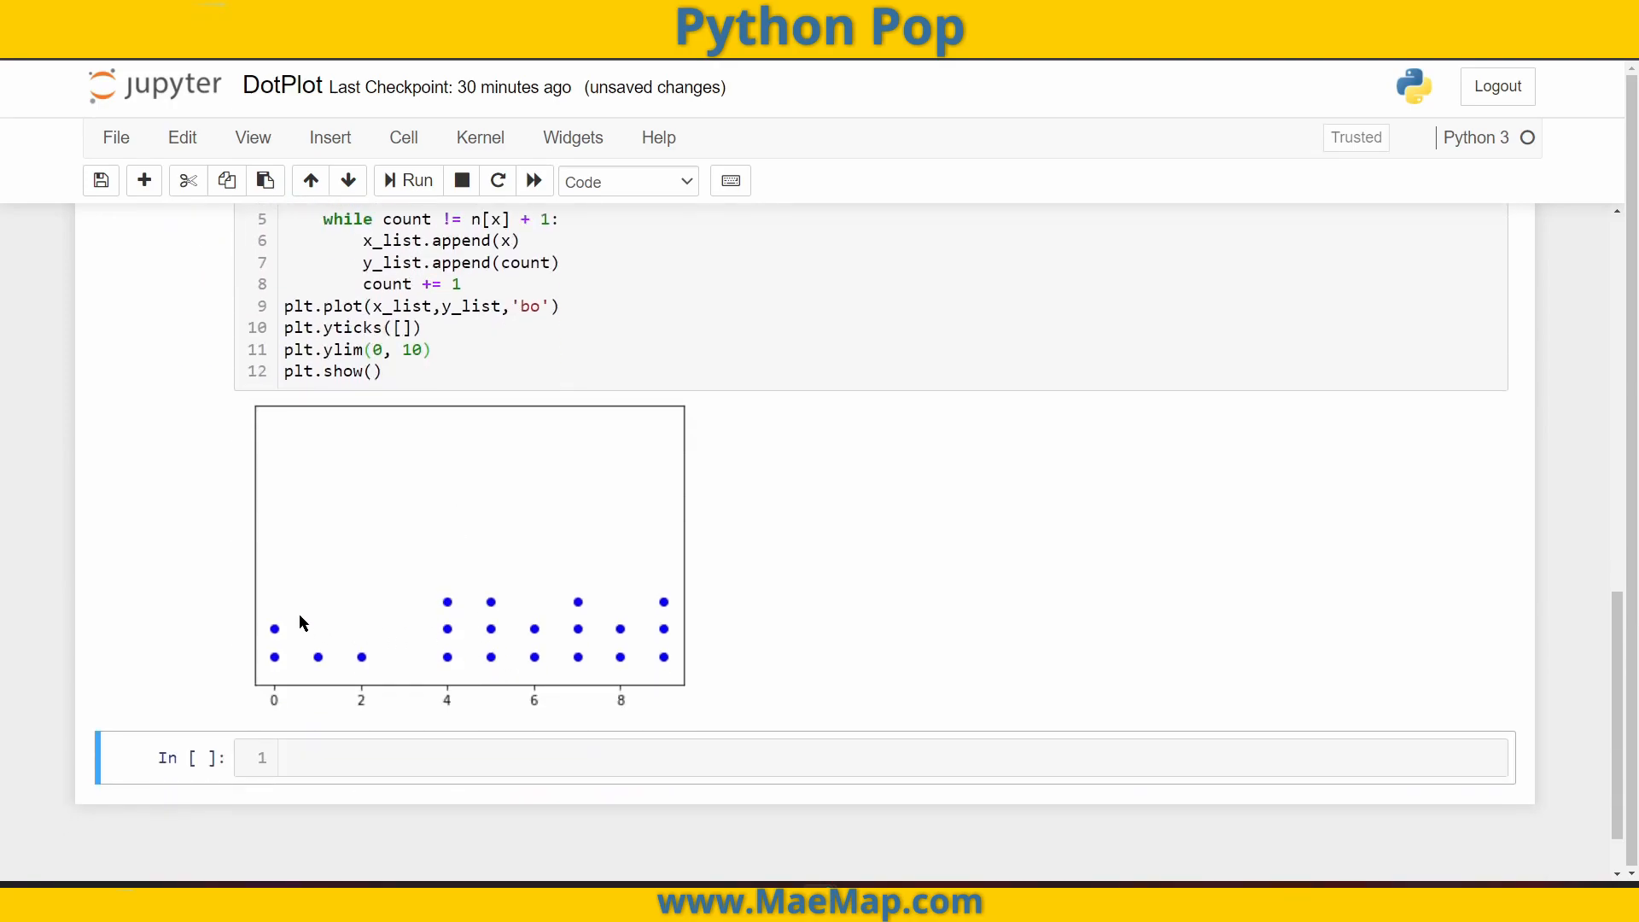
mouse_move(543, 627)
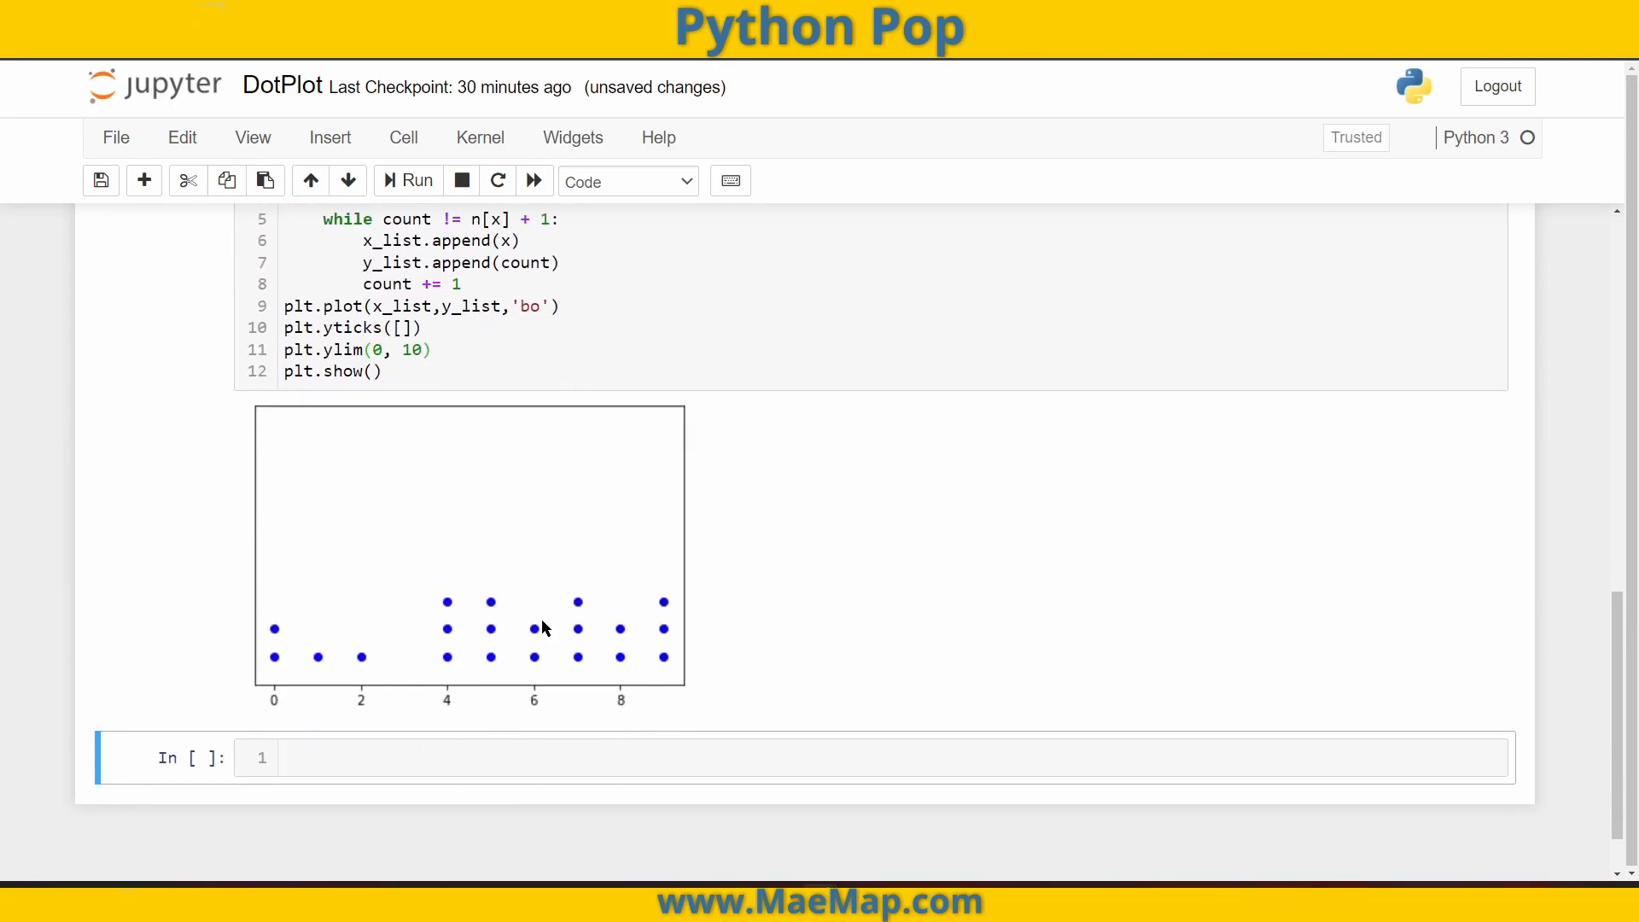
mouse_move(951, 516)
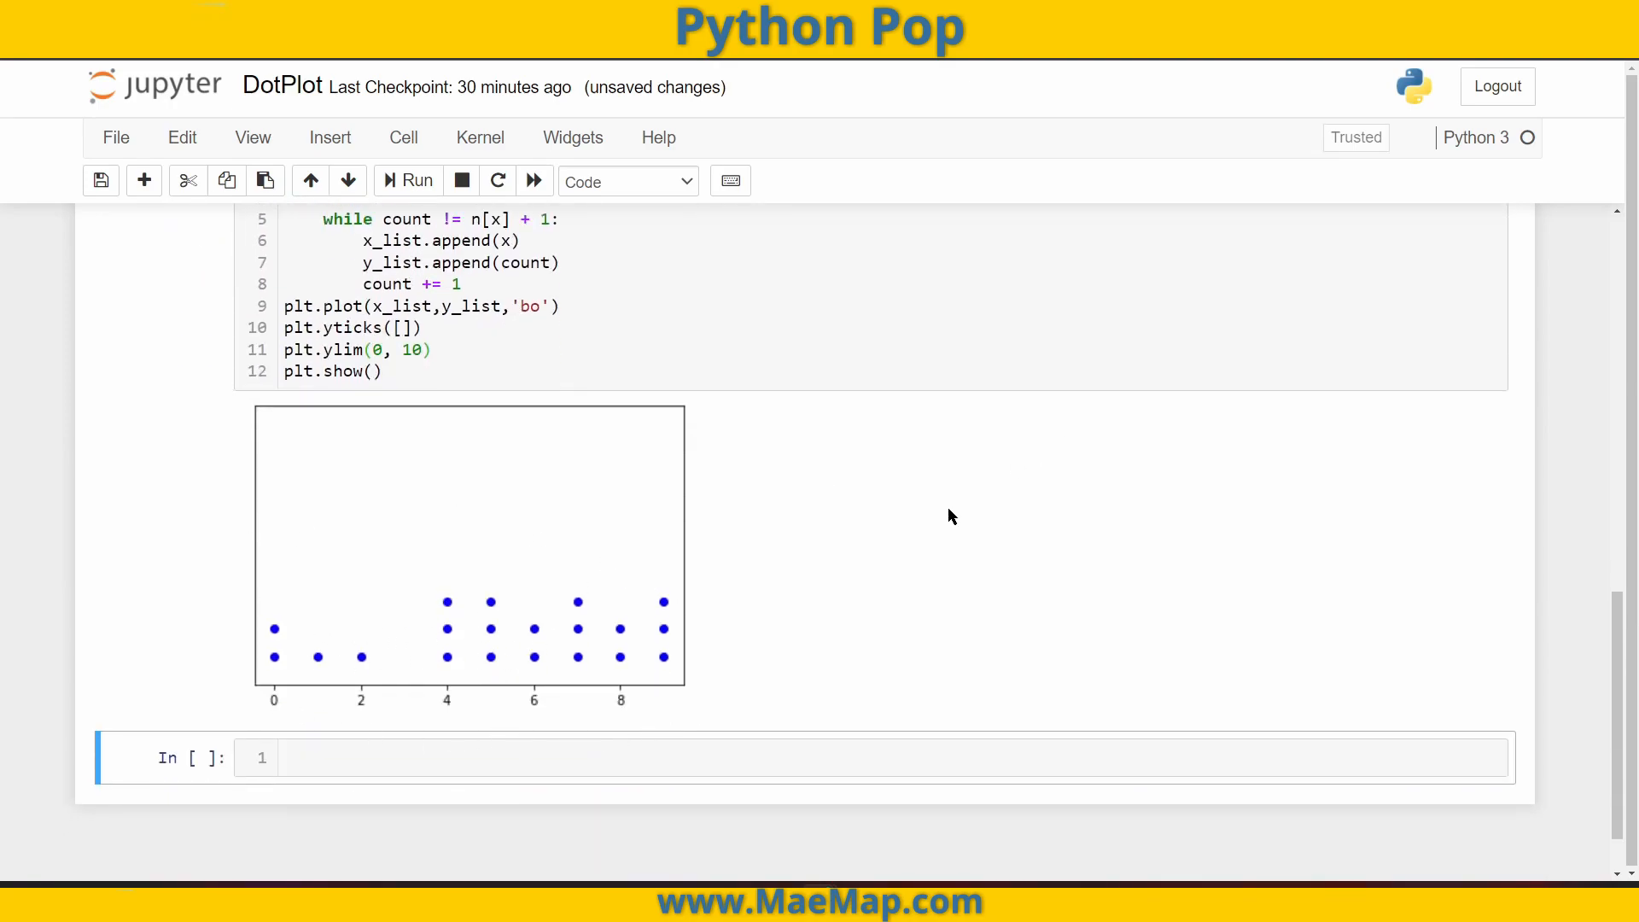